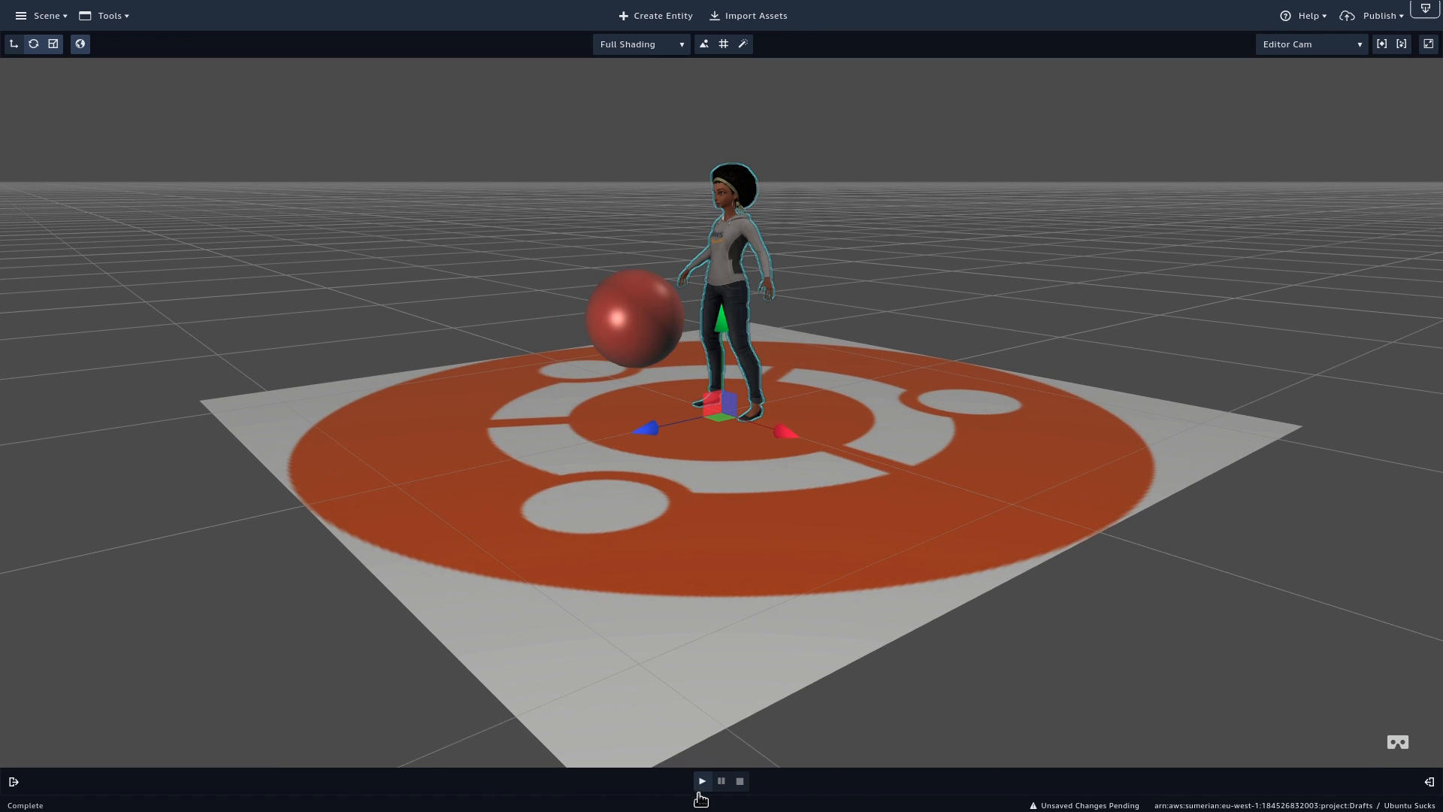
pyautogui.moveTo(745, 625)
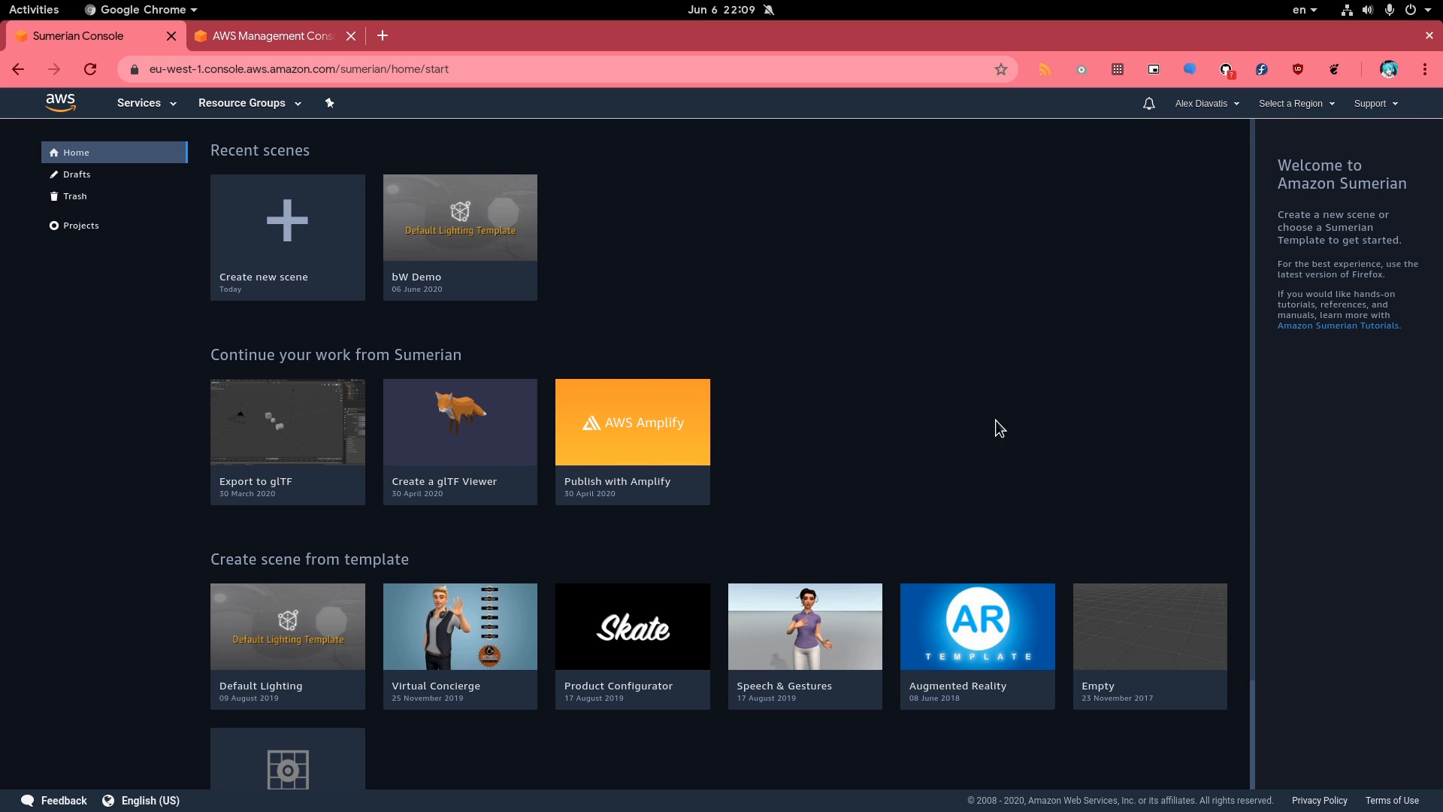
pyautogui.moveTo(899, 330)
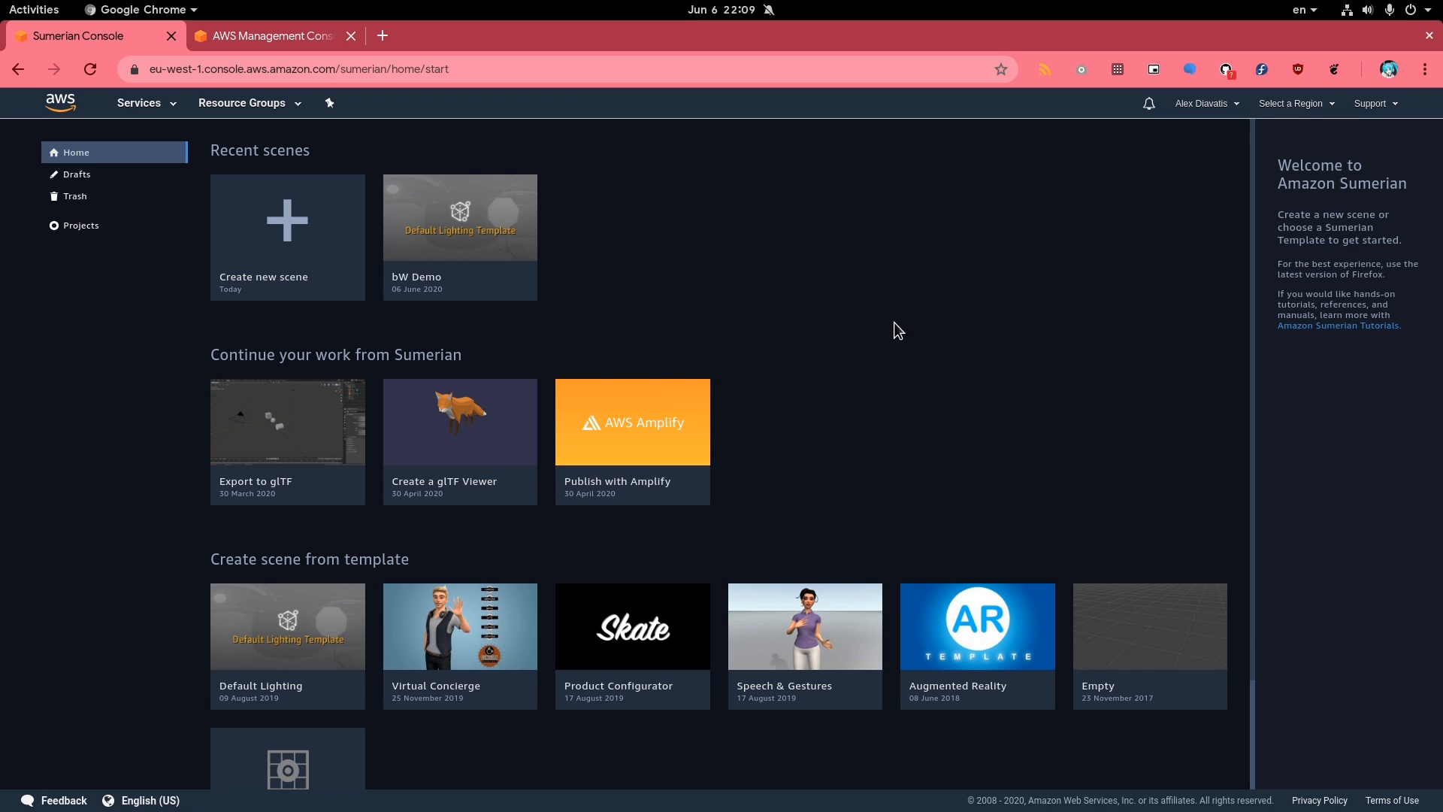
pyautogui.moveTo(665, 320)
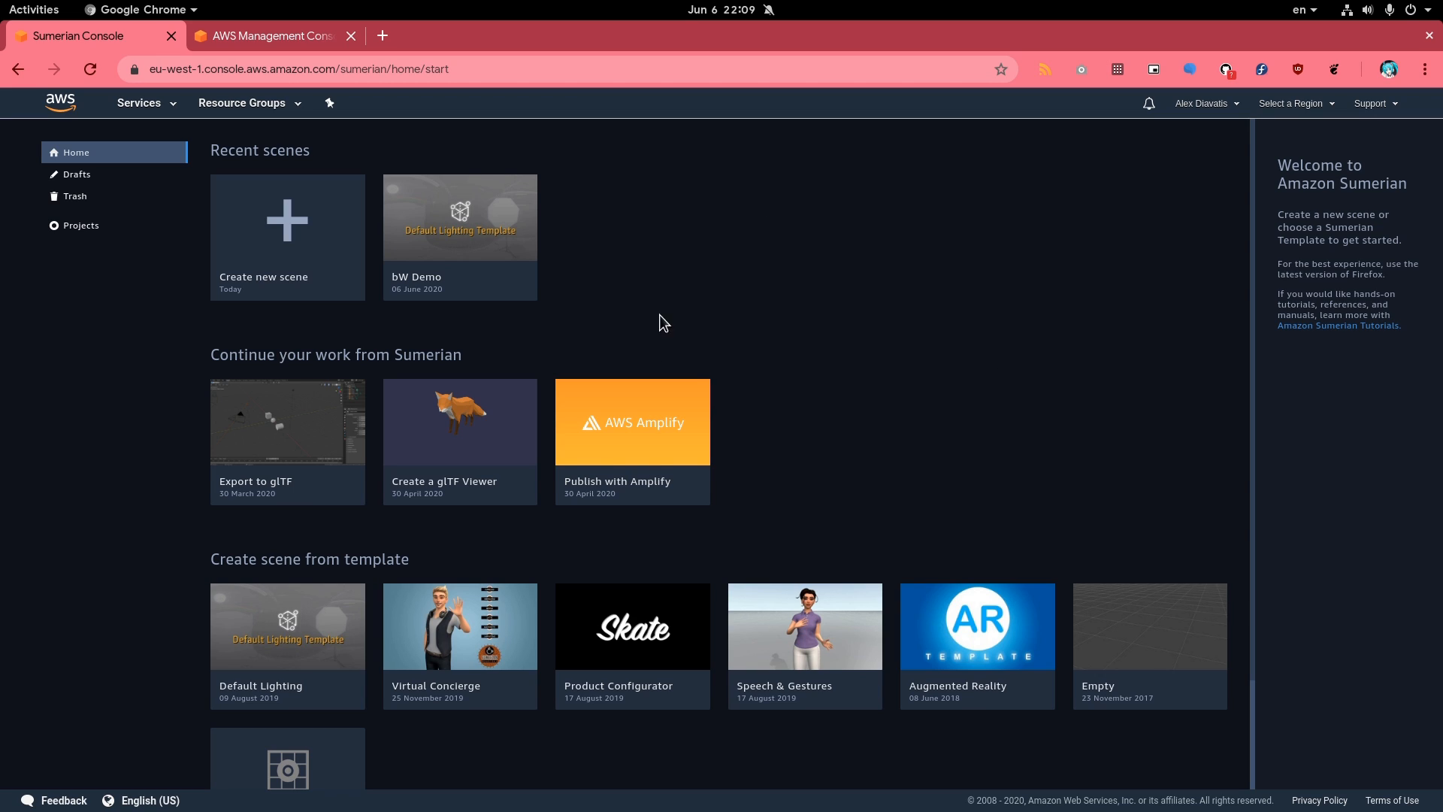
pyautogui.moveTo(573, 252)
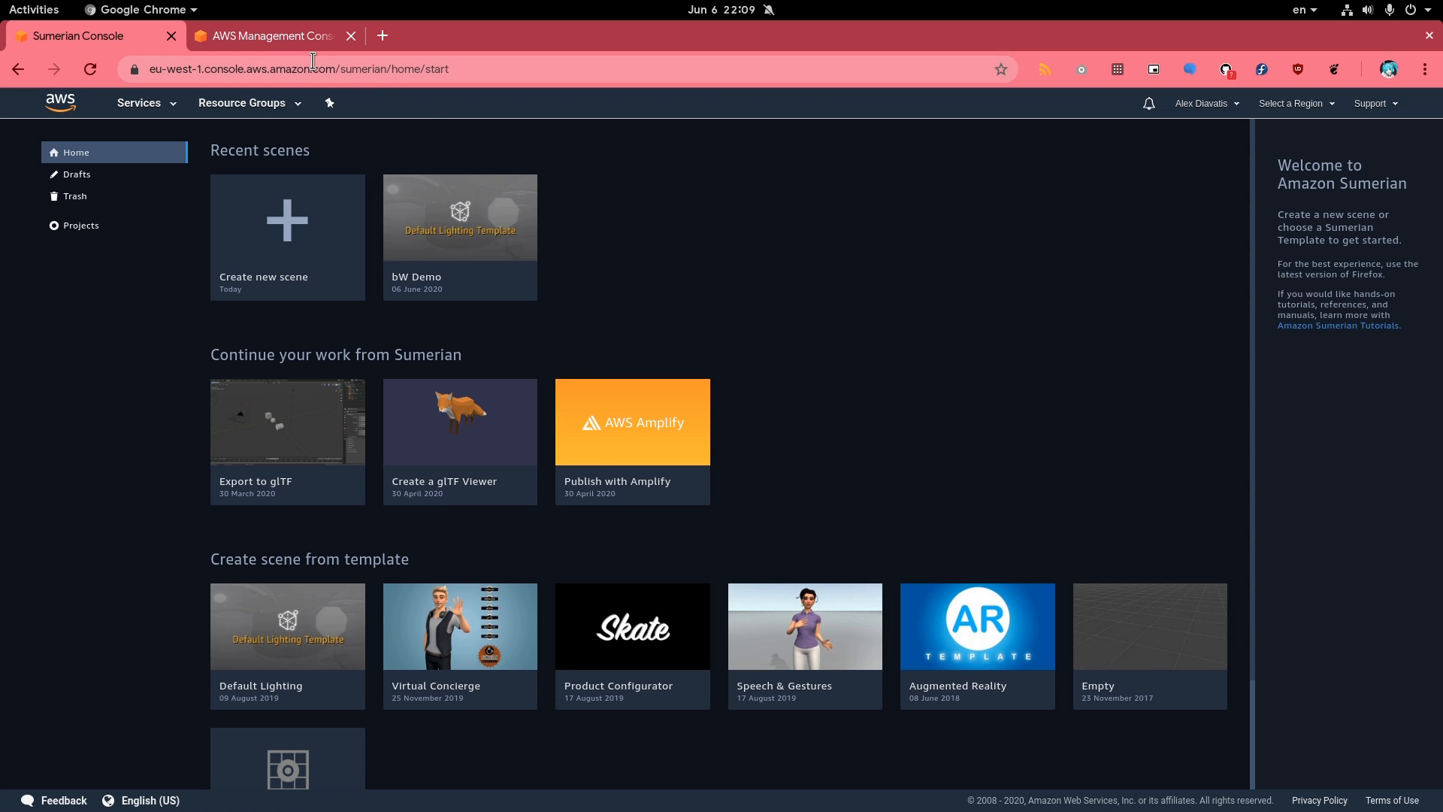
pyautogui.click(271, 36)
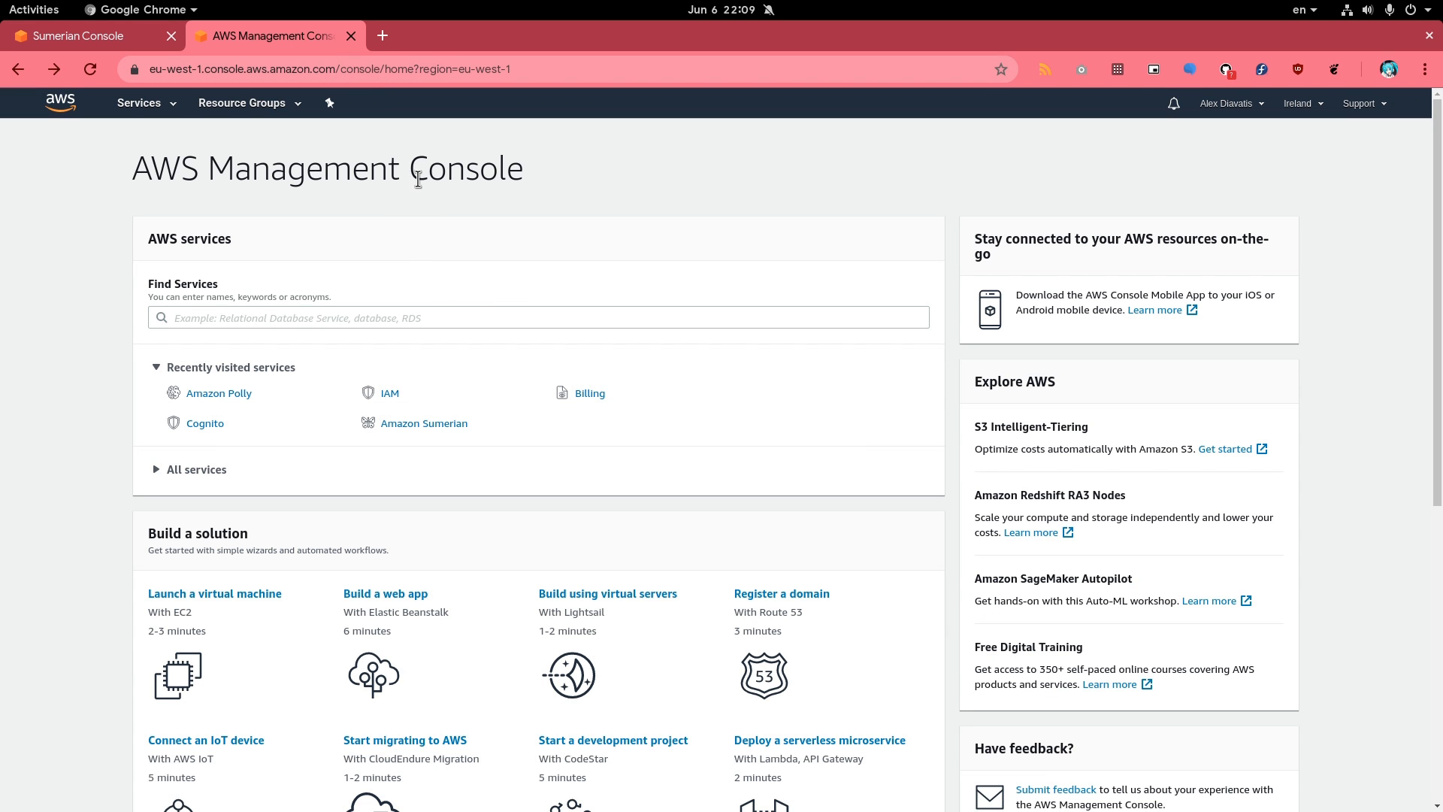
pyautogui.moveTo(96, 29)
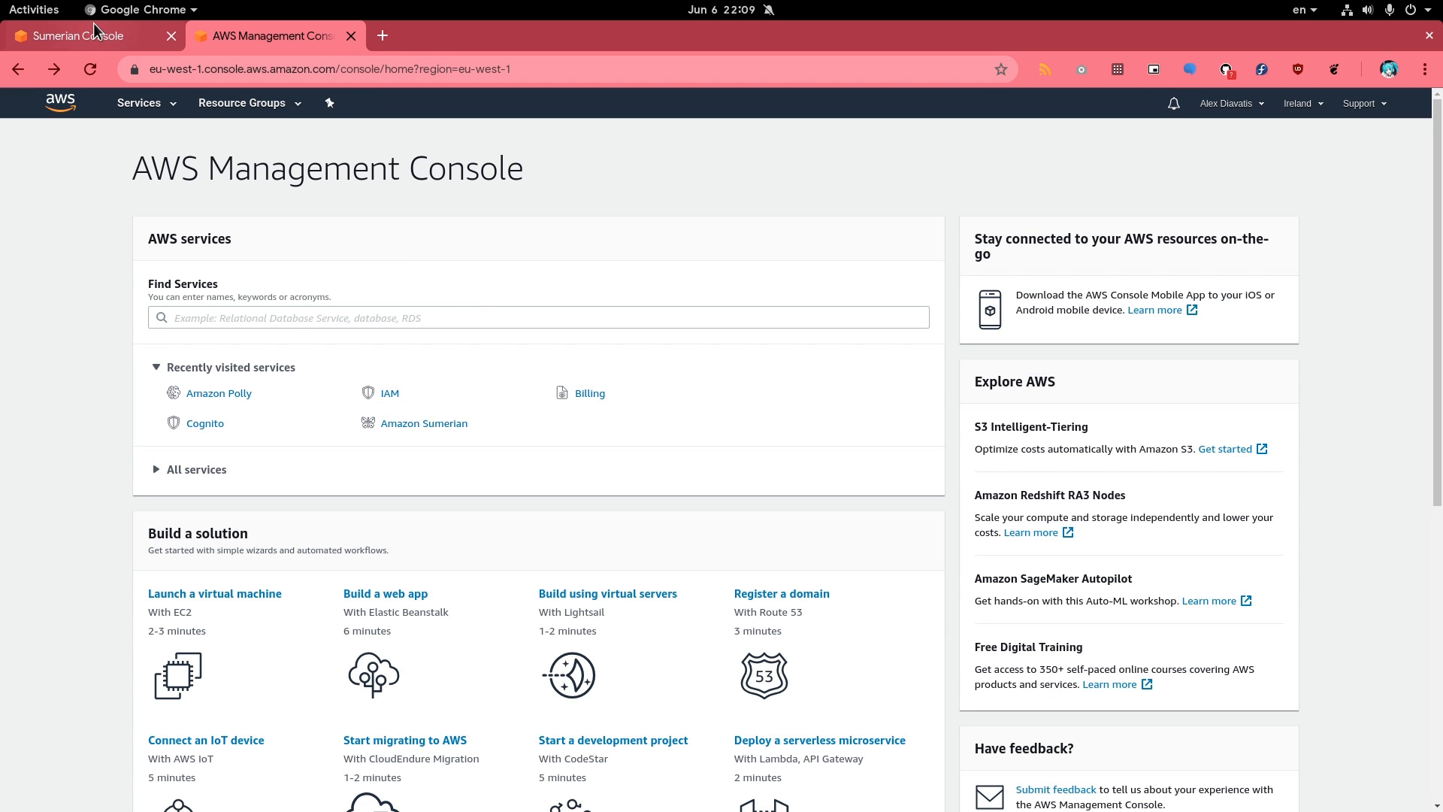
pyautogui.click(78, 36)
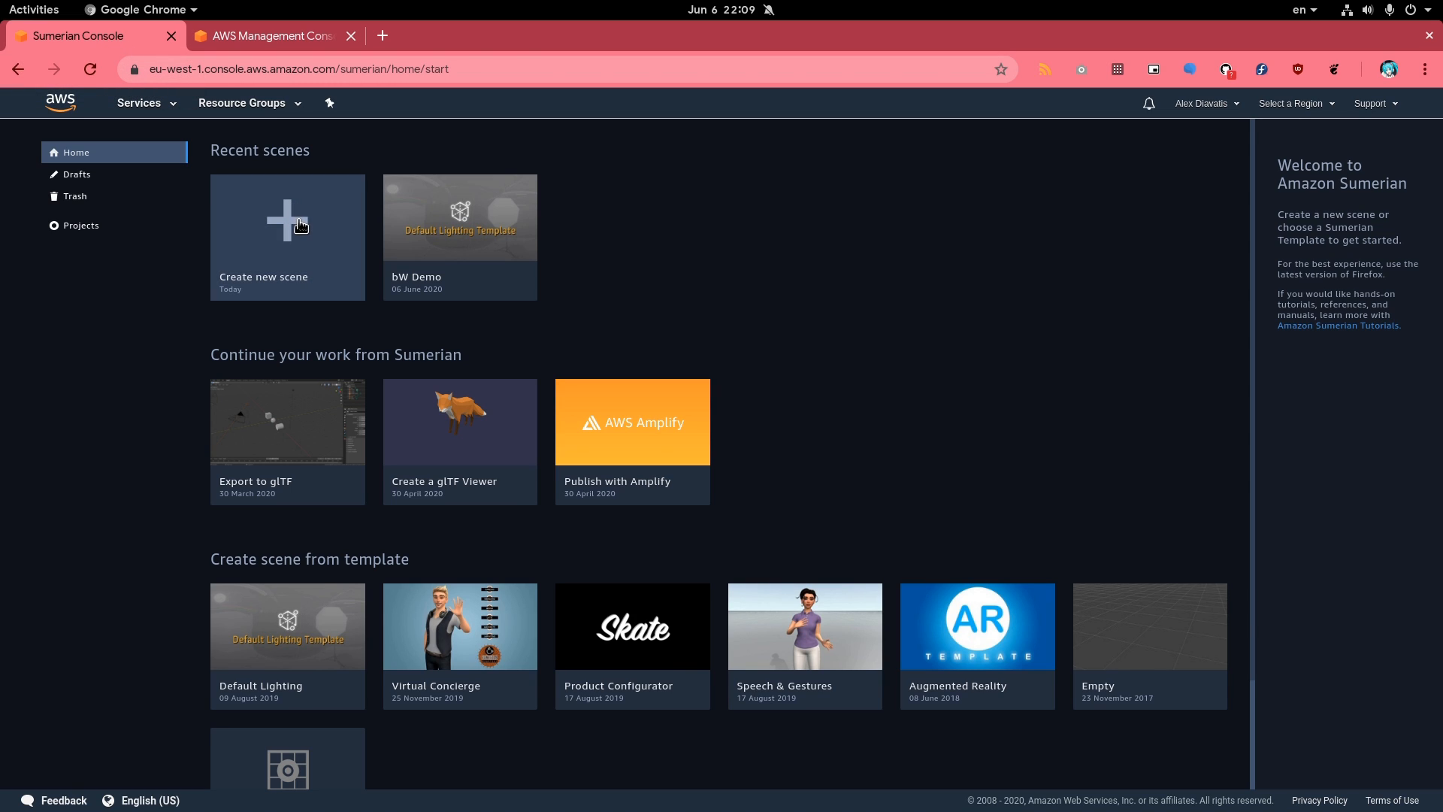
# Create a new scene using the suggested name Ubuntu Sucks and open it in the editor
pyautogui.click(287, 233)
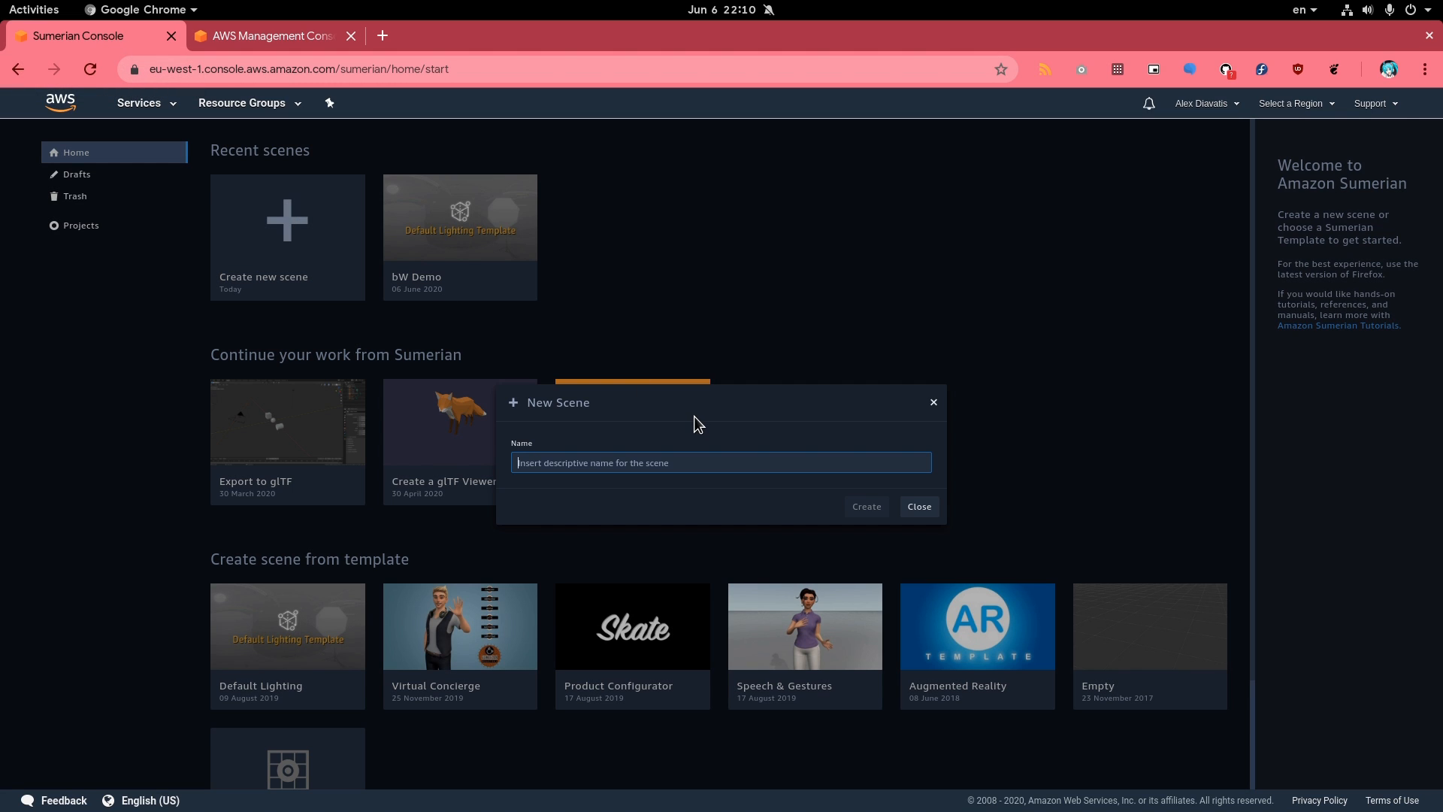
pyautogui.write('U')
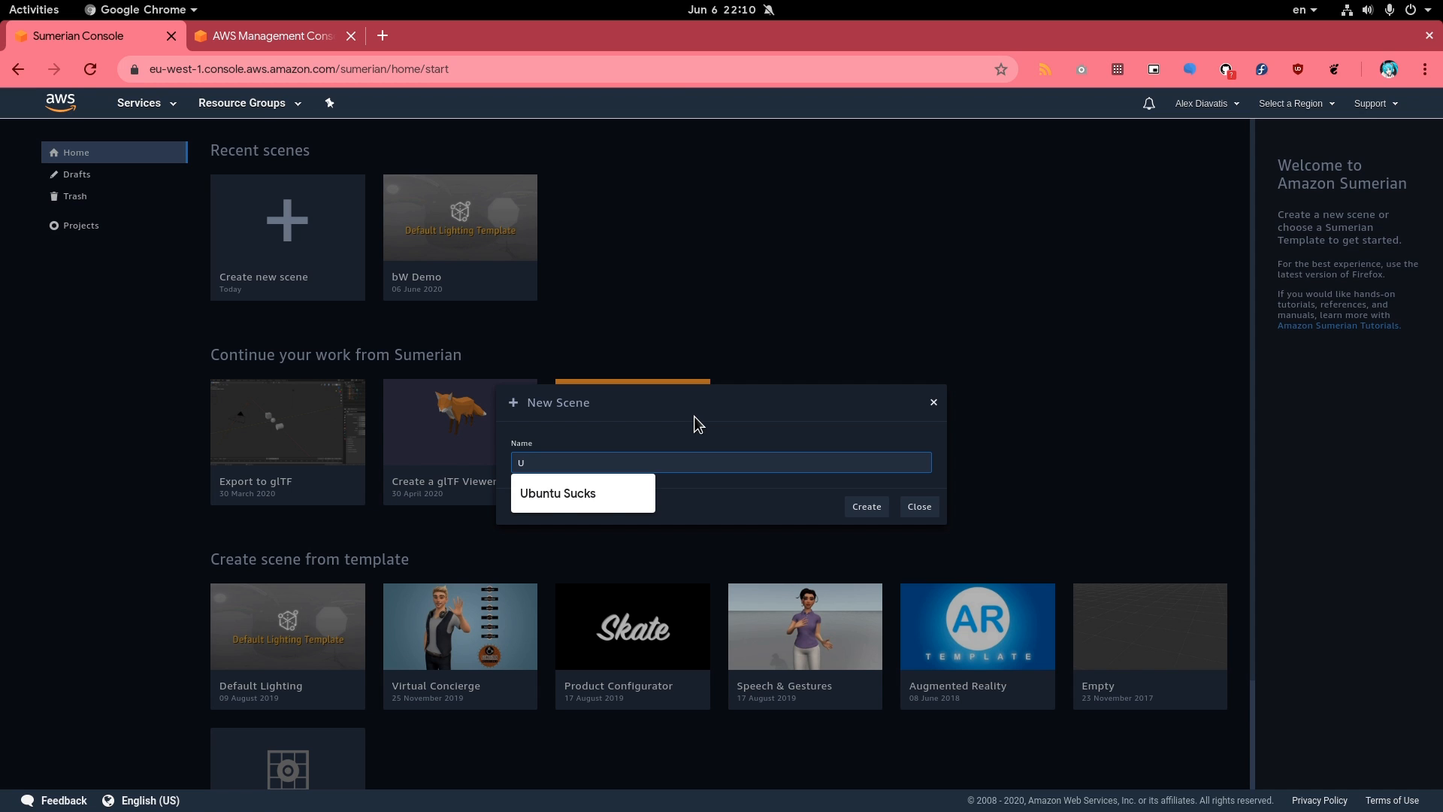
pyautogui.click(557, 493)
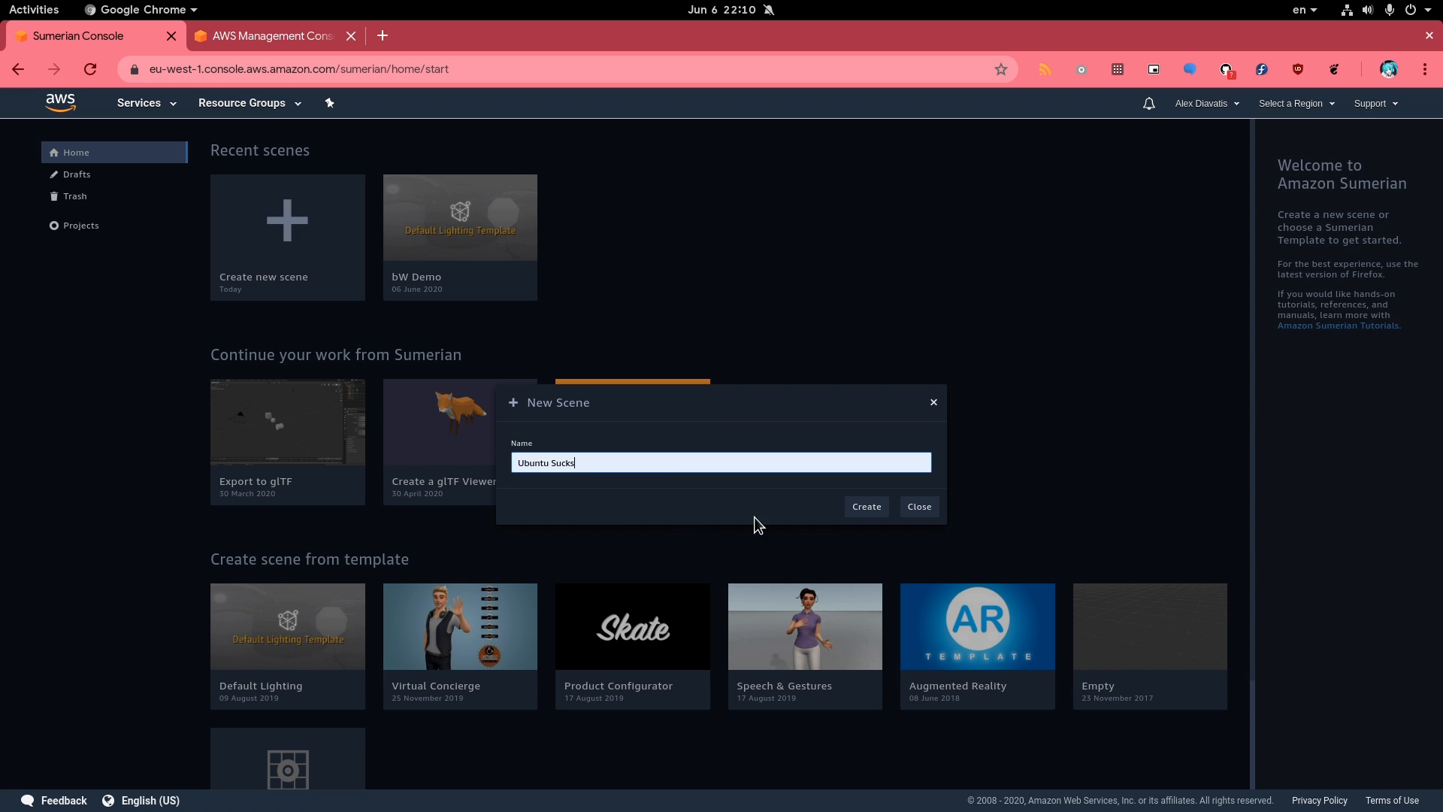
pyautogui.click(865, 505)
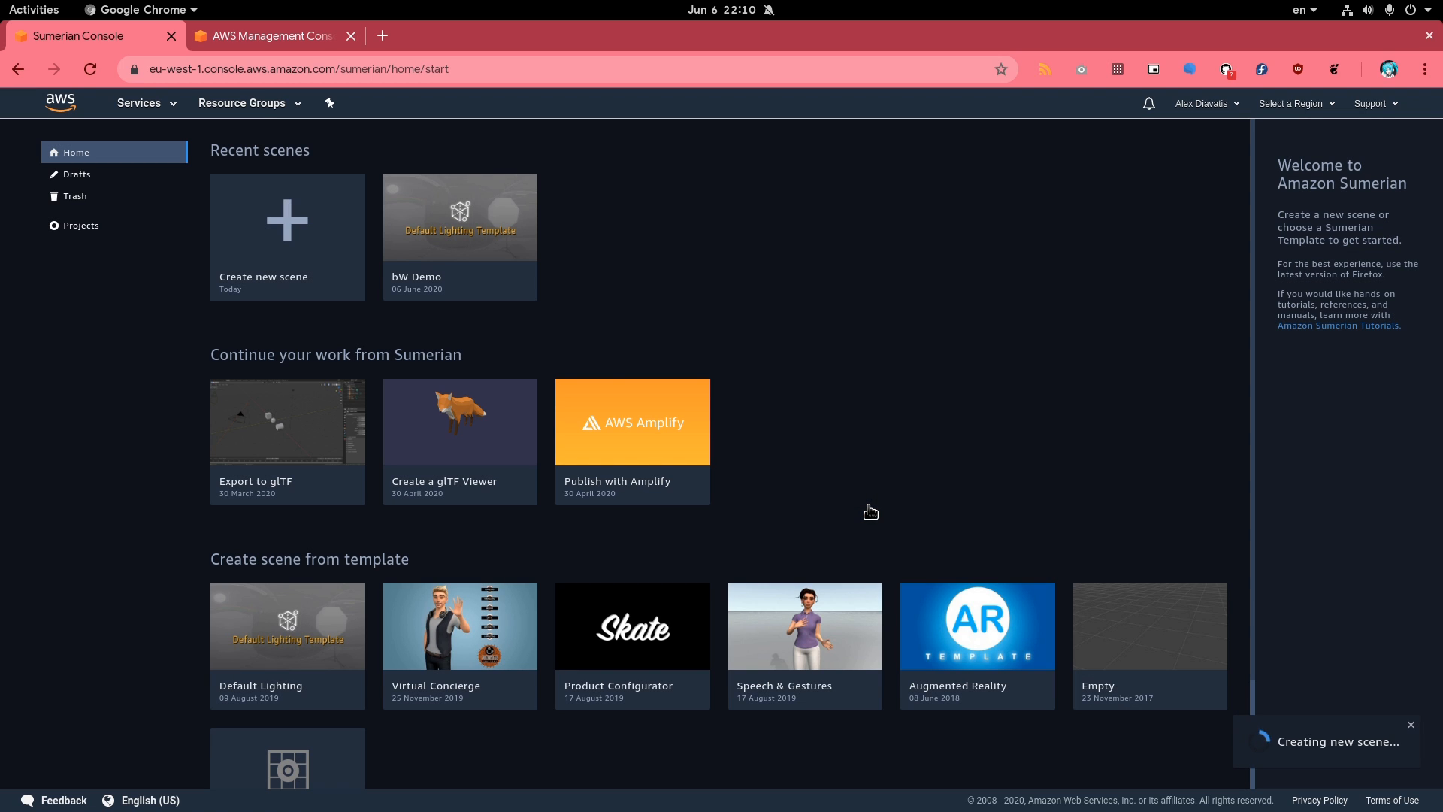
pyautogui.click(288, 238)
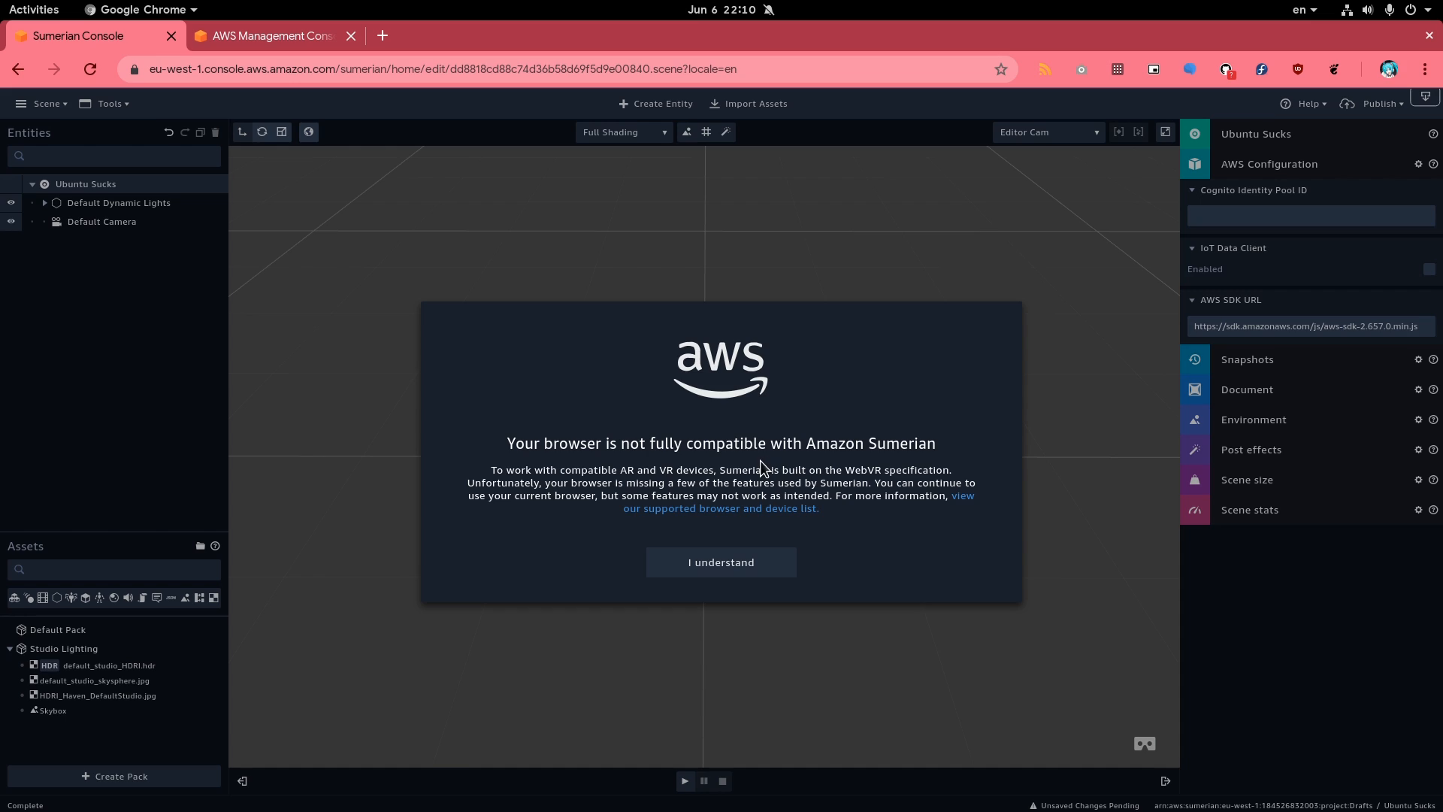
pyautogui.moveTo(777, 462)
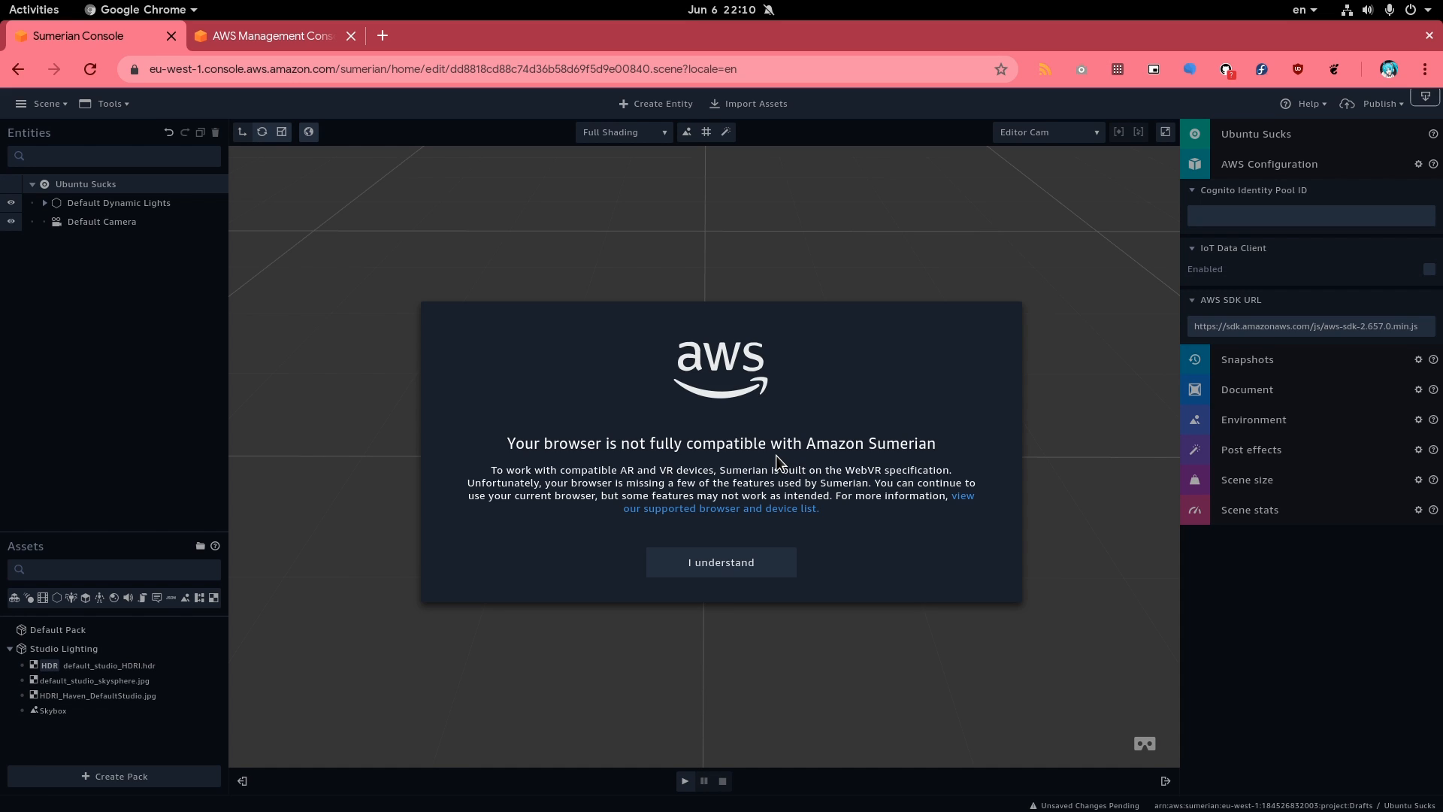
pyautogui.moveTo(731, 574)
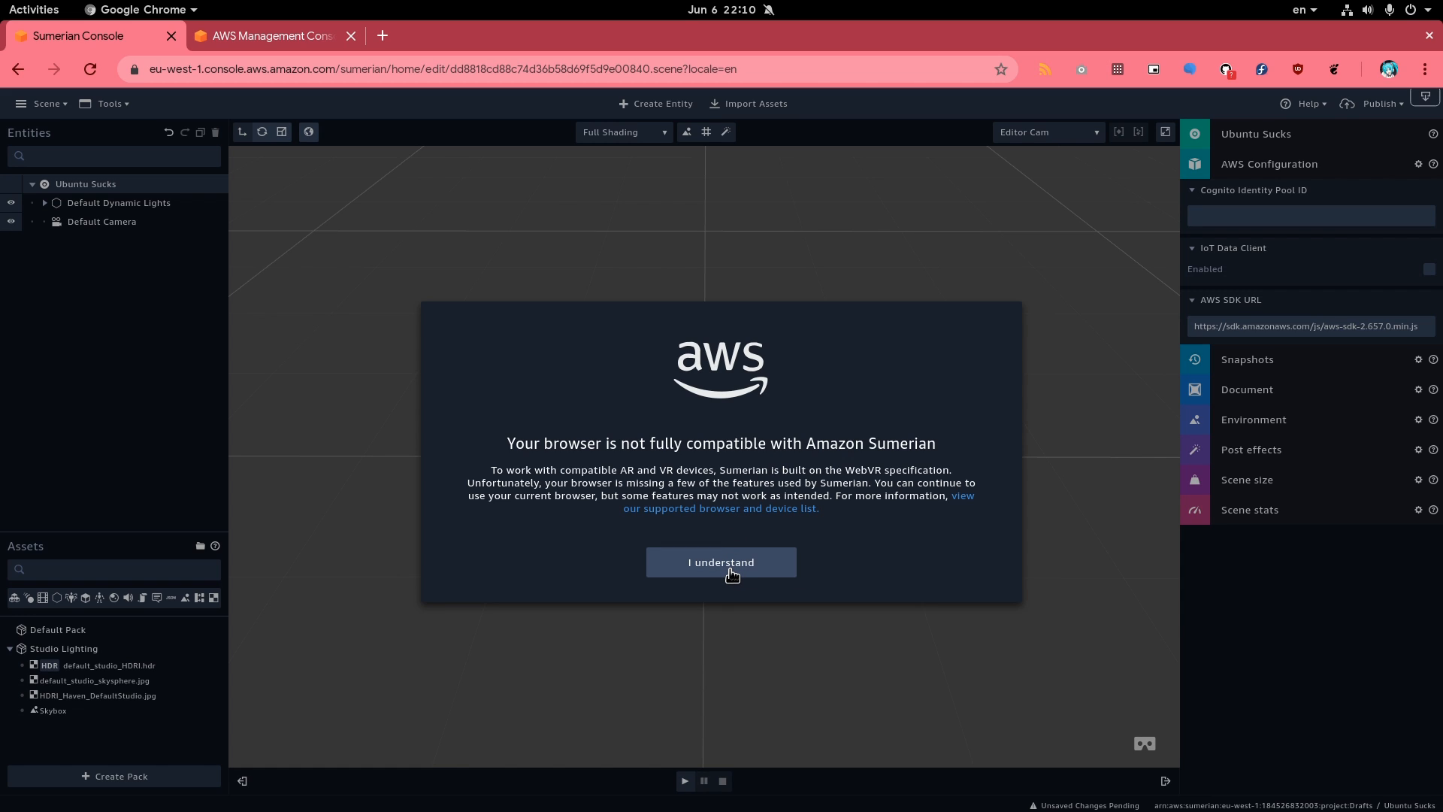
# Dismiss the browser compatibility warning and switch to the AWS Management Console
pyautogui.click(722, 563)
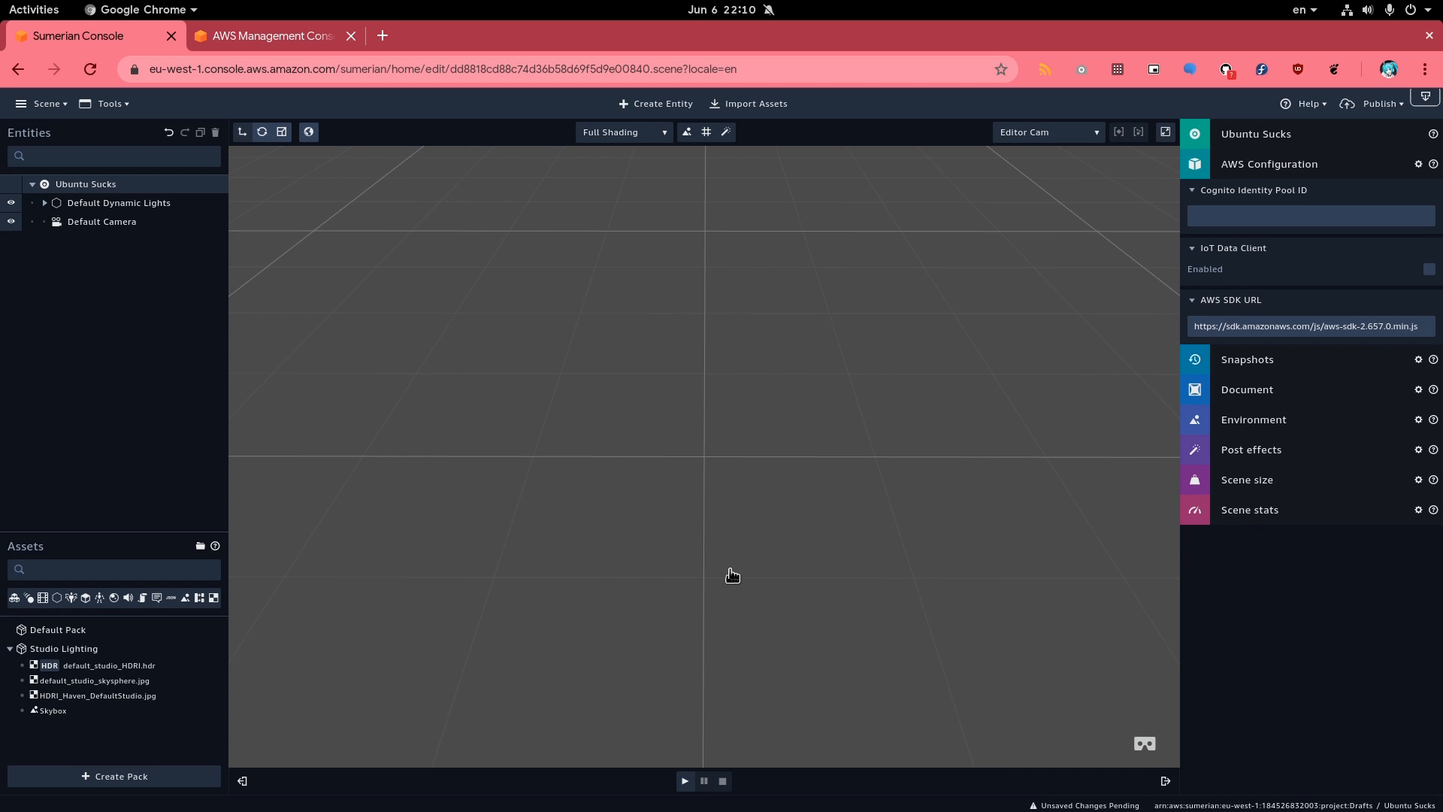
pyautogui.click(1311, 216)
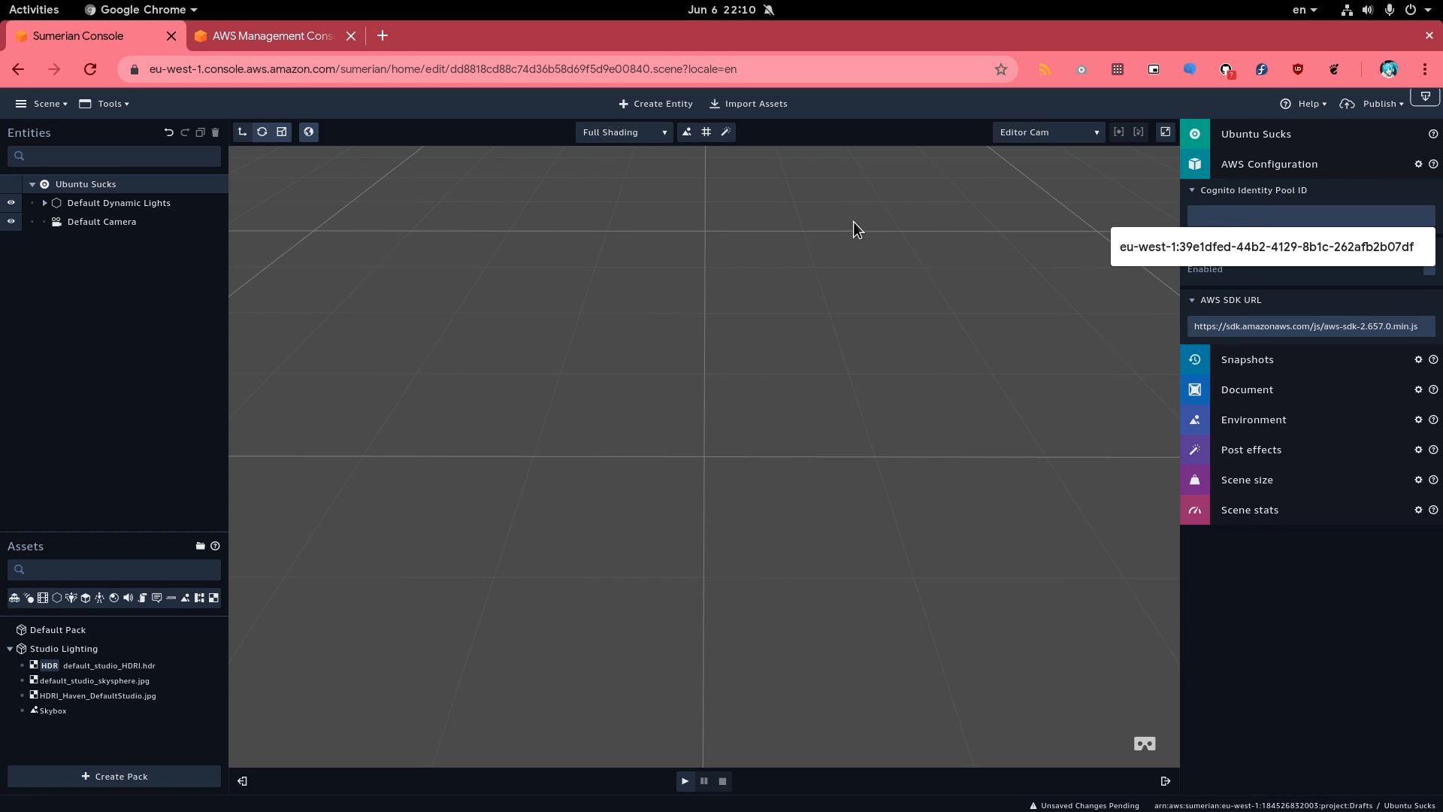
pyautogui.click(273, 36)
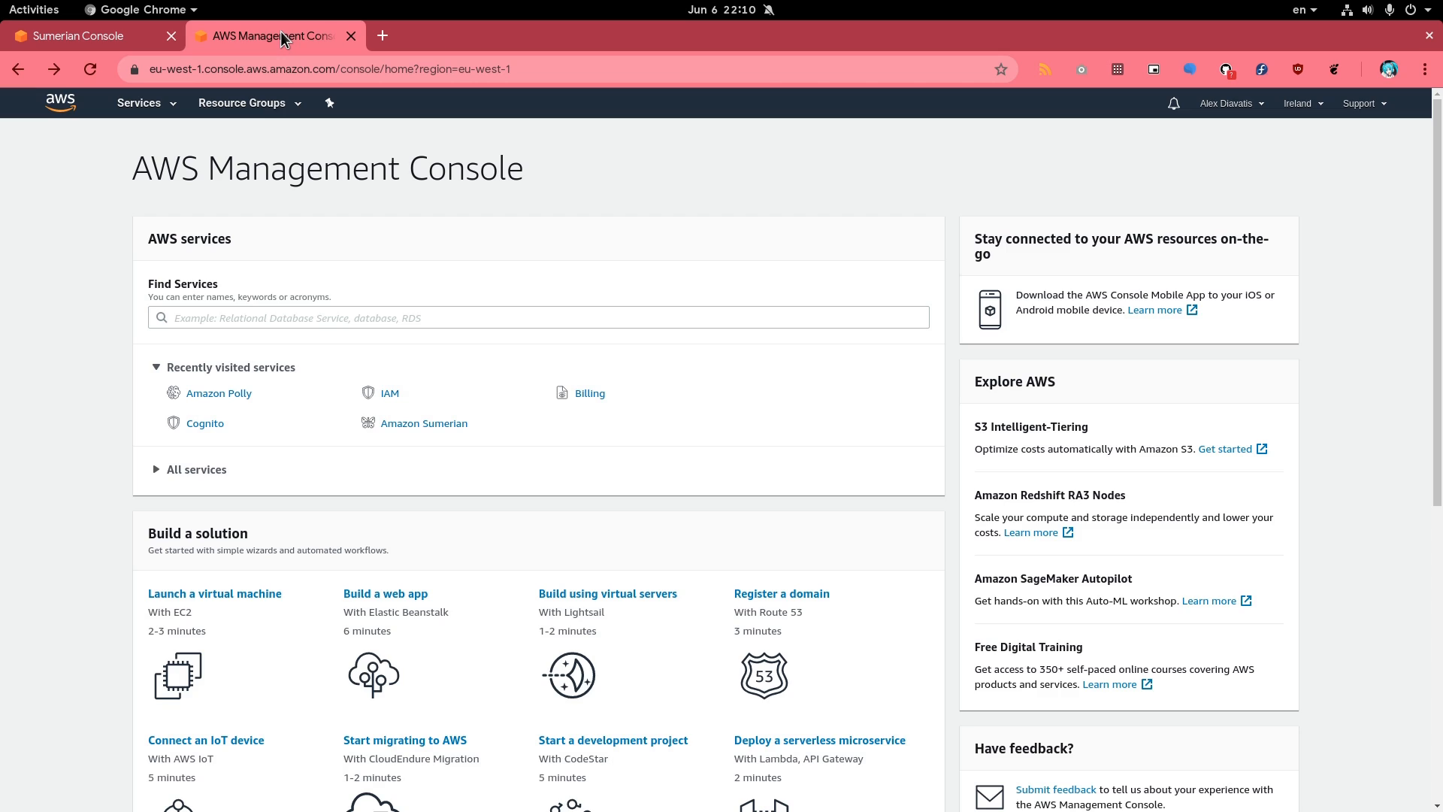
pyautogui.moveTo(205, 424)
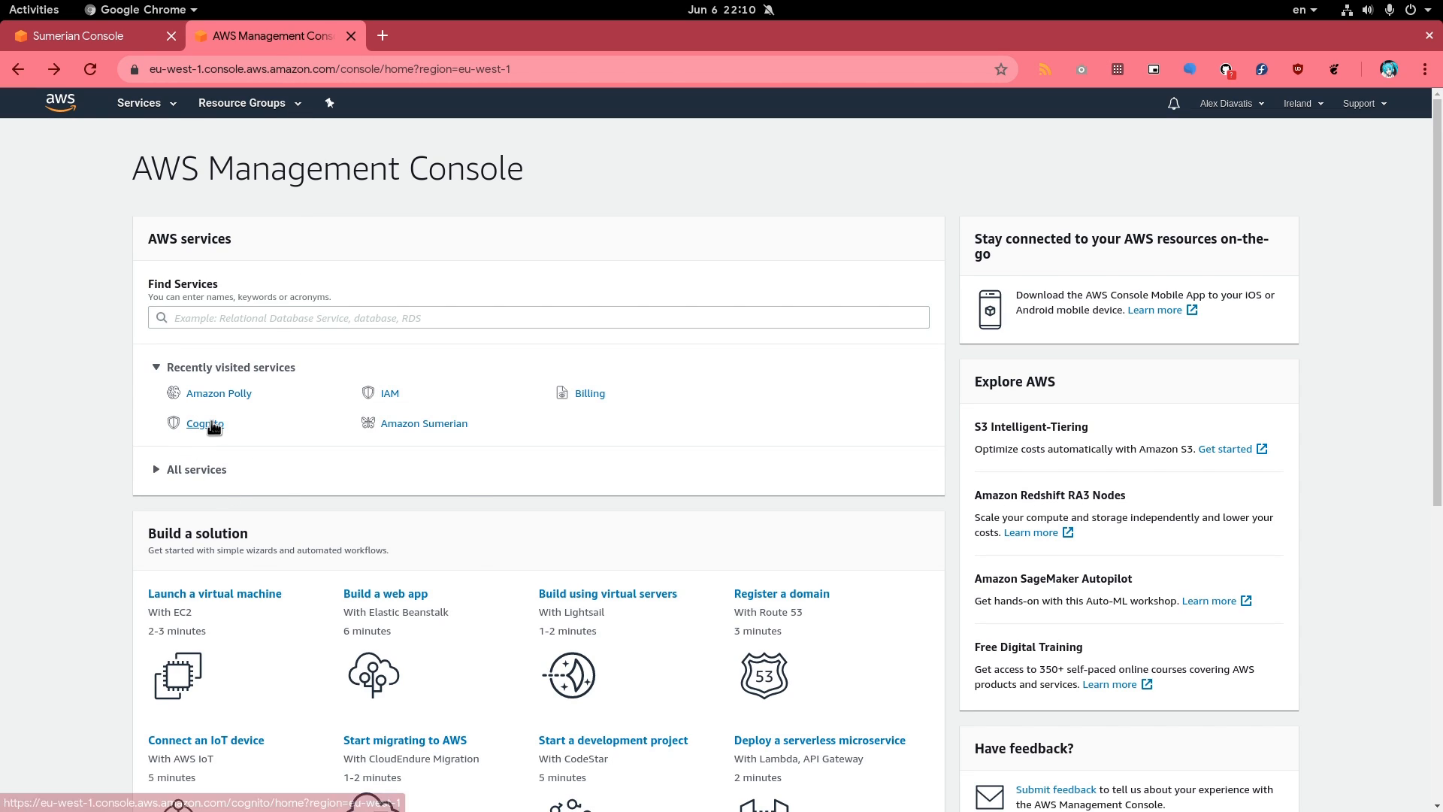
# Bring up Amazon Cognito's Manage Identity Pools list
pyautogui.click(205, 422)
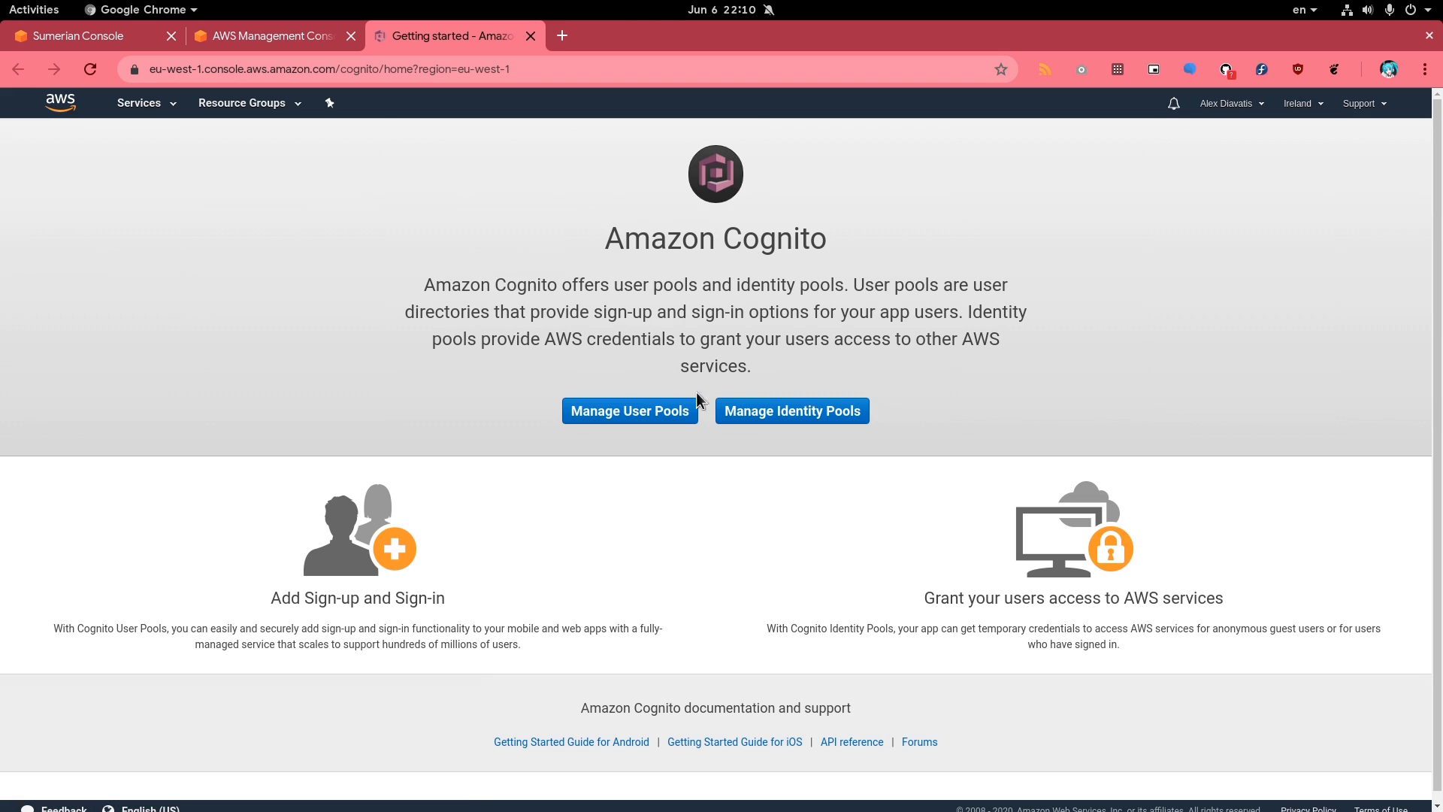
pyautogui.click(792, 411)
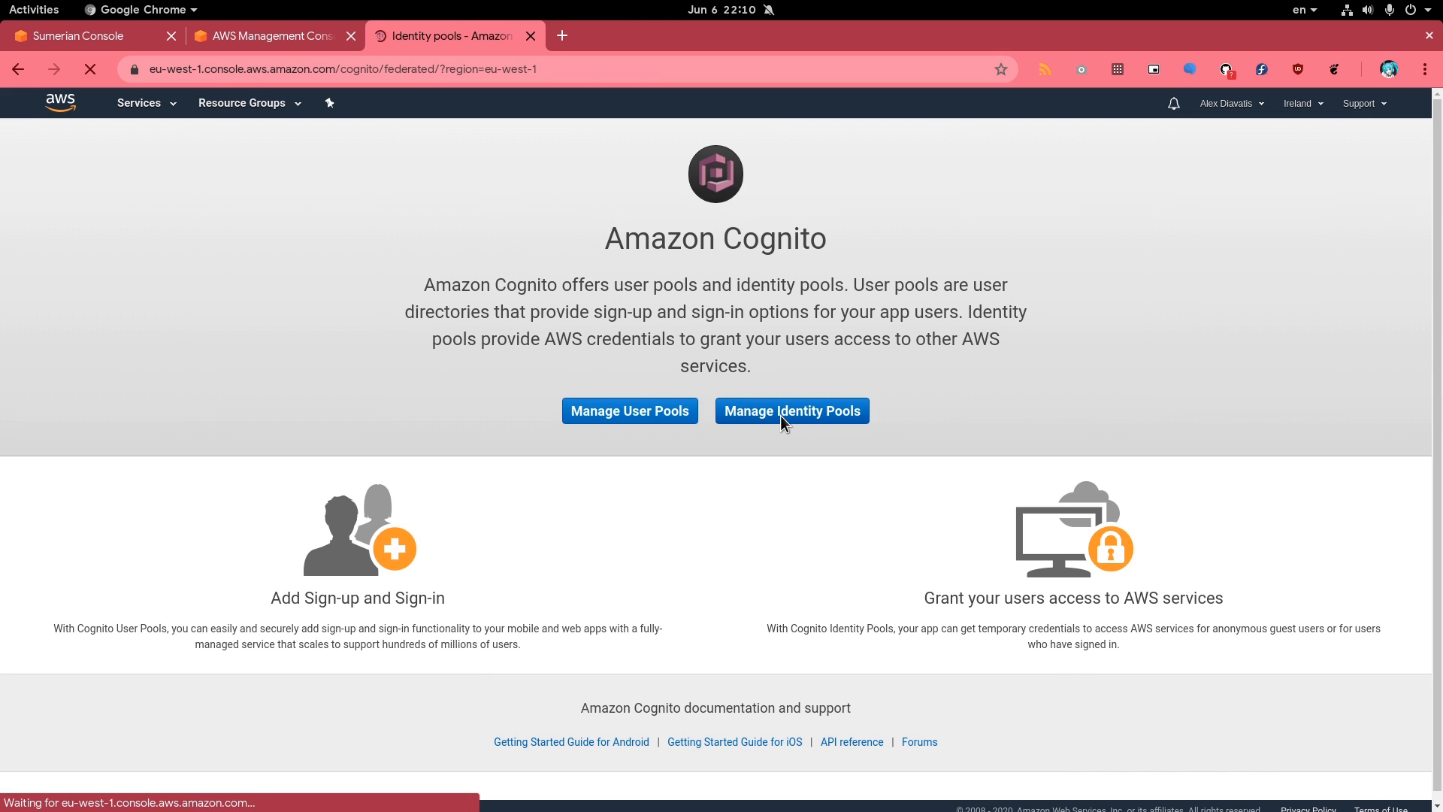
pyautogui.click(792, 410)
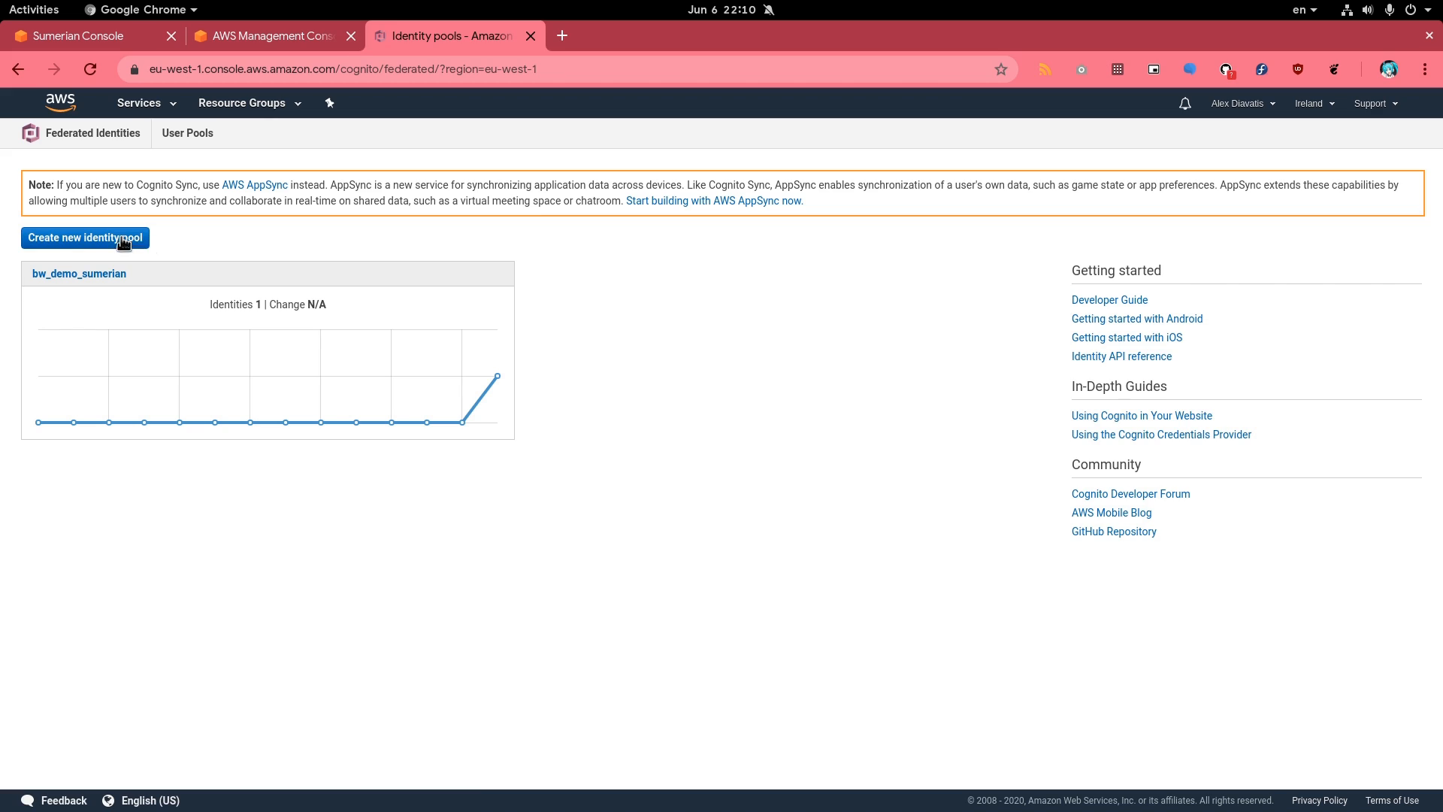
# Start a new identity pool named Ubuntu_Sucks
pyautogui.click(84, 237)
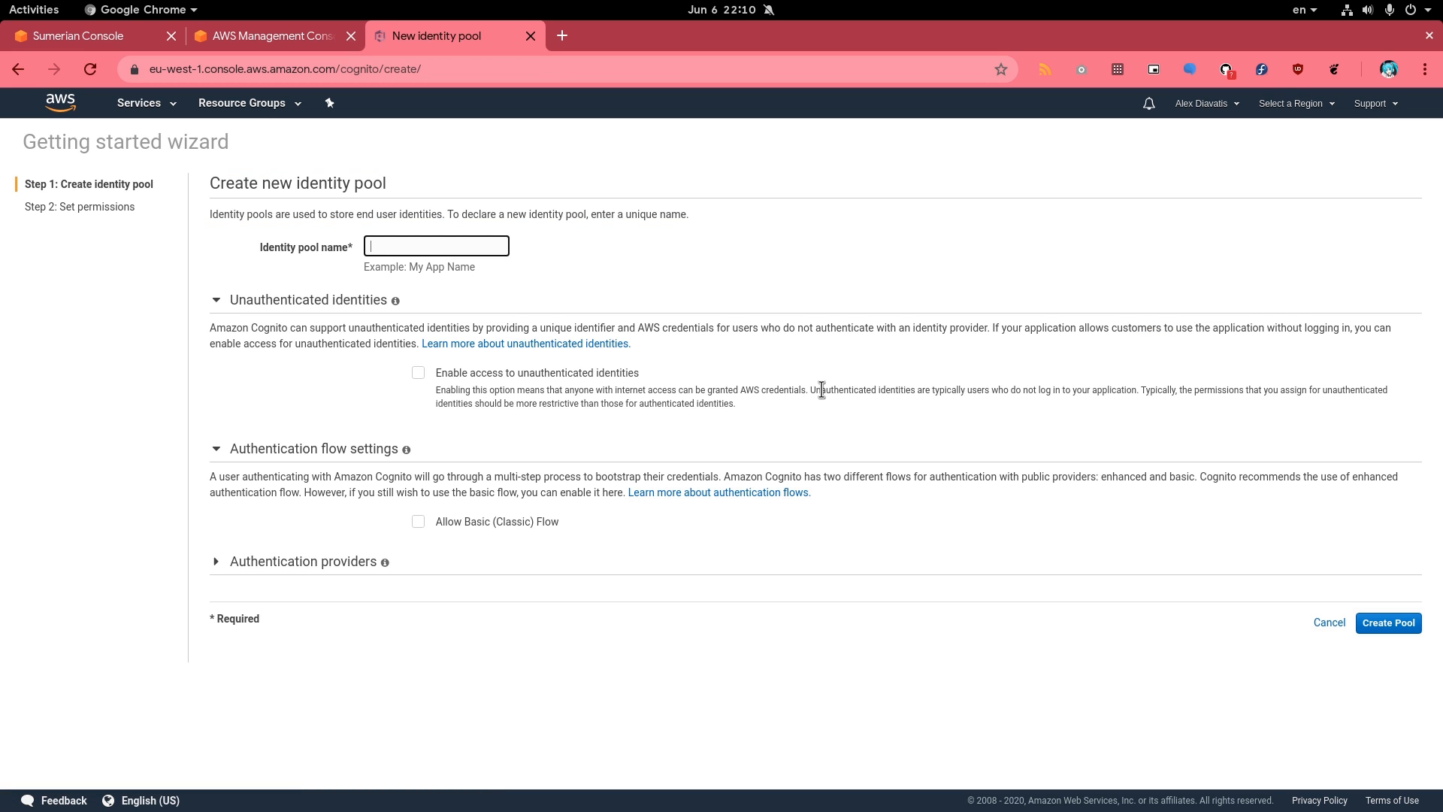
pyautogui.write('U')
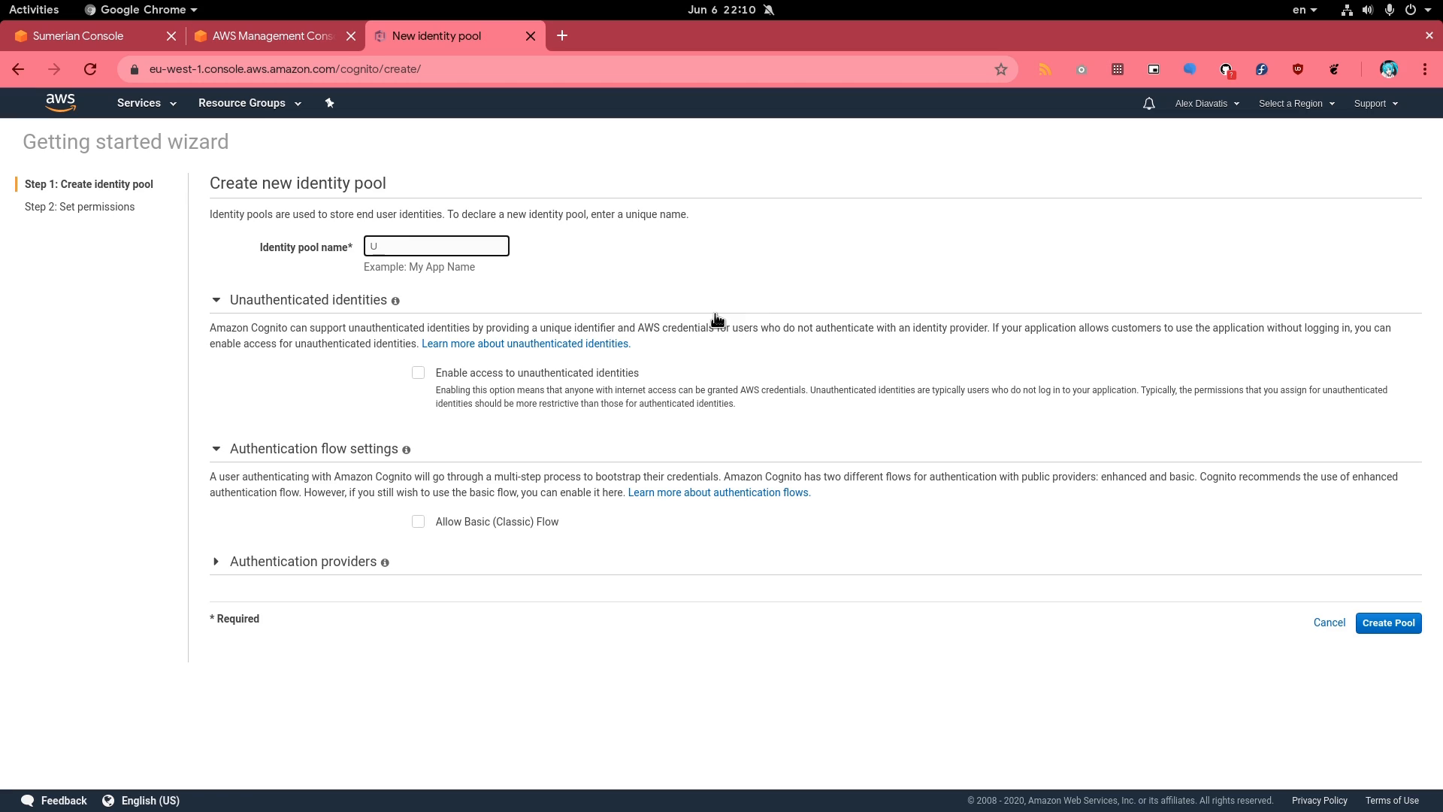
pyautogui.write('Ubuntu_Sucks')
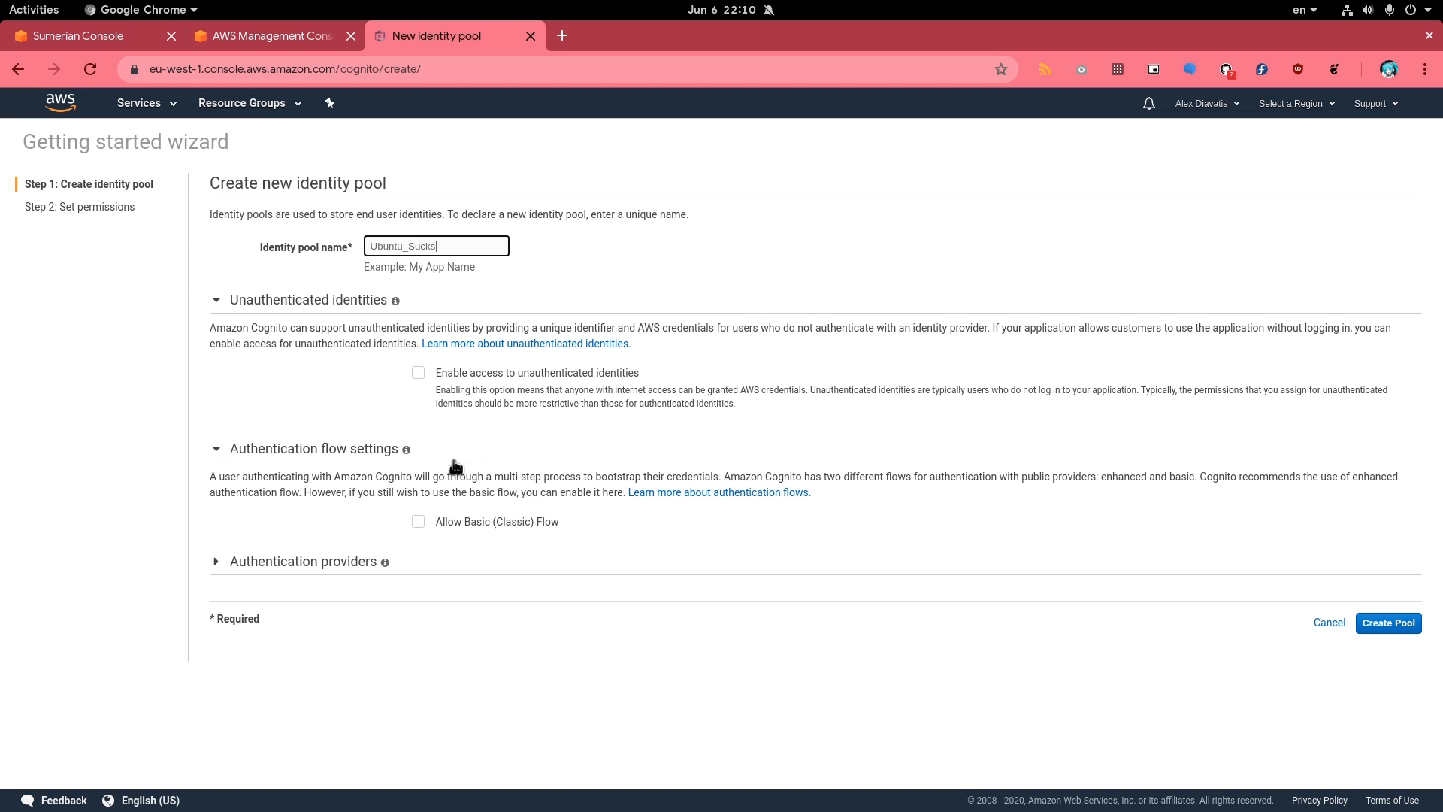
pyautogui.click(418, 373)
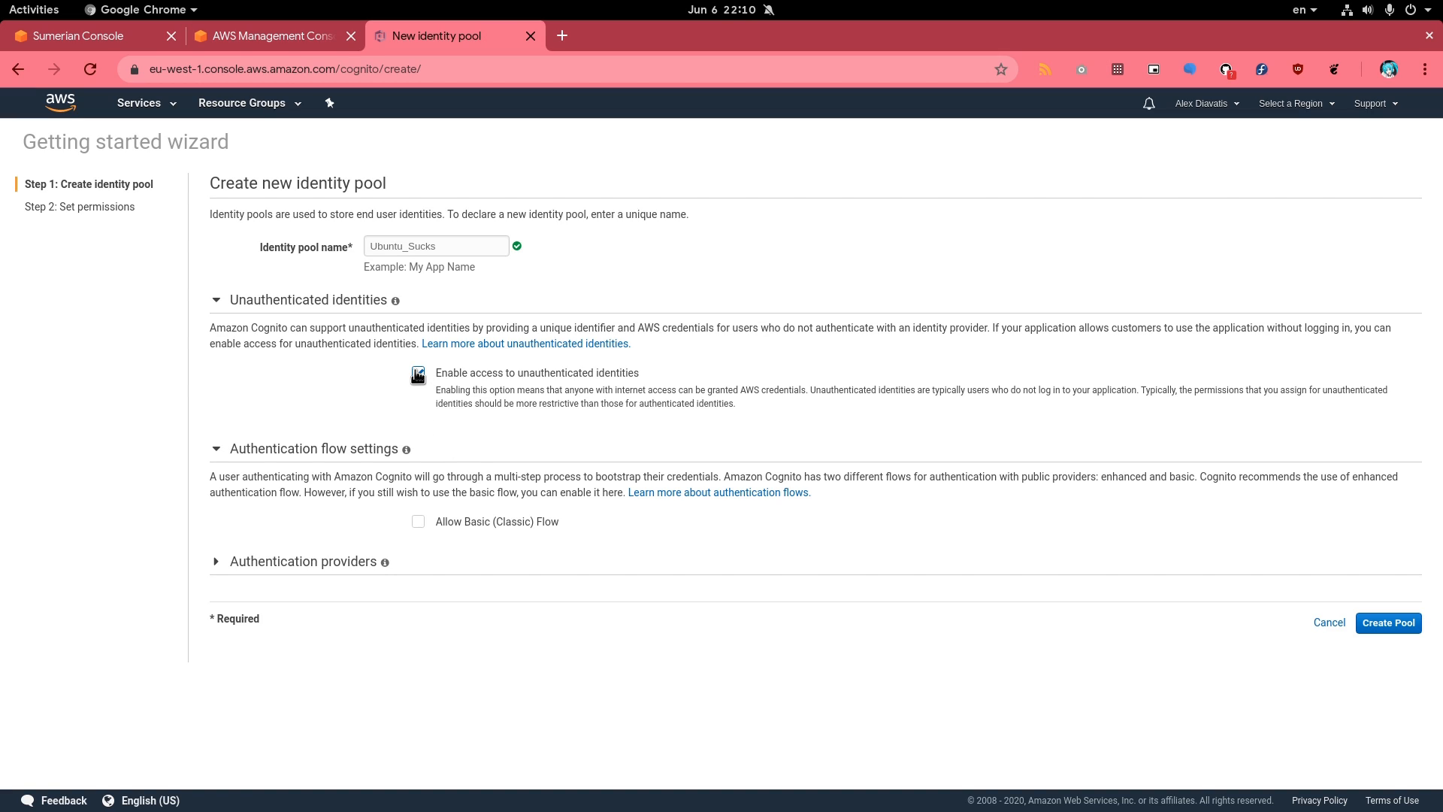
# Enable unauthenticated identities and Basic (Classic) Flow, then create the pool
pyautogui.click(418, 373)
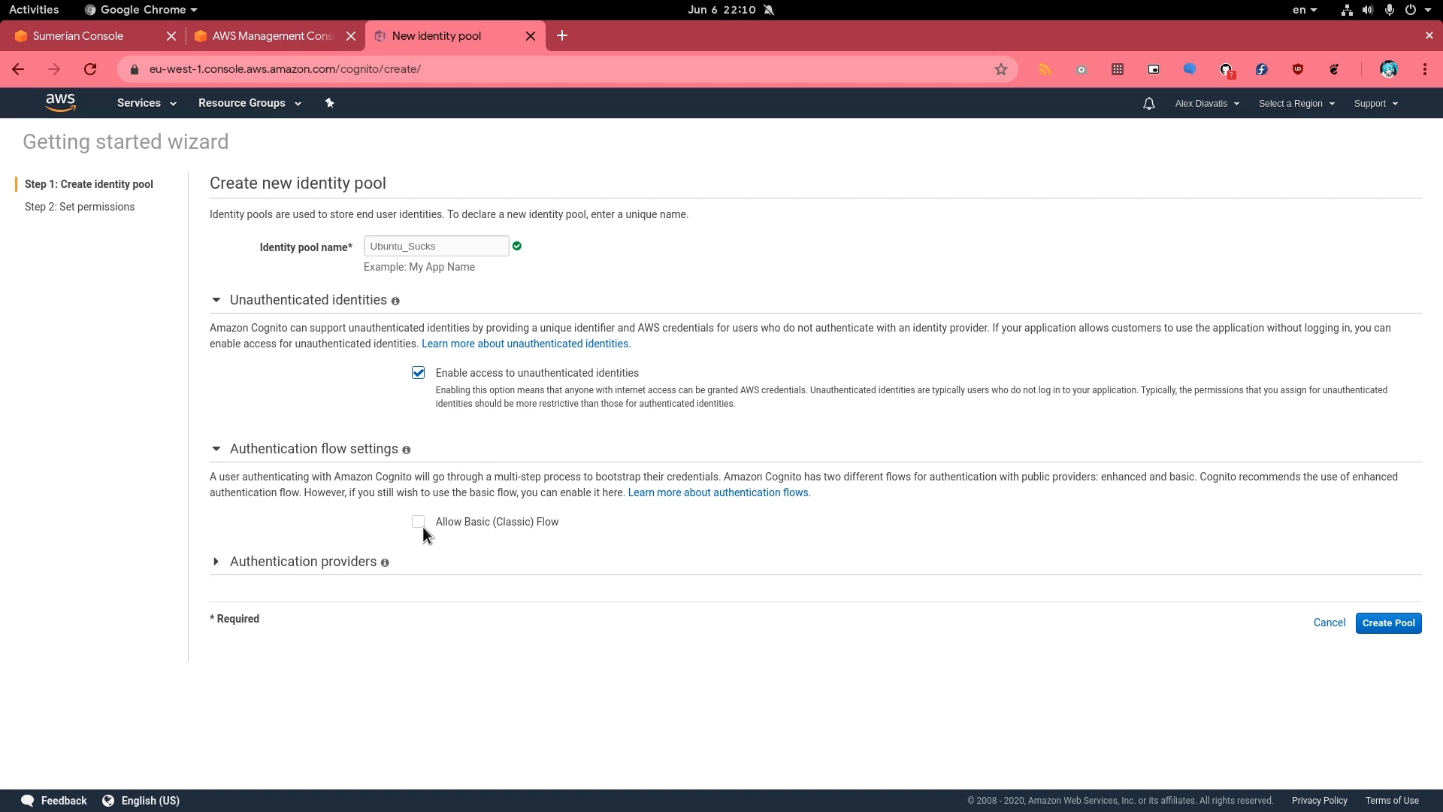
pyautogui.click(418, 522)
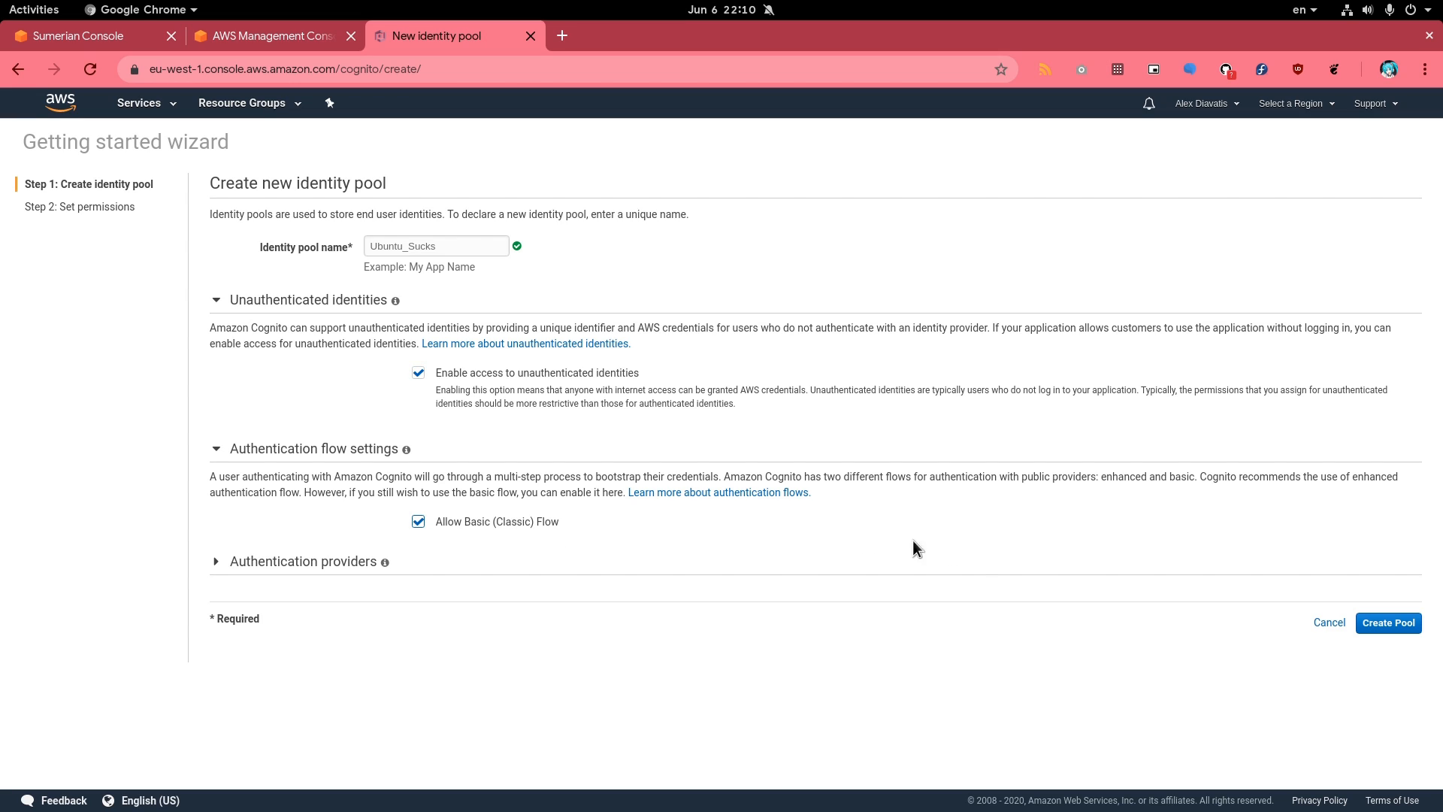
pyautogui.click(1389, 623)
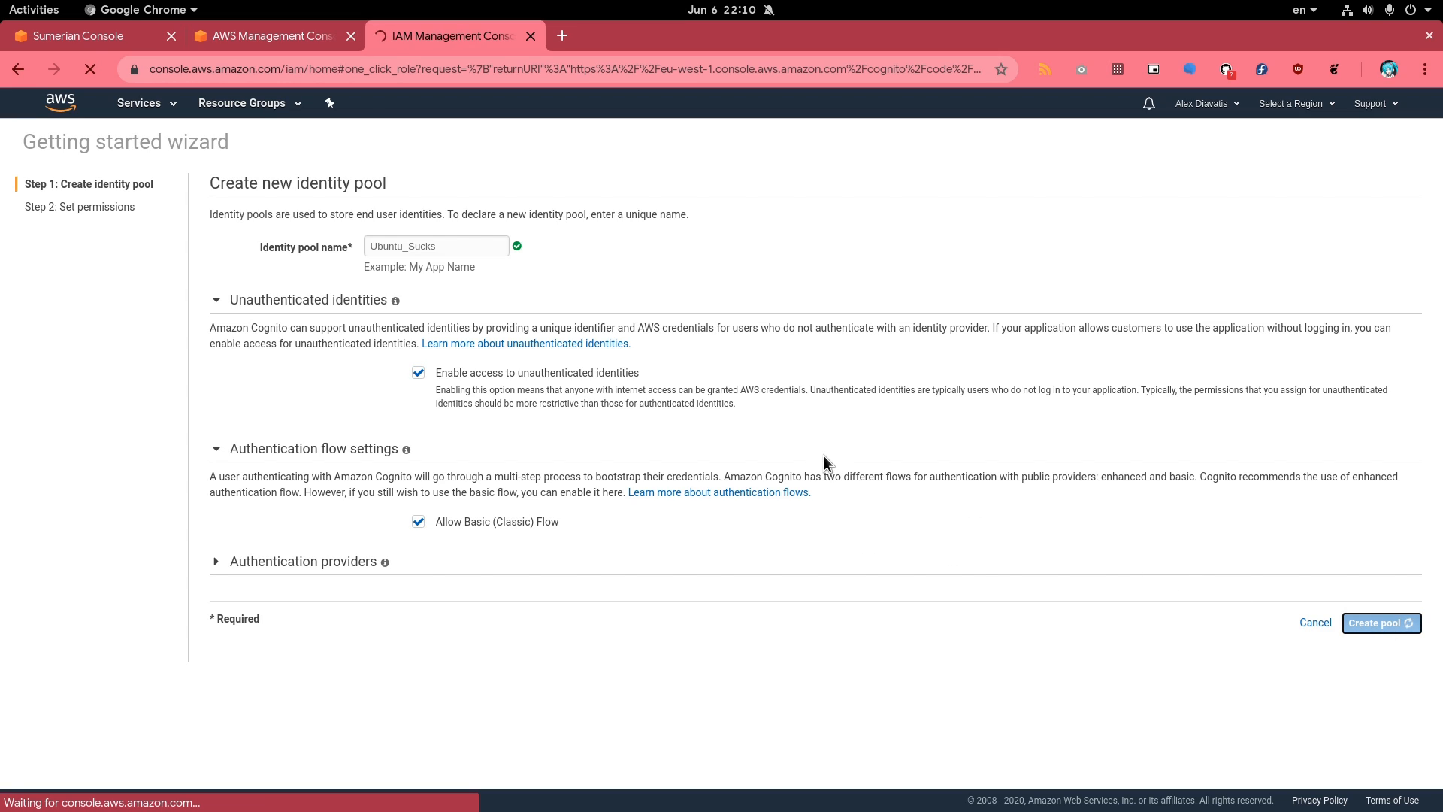
# Approve the new IAM roles for the pool and go to its Cognito dashboard
pyautogui.click(1381, 622)
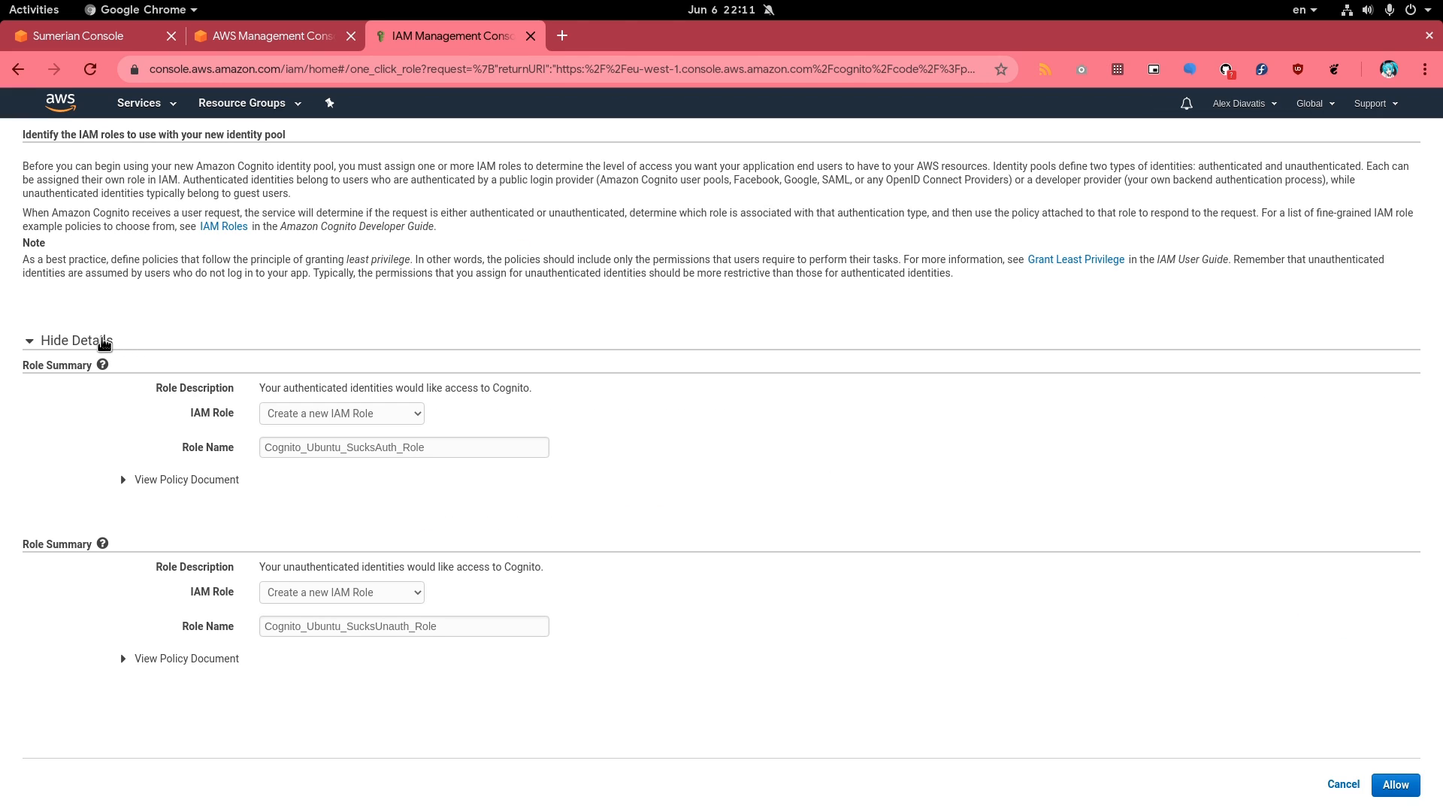
pyautogui.moveTo(503, 500)
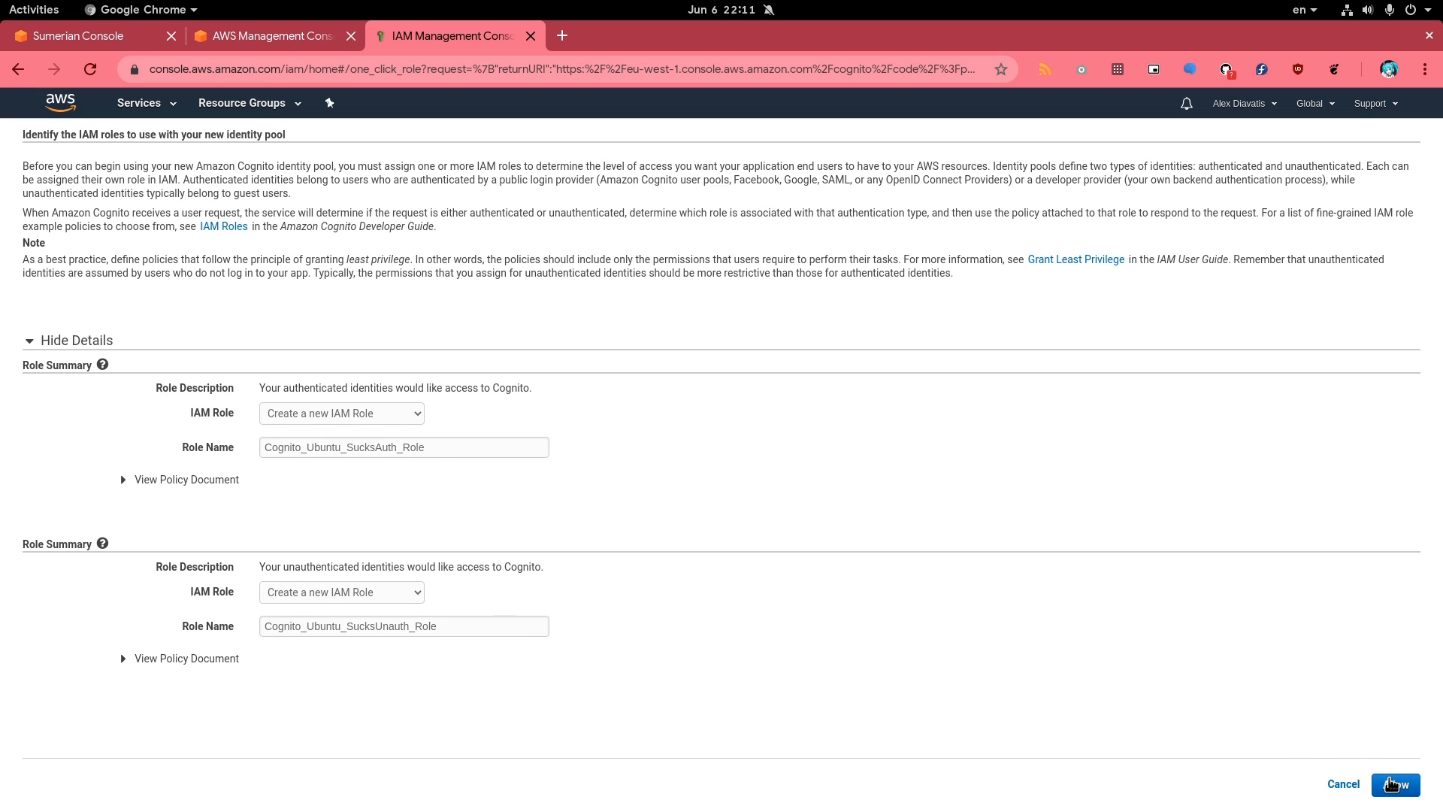
pyautogui.click(1395, 784)
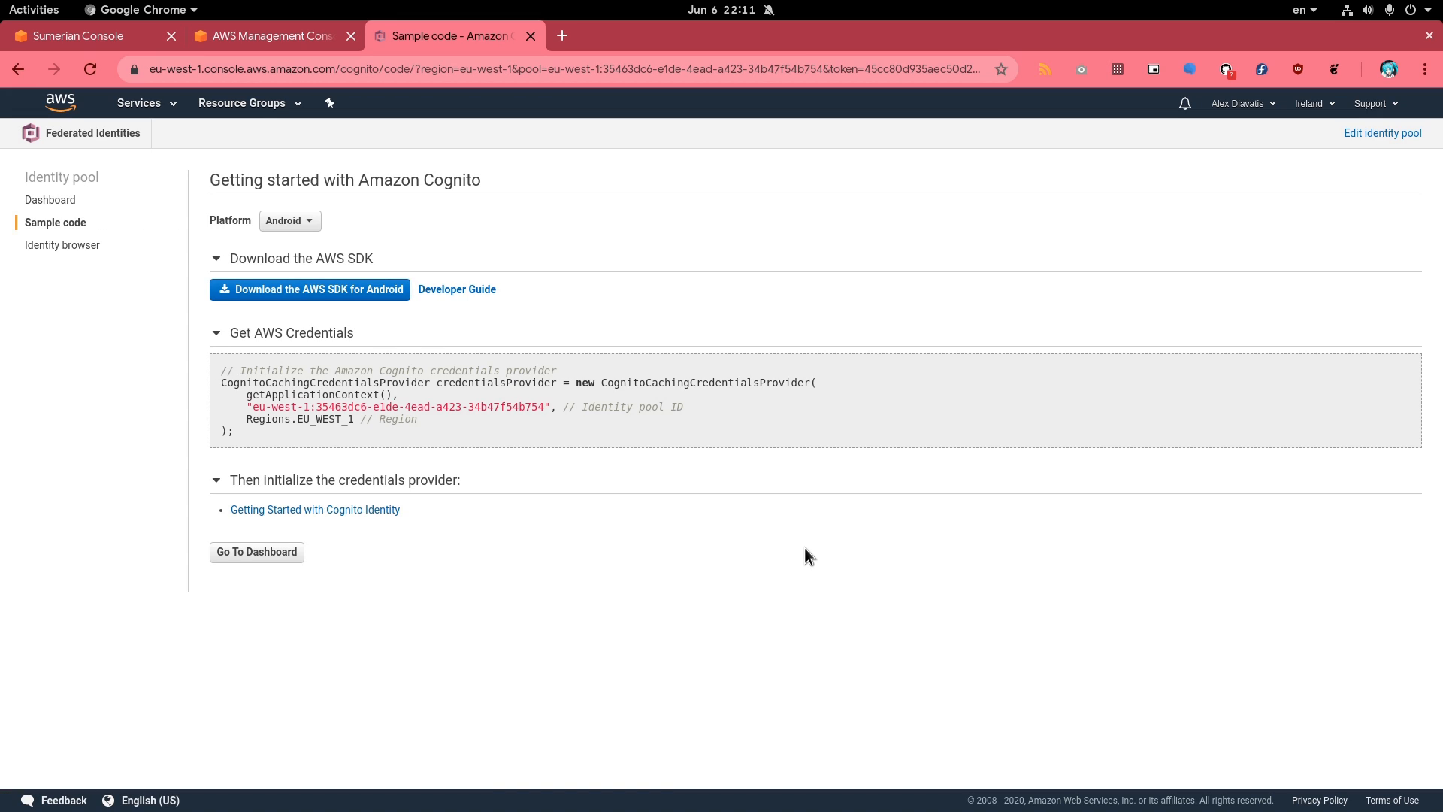
pyautogui.moveTo(265, 556)
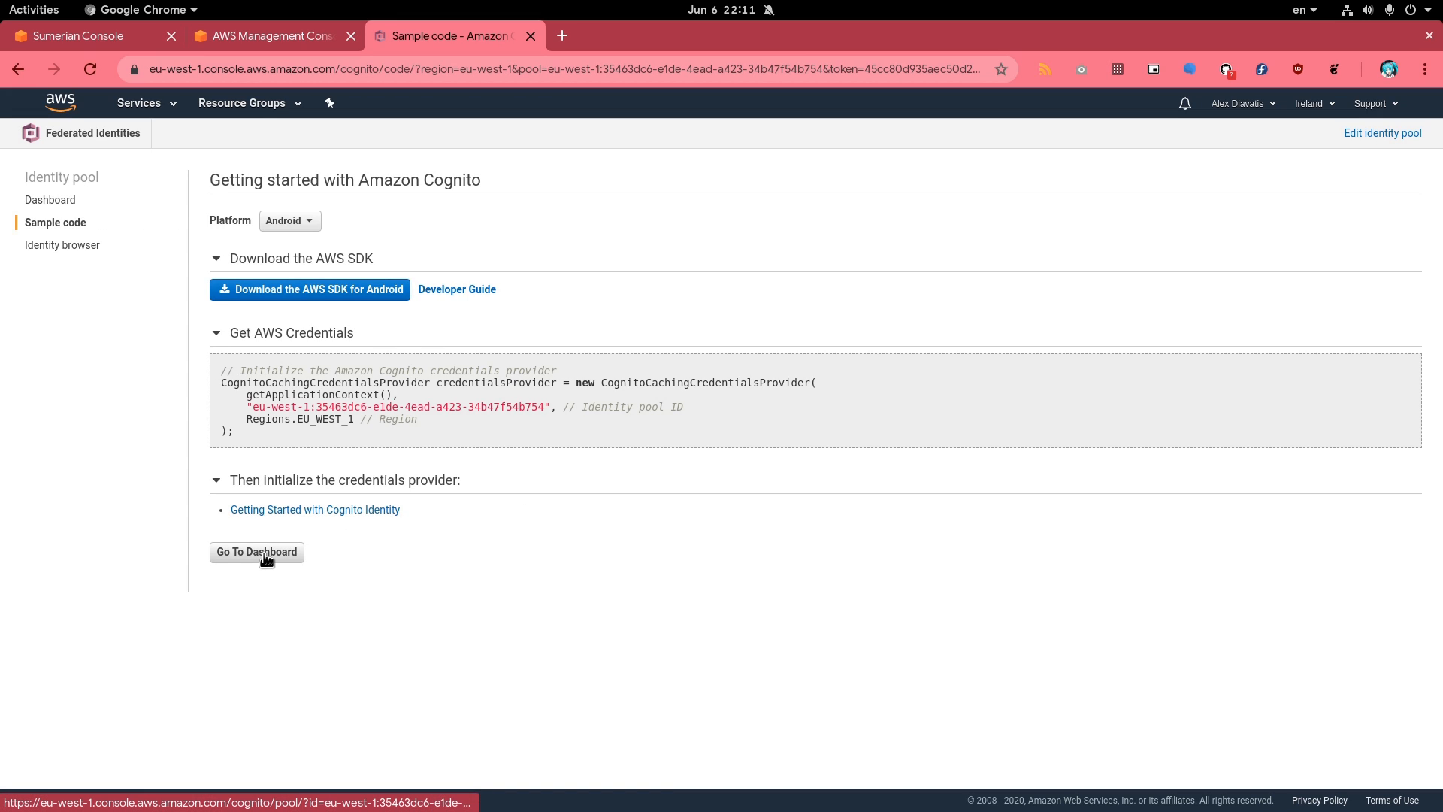
pyautogui.click(256, 552)
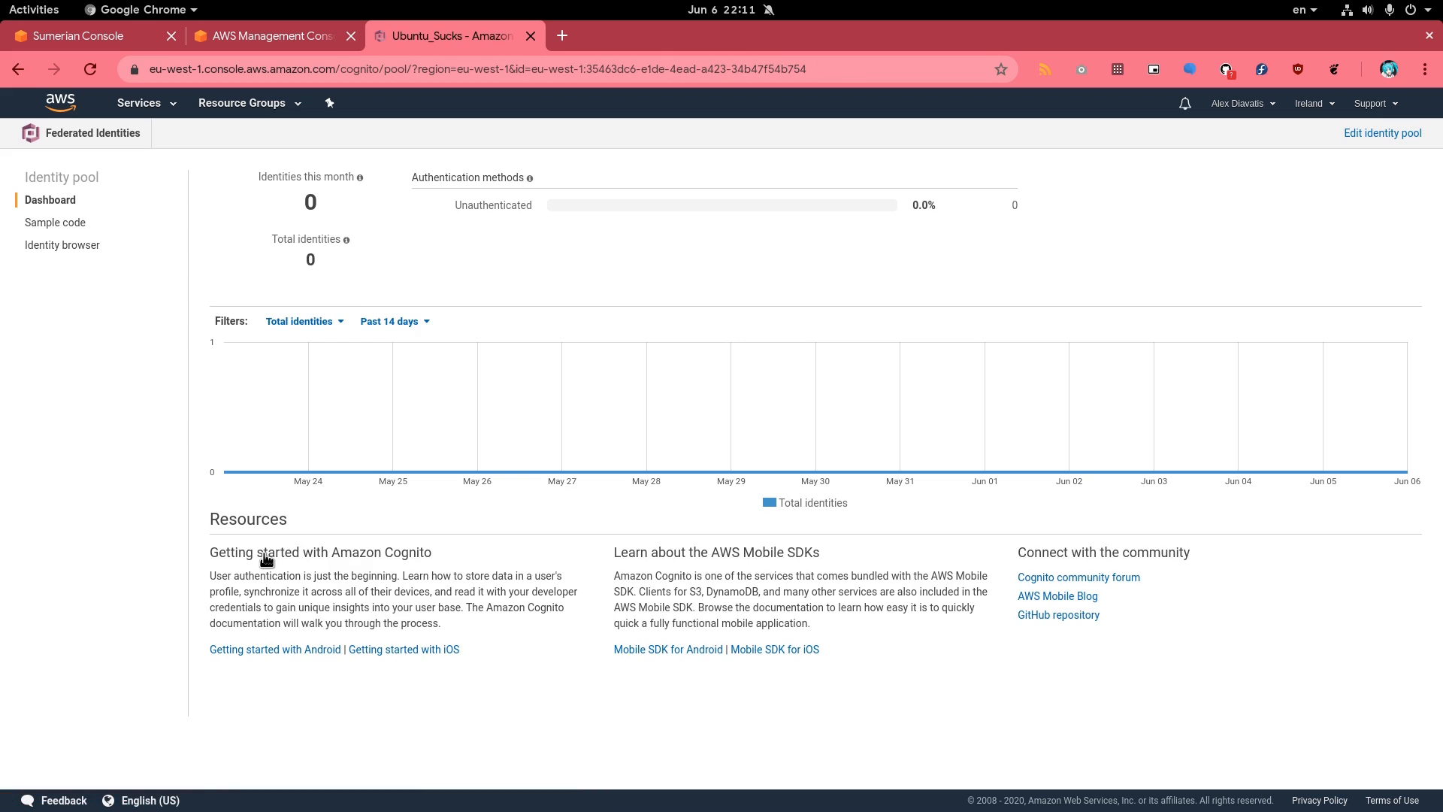
pyautogui.moveTo(506, 60)
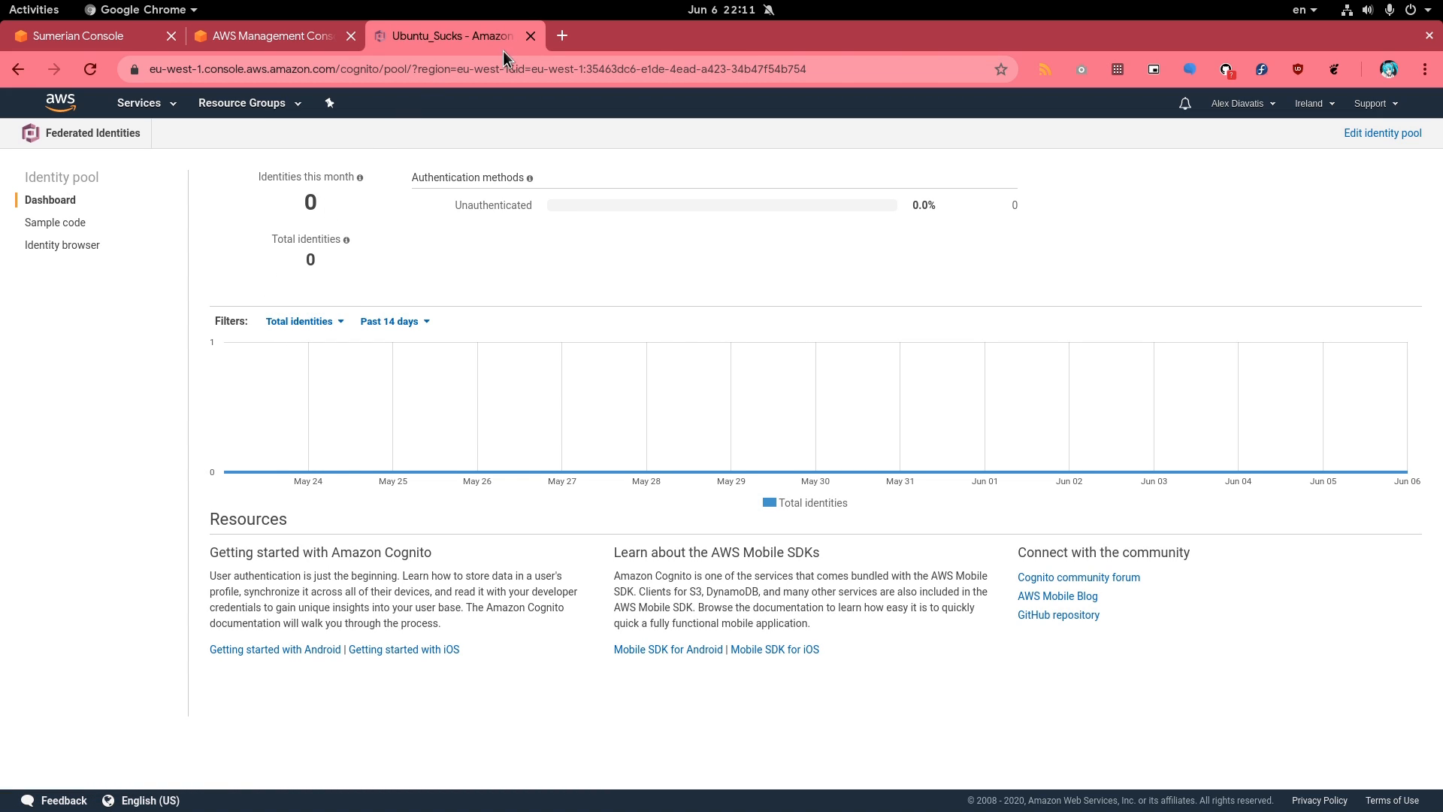
# Reopen Cognito in a new tab and select the Ubuntu_Sucks identity pool
pyautogui.click(529, 36)
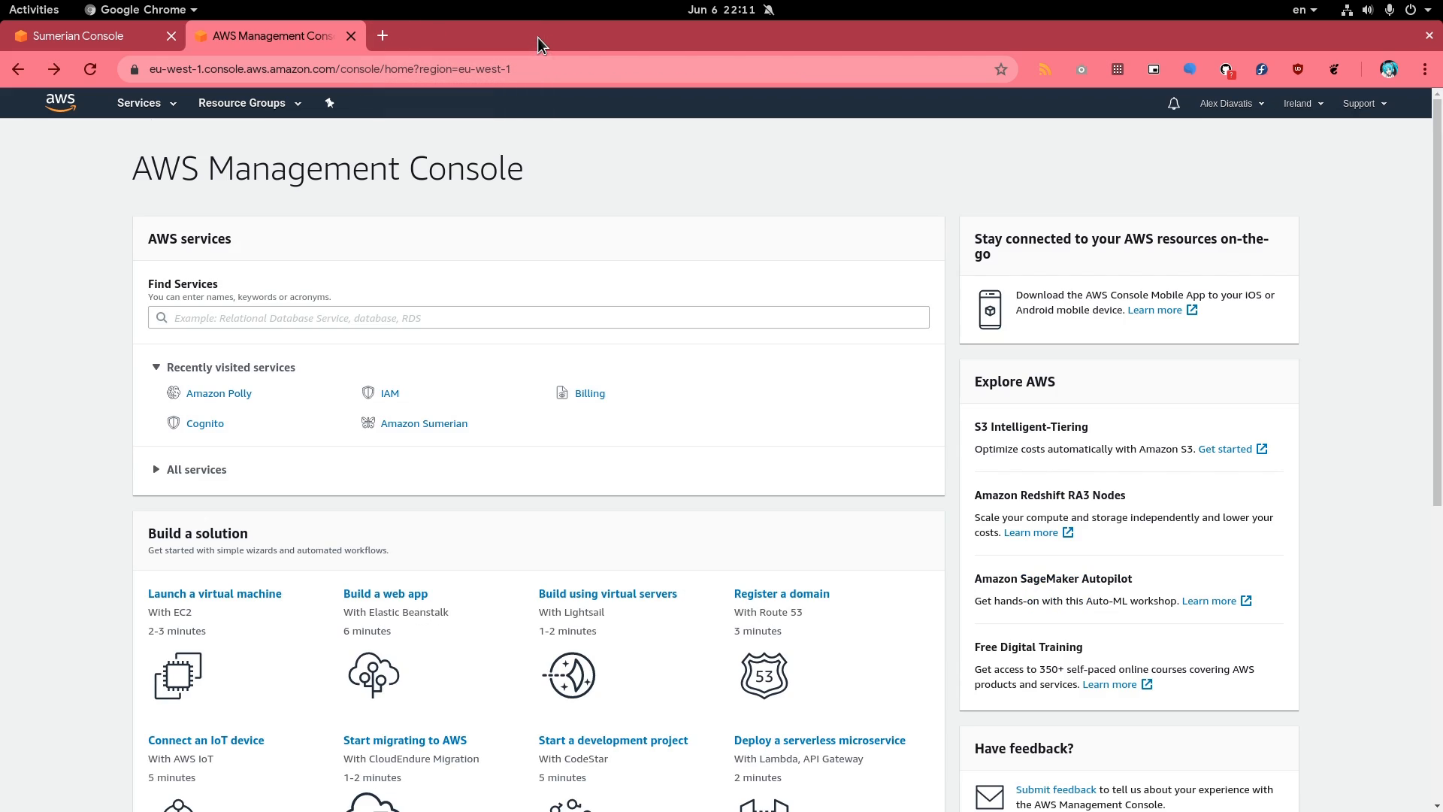
pyautogui.rightClick(204, 423)
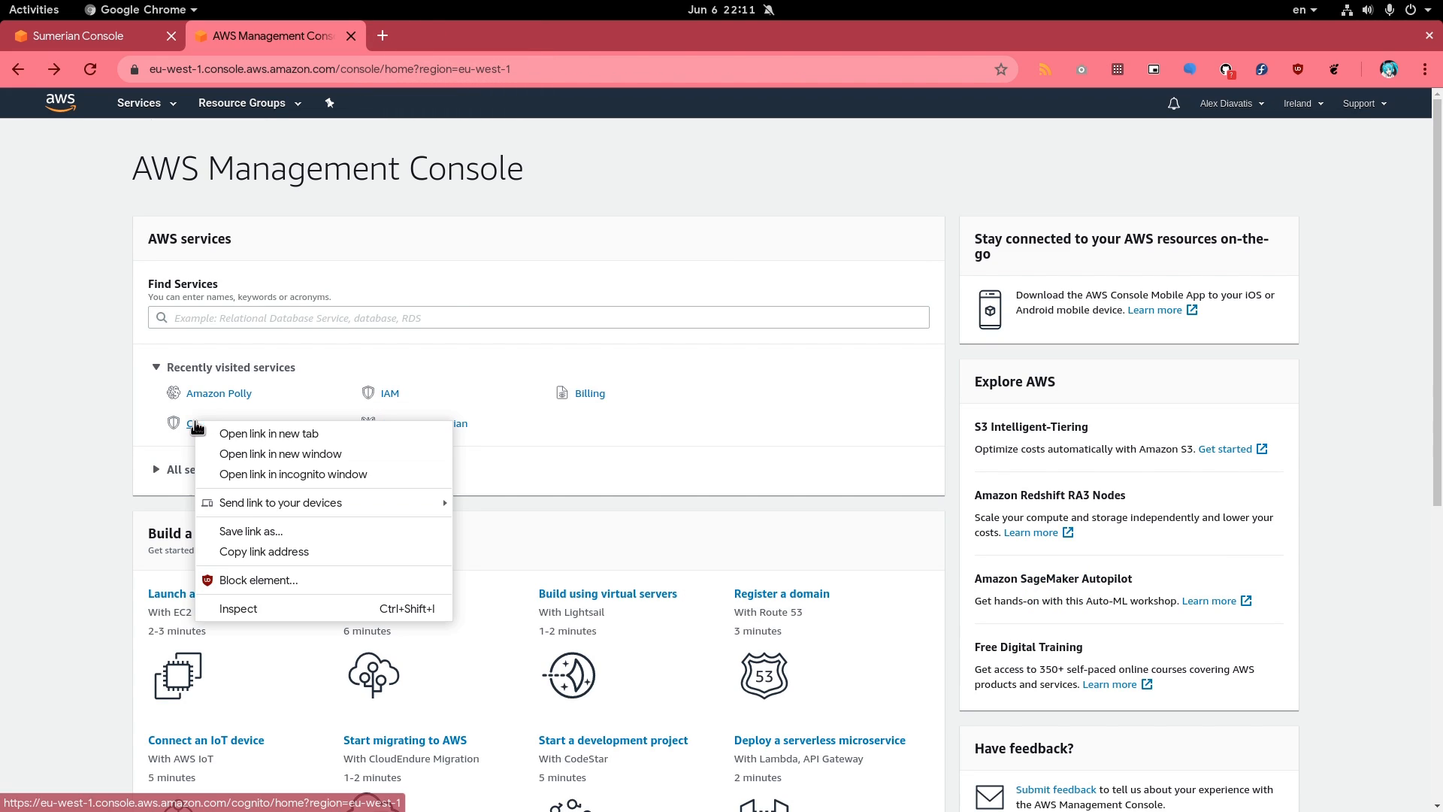
pyautogui.click(269, 433)
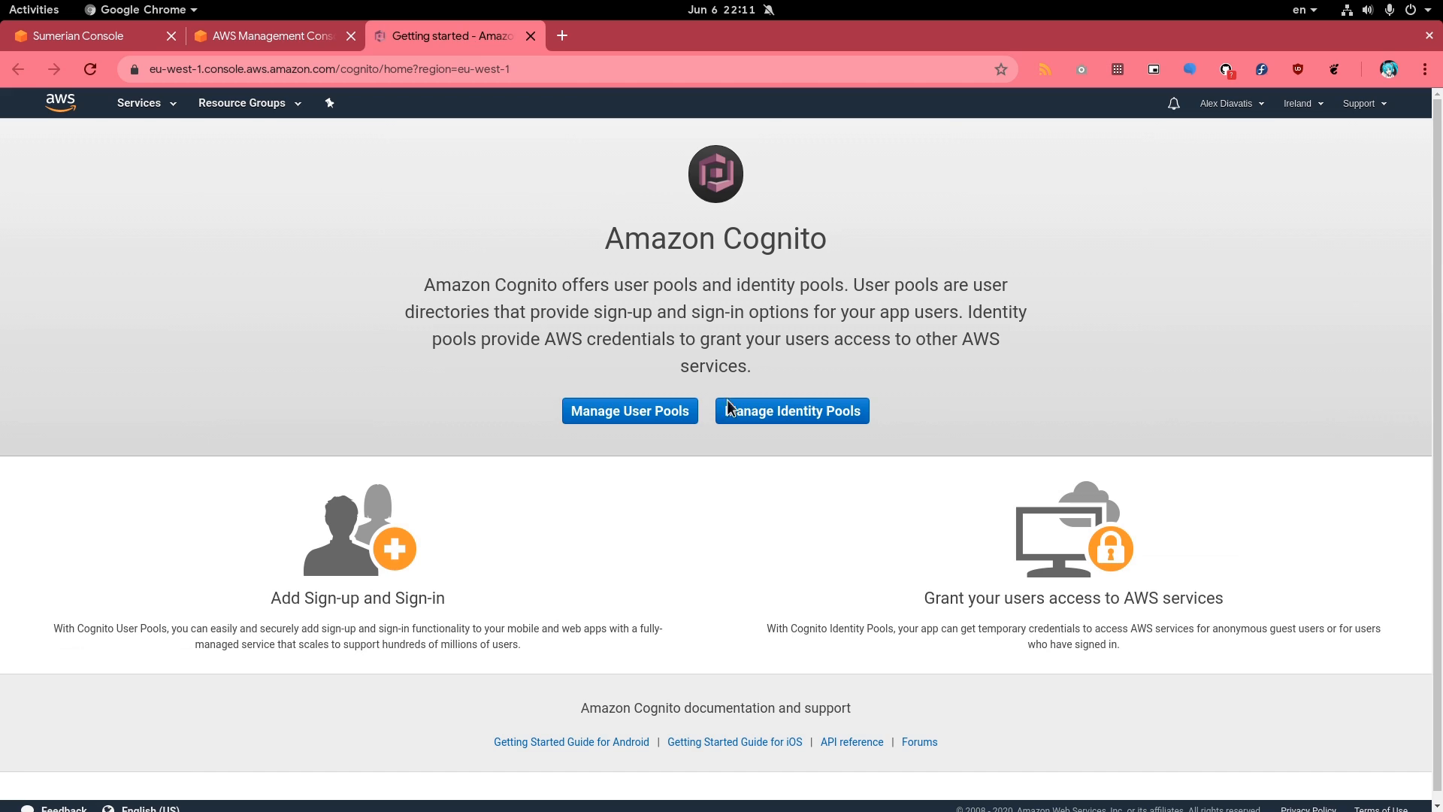
pyautogui.click(792, 410)
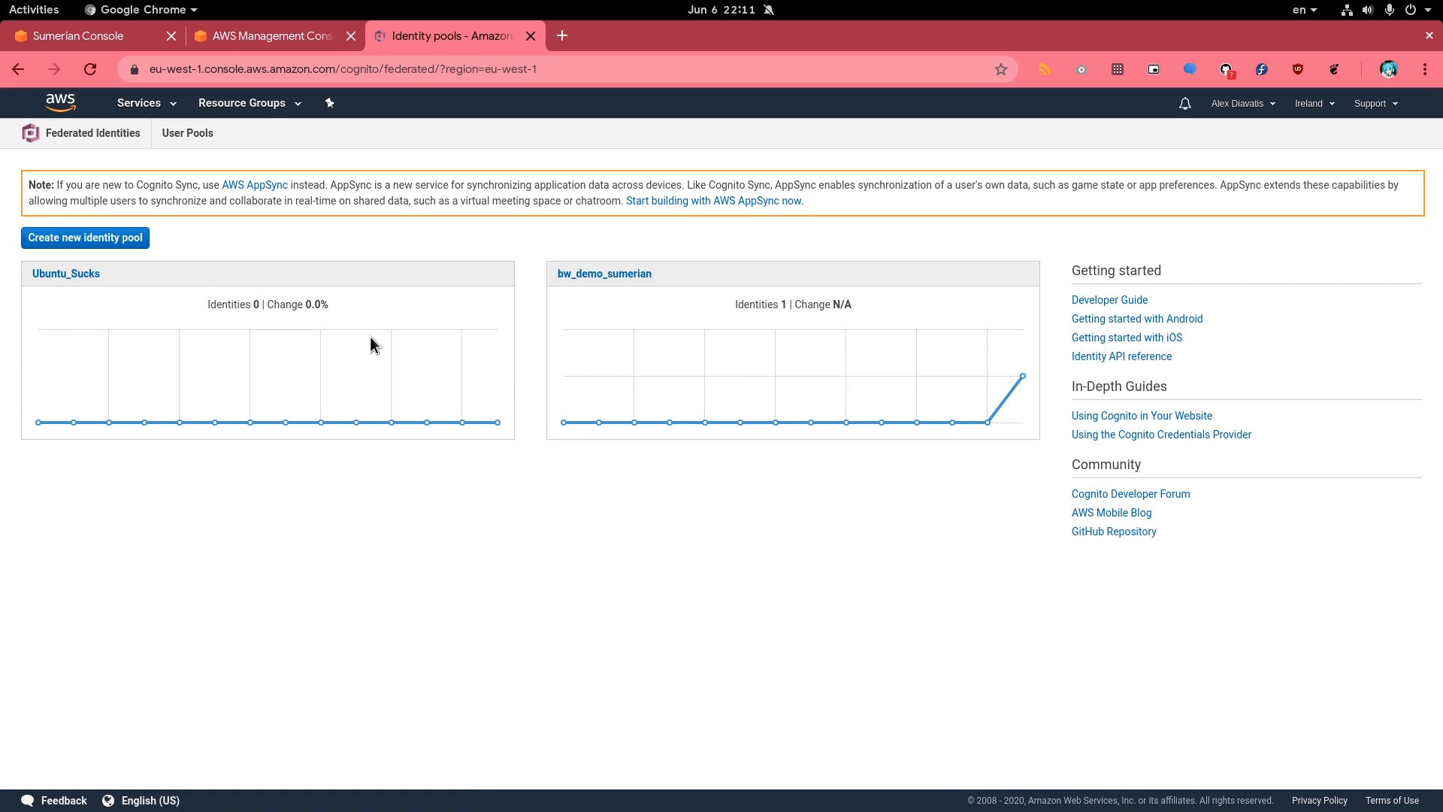
pyautogui.click(67, 274)
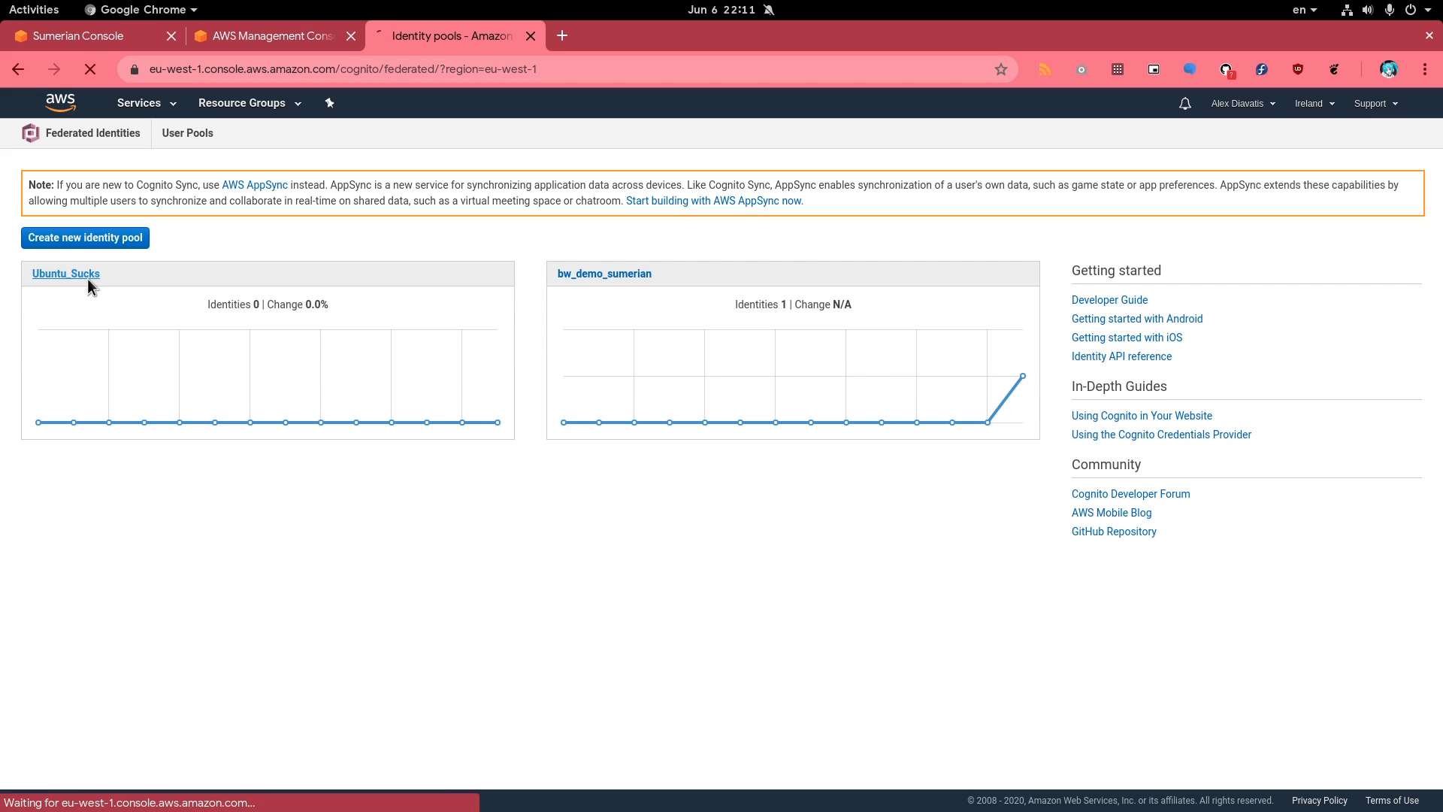
pyautogui.click(67, 274)
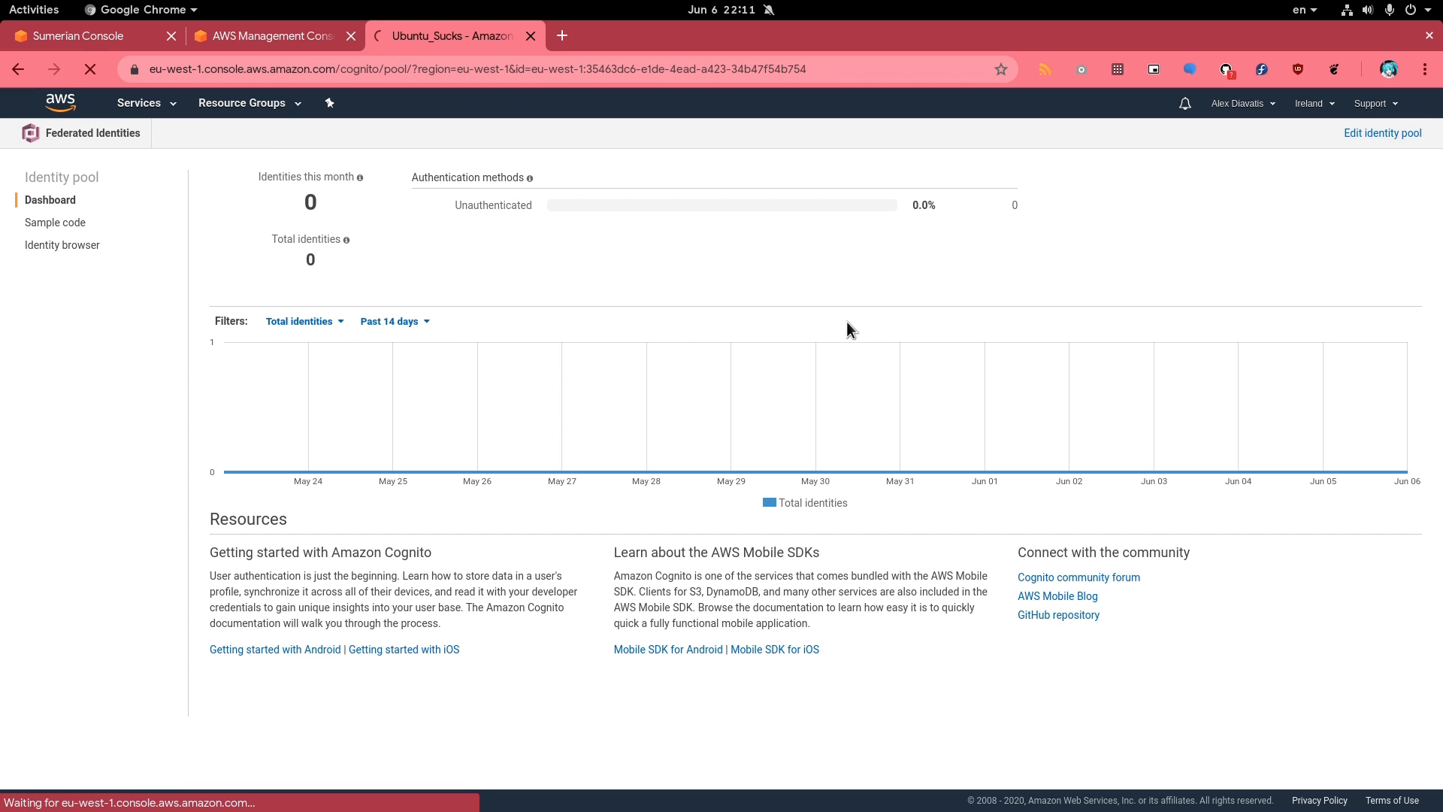
# Edit the identity pool, show its ARN and copy the pool ID
pyautogui.click(1383, 132)
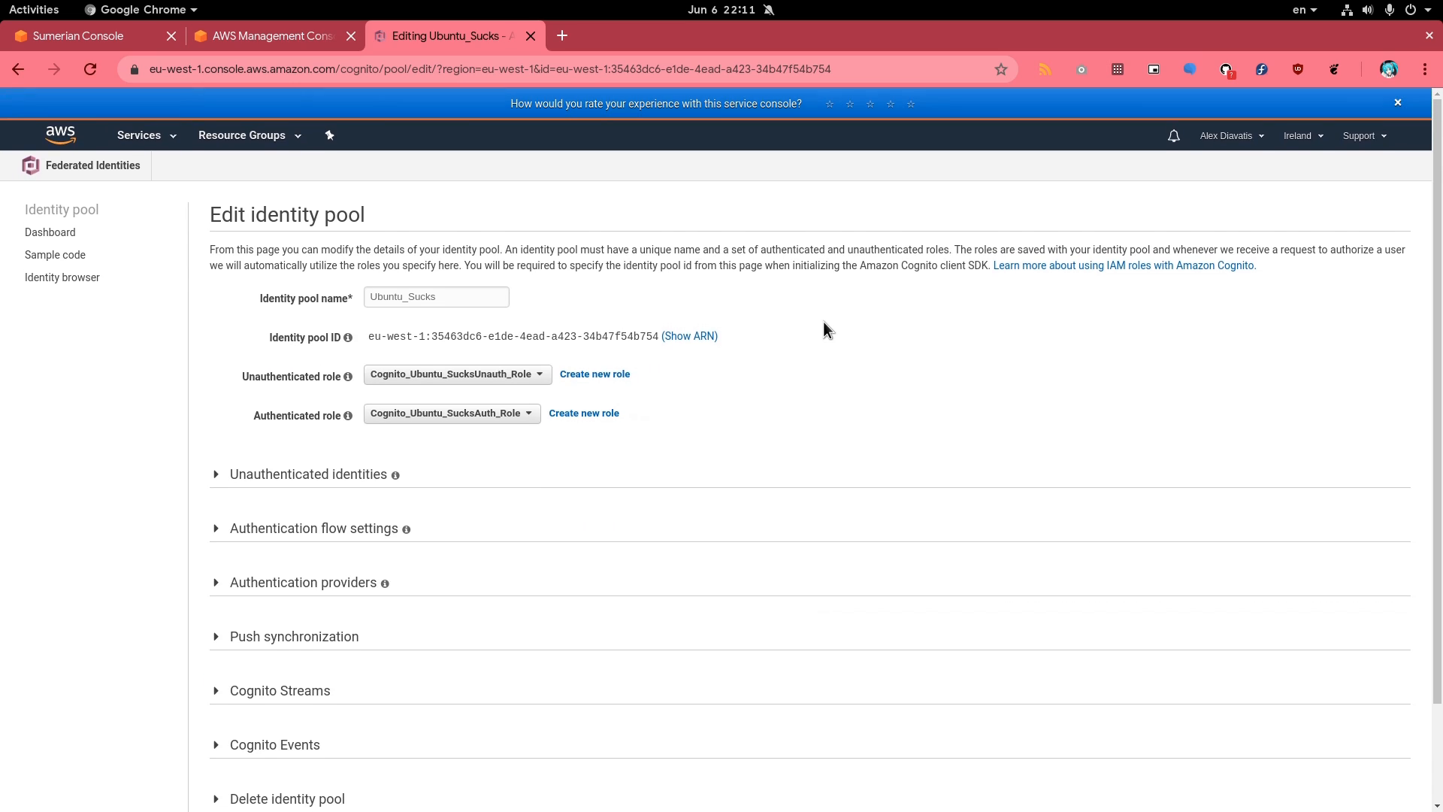
pyautogui.click(689, 337)
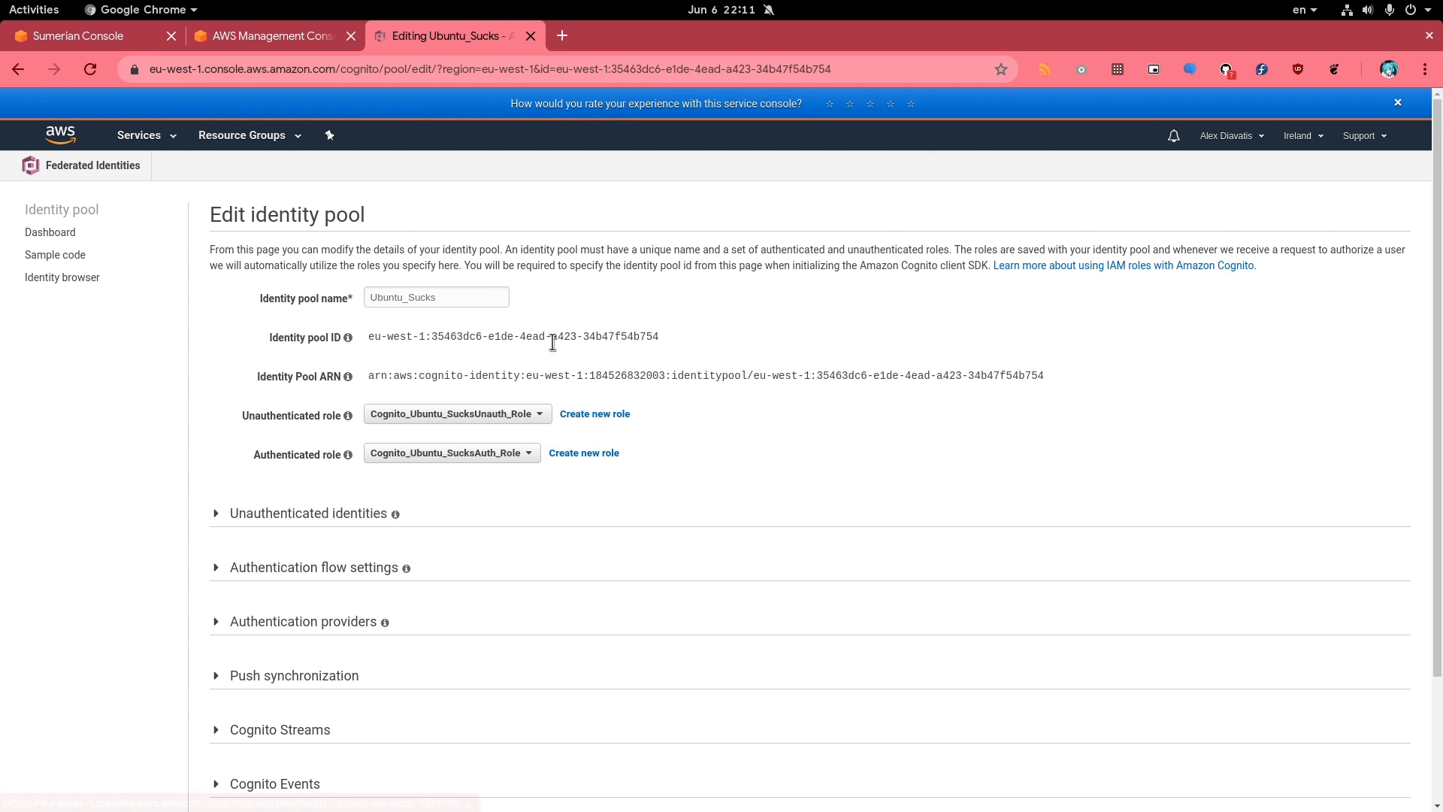
pyautogui.rightClick(513, 337)
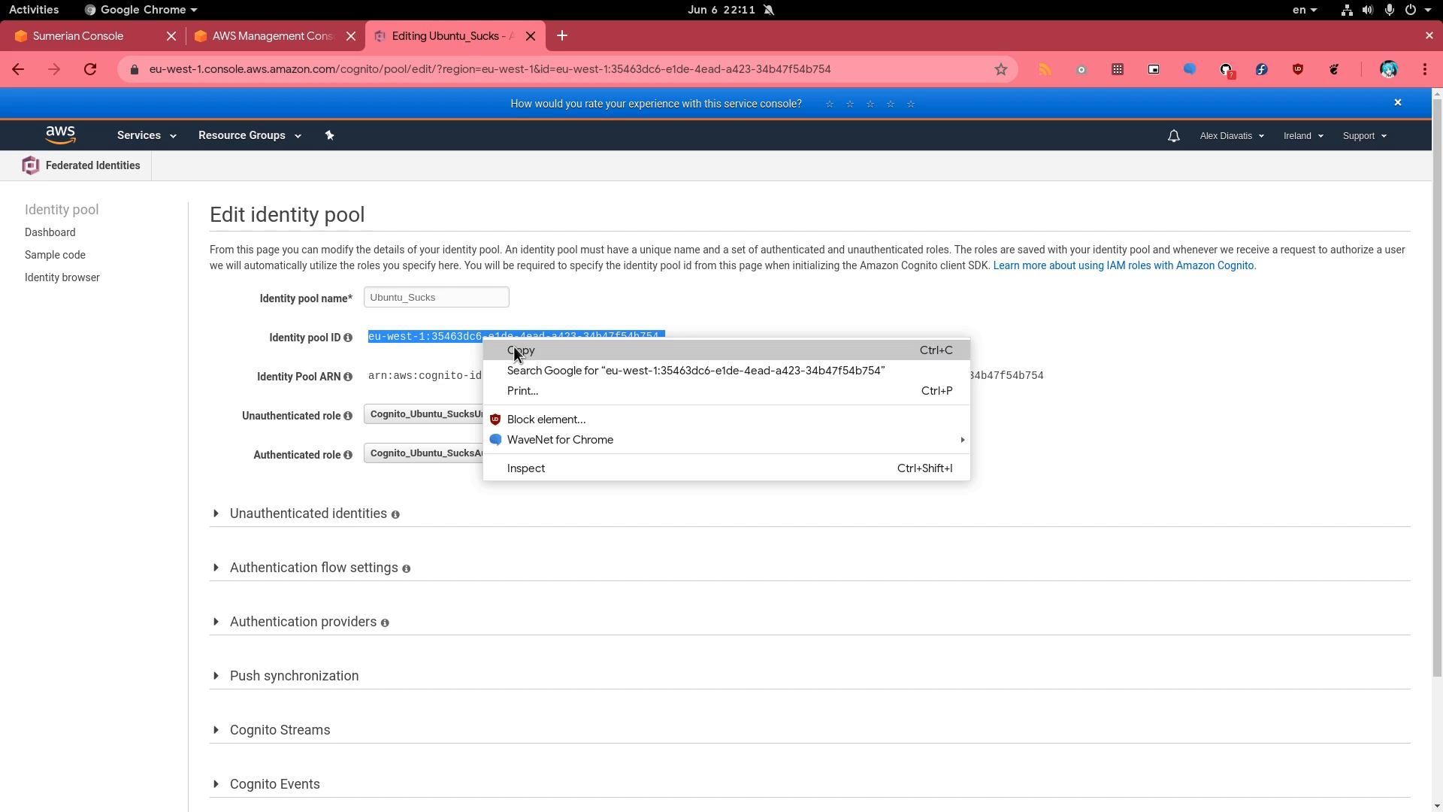
# Paste the Ubuntu_Sucks pool ID into the scene's Cognito Identity Pool ID field and go full screen
pyautogui.click(78, 36)
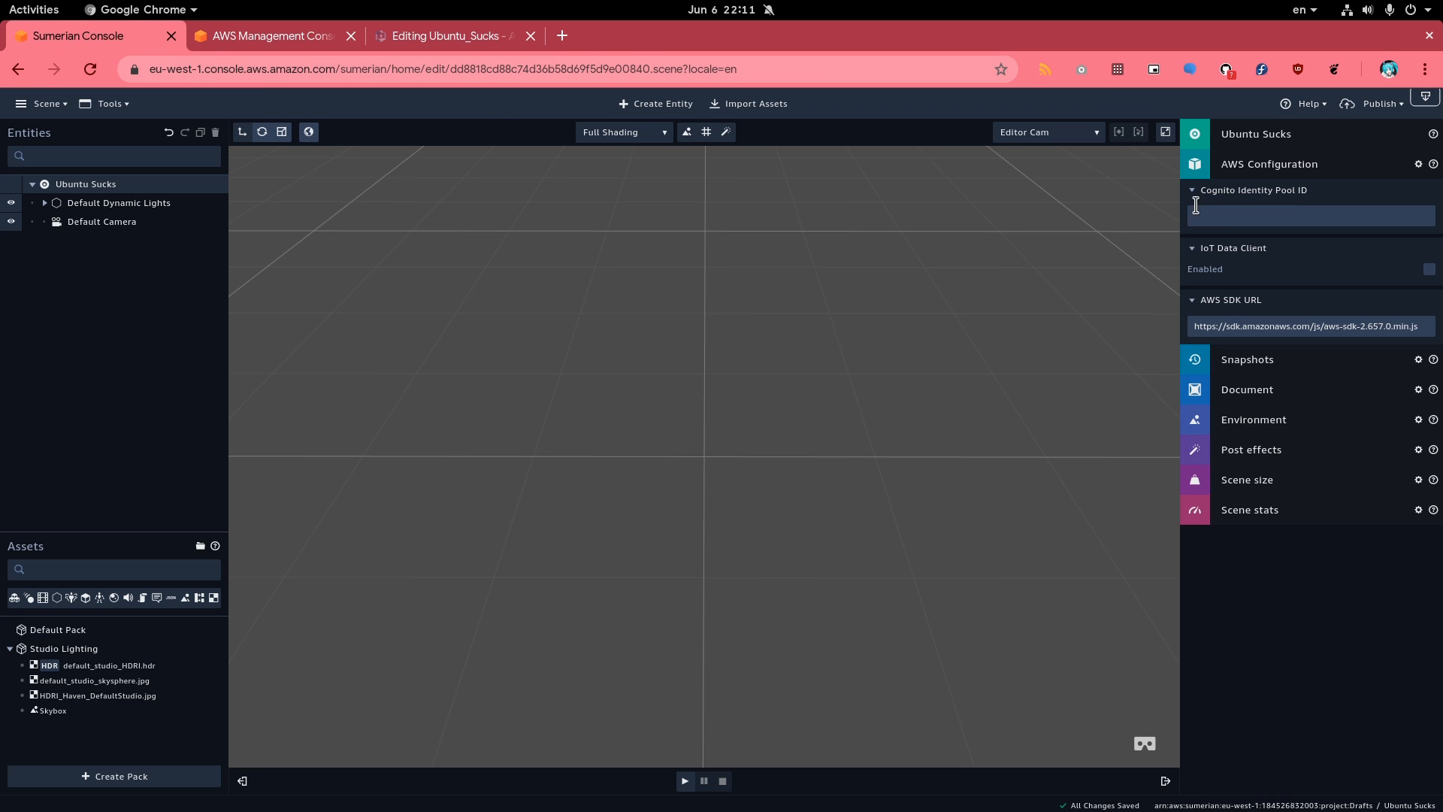
pyautogui.write('eu-west-1:39e1dfed-44b2-4129-8b1c-262afb2b07df')
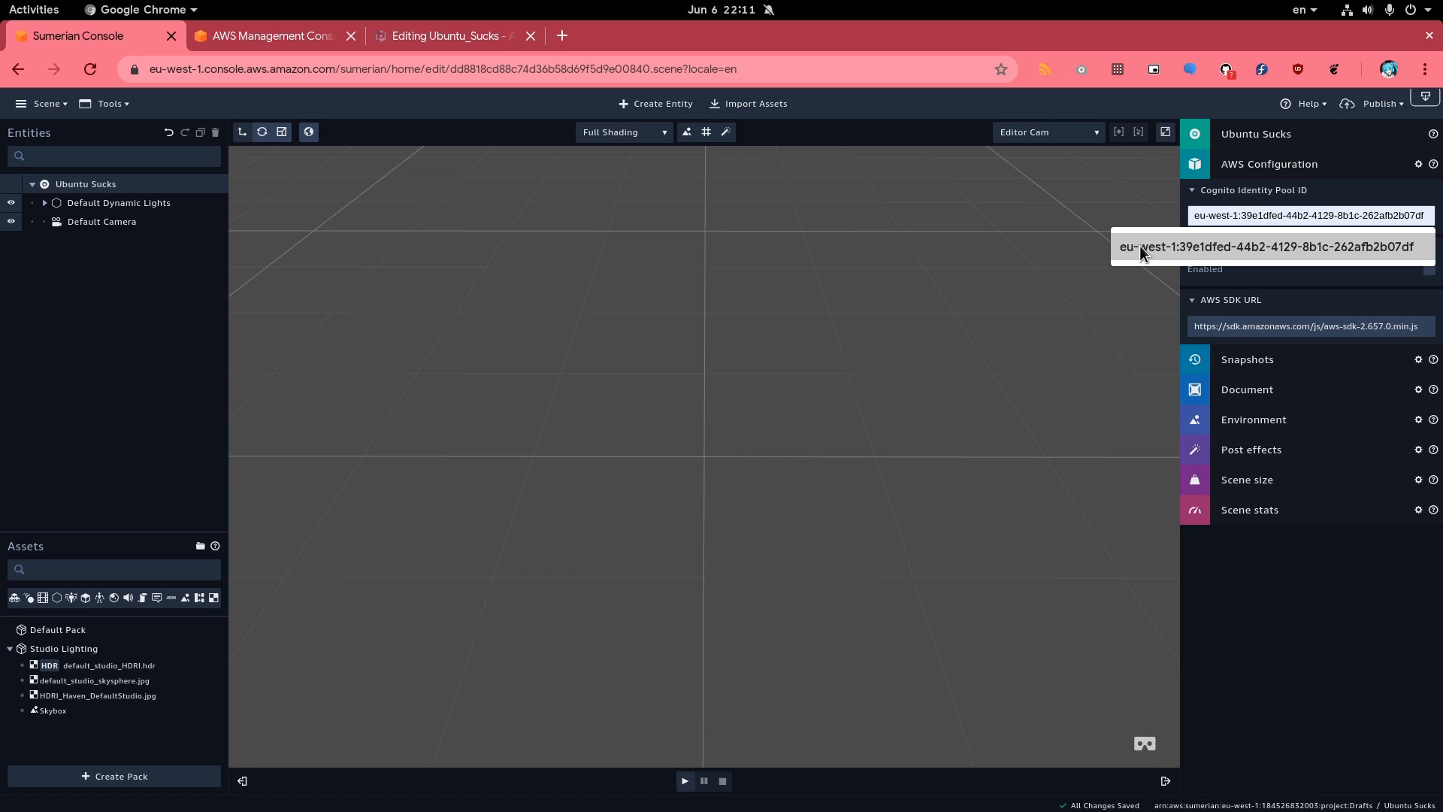
pyautogui.write('eu-west-1:35463dc6-e1de-4ead-a423-34b47f54b754')
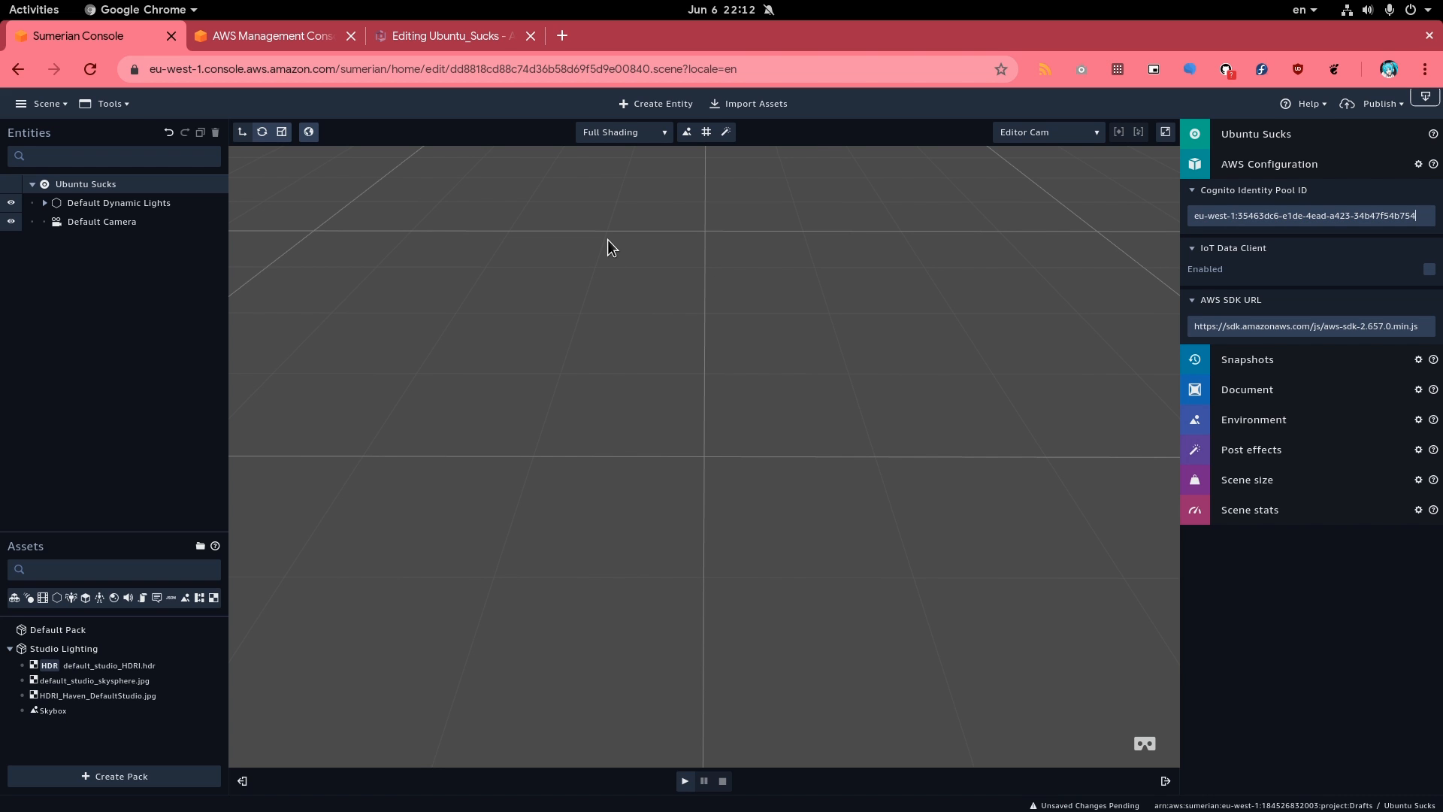
pyautogui.press('F11')
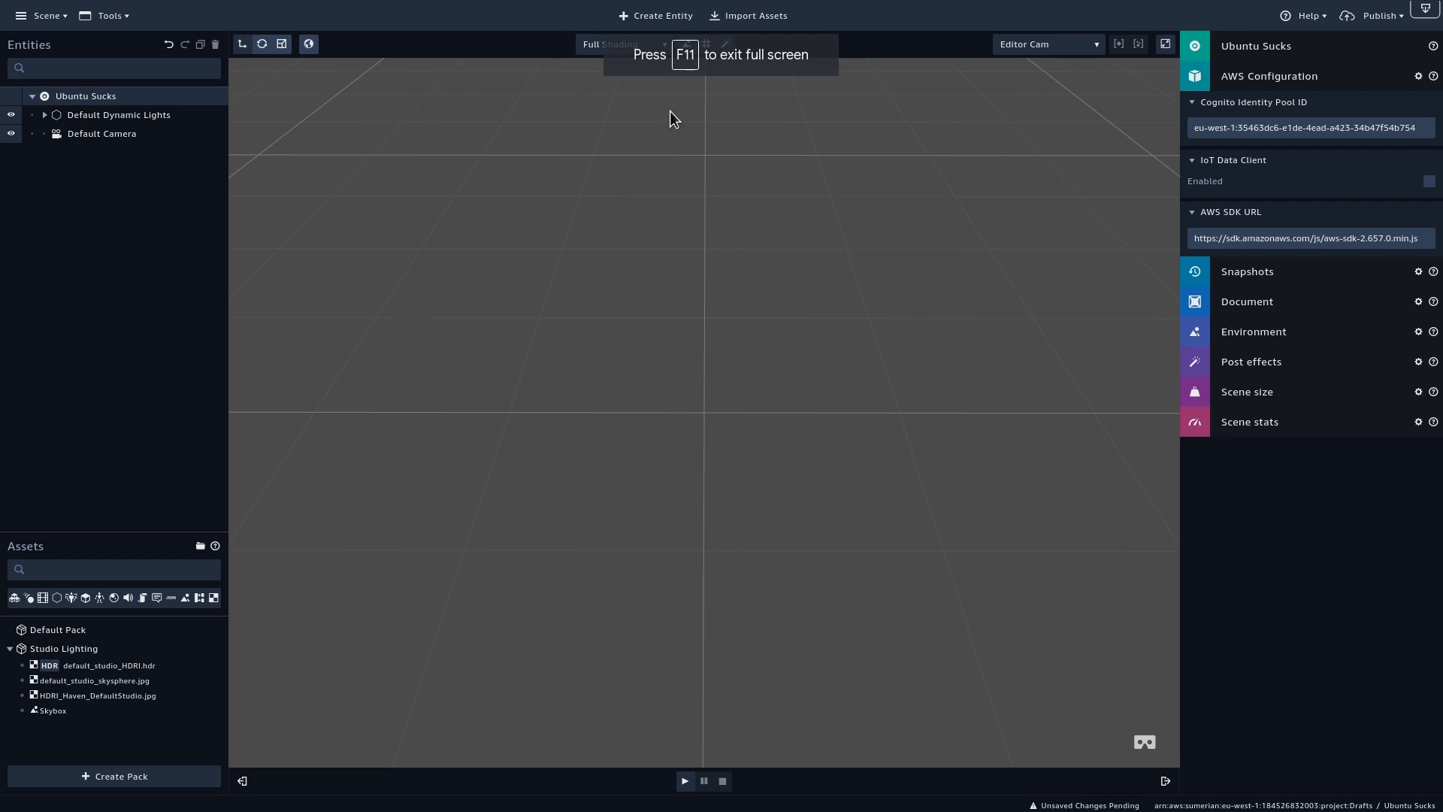
pyautogui.click(655, 15)
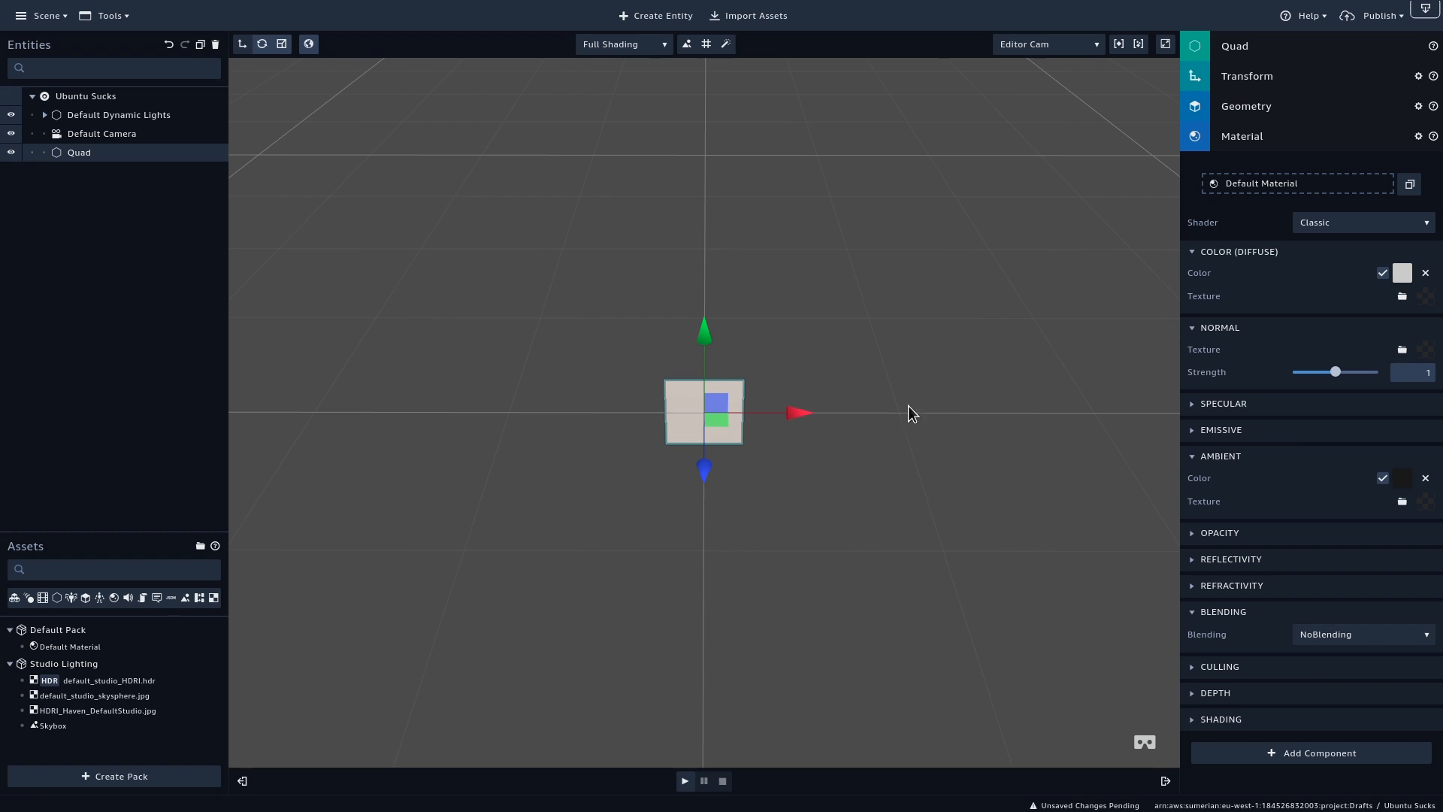
# Rename the quad Floor, enlarge it and texture it with ubuntu-1.jpg
pyautogui.click(1195, 136)
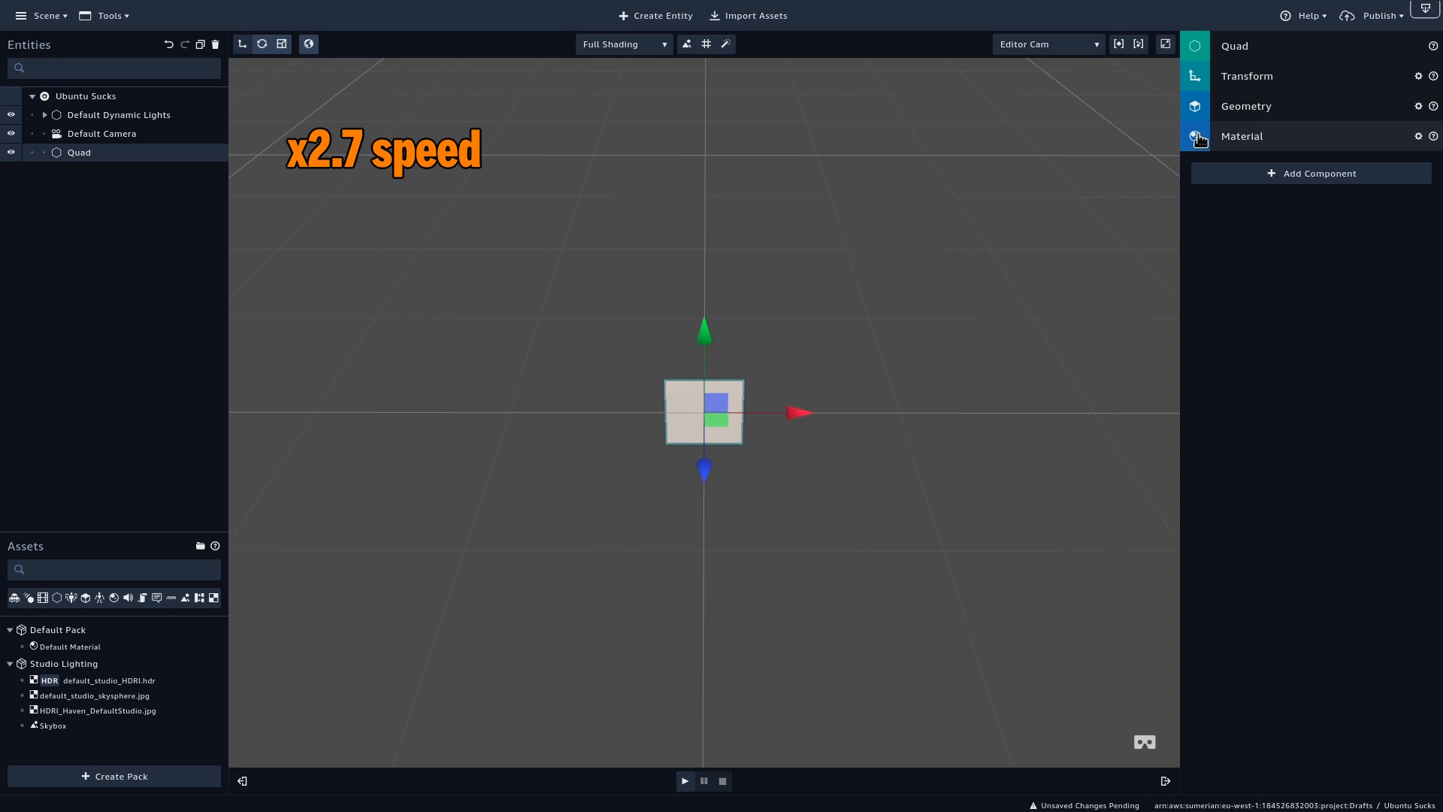
pyautogui.click(1236, 45)
pyautogui.write('Floor')
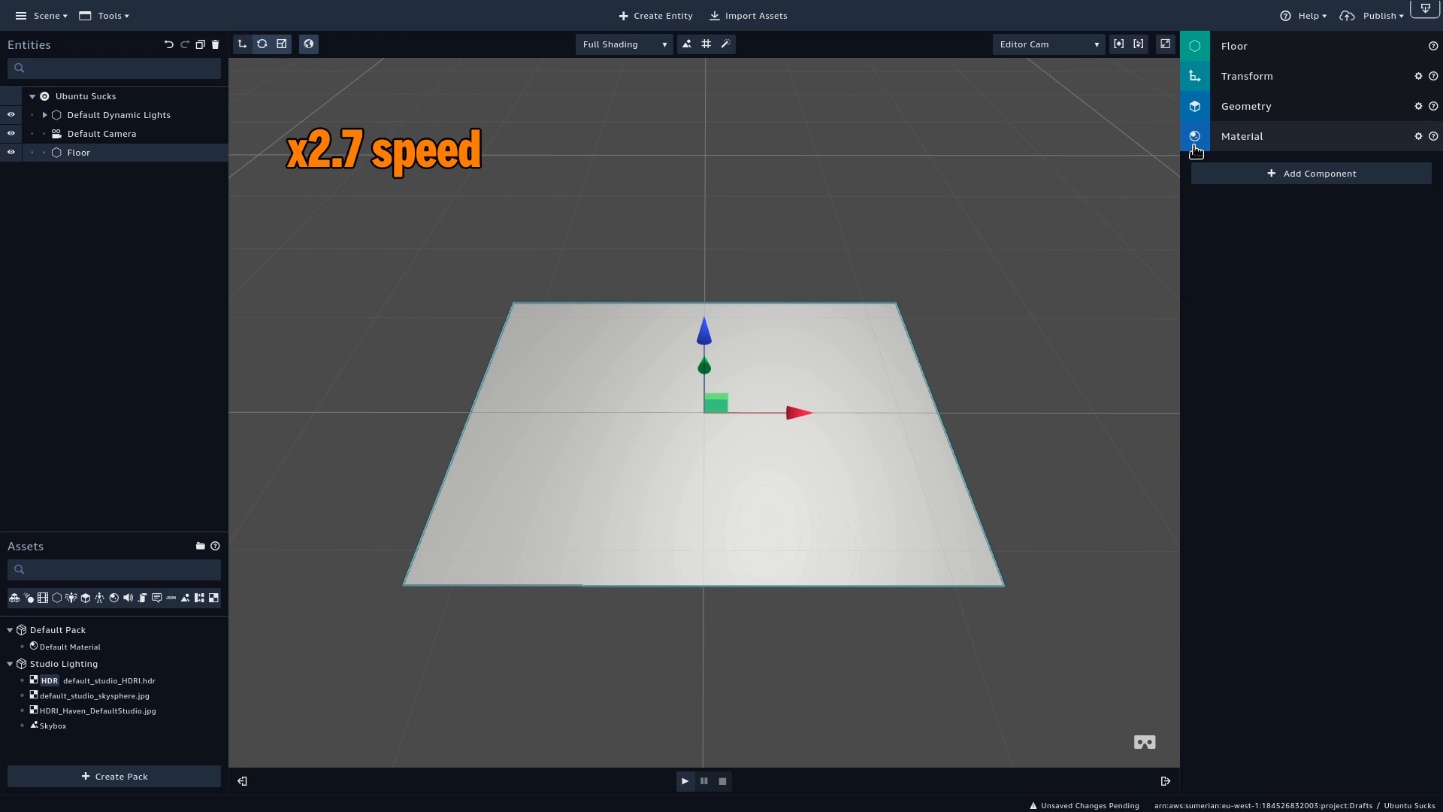
pyautogui.click(1242, 135)
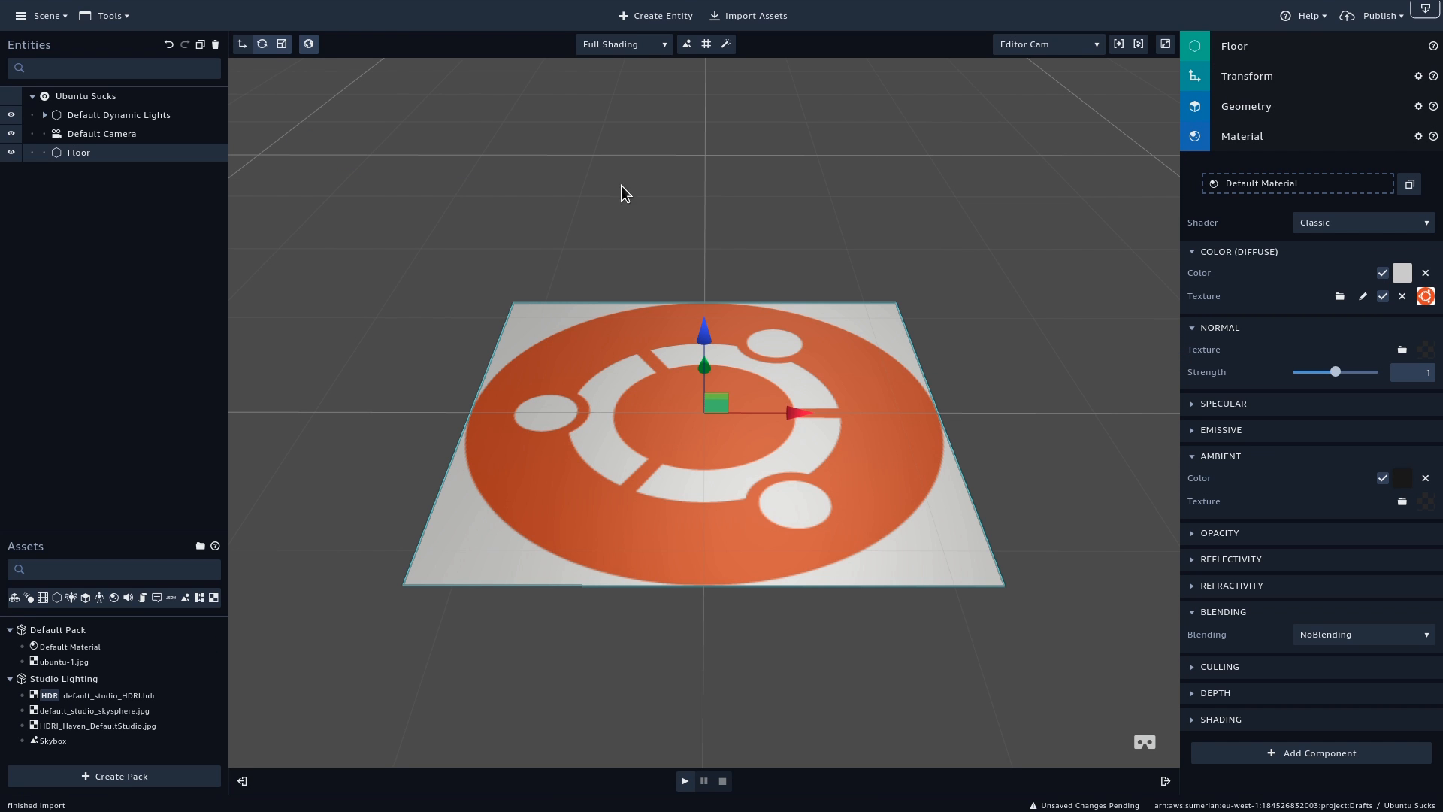
# Import the Fiona Hoodie host from the asset library
pyautogui.click(749, 15)
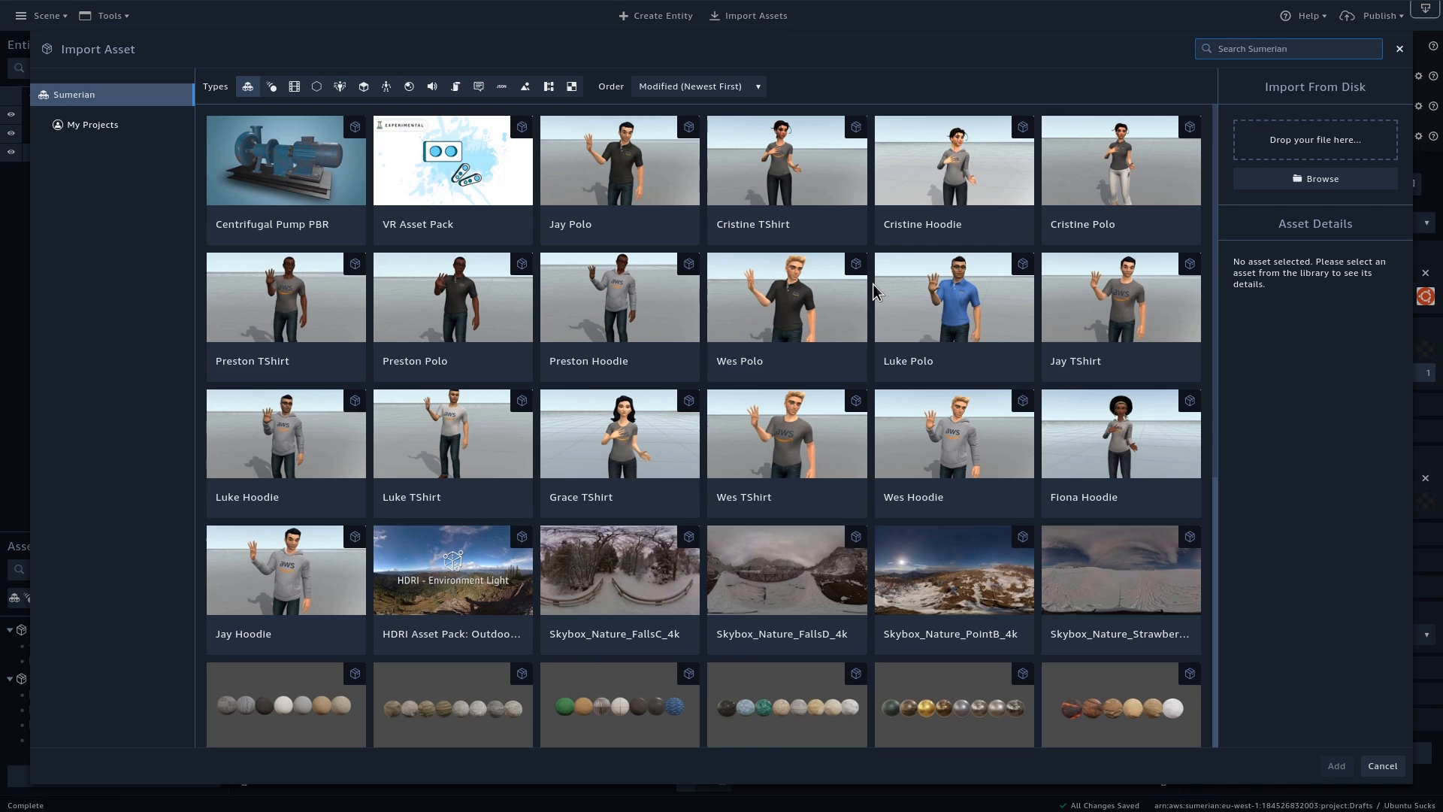
pyautogui.click(1080, 436)
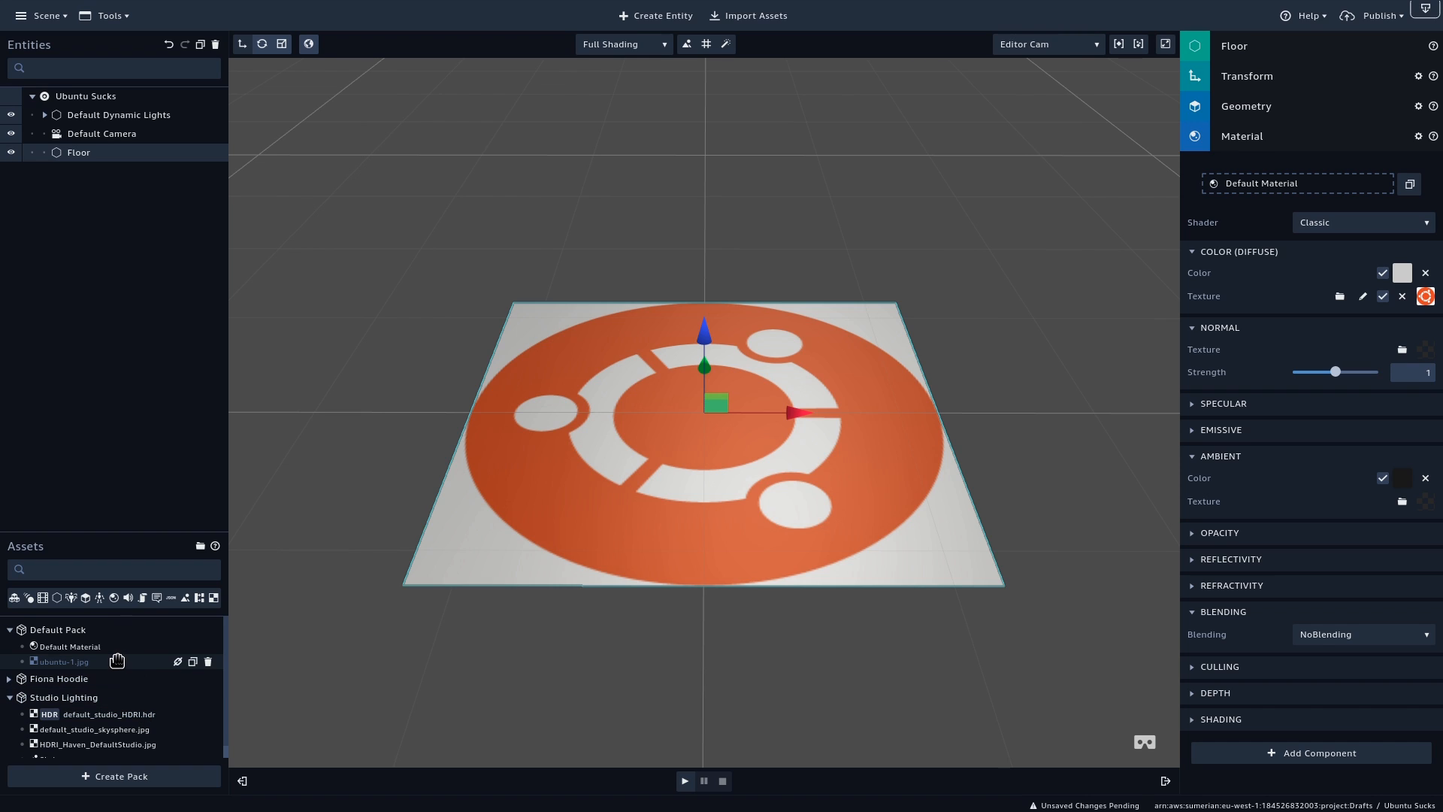
pyautogui.click(57, 628)
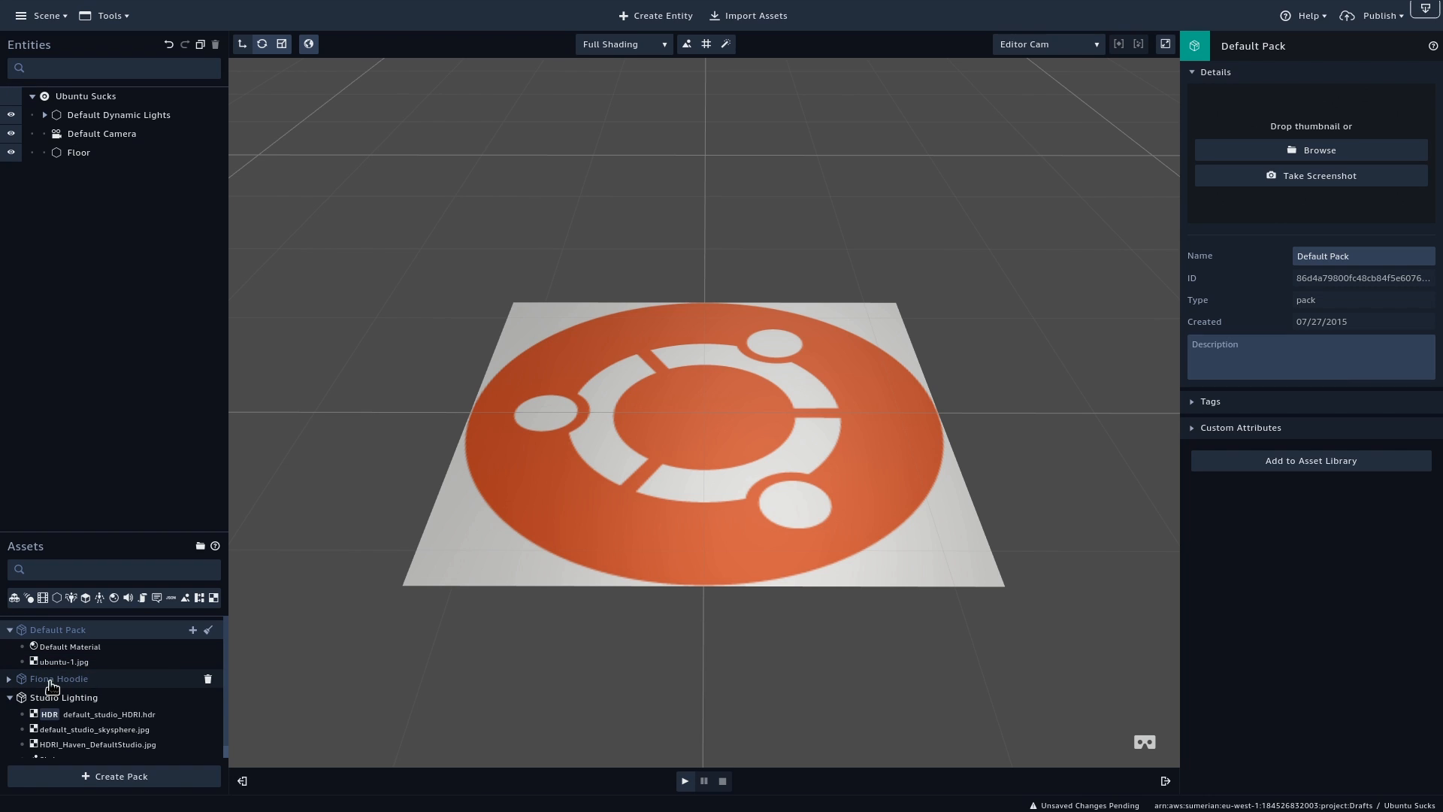
# Drag the Fiona Hoodie entity onto the centre of the floor
pyautogui.click(8, 678)
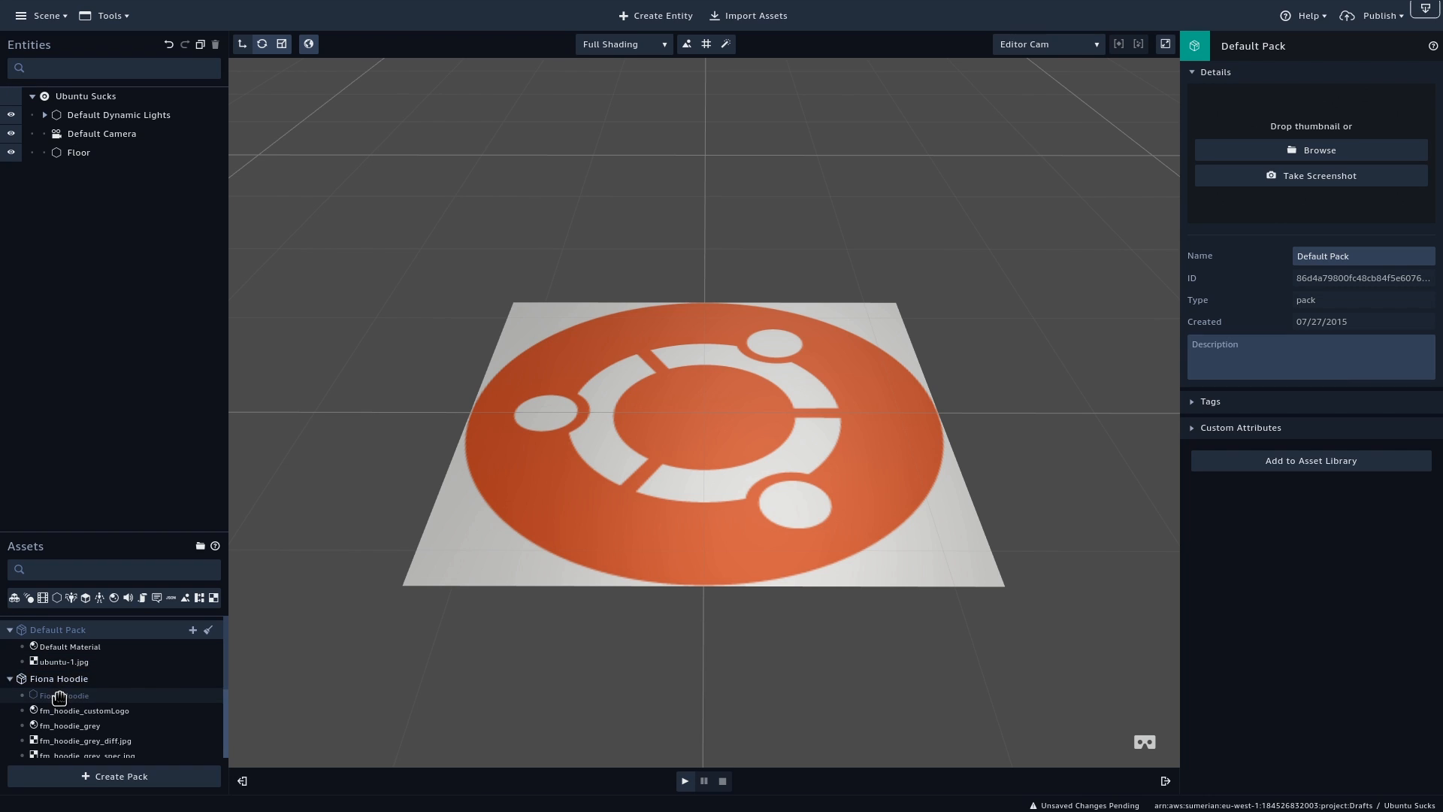
pyautogui.moveTo(64, 695); pyautogui.dragTo(698, 412)
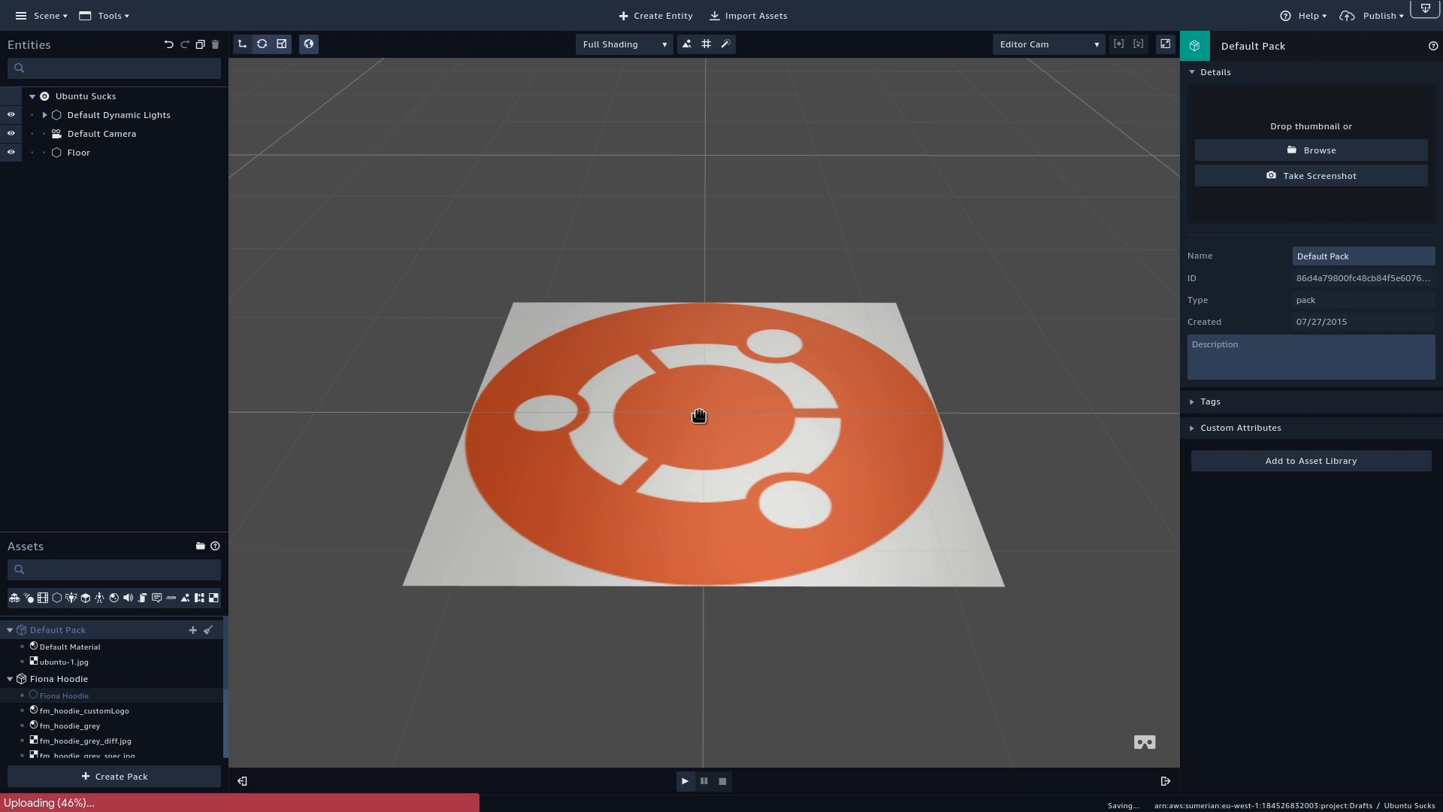
pyautogui.click(96, 152)
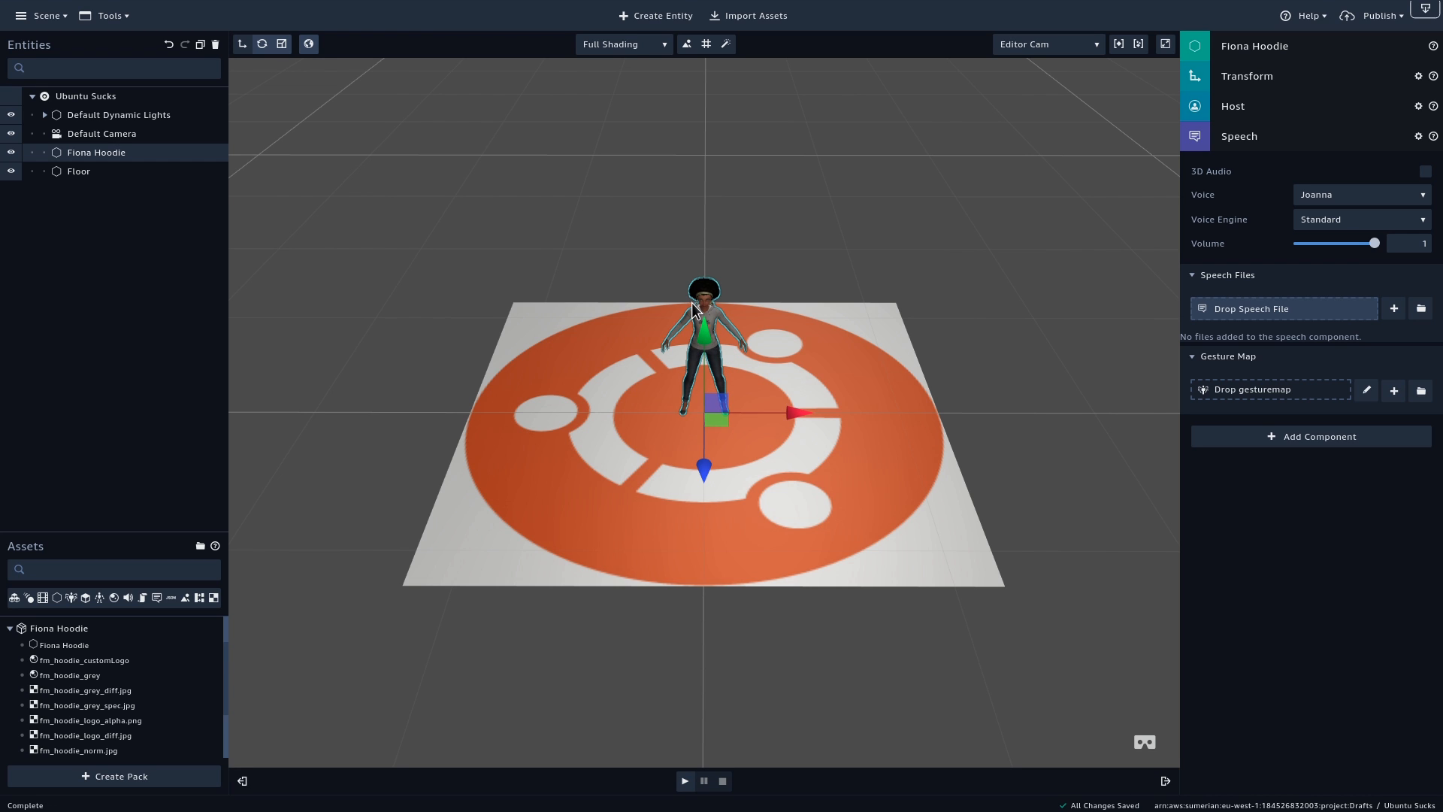
# Set Fiona Hoodie's Speech voice to Amy with the Neural voice engine
pyautogui.click(78, 169)
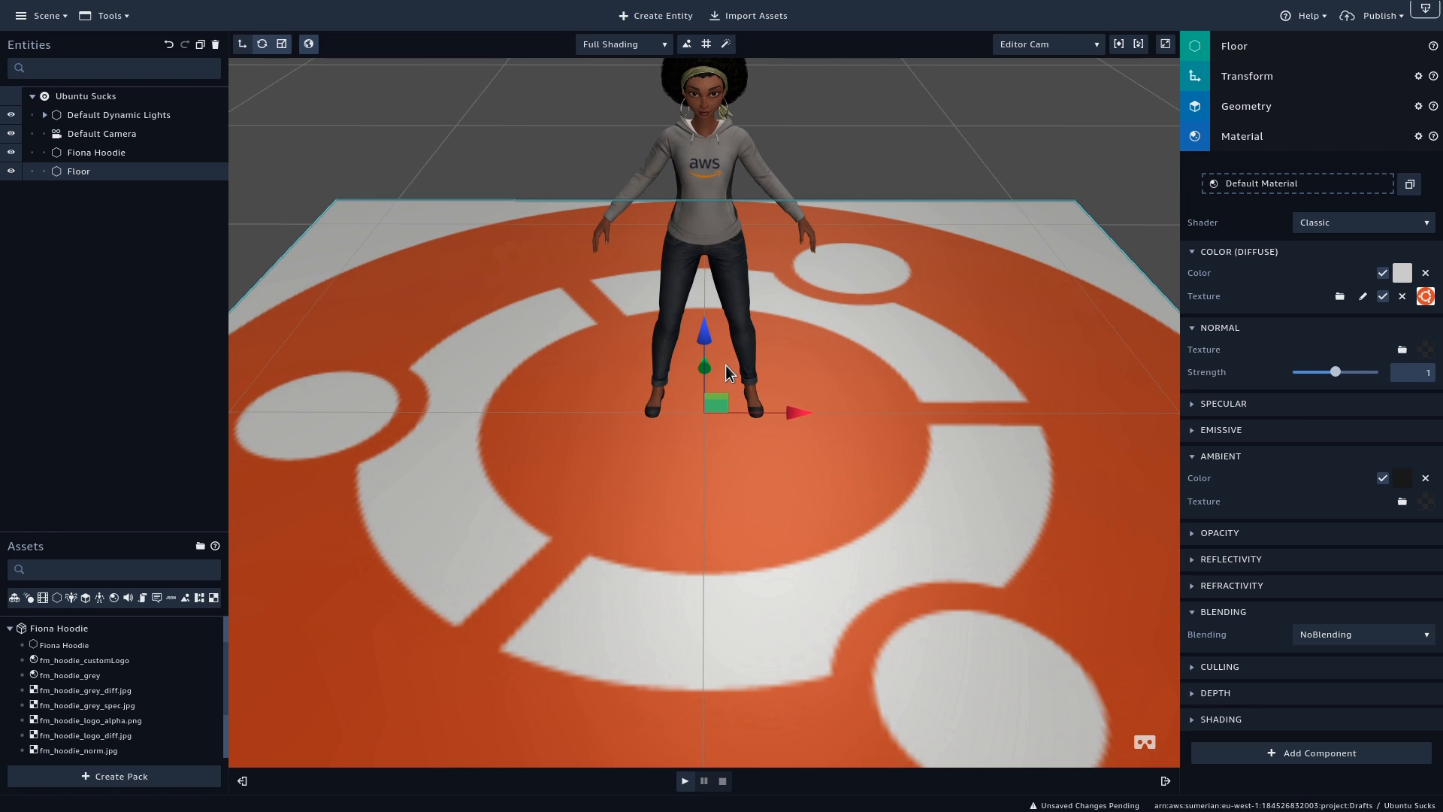
pyautogui.moveTo(689, 160)
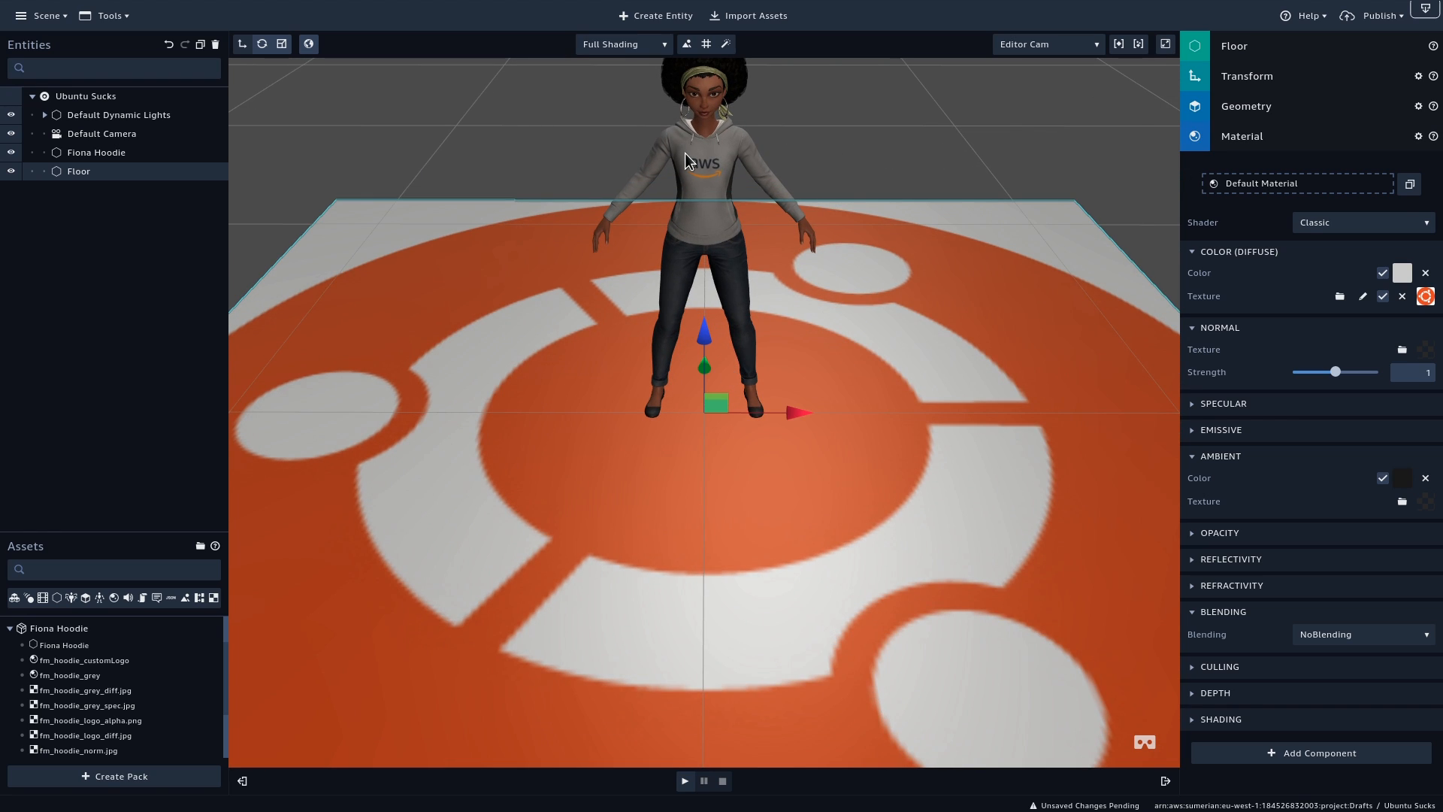
pyautogui.click(96, 152)
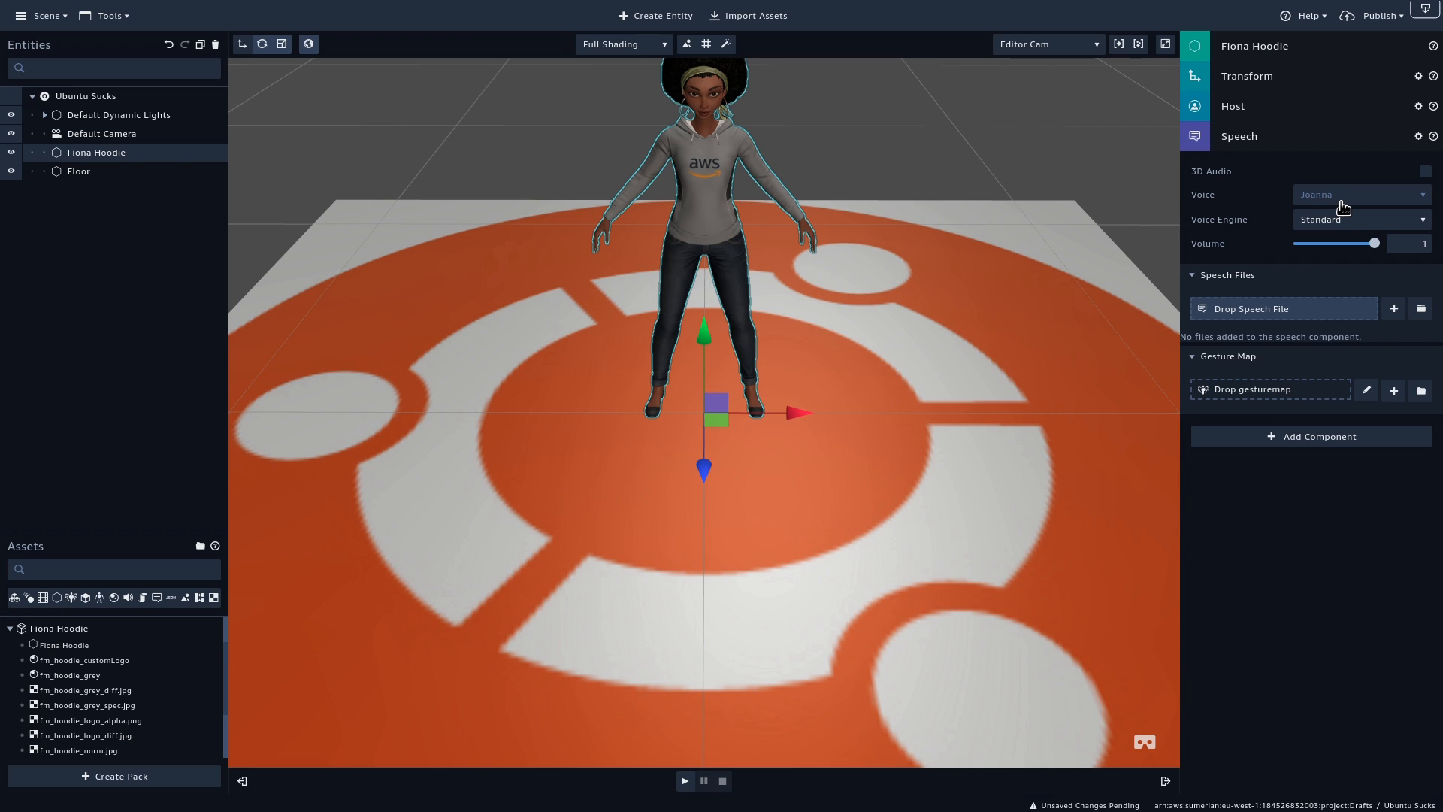
pyautogui.click(1362, 194)
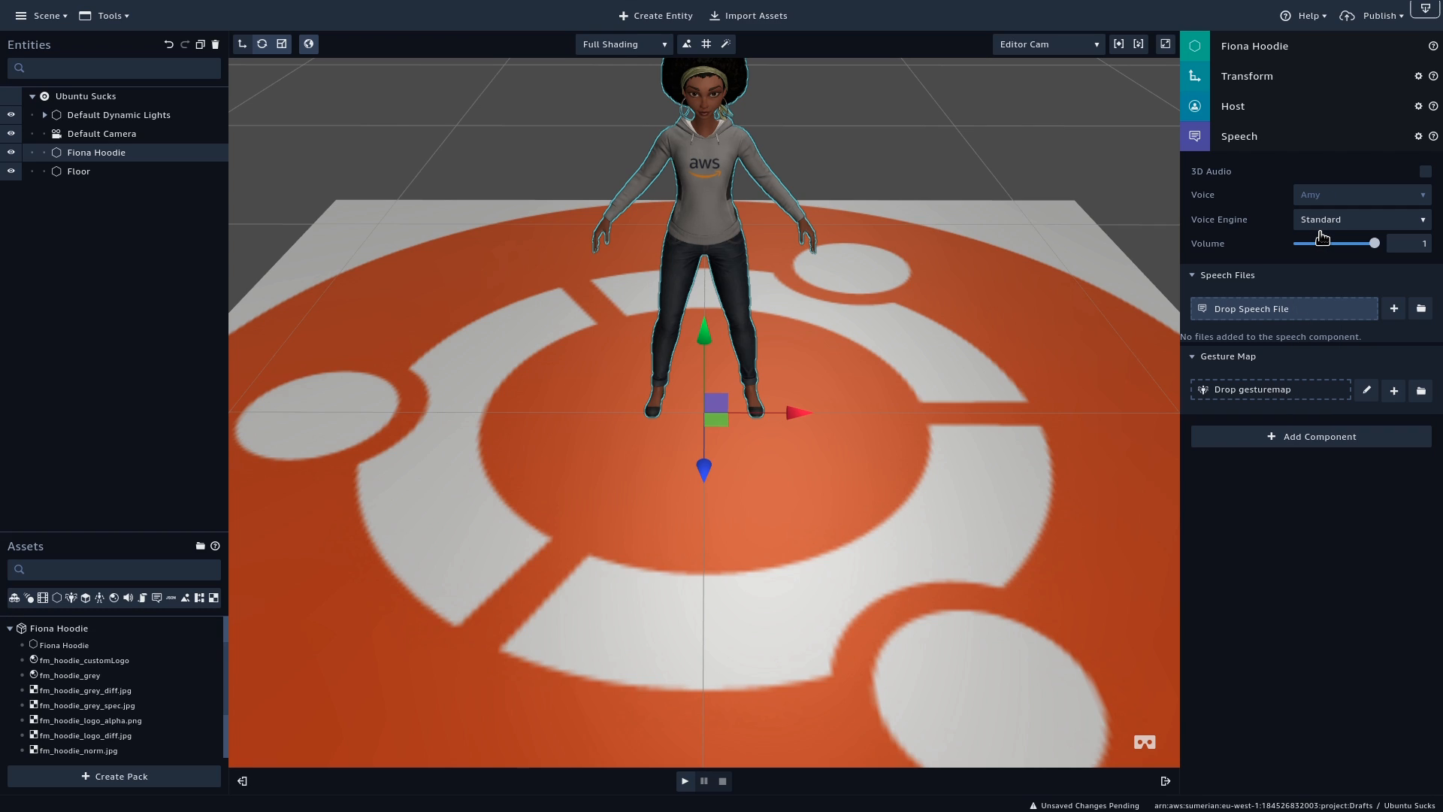
pyautogui.click(1362, 219)
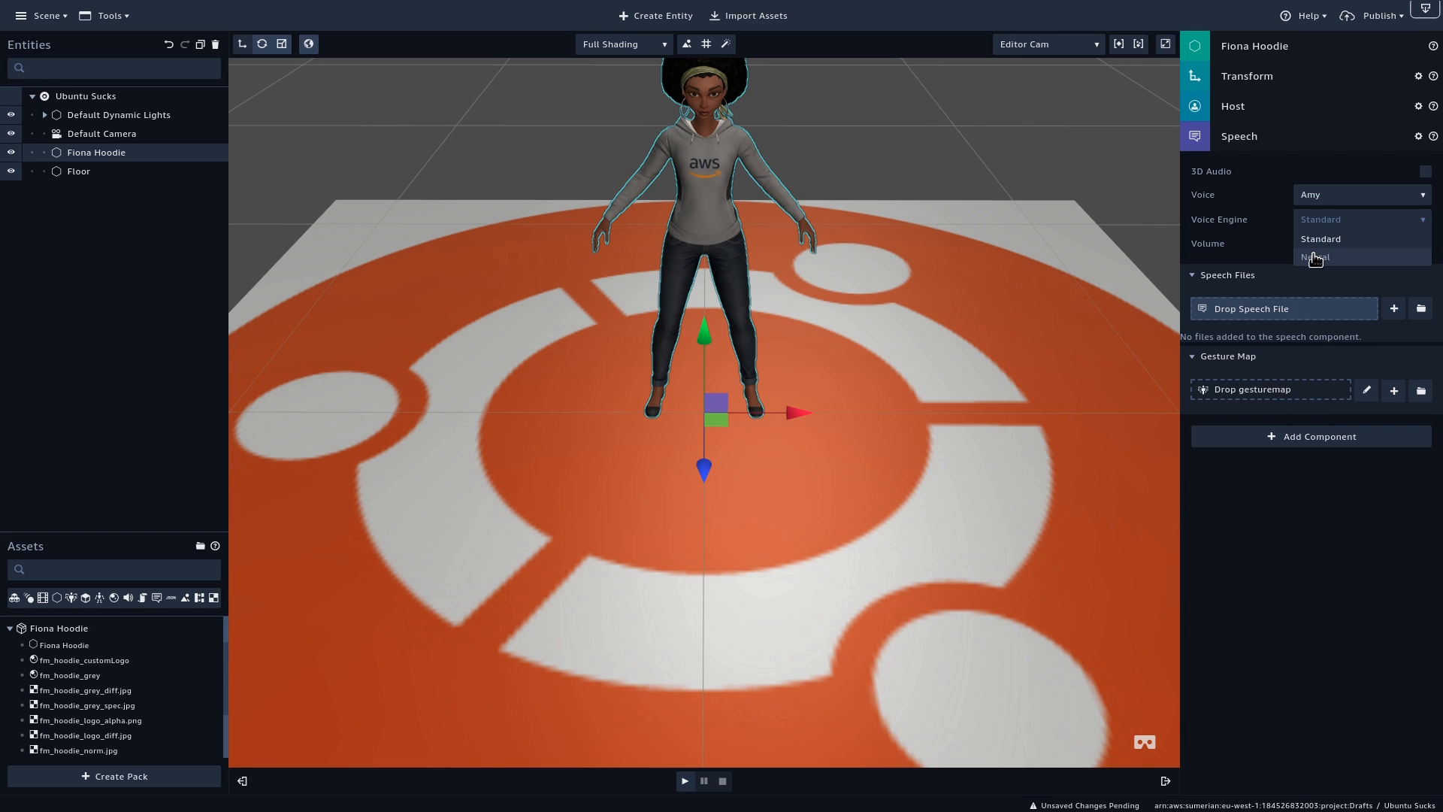
pyautogui.click(1316, 256)
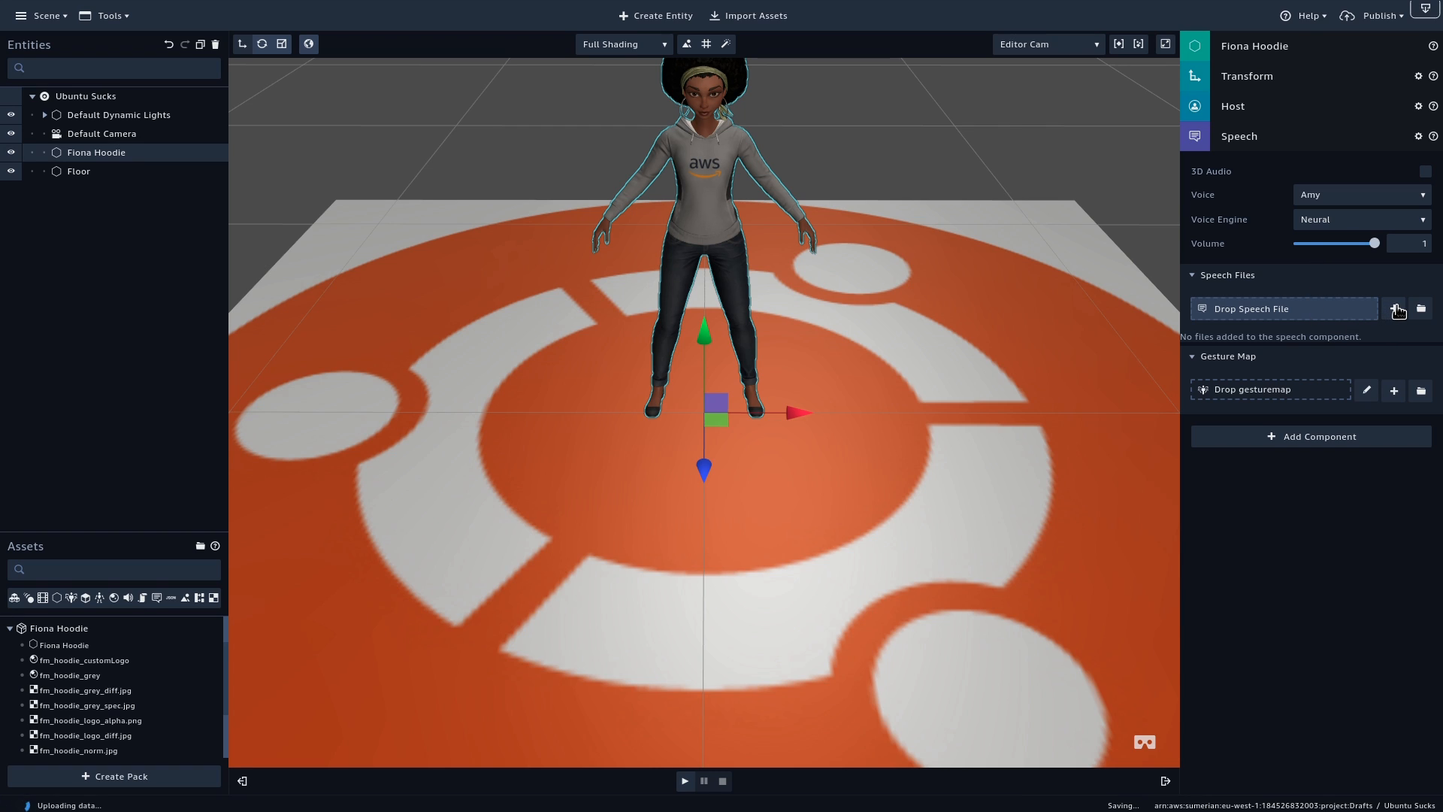
# Add a speech file reading "Hello, How are you? Did you know that Ubuntu sucks?" and save it
pyautogui.click(1393, 308)
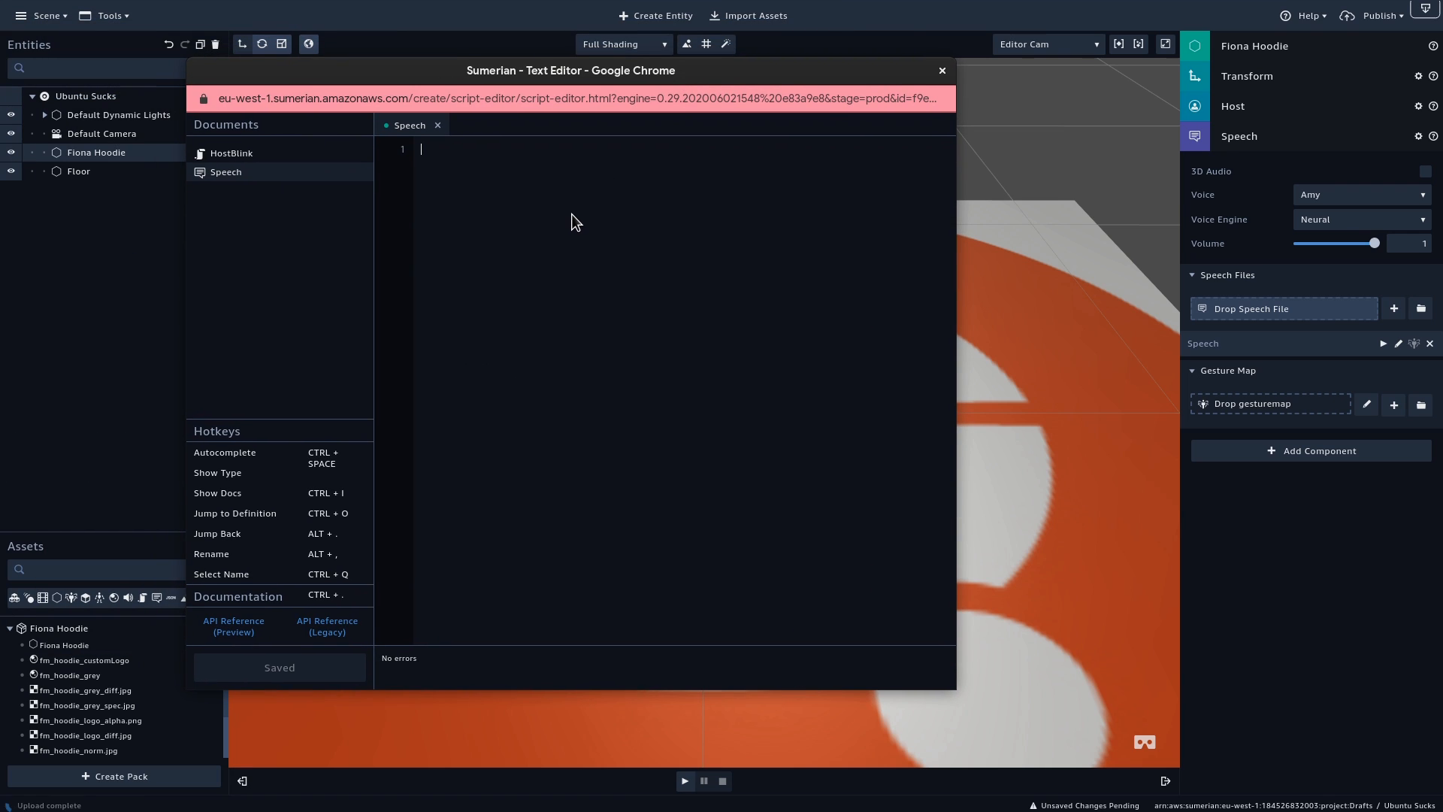
pyautogui.write('Hello')
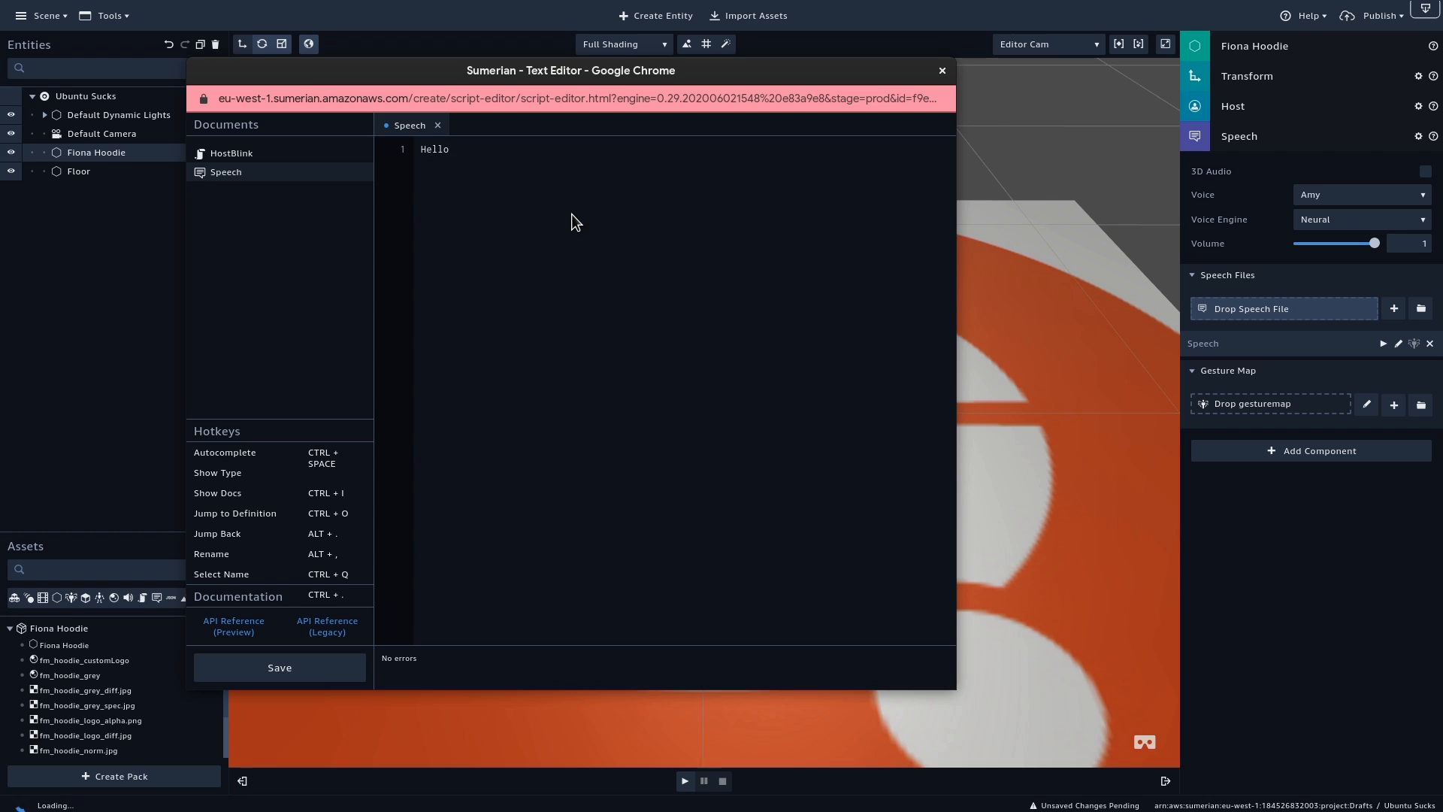
pyautogui.write(', How are you?')
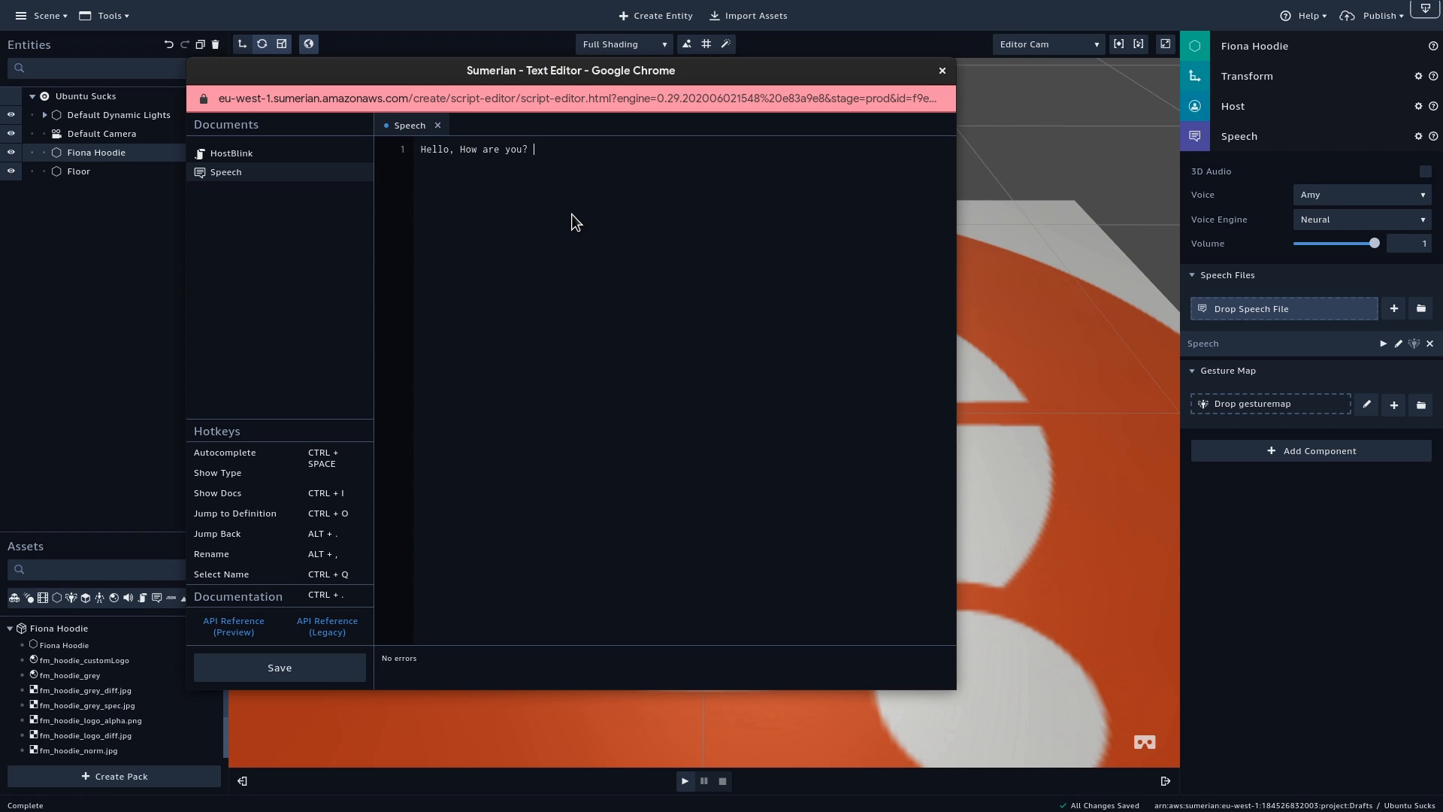
pyautogui.write('Did you know that')
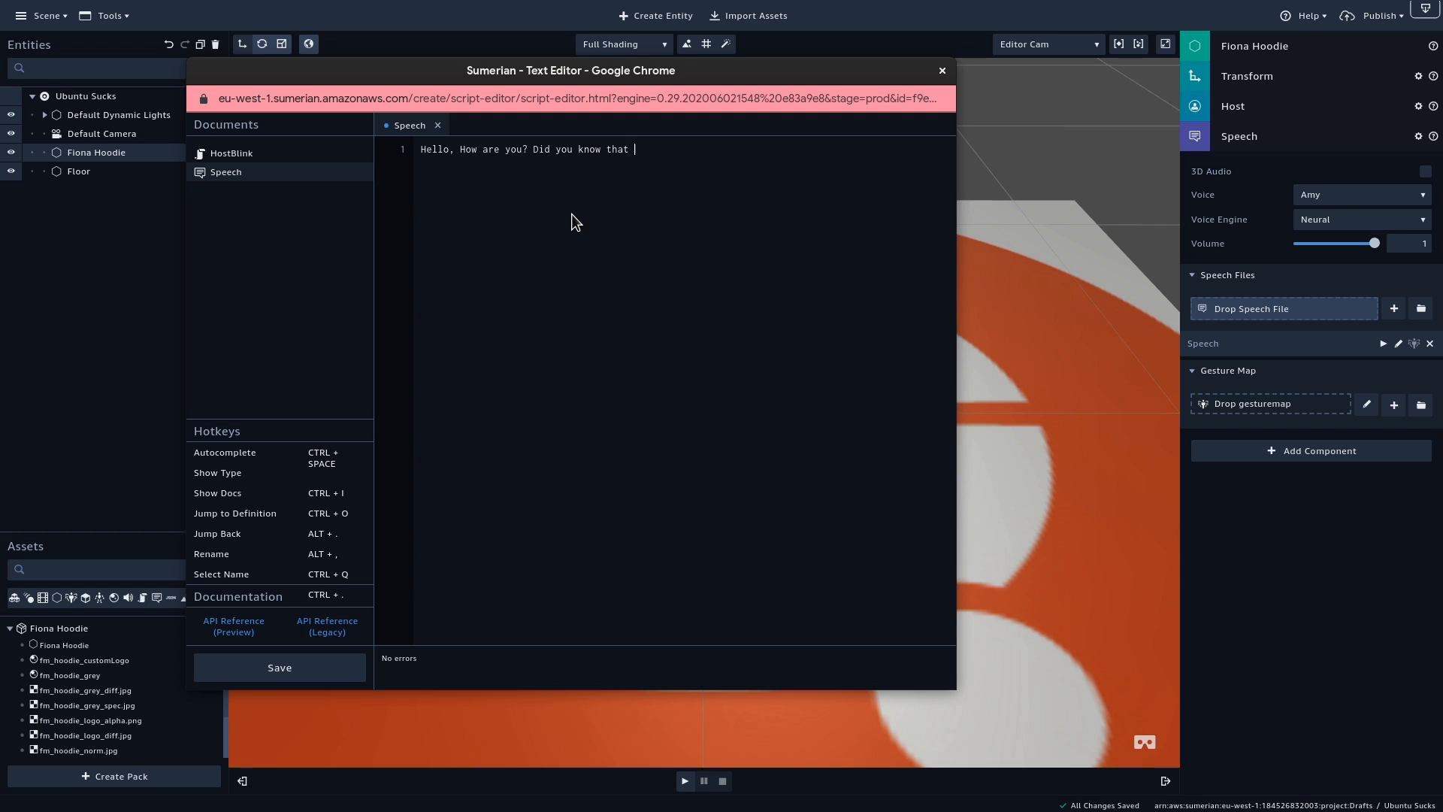
pyautogui.write('Ubuntu sucks?')
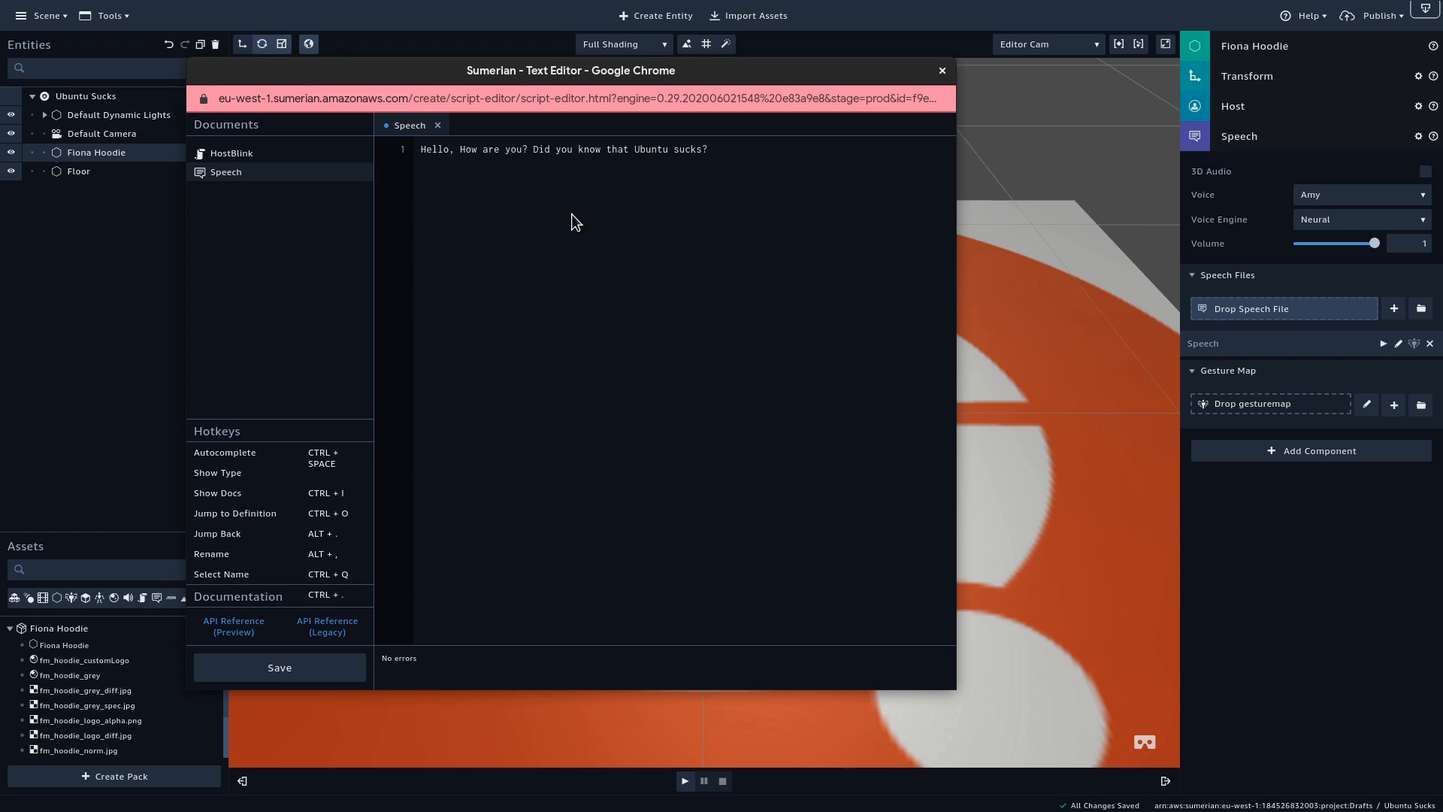
pyautogui.click(280, 667)
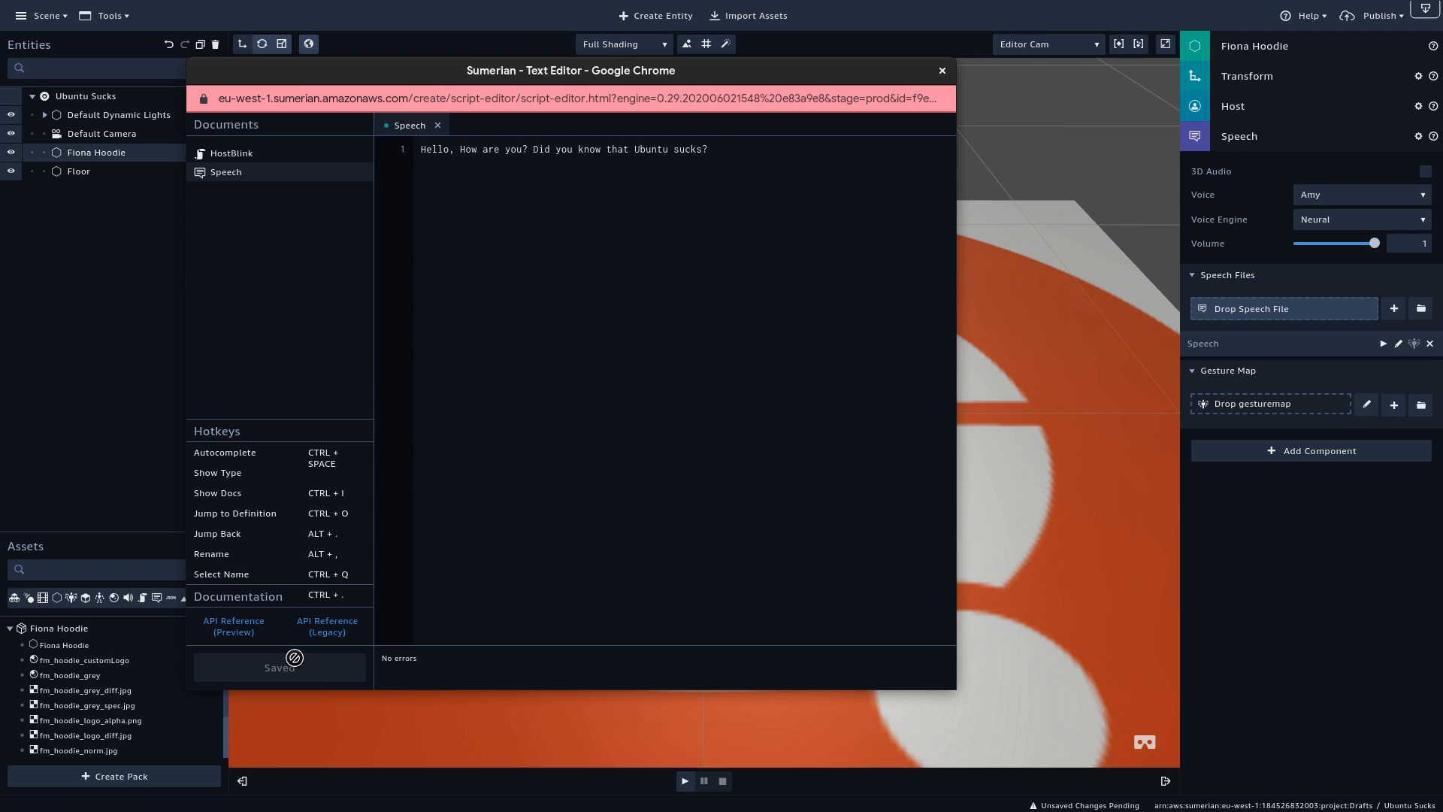
pyautogui.moveTo(940, 74)
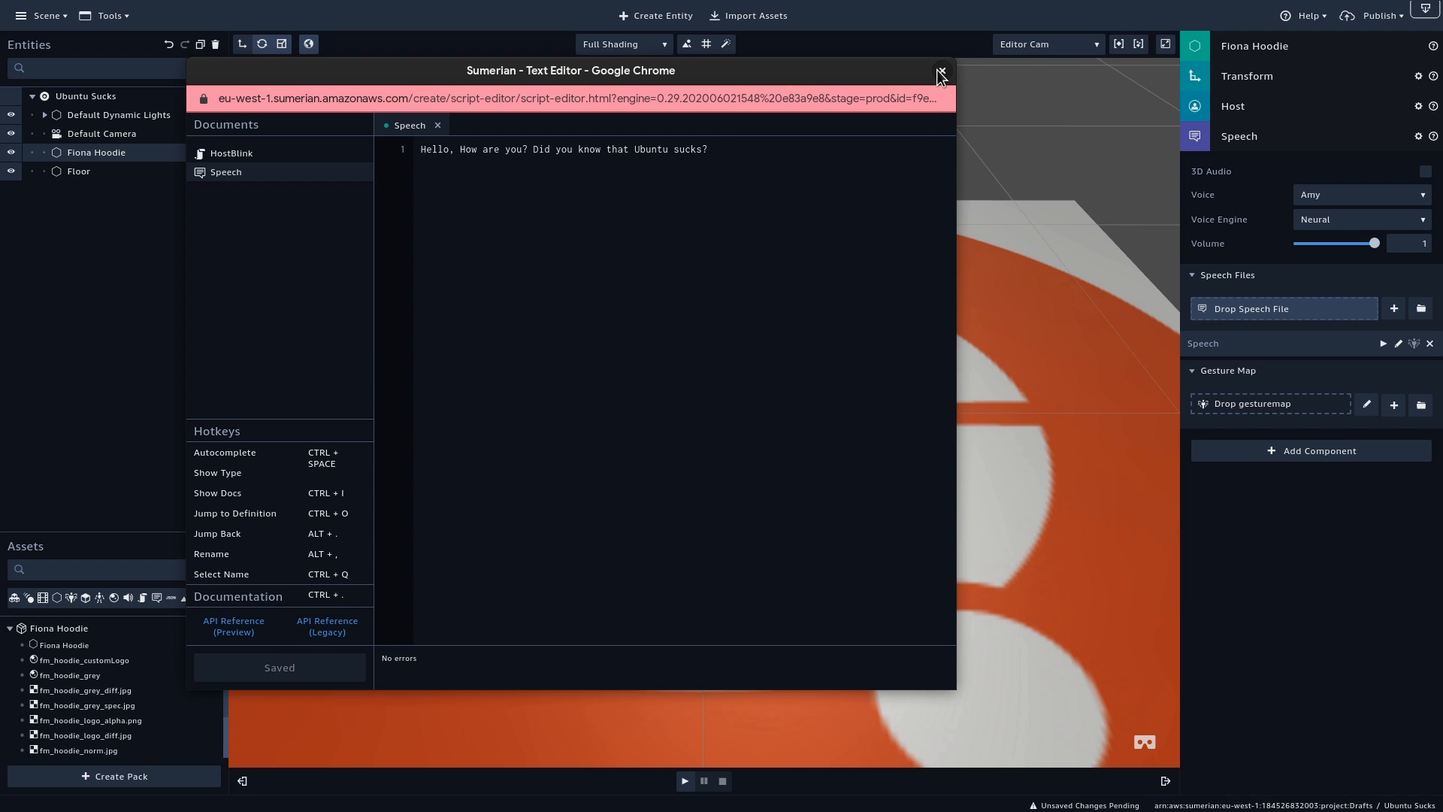
pyautogui.click(941, 72)
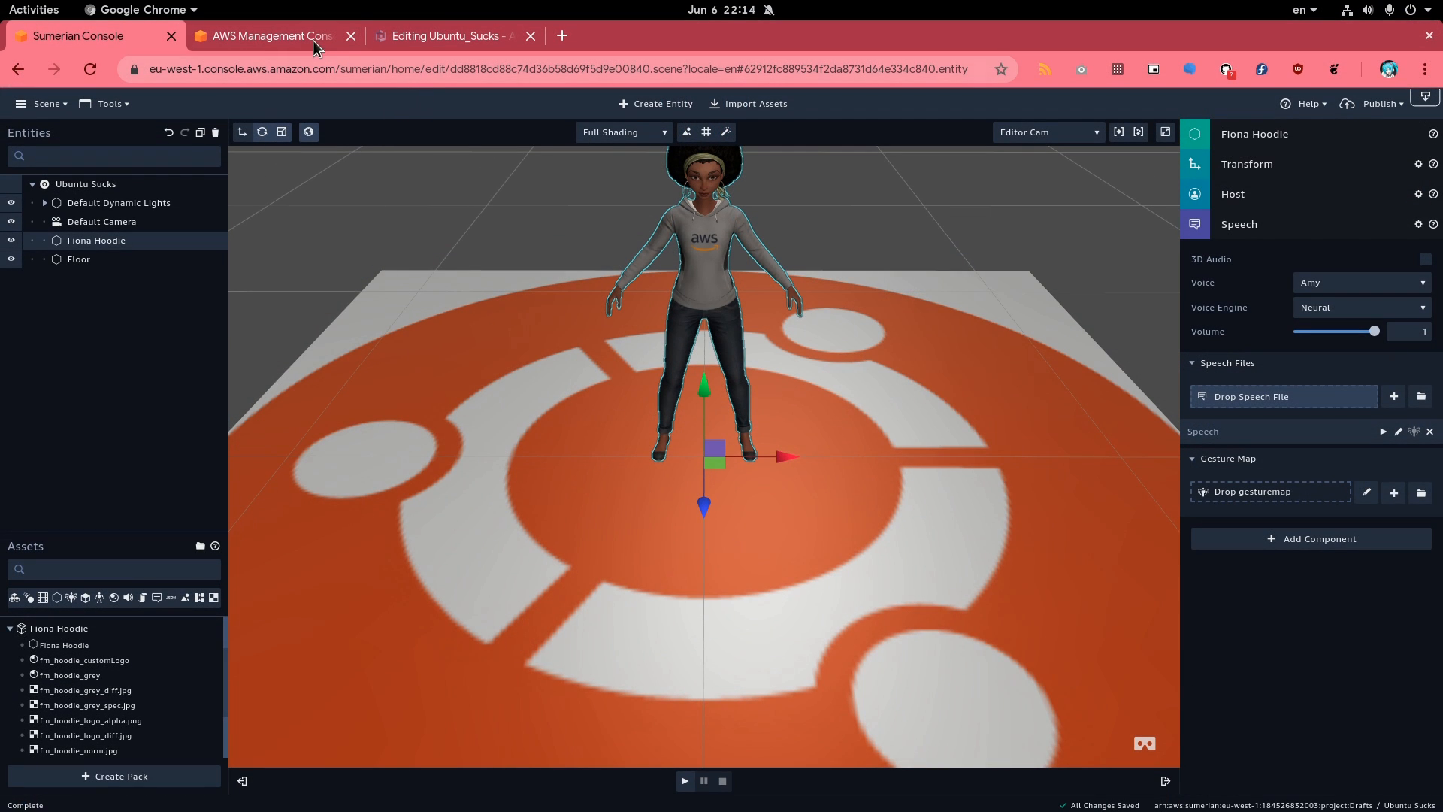
# From the AWS console reach IAM Roles and the Cognito_Ubuntu_SucksUnauth_Role details
pyautogui.click(270, 36)
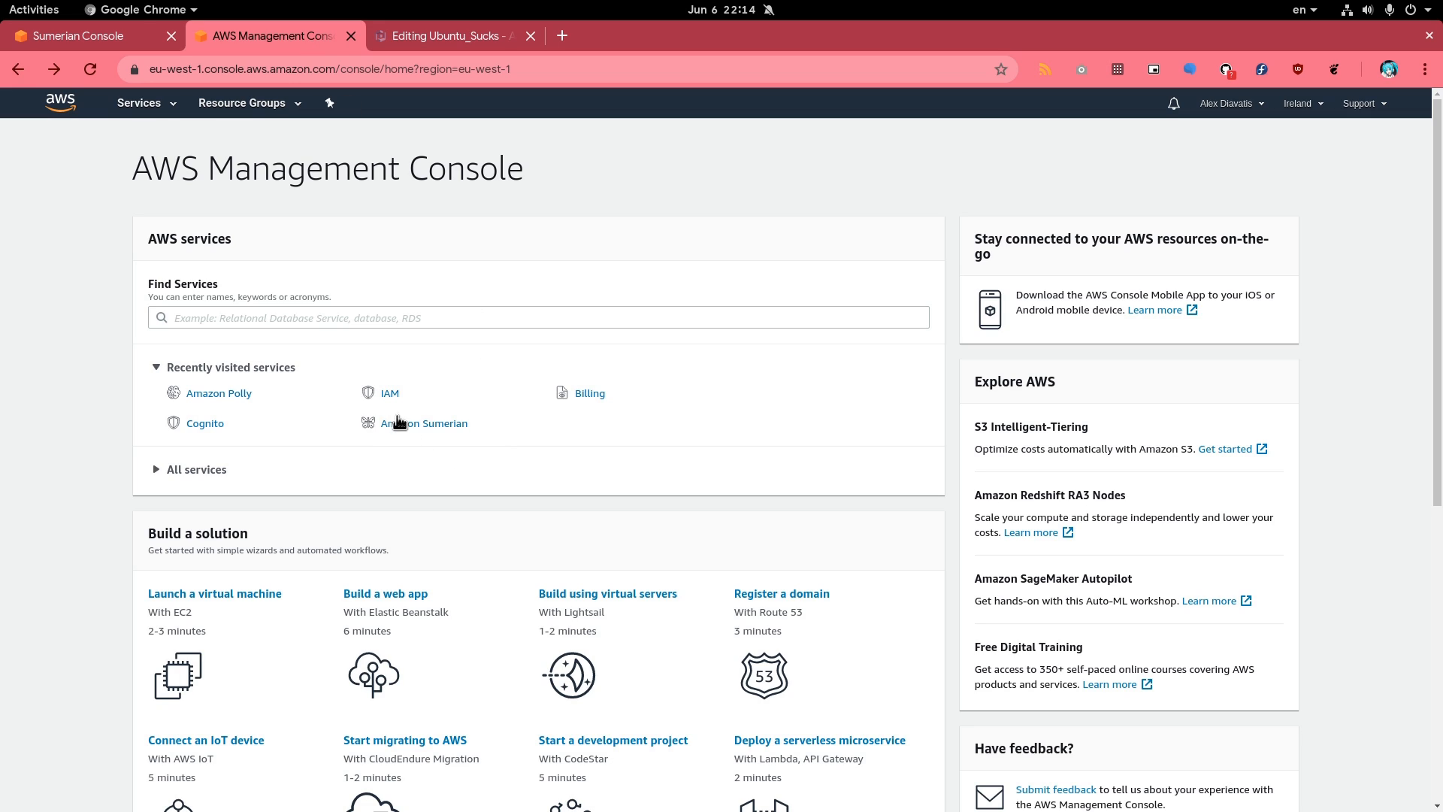
pyautogui.rightClick(424, 424)
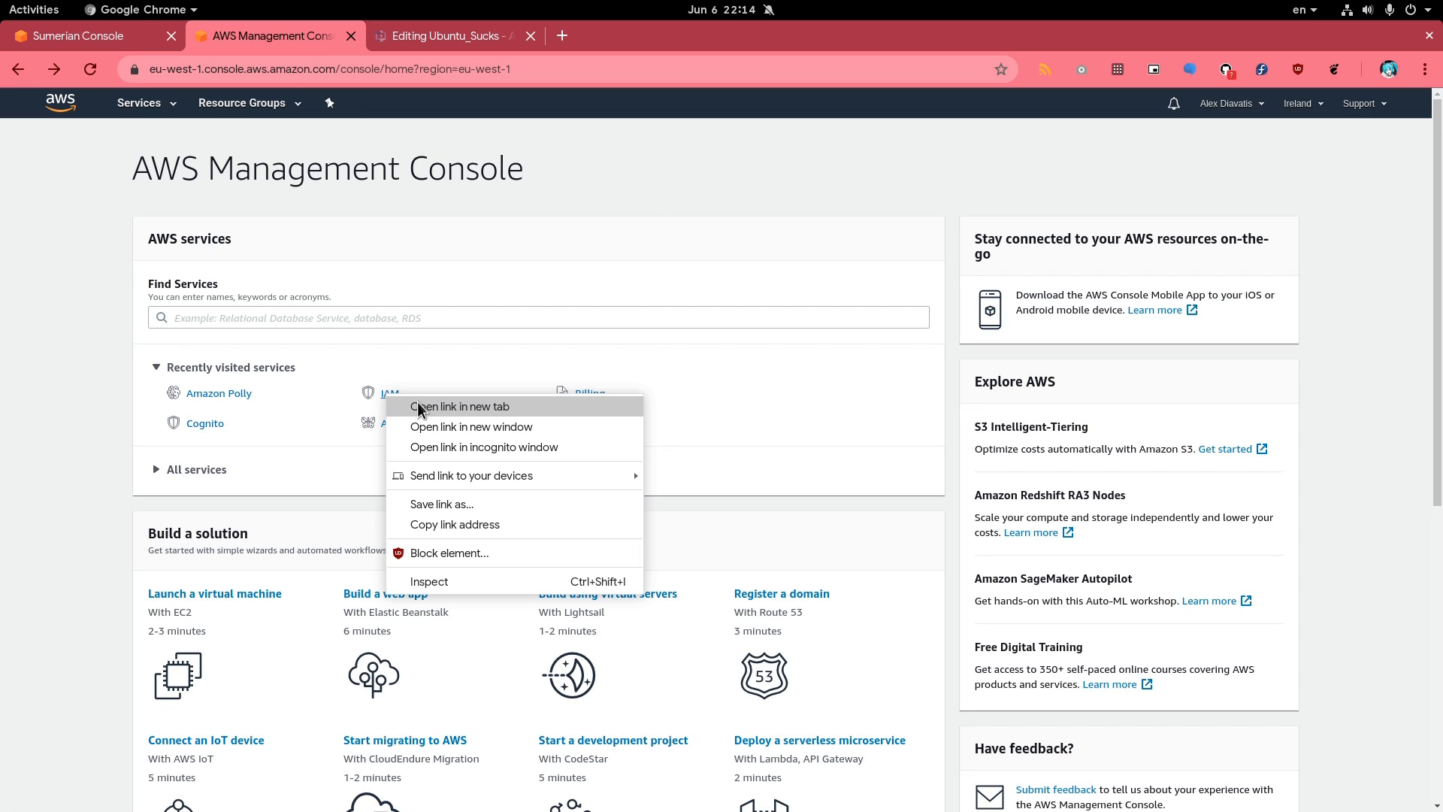
pyautogui.click(461, 406)
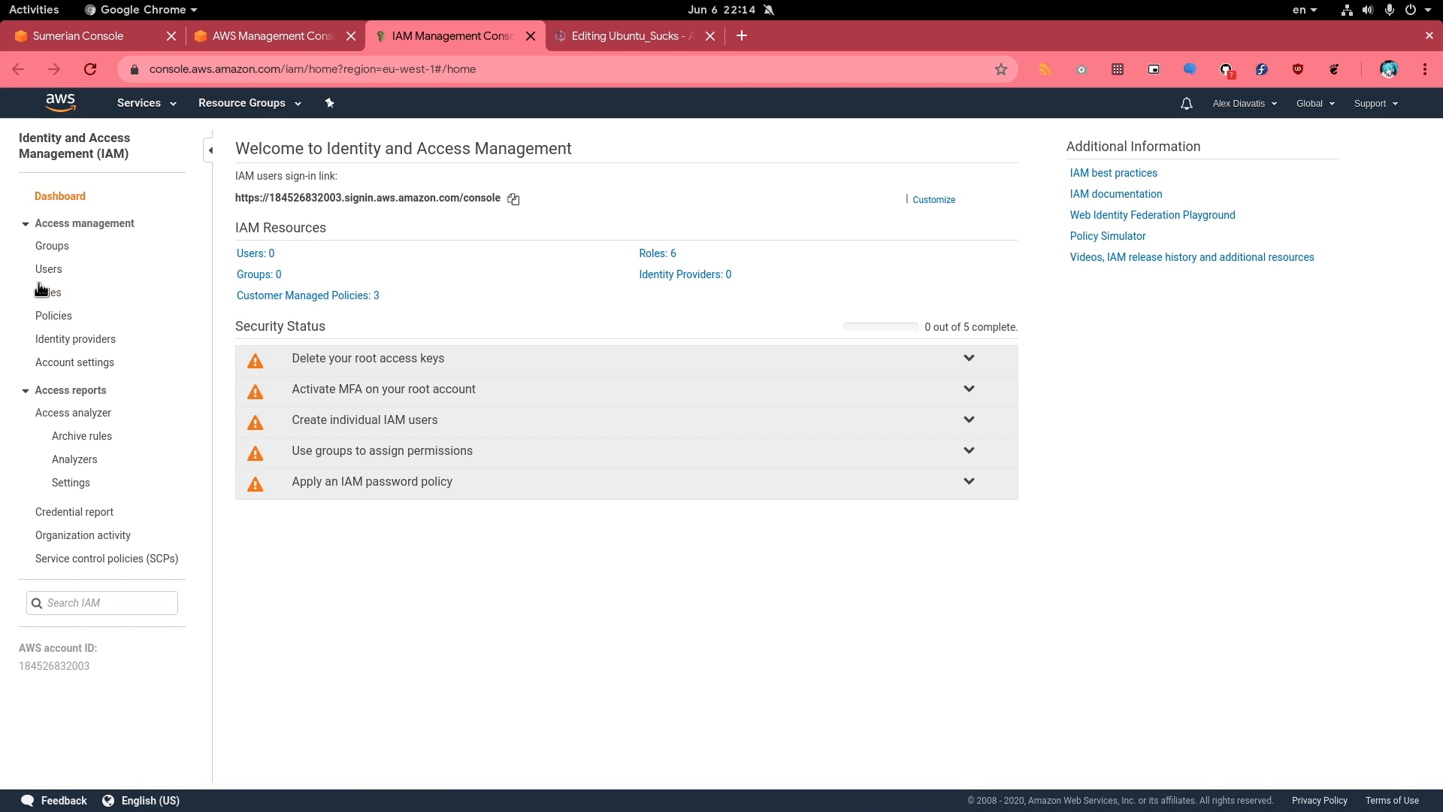
pyautogui.click(48, 292)
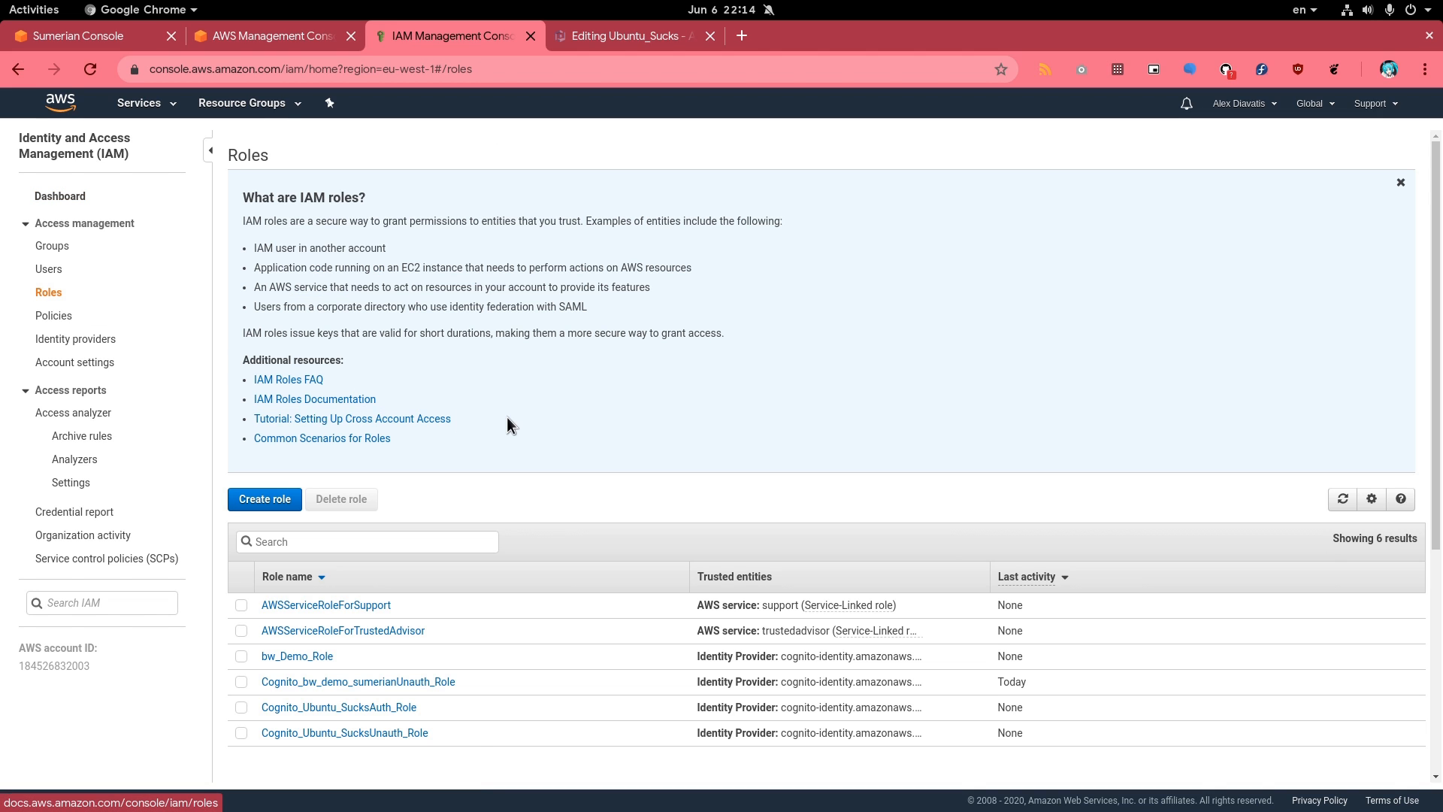
pyautogui.click(1401, 182)
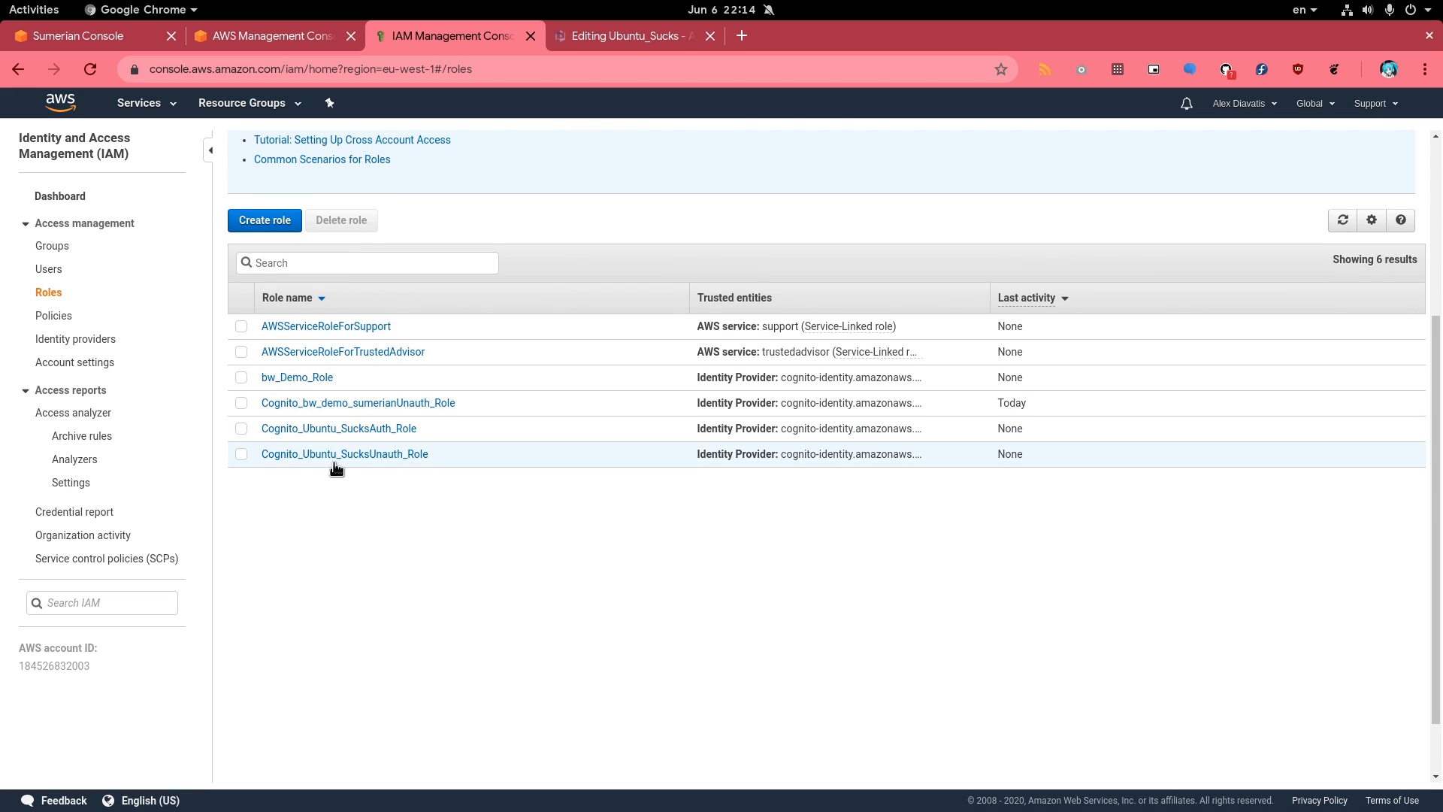
pyautogui.click(344, 454)
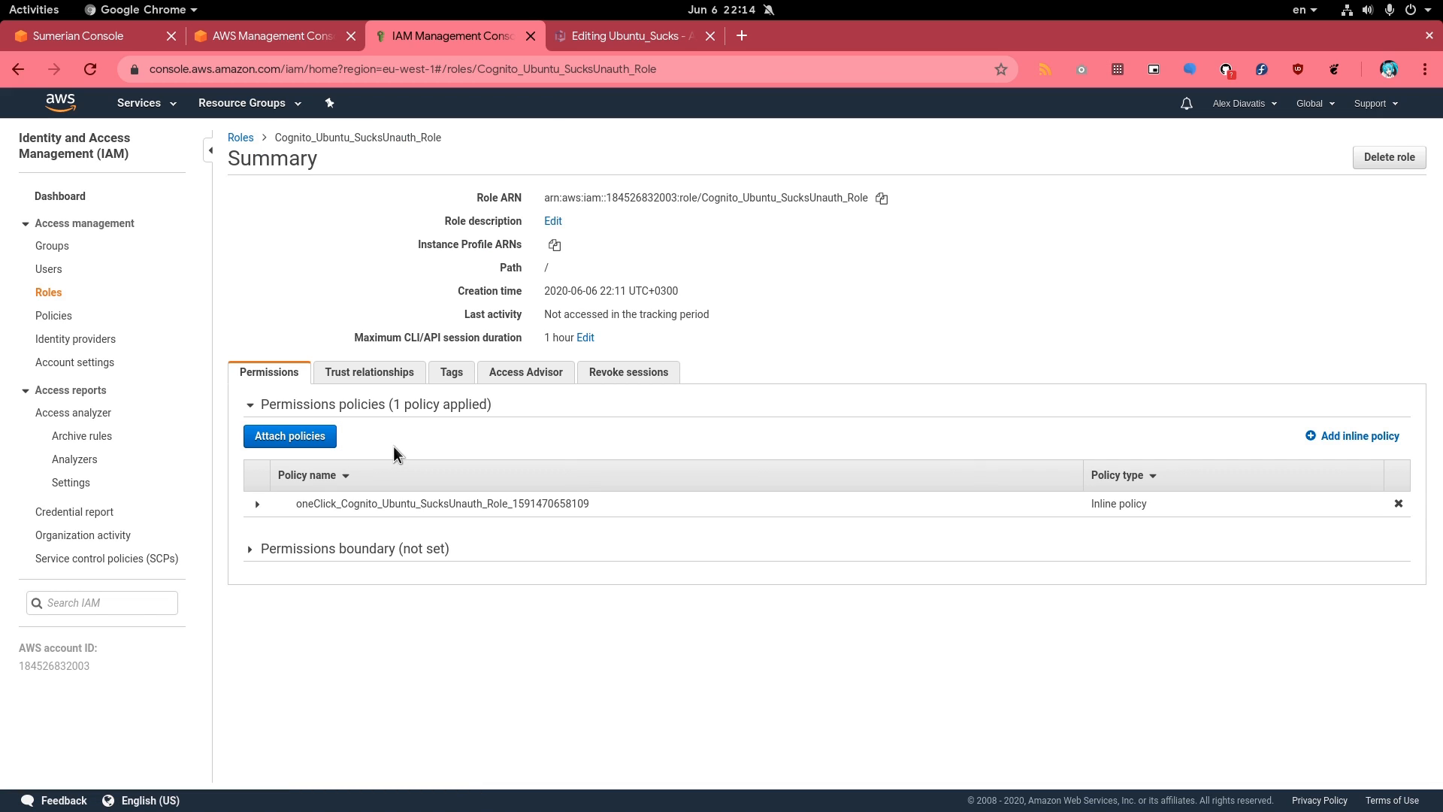
# Attach the AmazonPollyFullAccess and AmazonPollyReadOnlyAccess policies, found by searching 'polly'
pyautogui.click(289, 436)
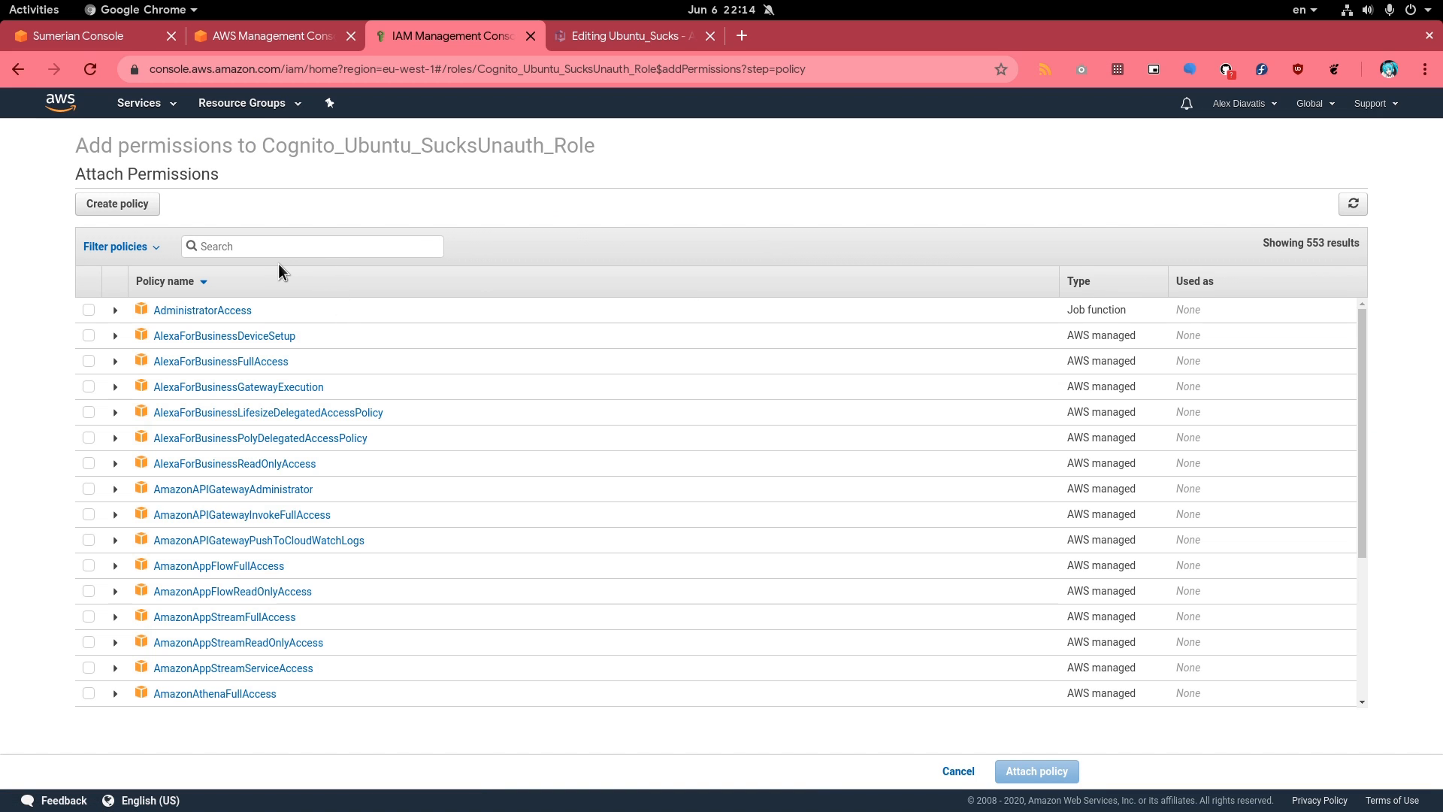
pyautogui.write('polly')
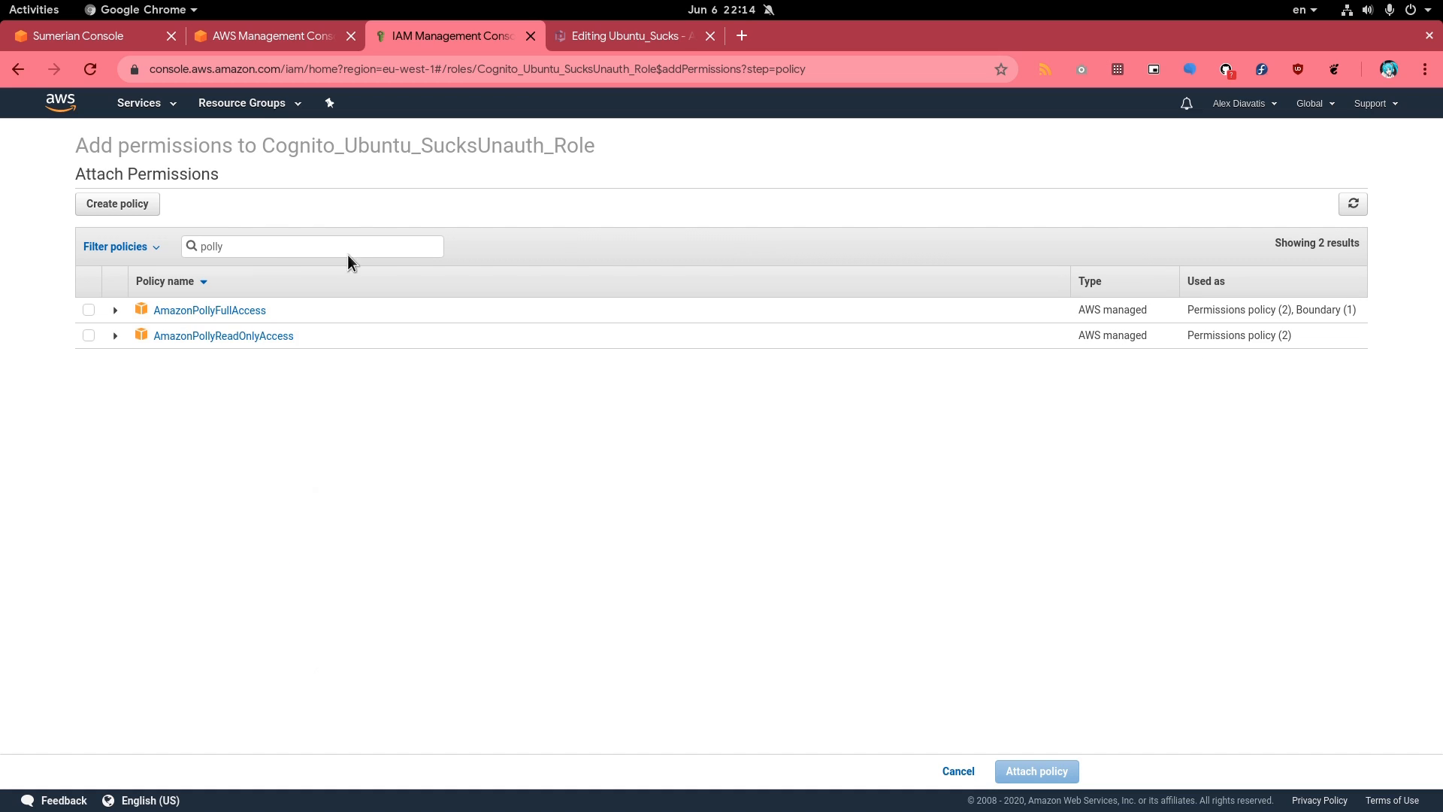
pyautogui.click(89, 310)
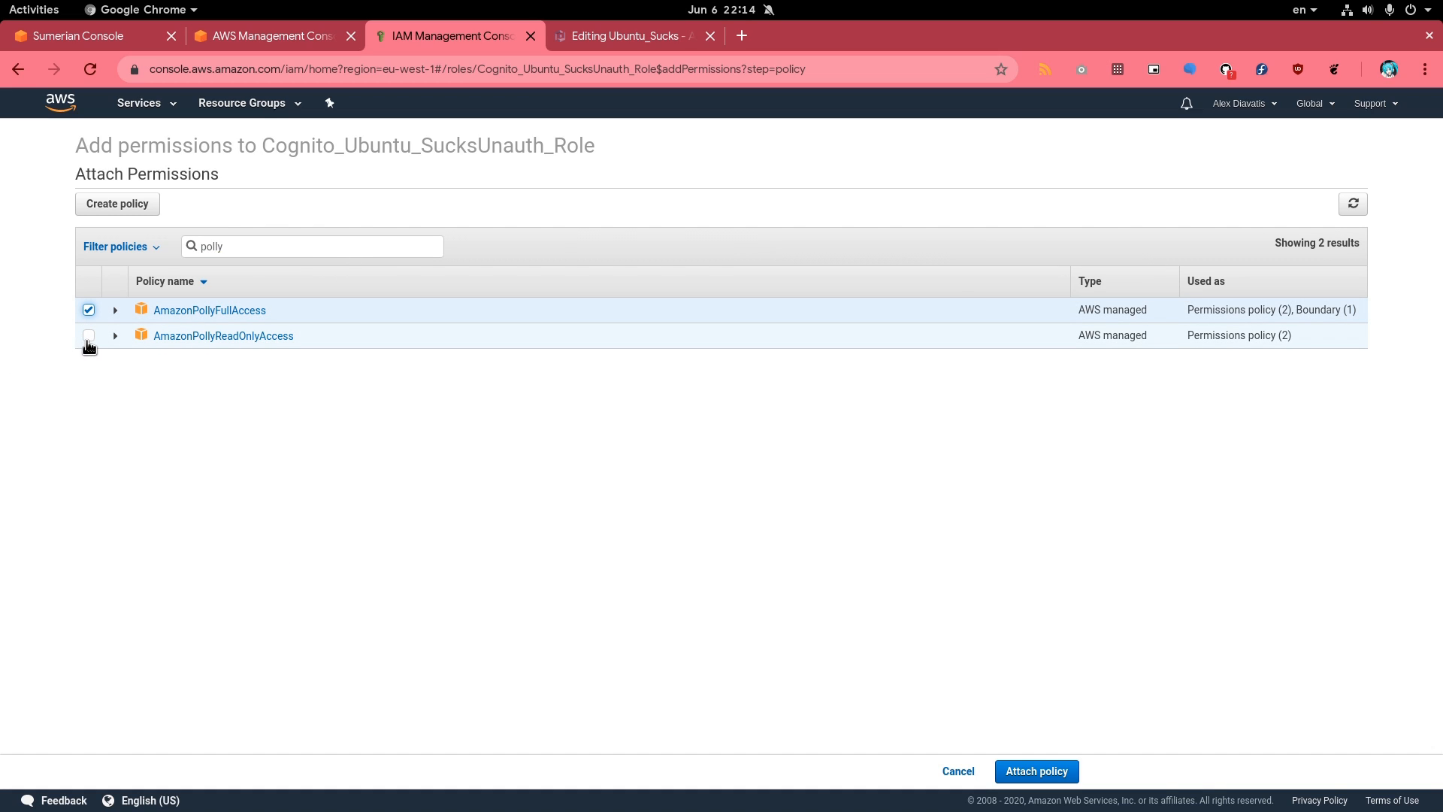
pyautogui.click(87, 336)
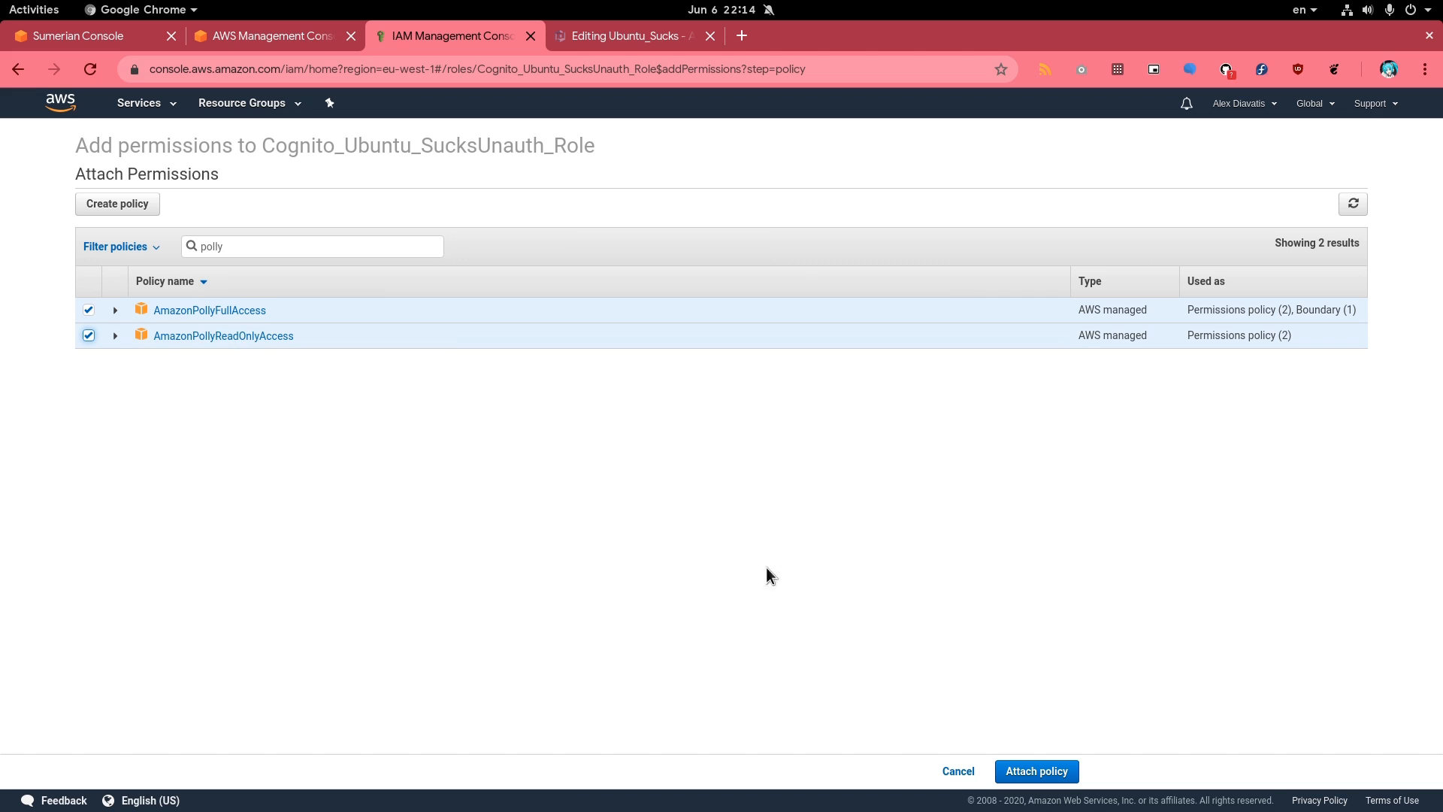
pyautogui.click(1037, 771)
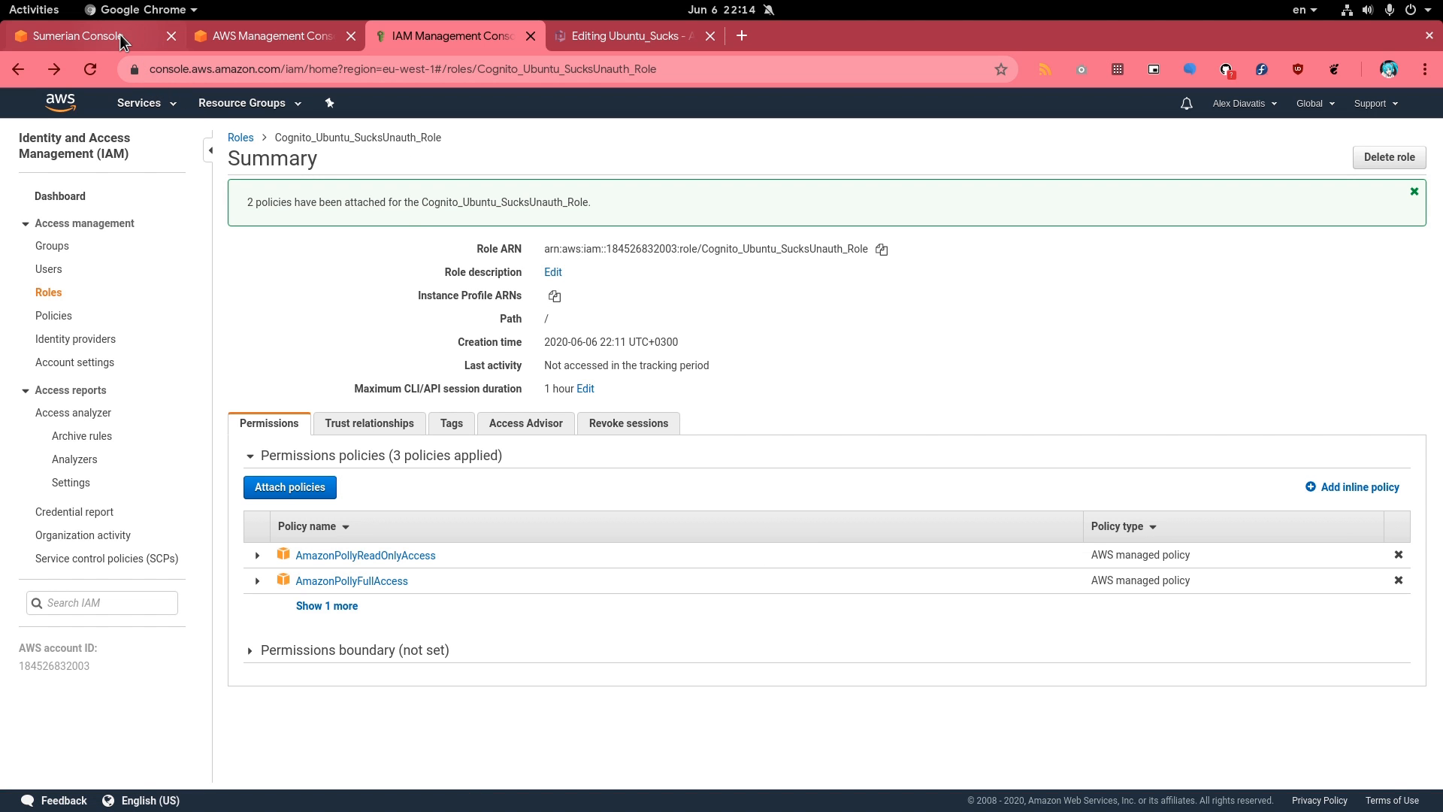
# Return to the Fiona scene in Sumerian and switch the editor to full screen with F11
pyautogui.click(76, 36)
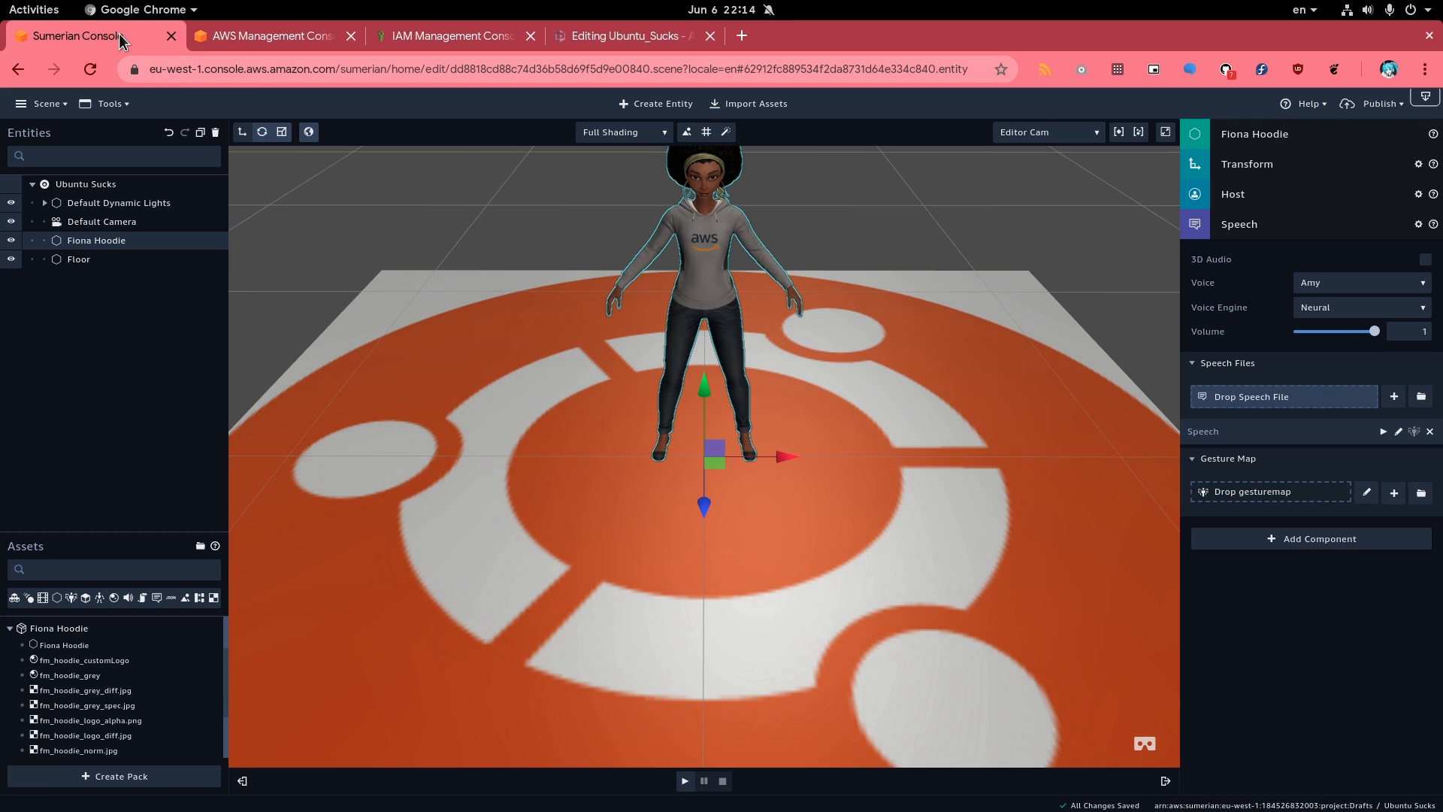
pyautogui.moveTo(1384, 448)
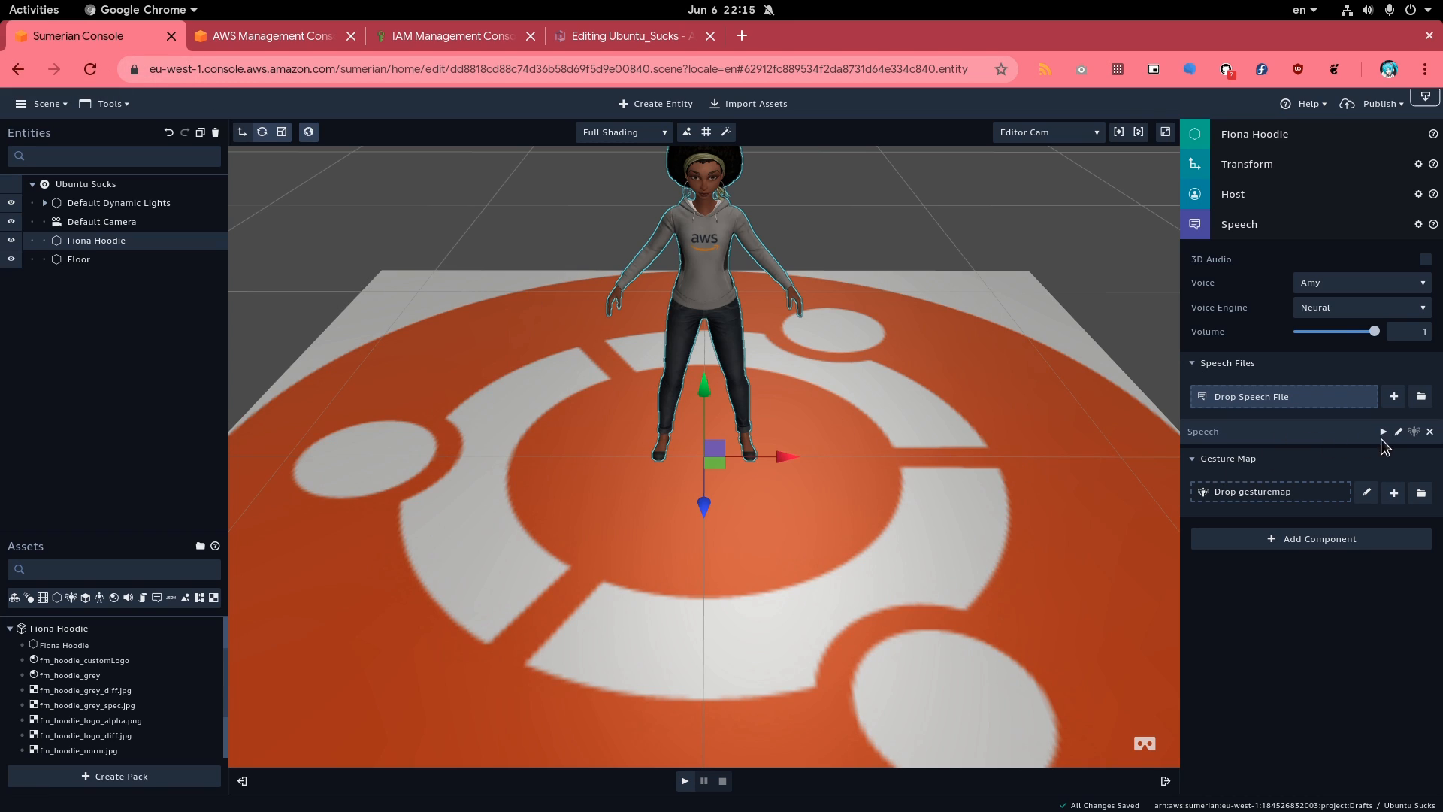
pyautogui.moveTo(1383, 432)
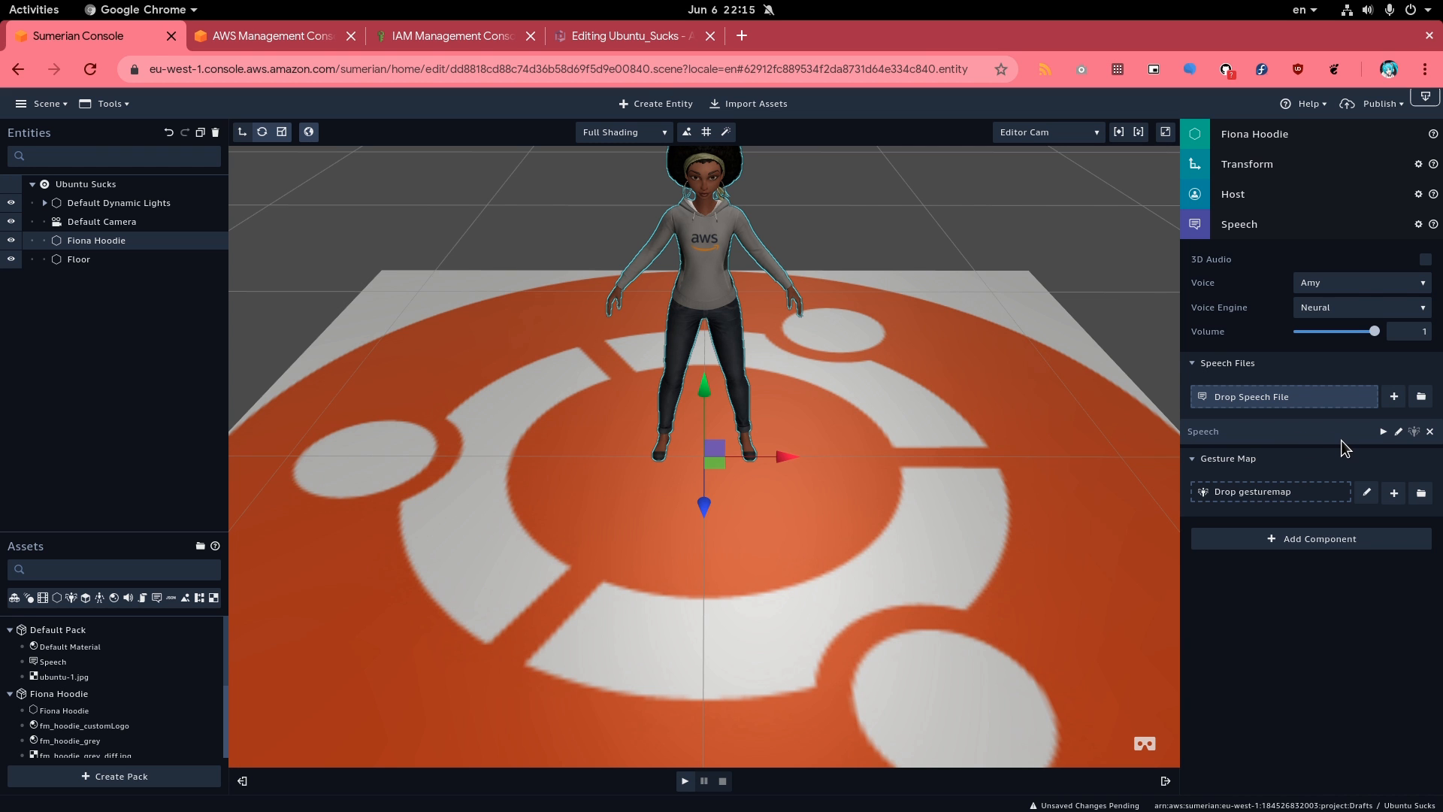
pyautogui.moveTo(1384, 431)
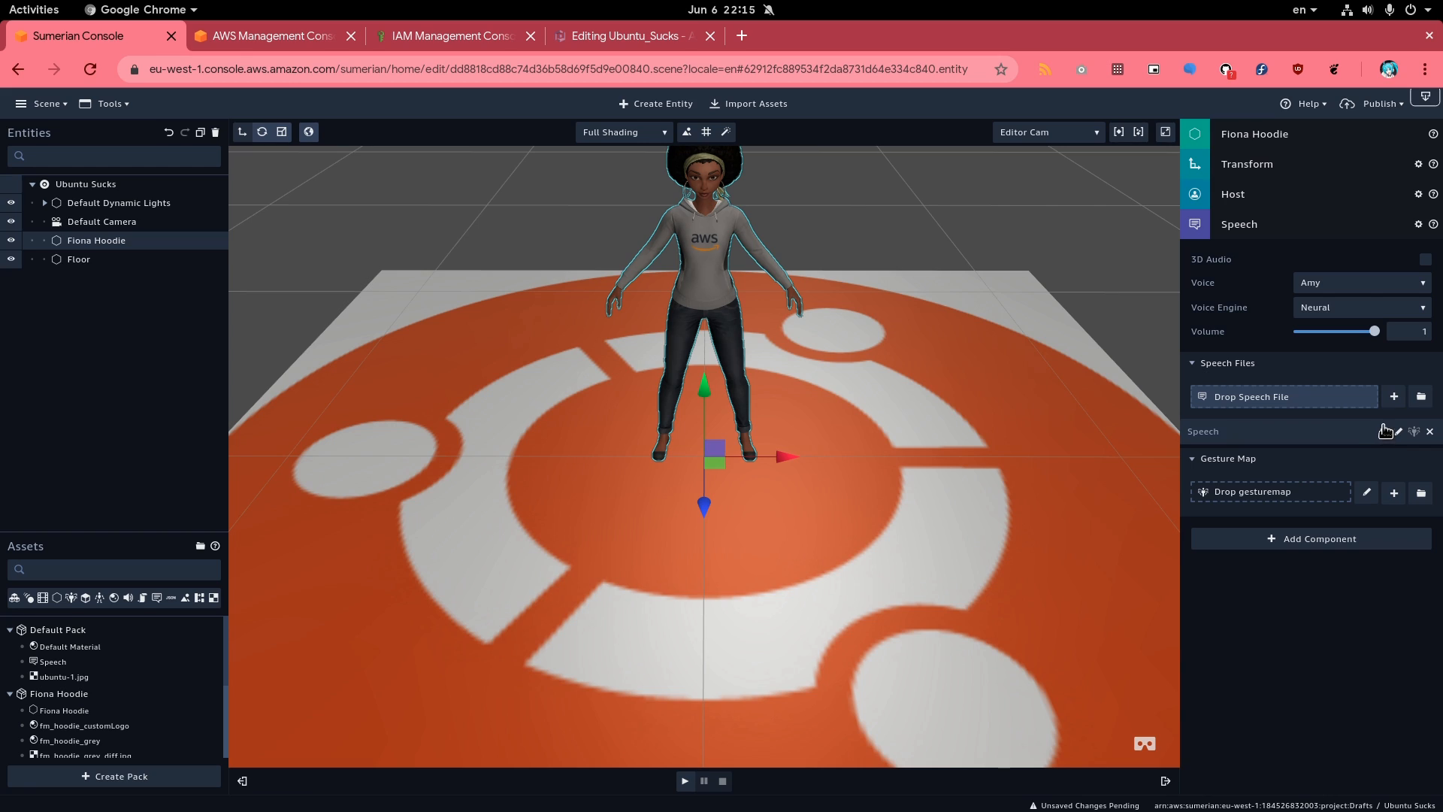
pyautogui.moveTo(1387, 441)
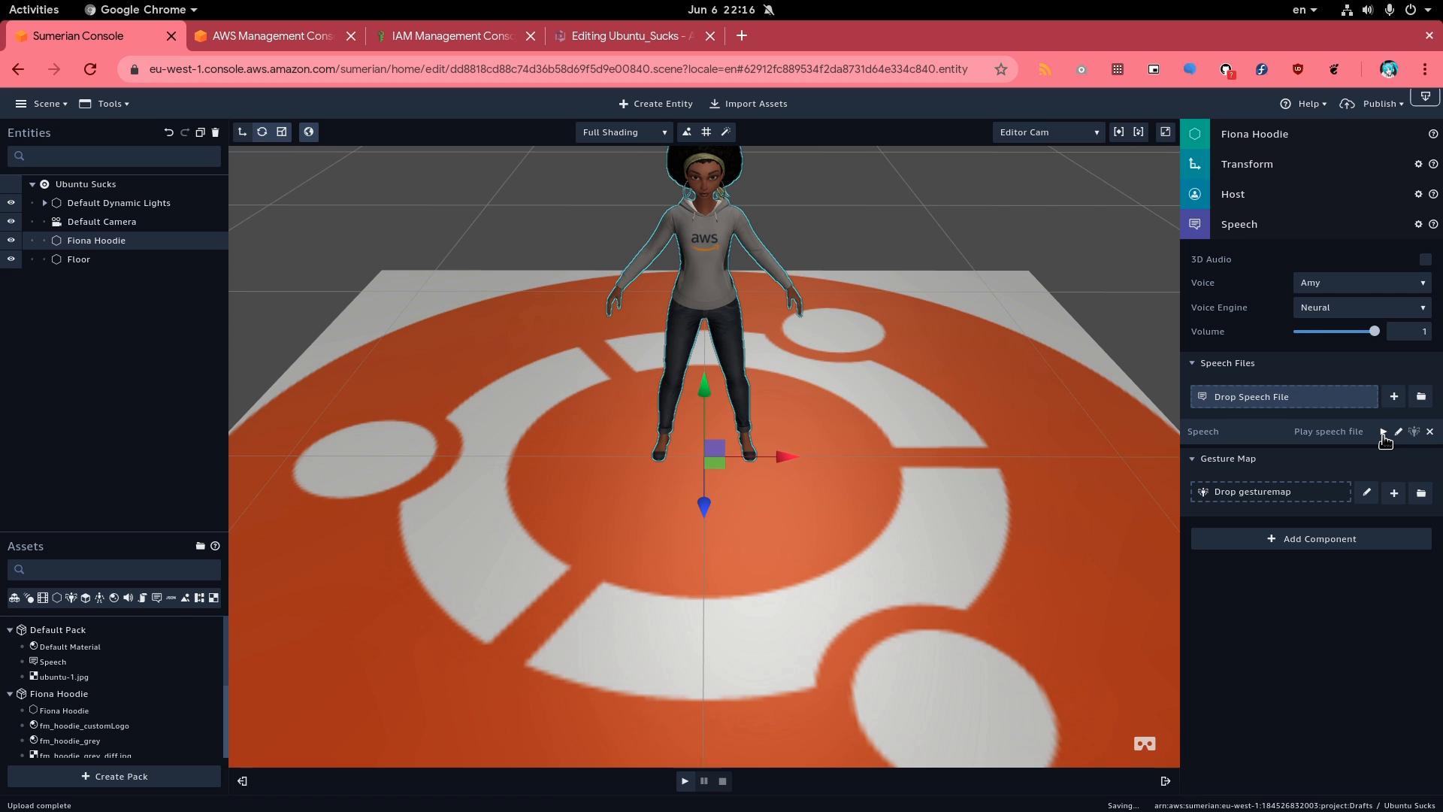
pyautogui.press('F11')
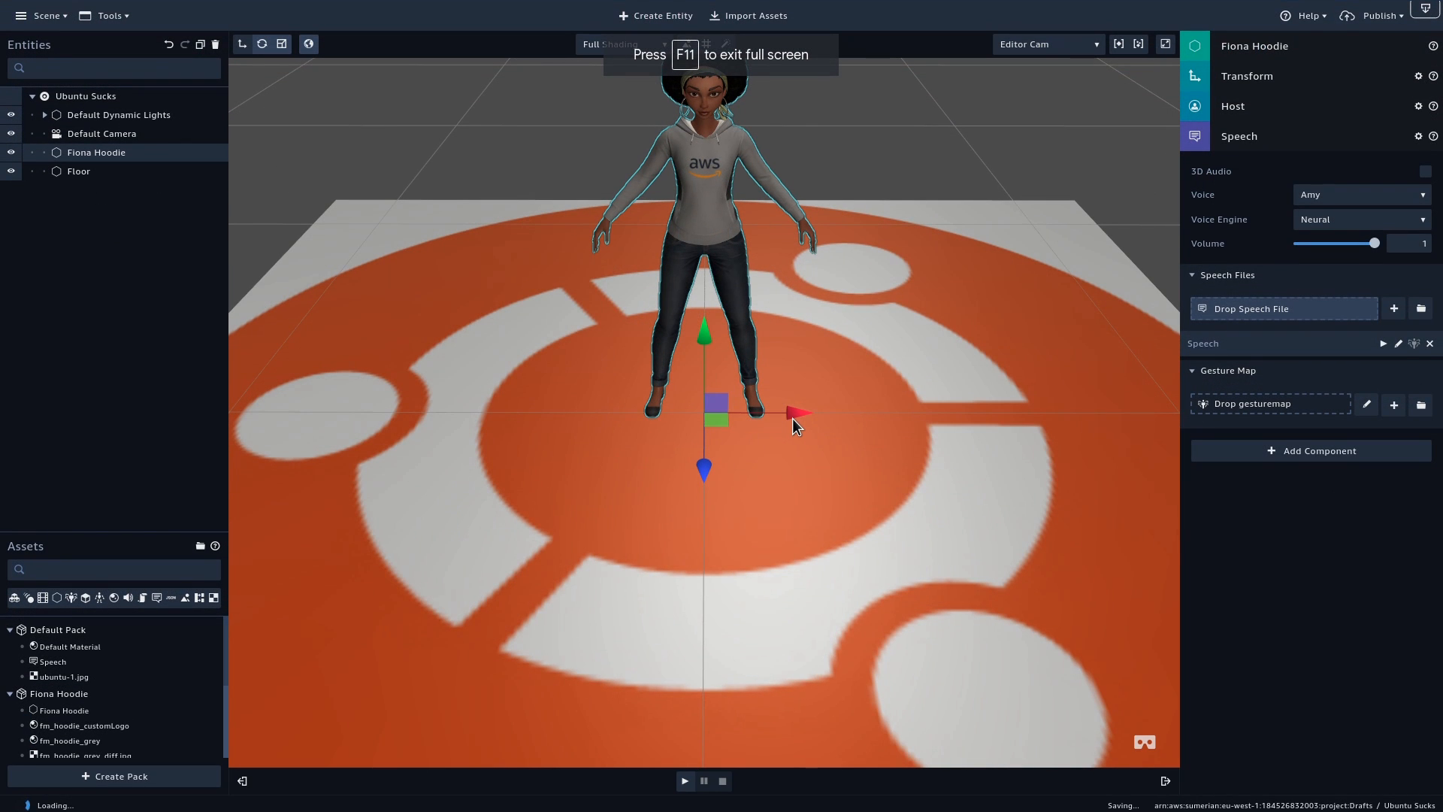
pyautogui.moveTo(863, 272)
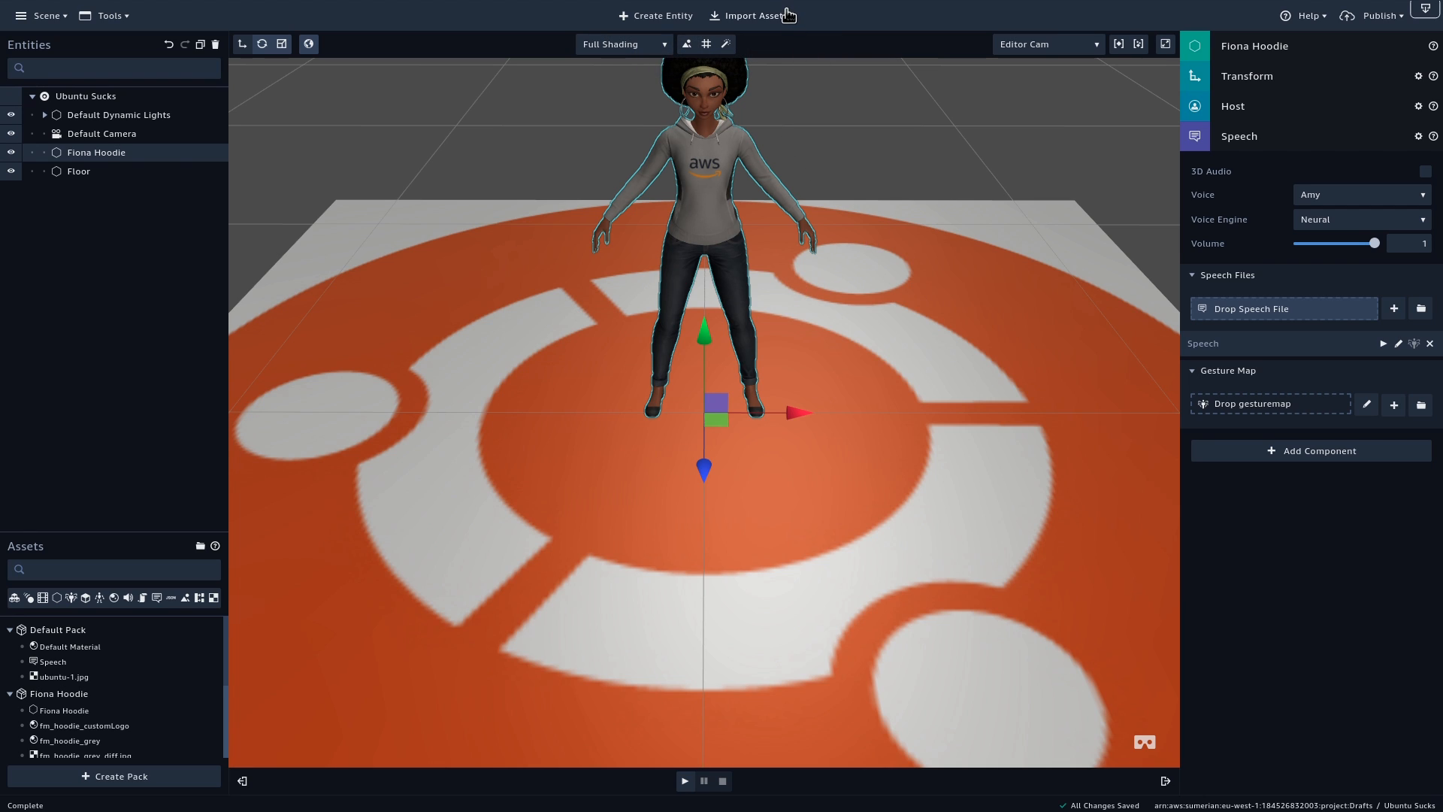
# Create a Sphere primitive entity and select it in the Entities list
pyautogui.click(656, 15)
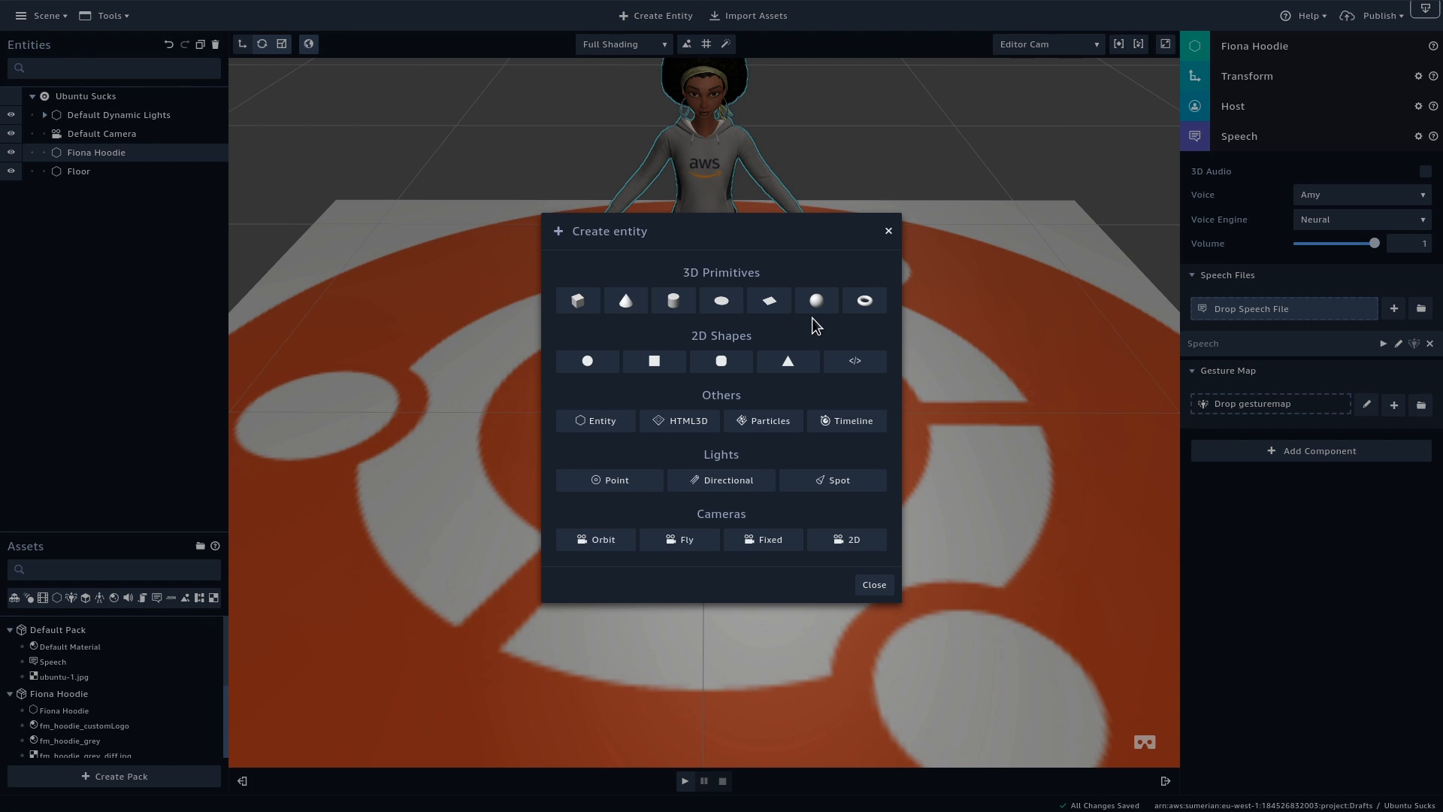
pyautogui.click(818, 301)
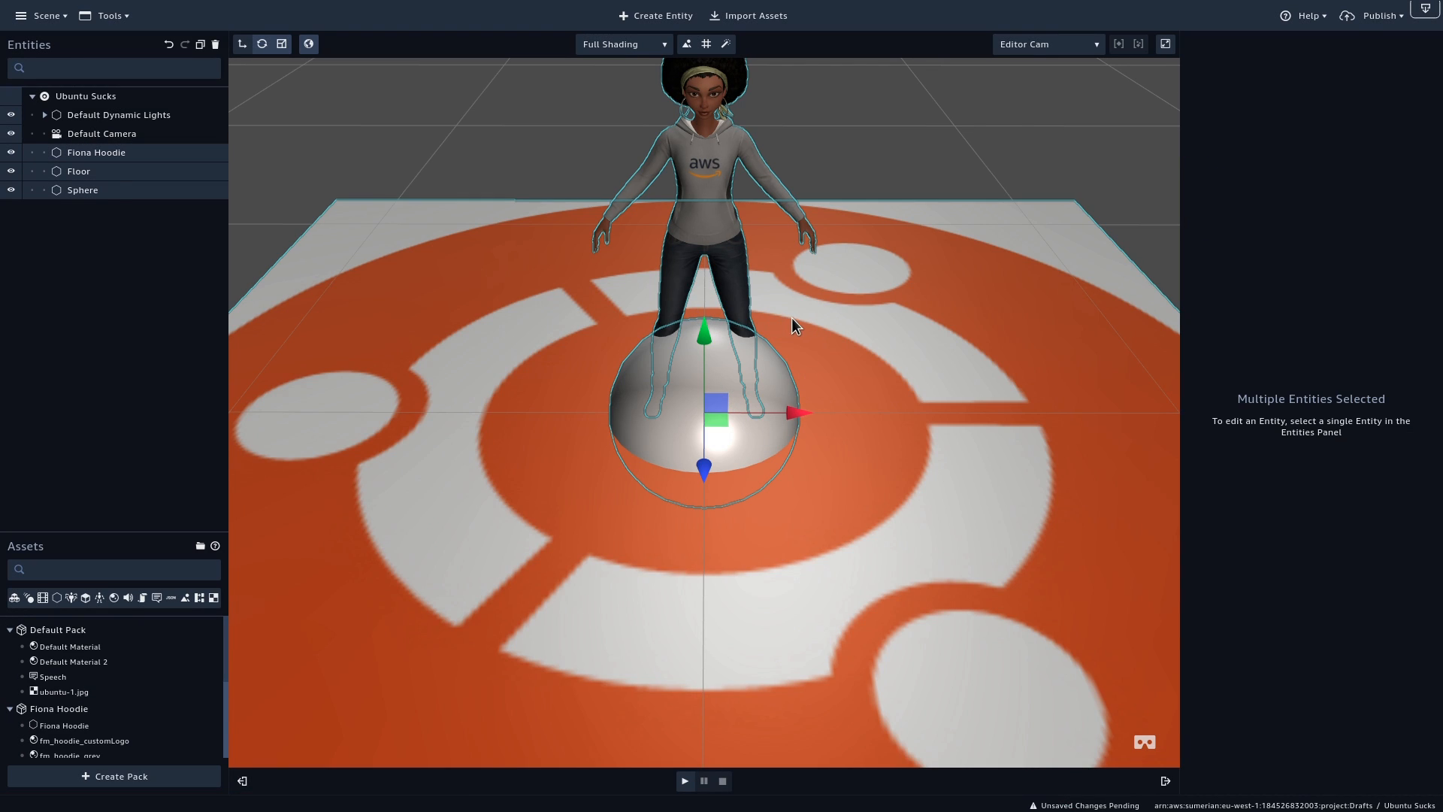
pyautogui.click(78, 170)
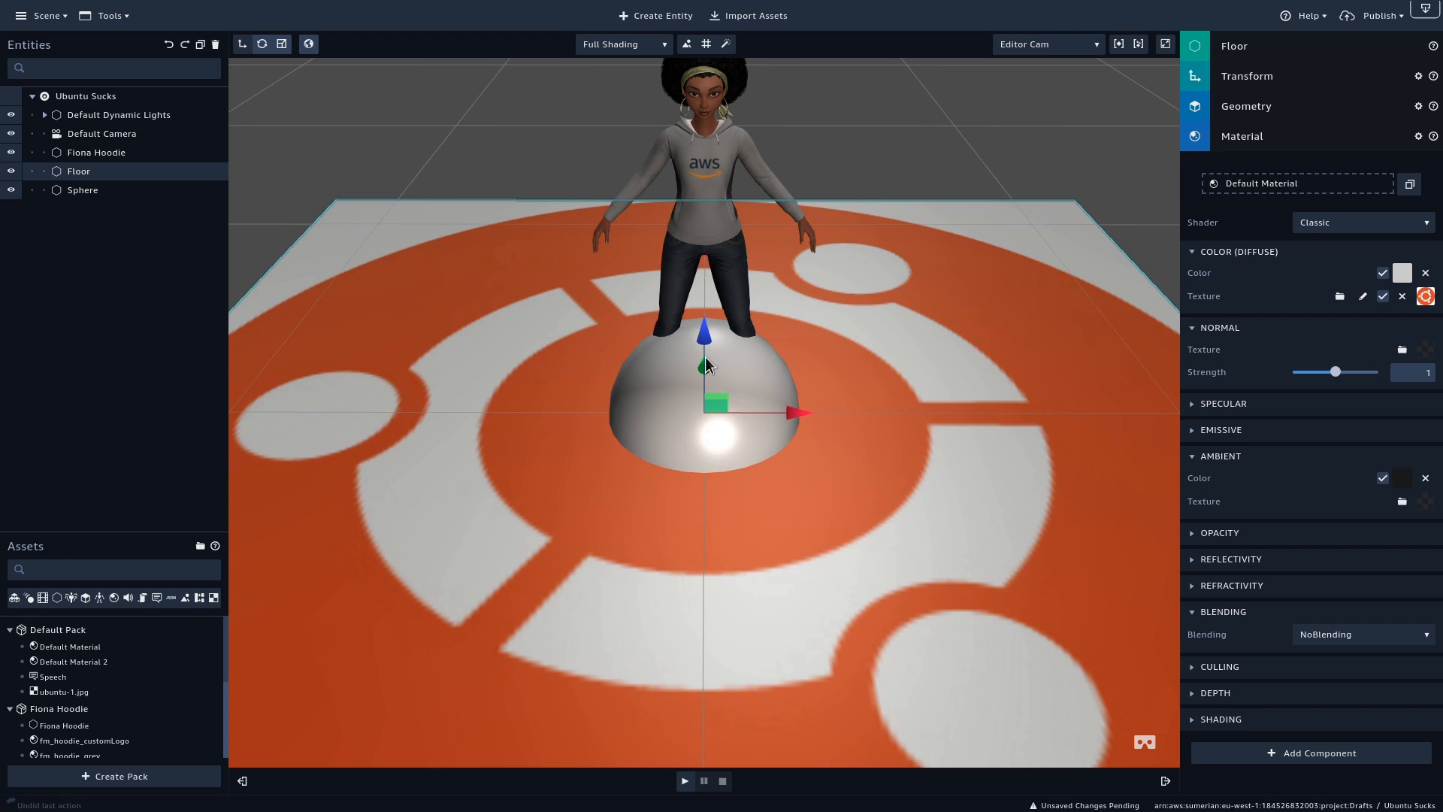
pyautogui.click(83, 189)
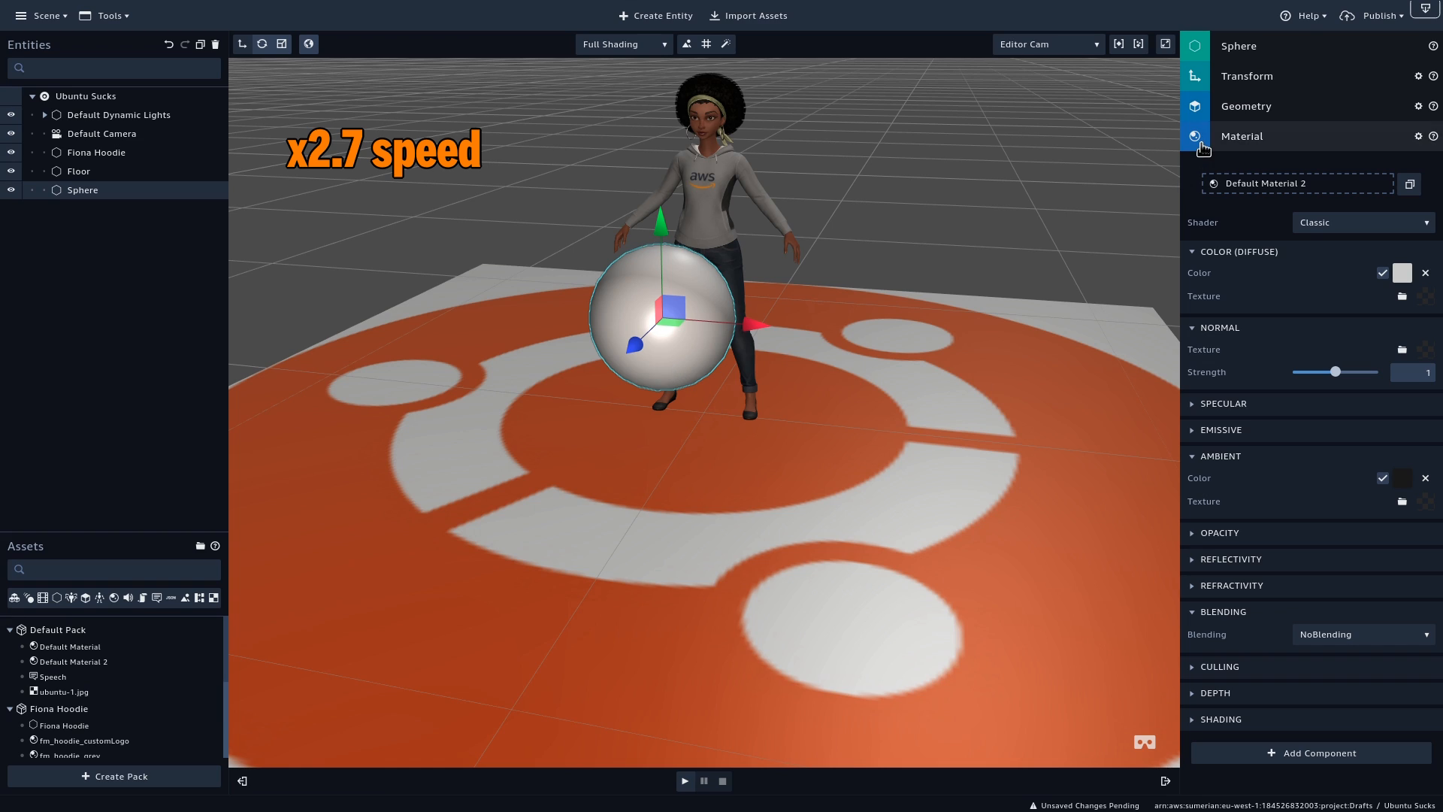
# Add a State Machine component to the sphere and position State 1 at the left of the graph
pyautogui.click(1402, 273)
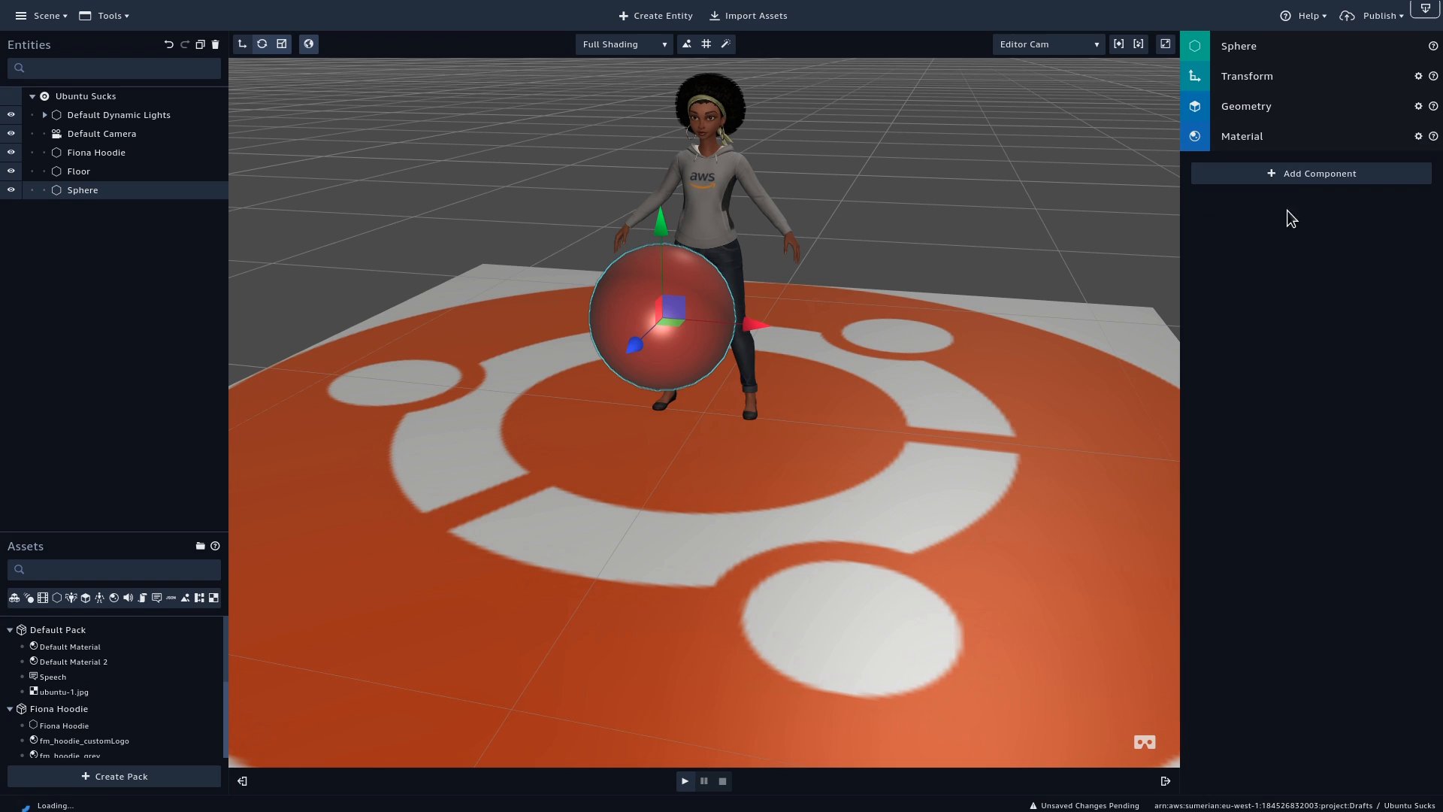
pyautogui.click(1317, 173)
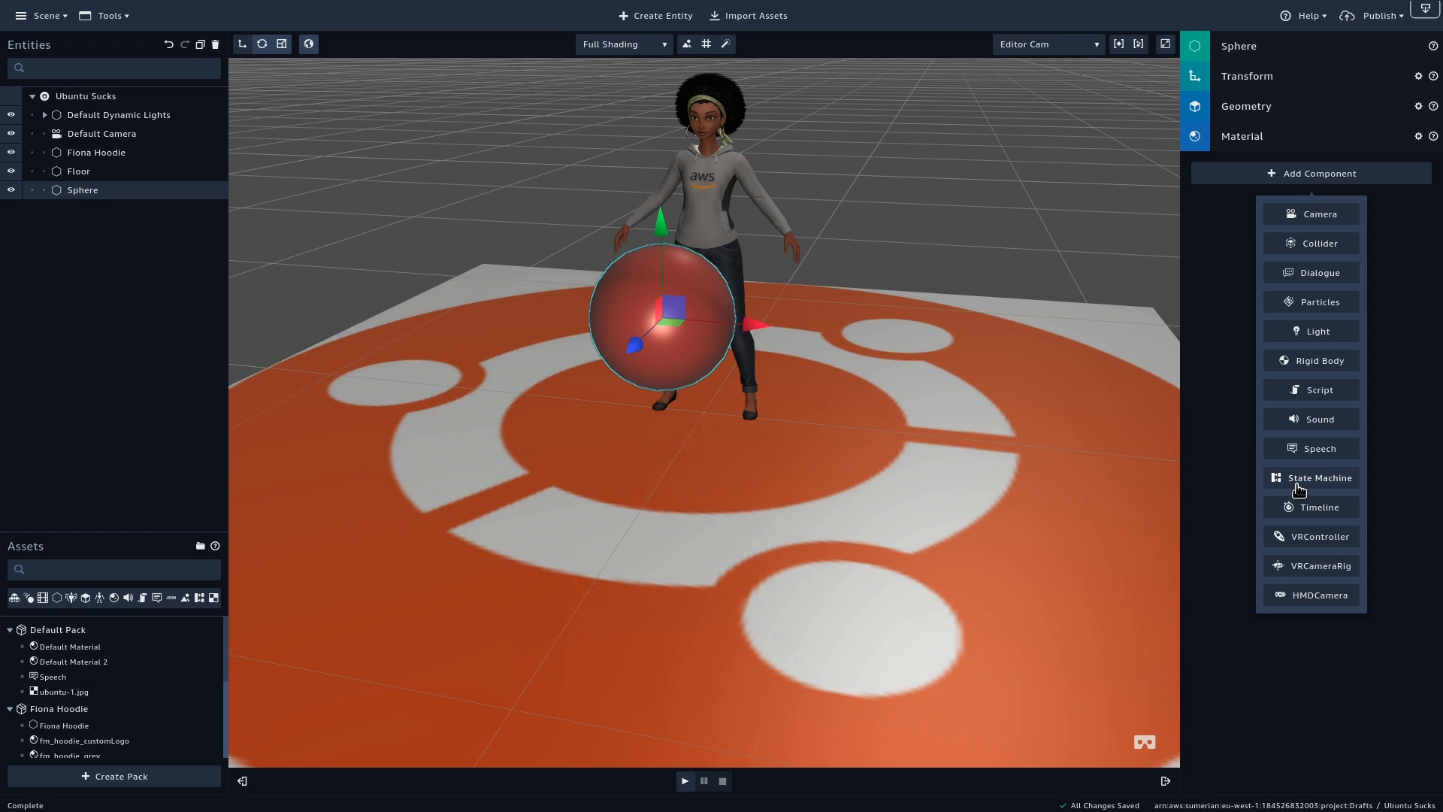
pyautogui.click(1311, 478)
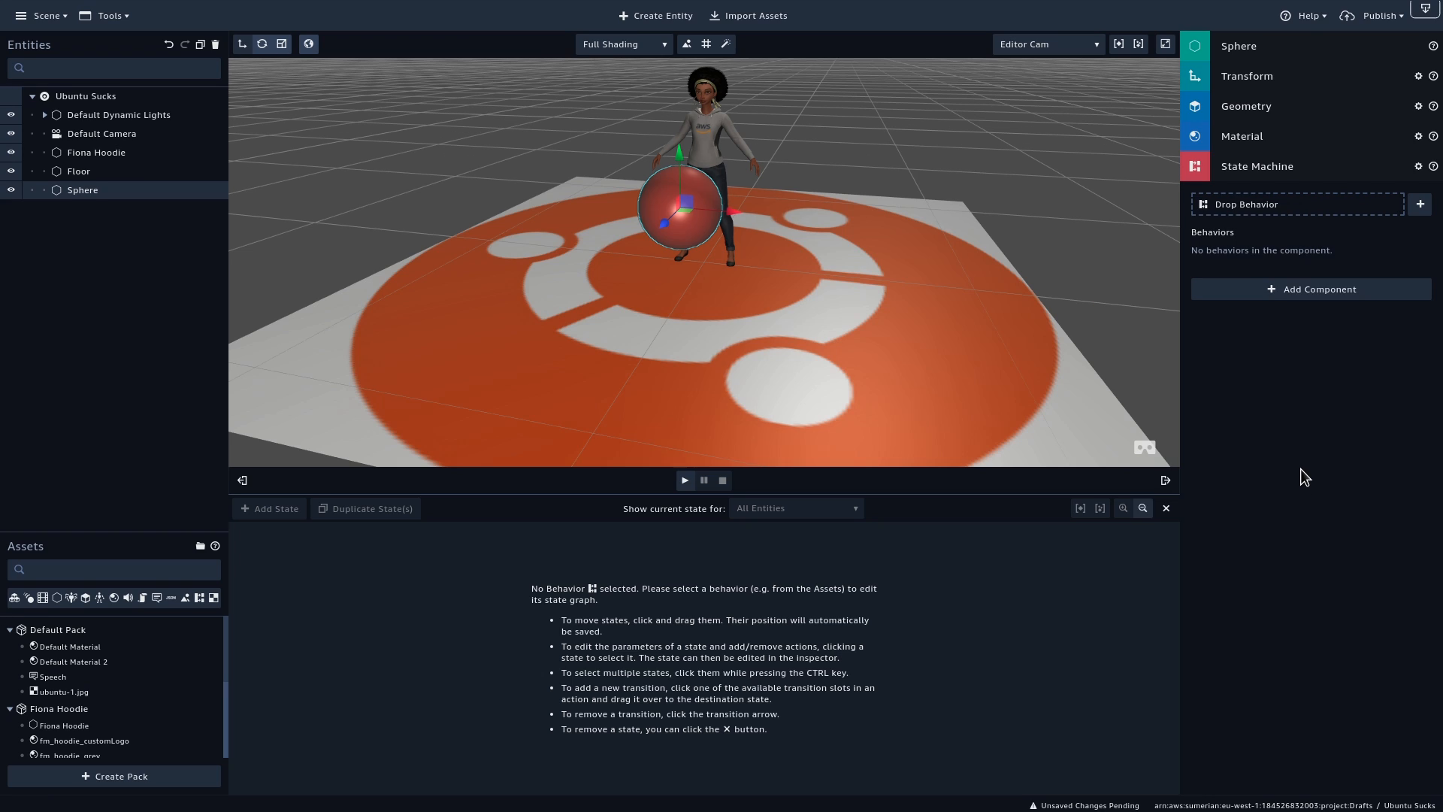
pyautogui.moveTo(1335, 295)
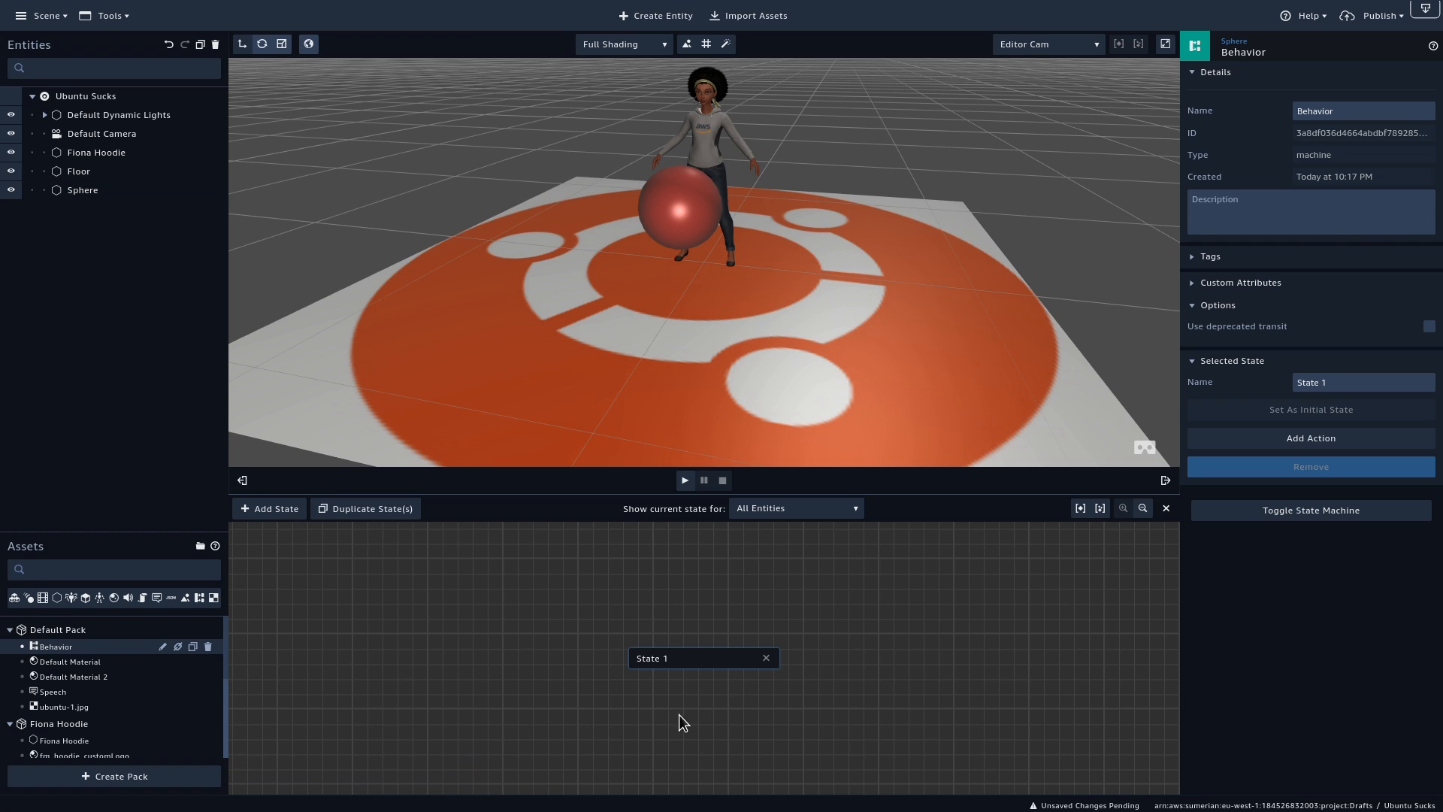
pyautogui.moveTo(704, 657); pyautogui.dragTo(468, 609)
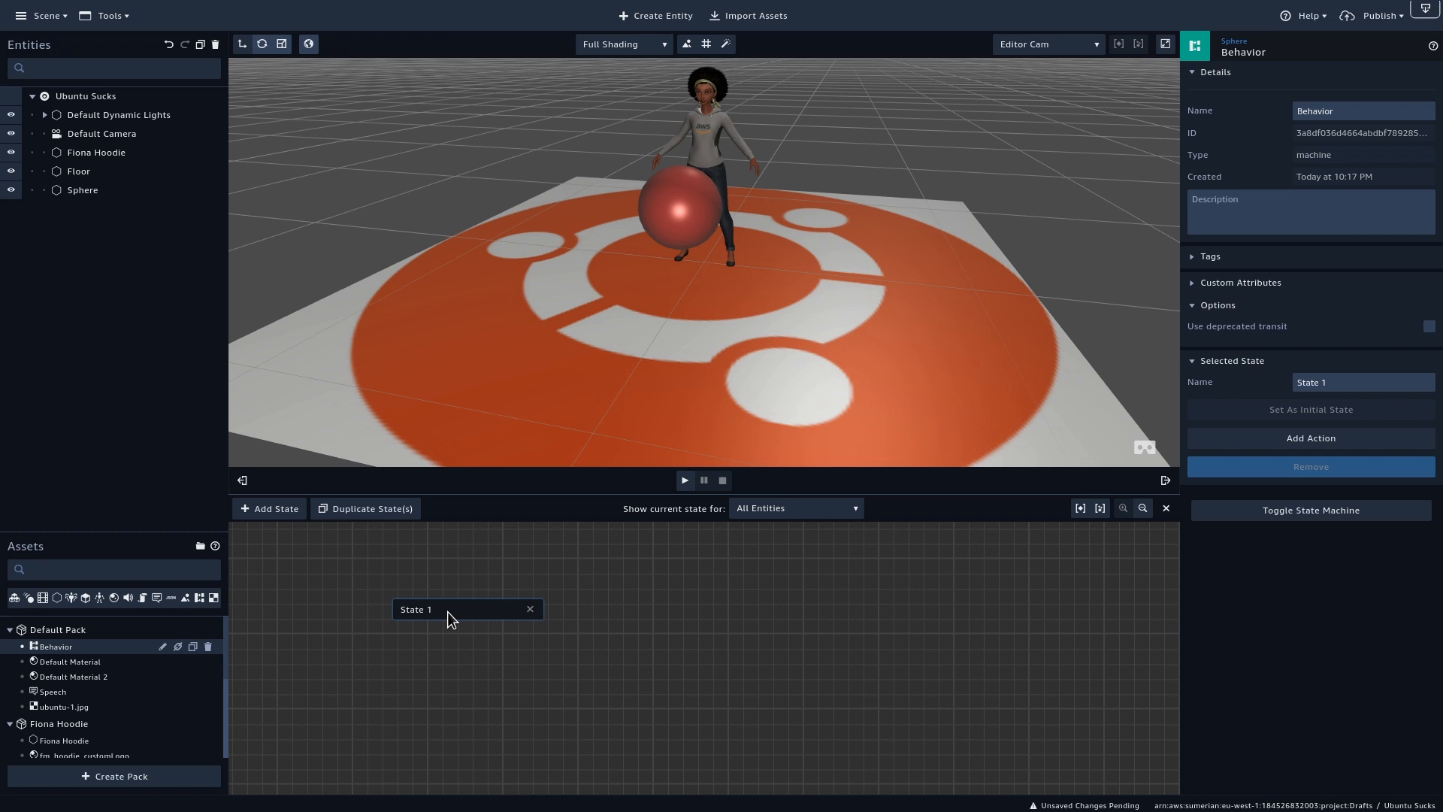
pyautogui.moveTo(1317, 439)
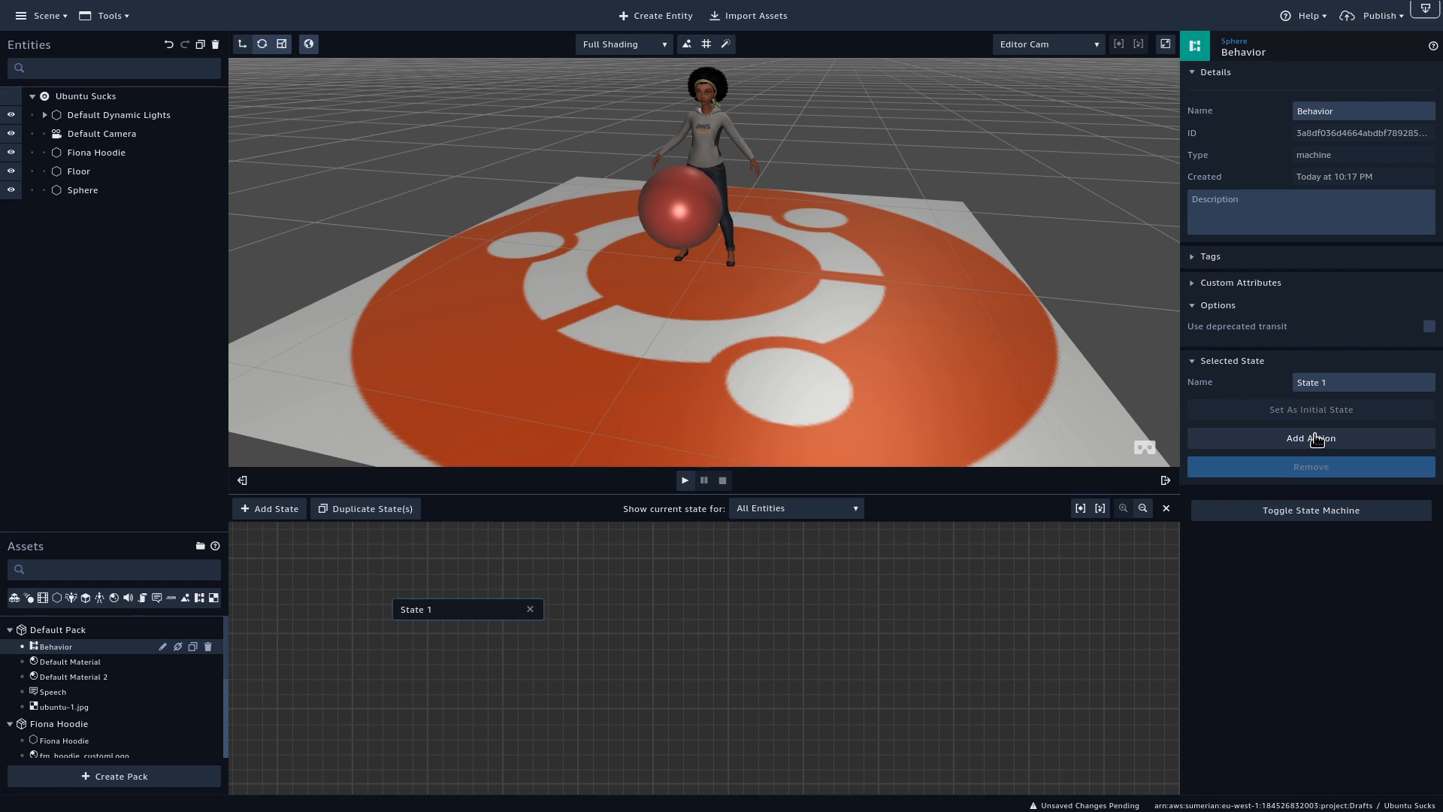
# Give State 1 a Wait action with its Time set to 2 seconds
pyautogui.click(1311, 439)
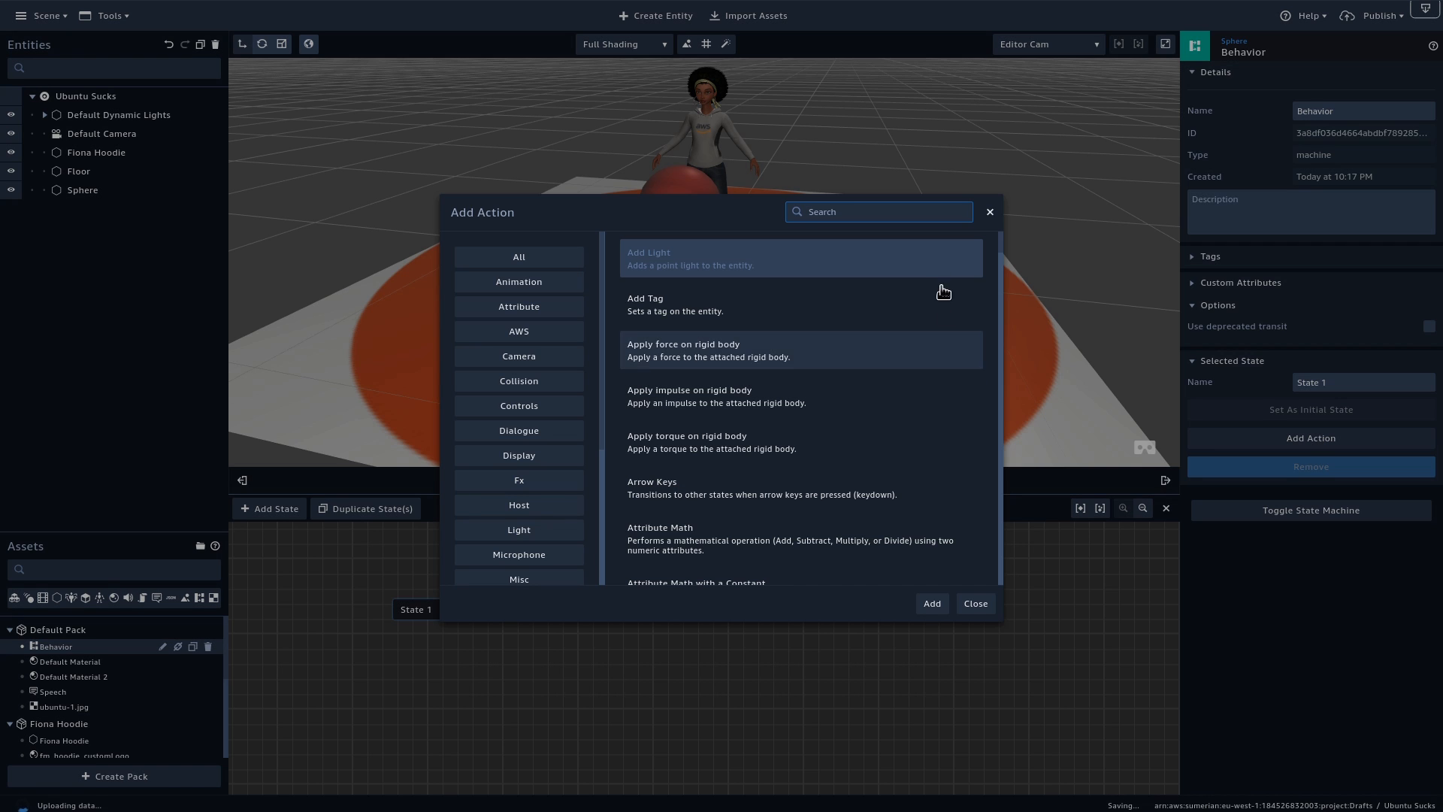
pyautogui.write('wait')
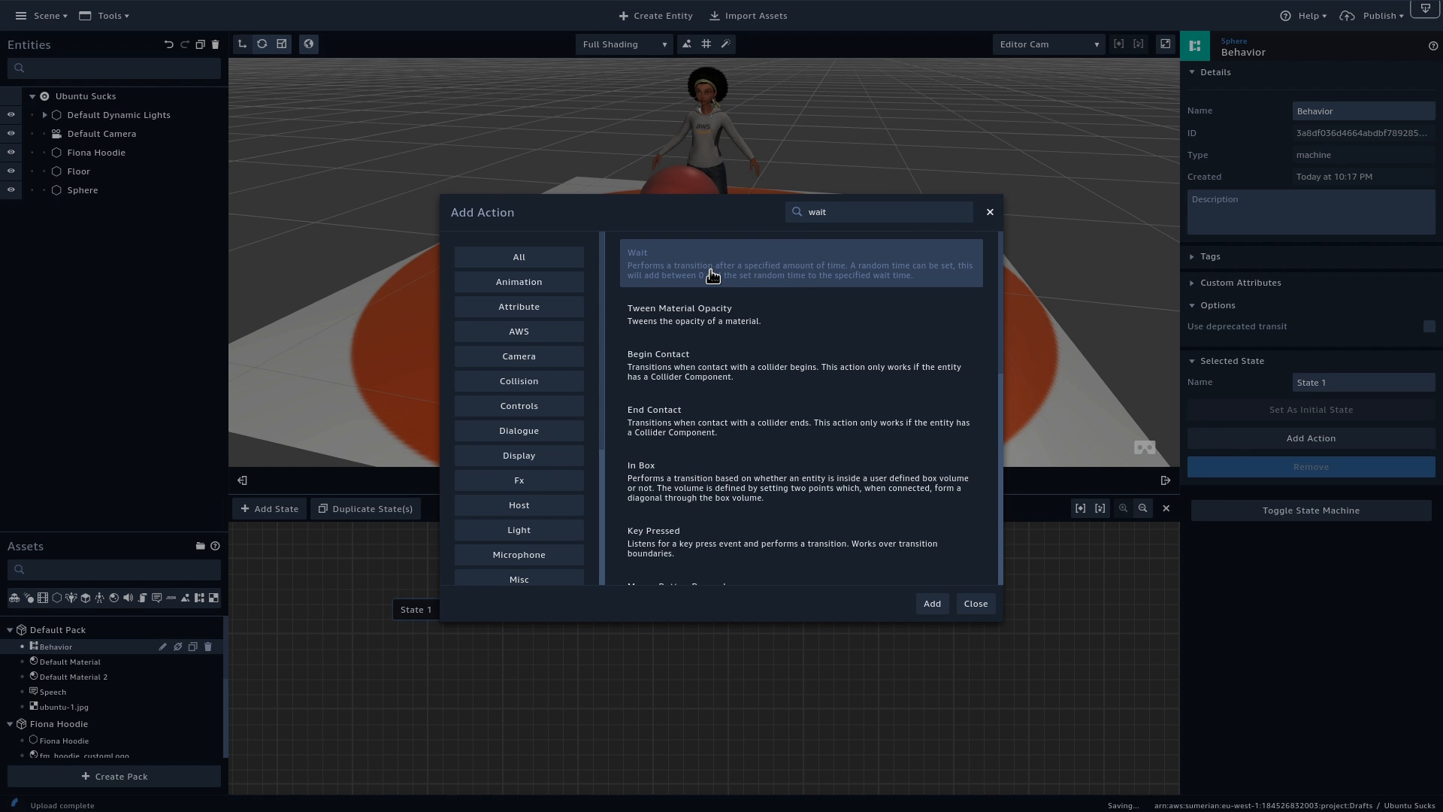
pyautogui.click(932, 603)
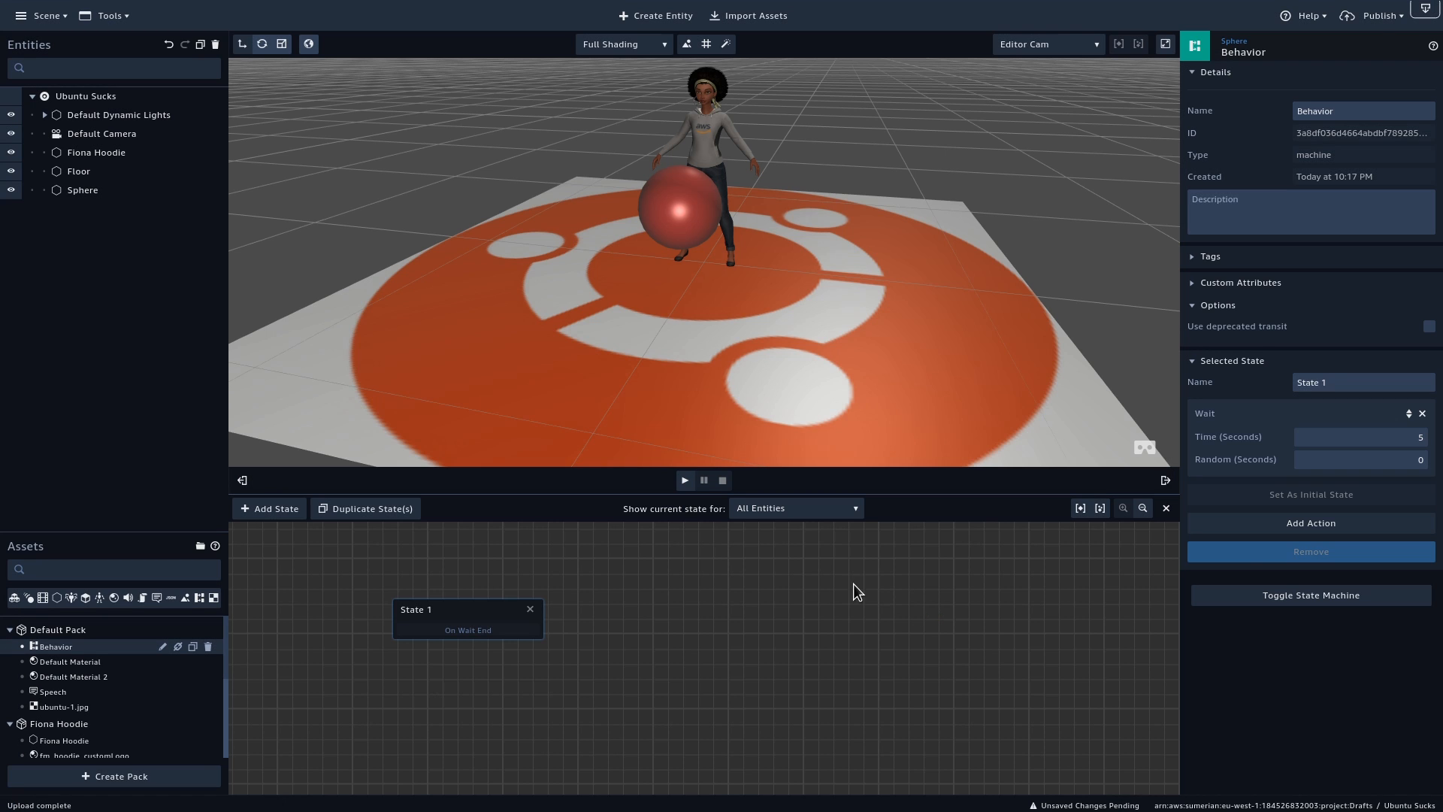
pyautogui.click(1362, 436)
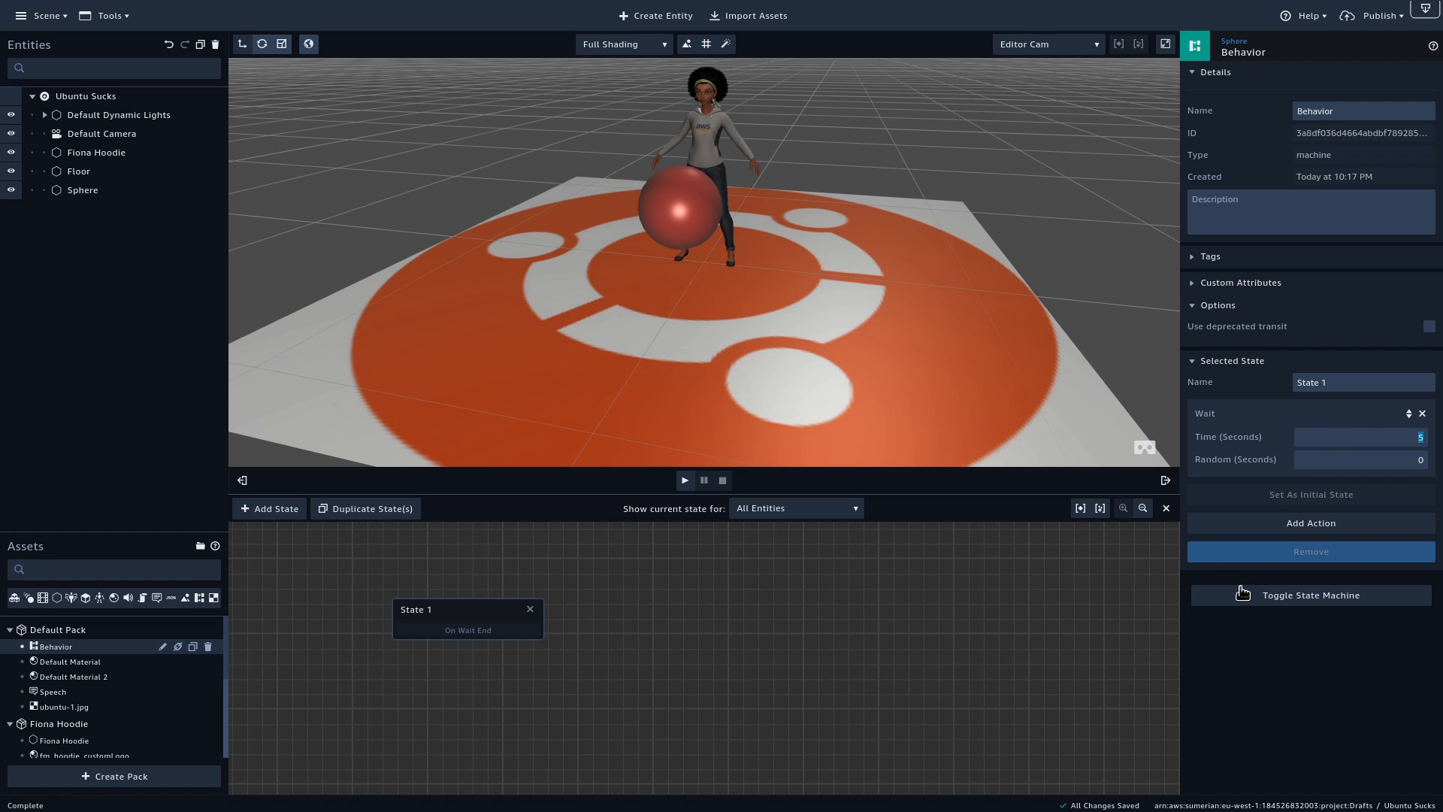
pyautogui.write('2')
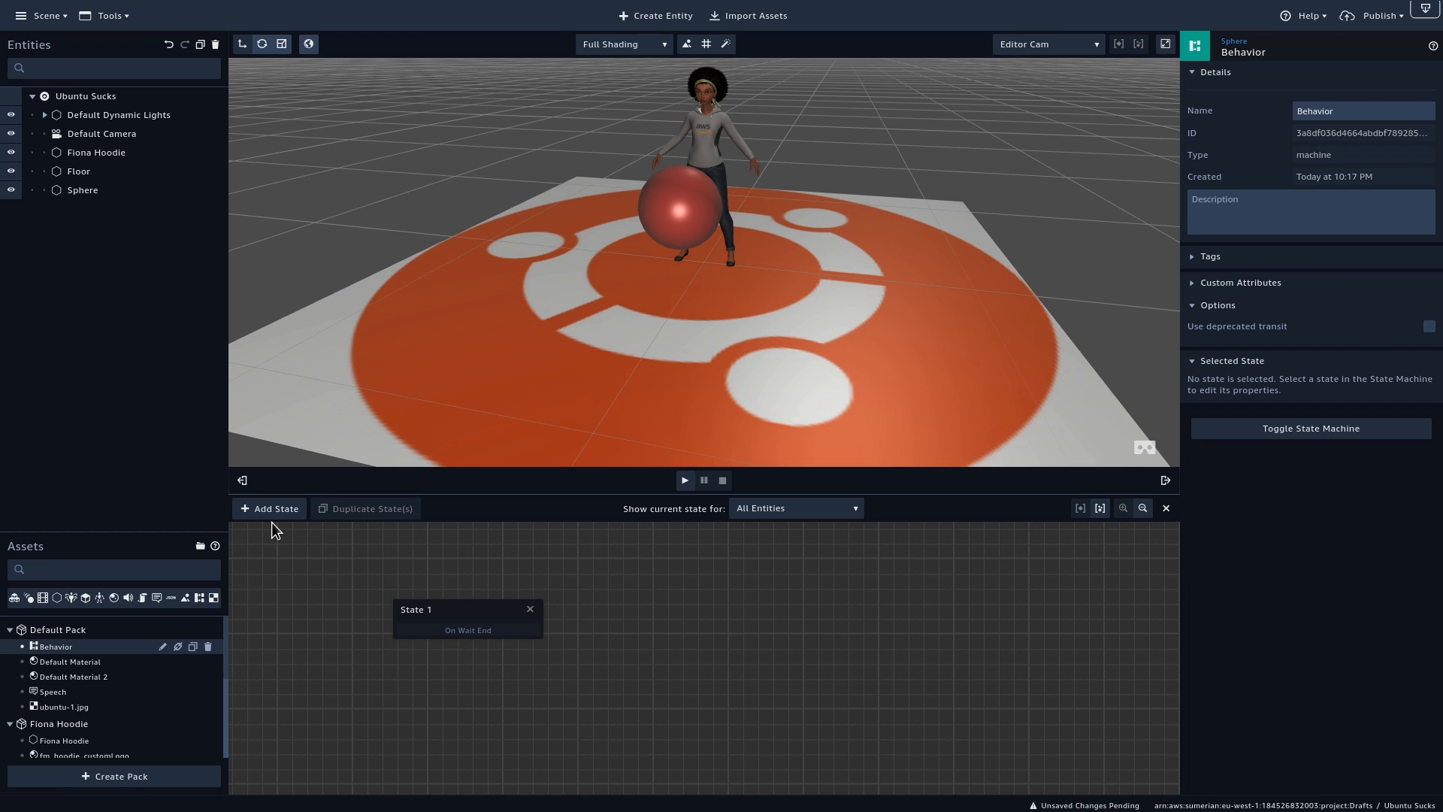
# Add State 2 with a Tween Move action whose Translation X is 3
pyautogui.click(271, 508)
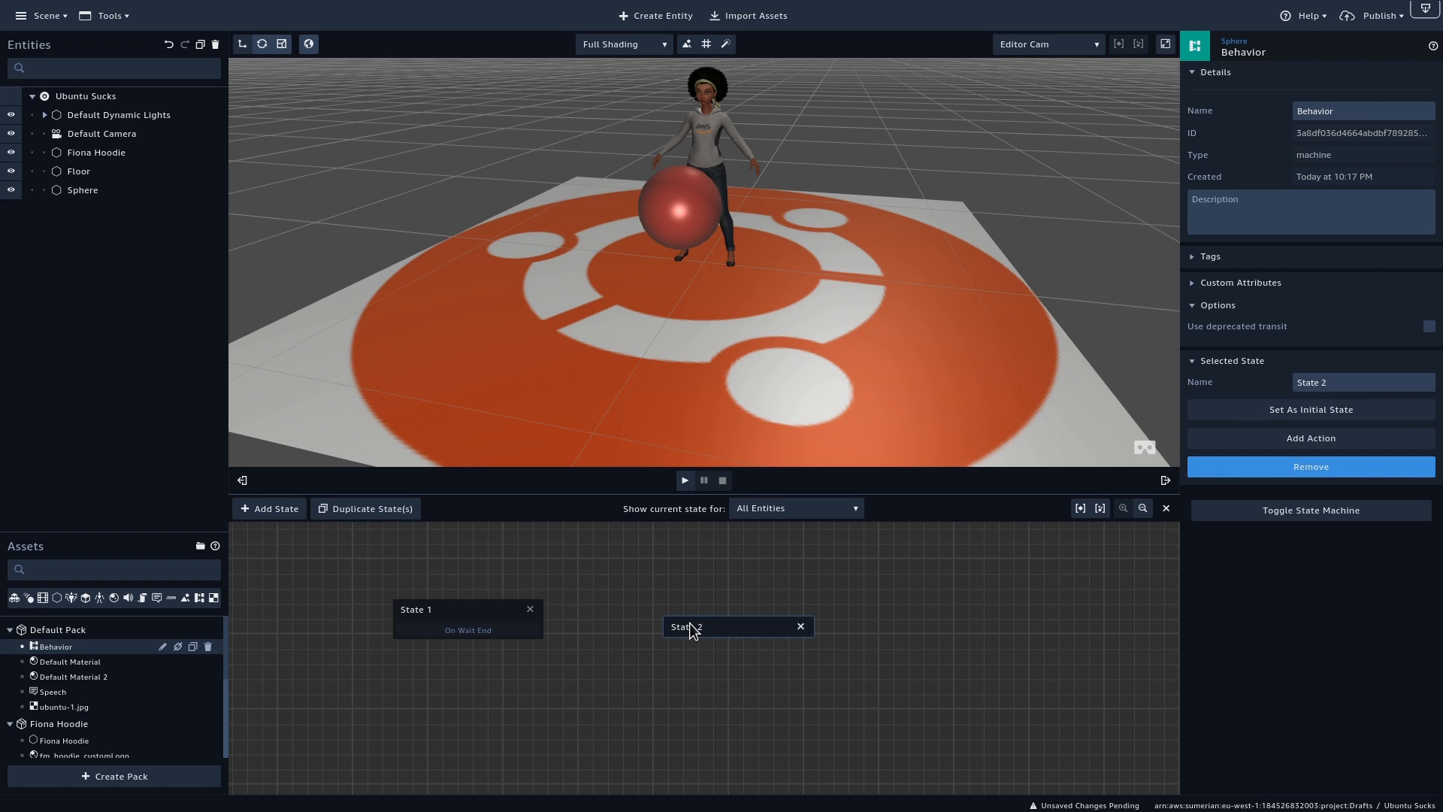
pyautogui.click(1310, 437)
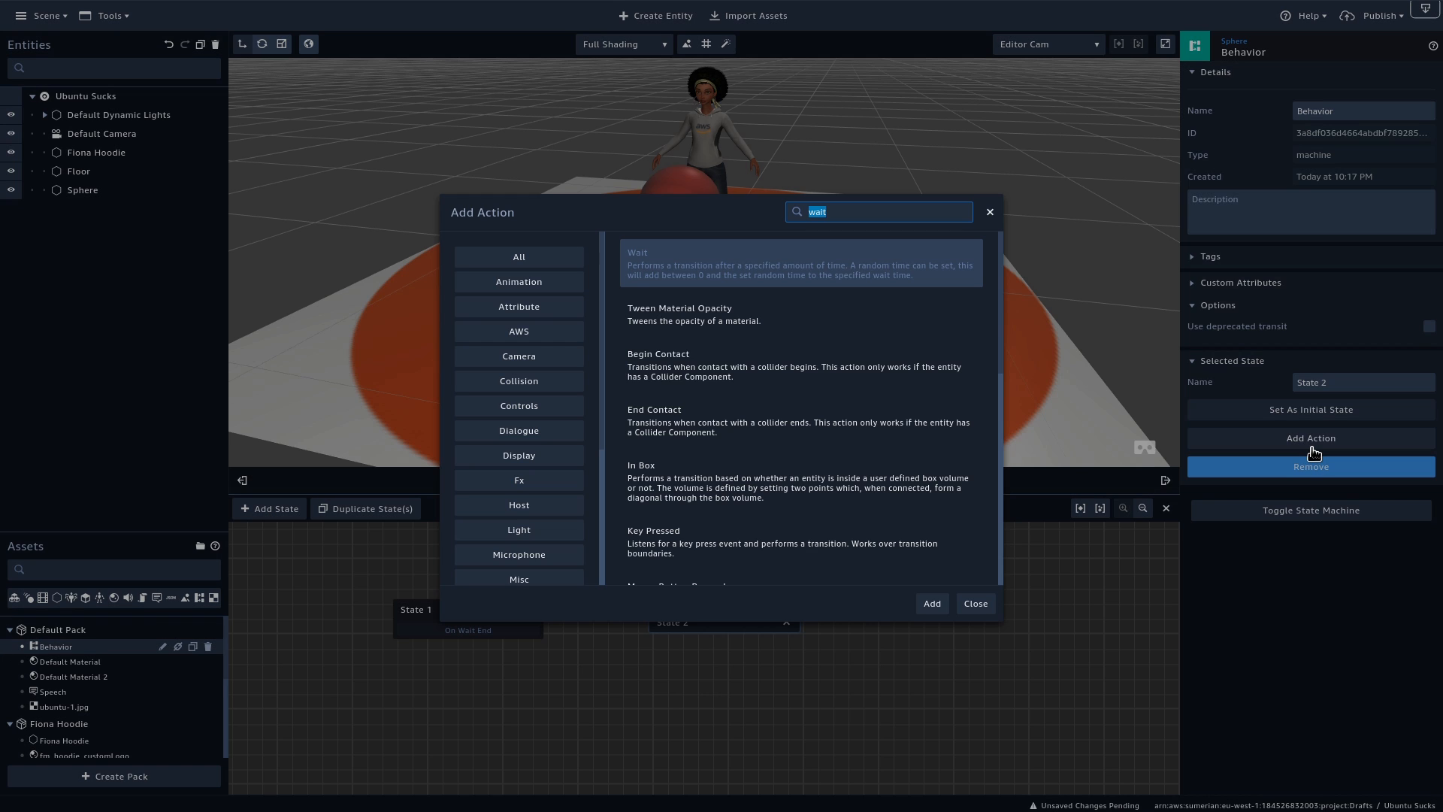
pyautogui.moveTo(848, 310)
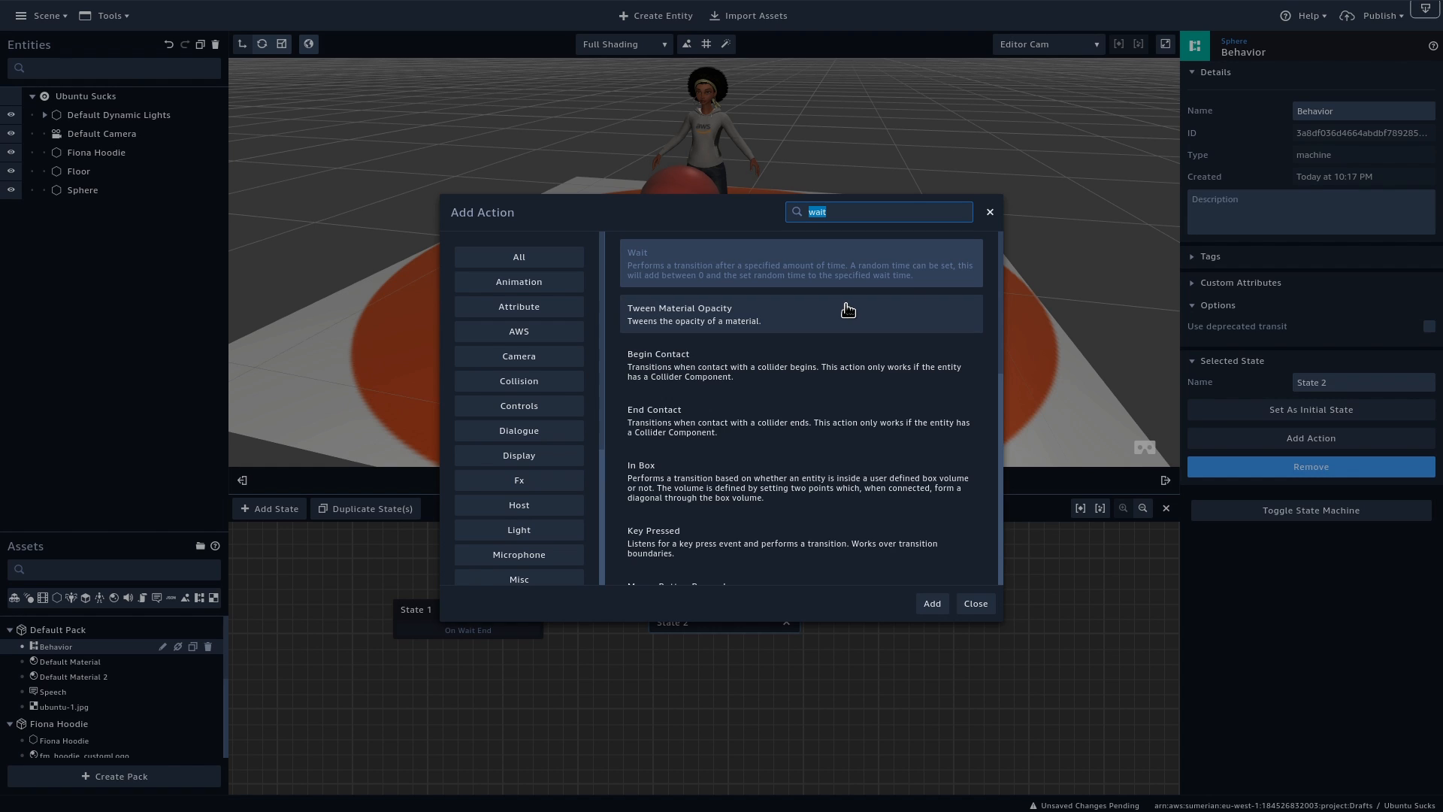
pyautogui.write('tween')
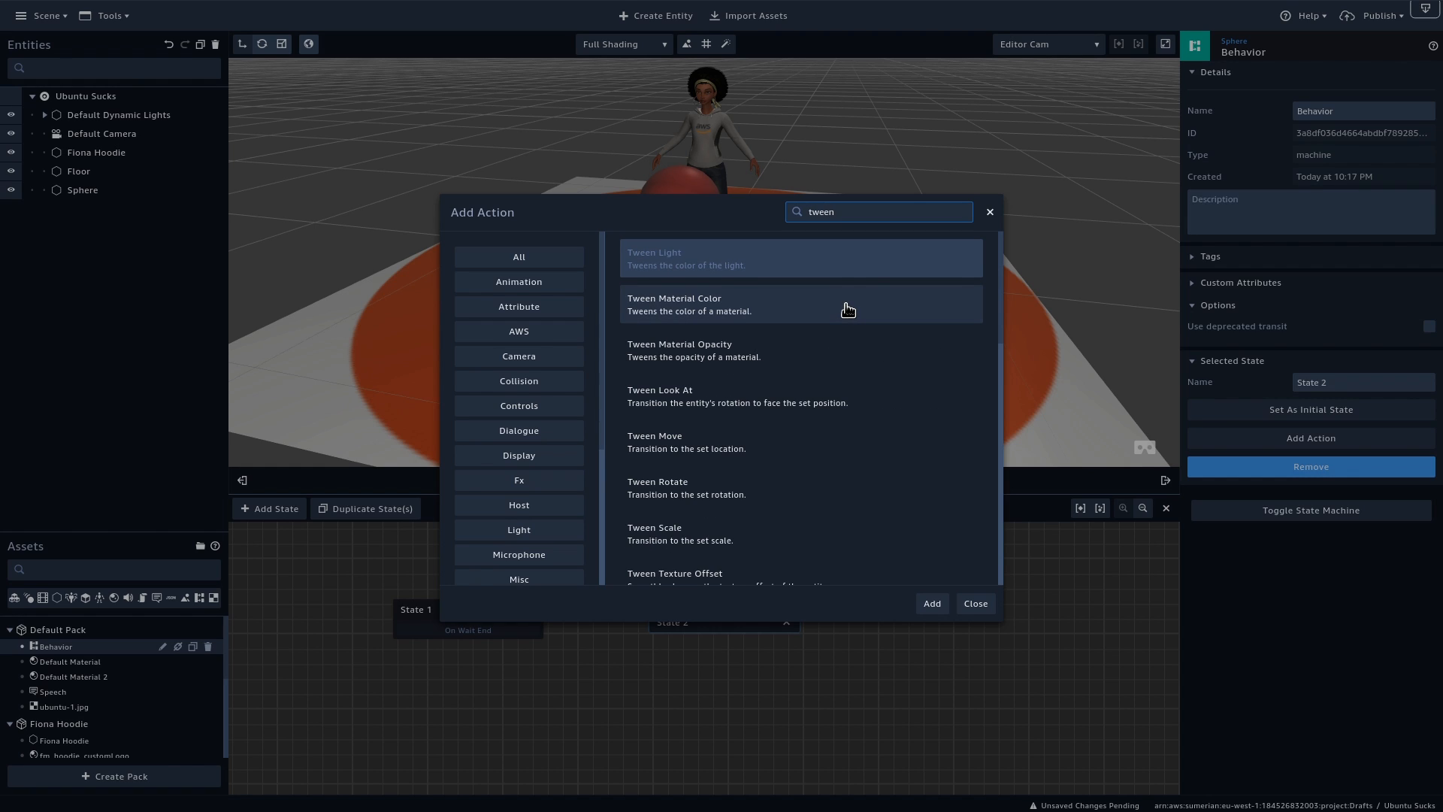
pyautogui.moveTo(664, 439)
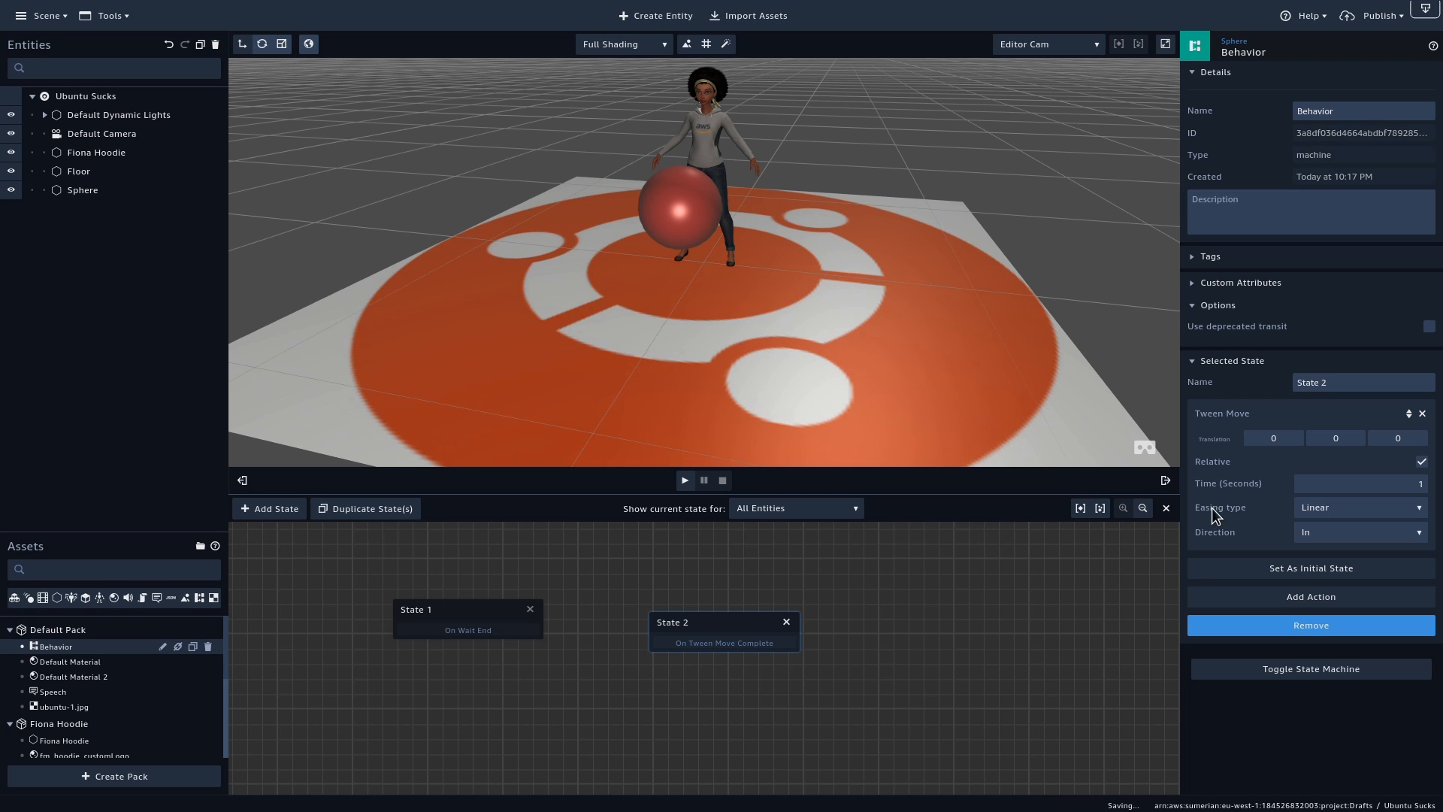
pyautogui.click(1273, 438)
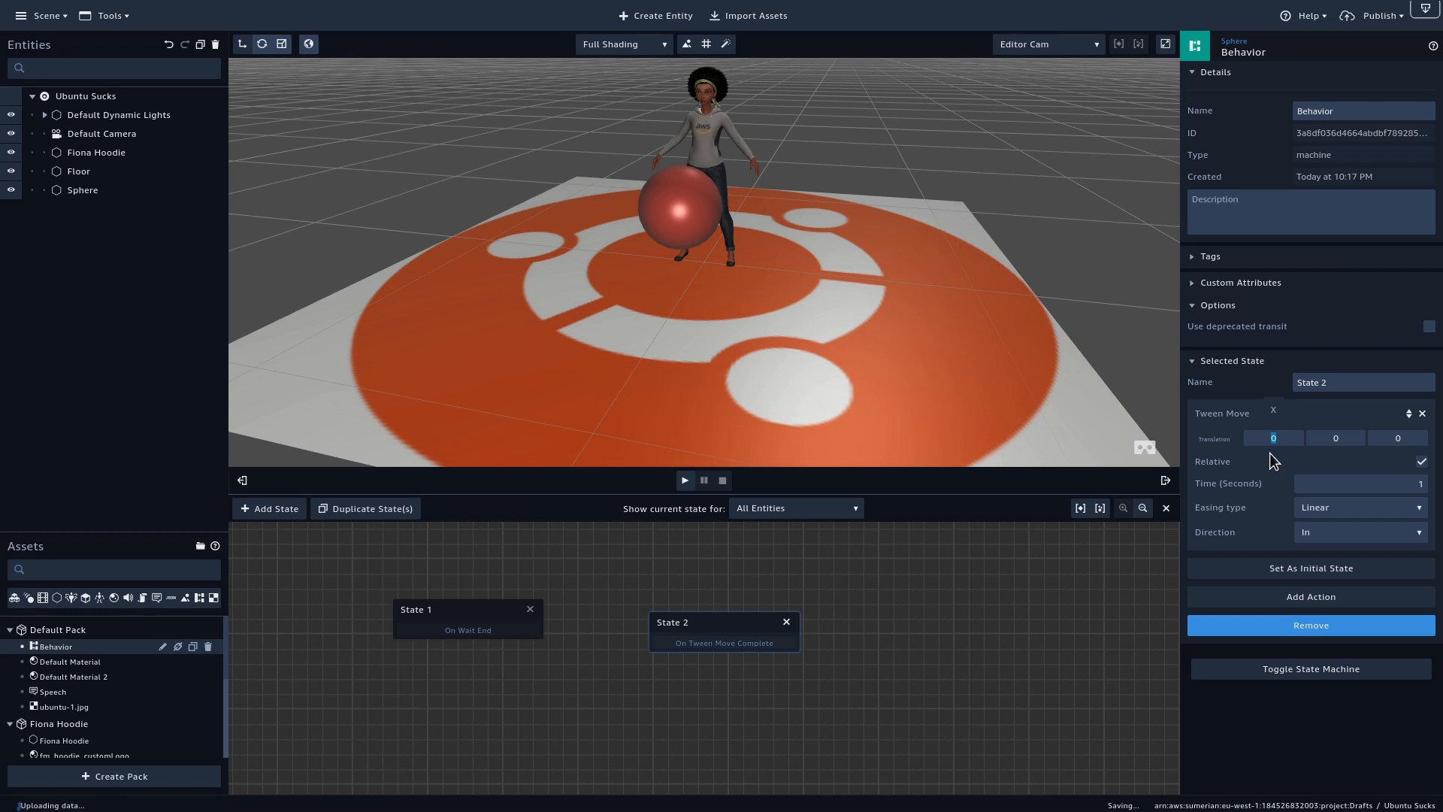
pyautogui.write('3')
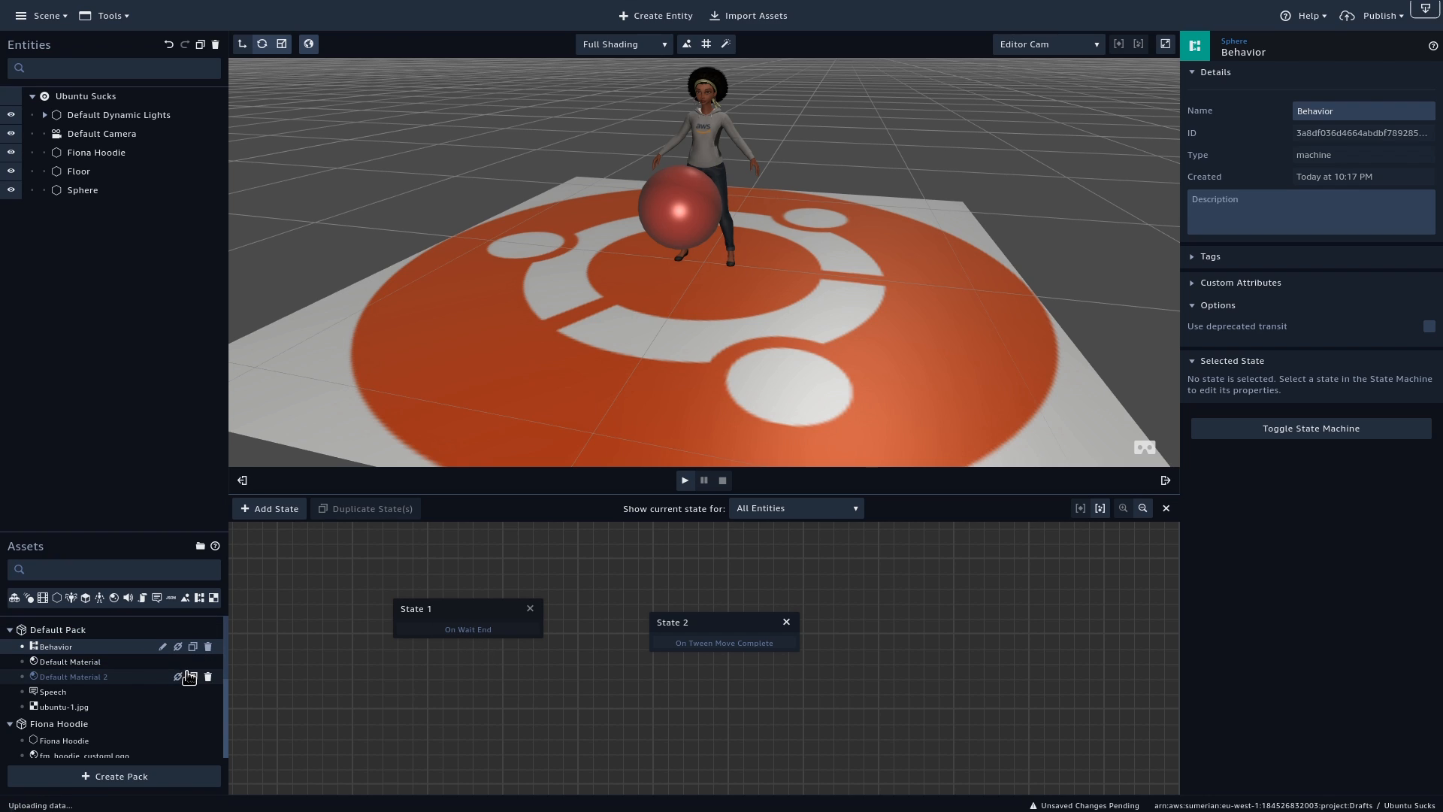
pyautogui.moveTo(164, 648)
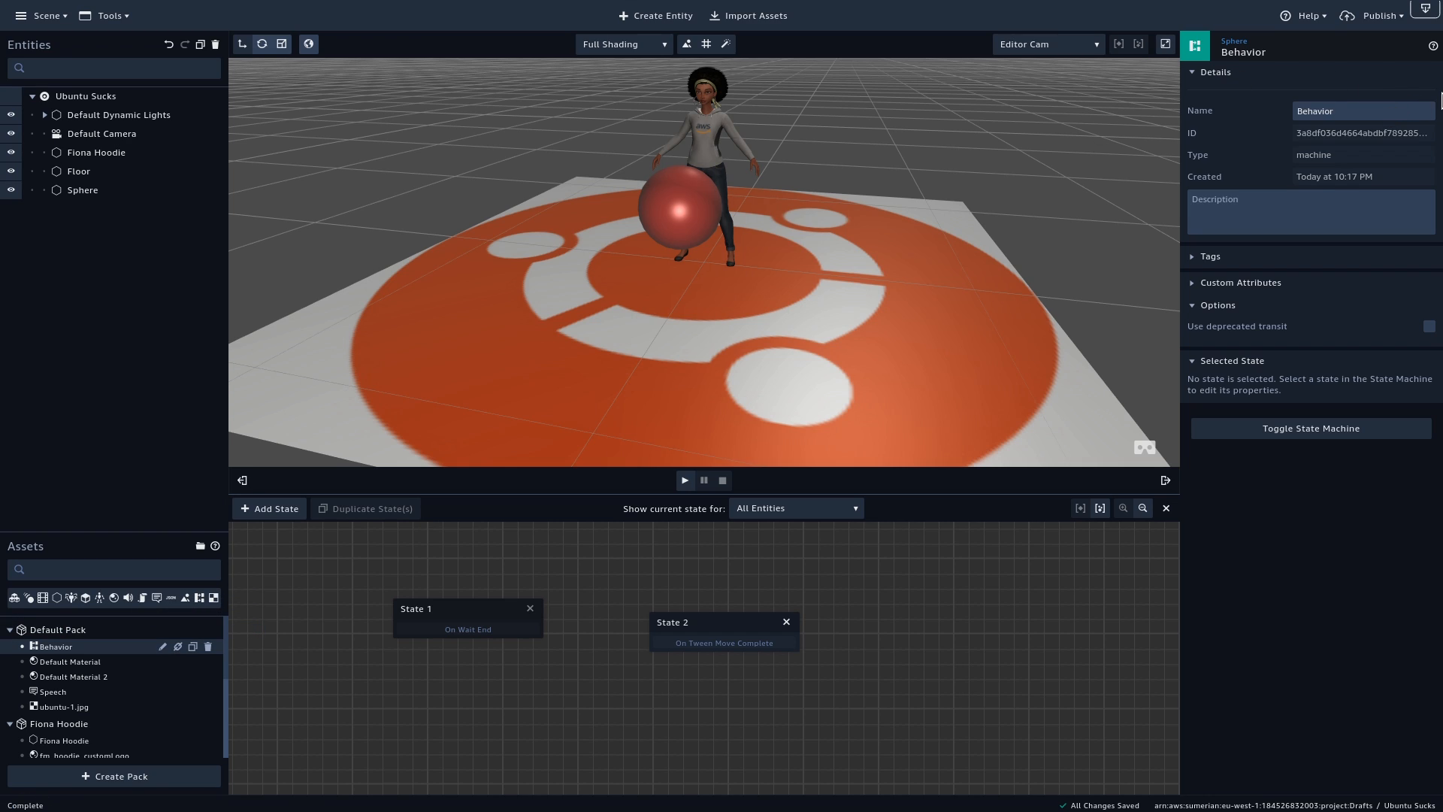
# Name the behavior Behavior Ball Animation and link State 1's On Wait End to State 2
pyautogui.write('Ball')
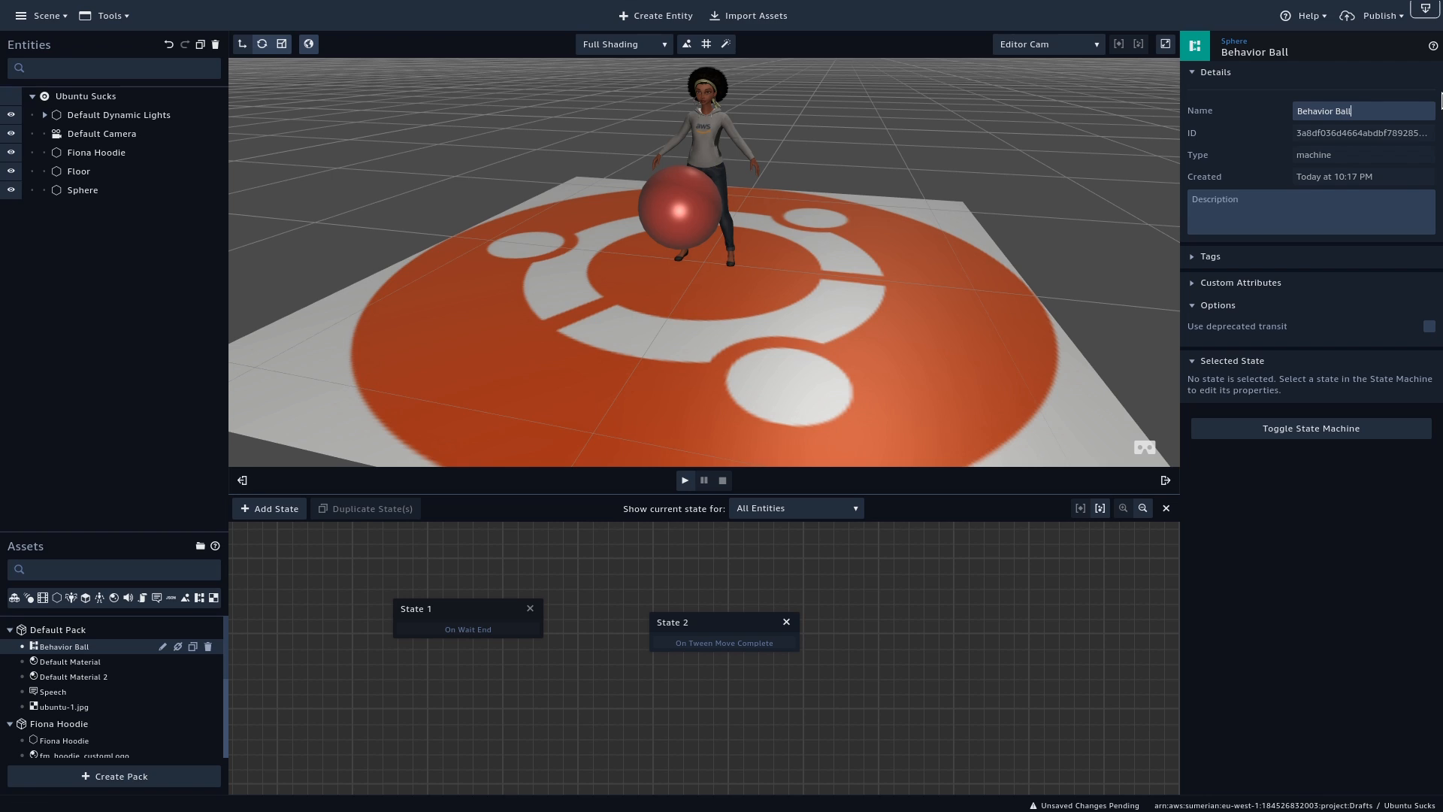
pyautogui.write('Animation')
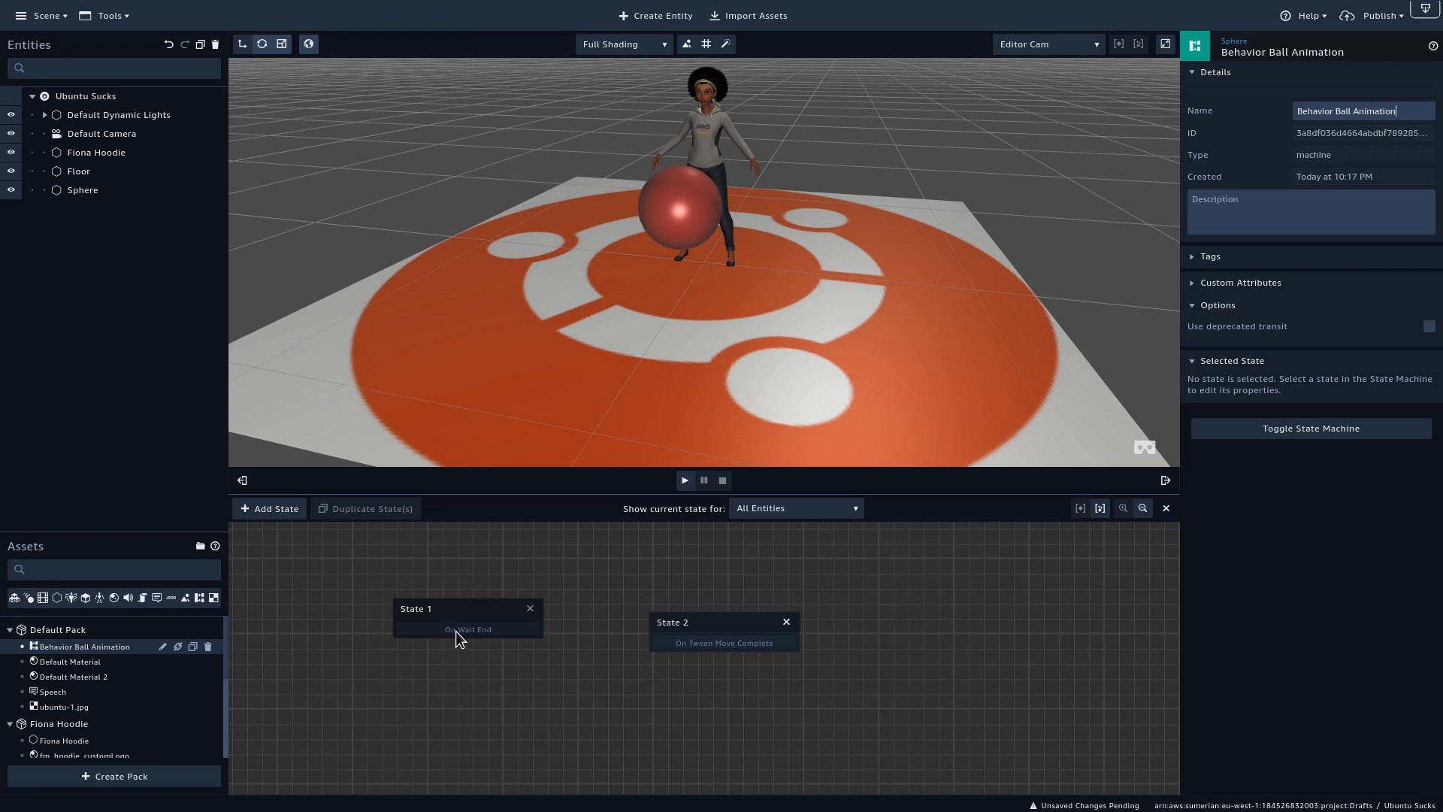
pyautogui.moveTo(468, 629); pyautogui.dragTo(699, 642)
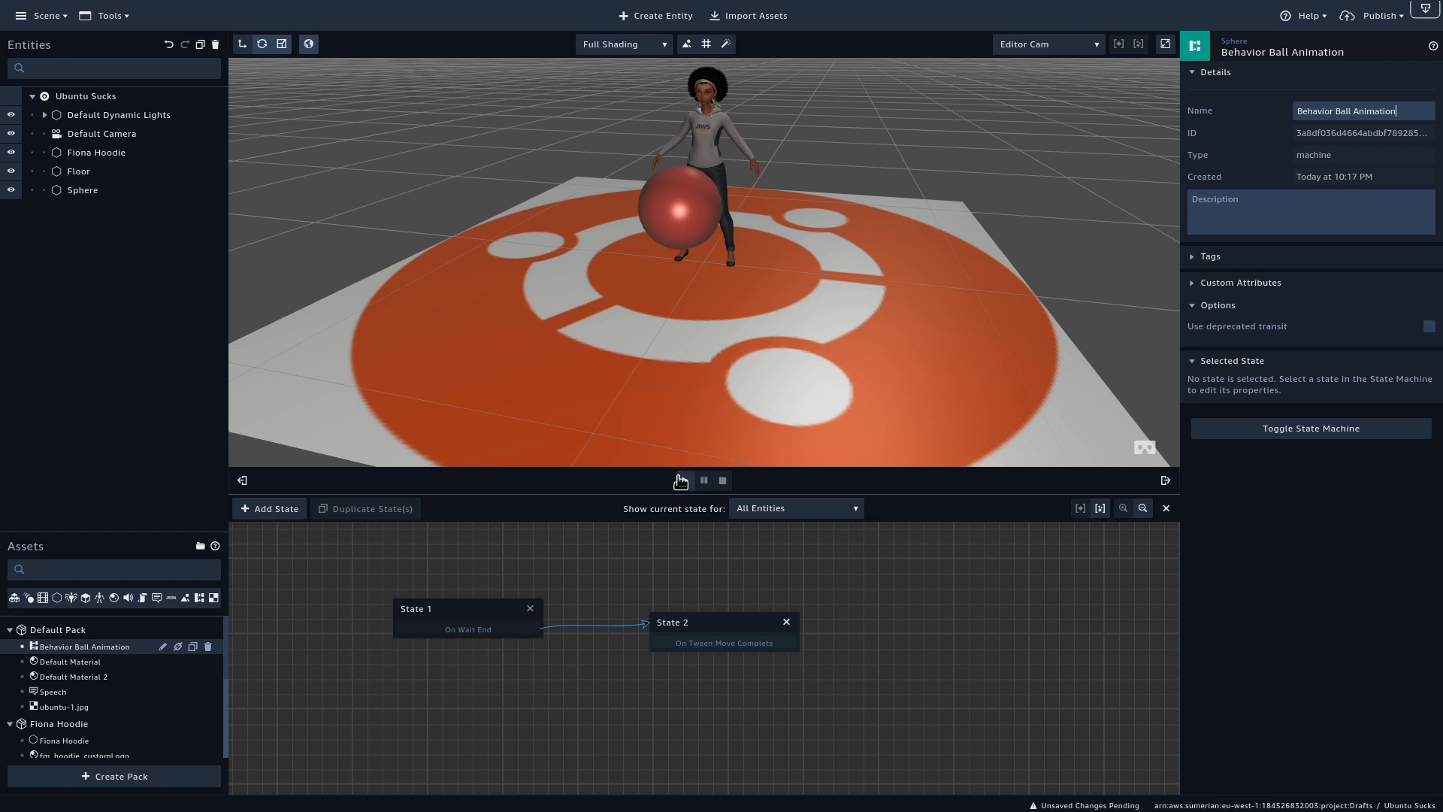
# Play and stop the scene to test the looping tween-move animation of the ball around Fiona
pyautogui.click(682, 482)
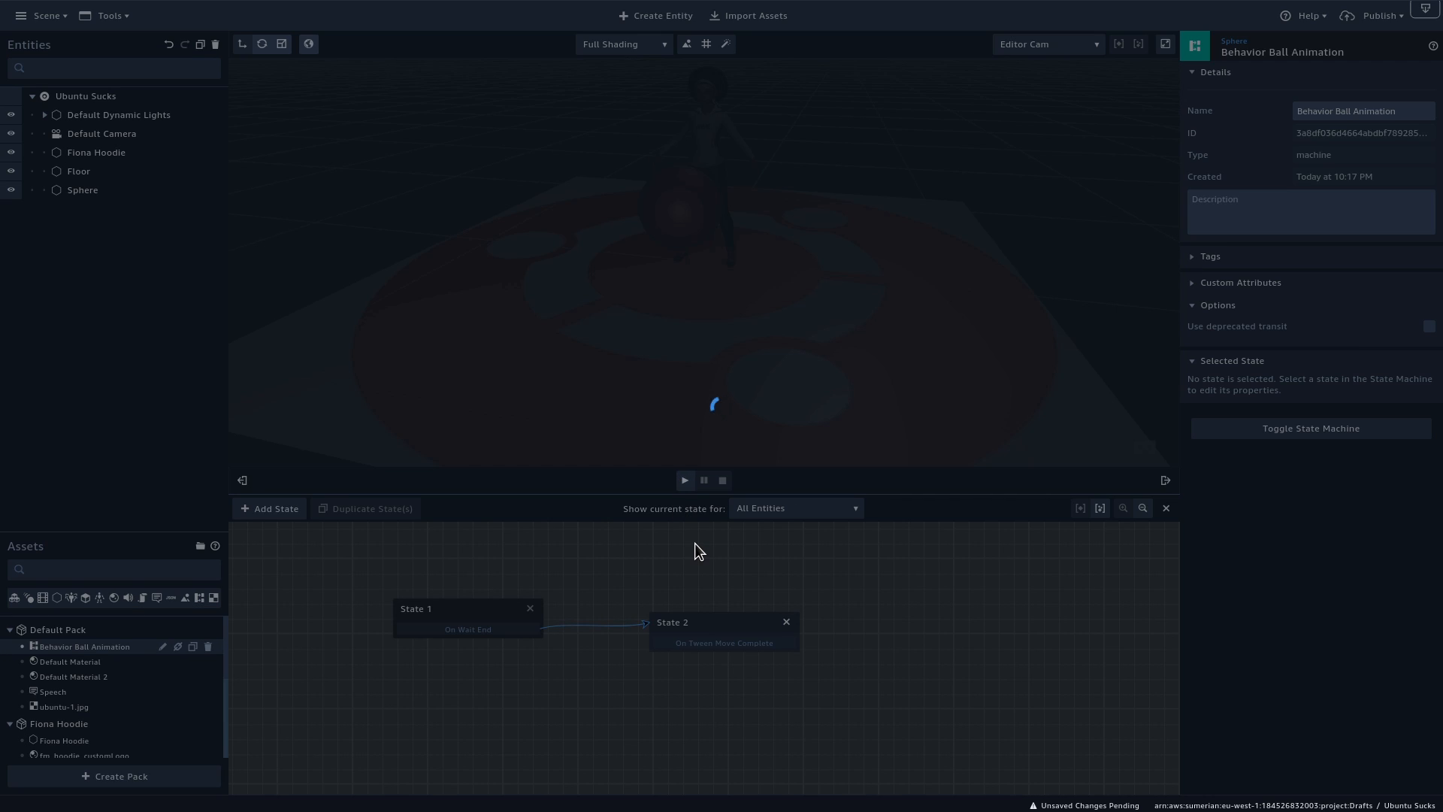
pyautogui.click(685, 481)
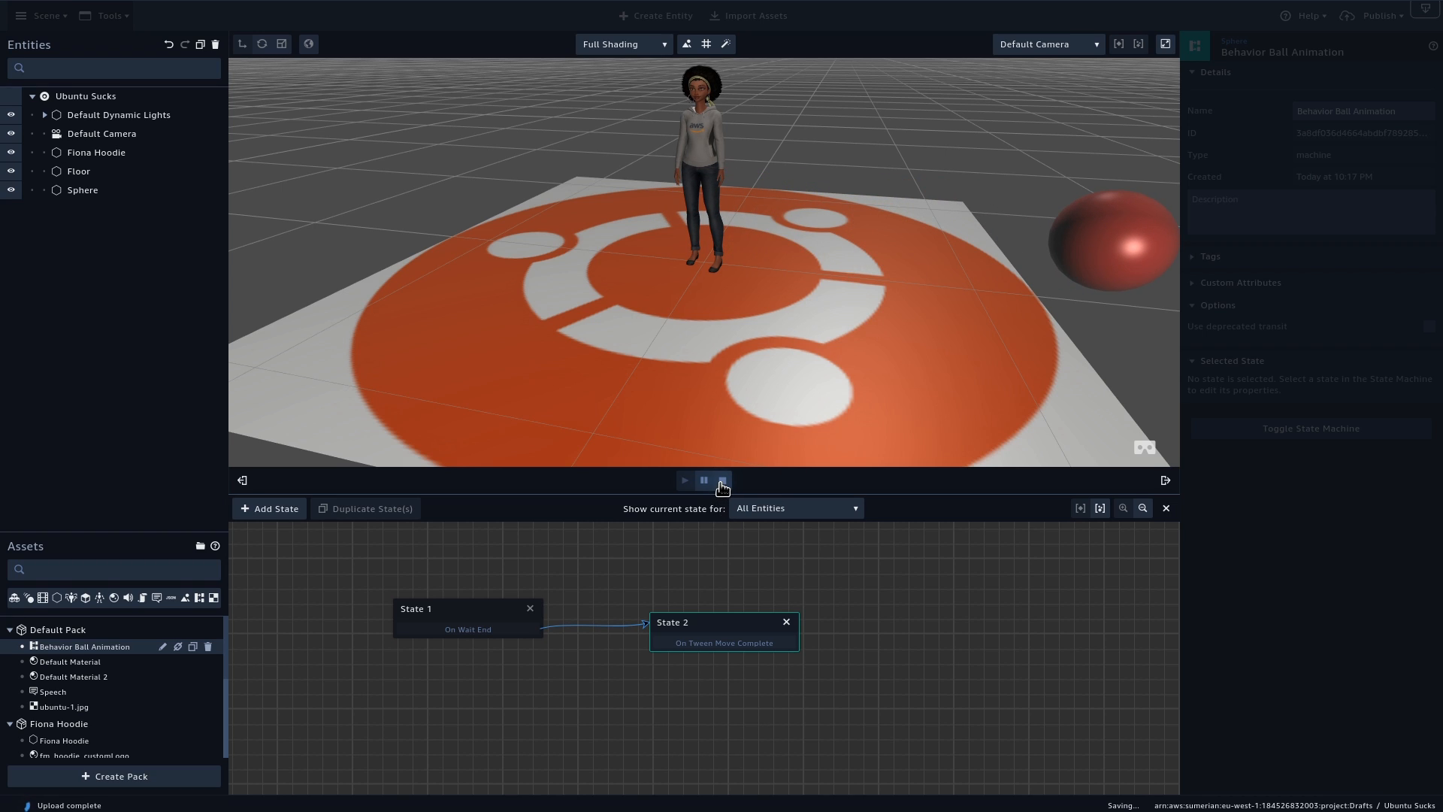
pyautogui.click(722, 479)
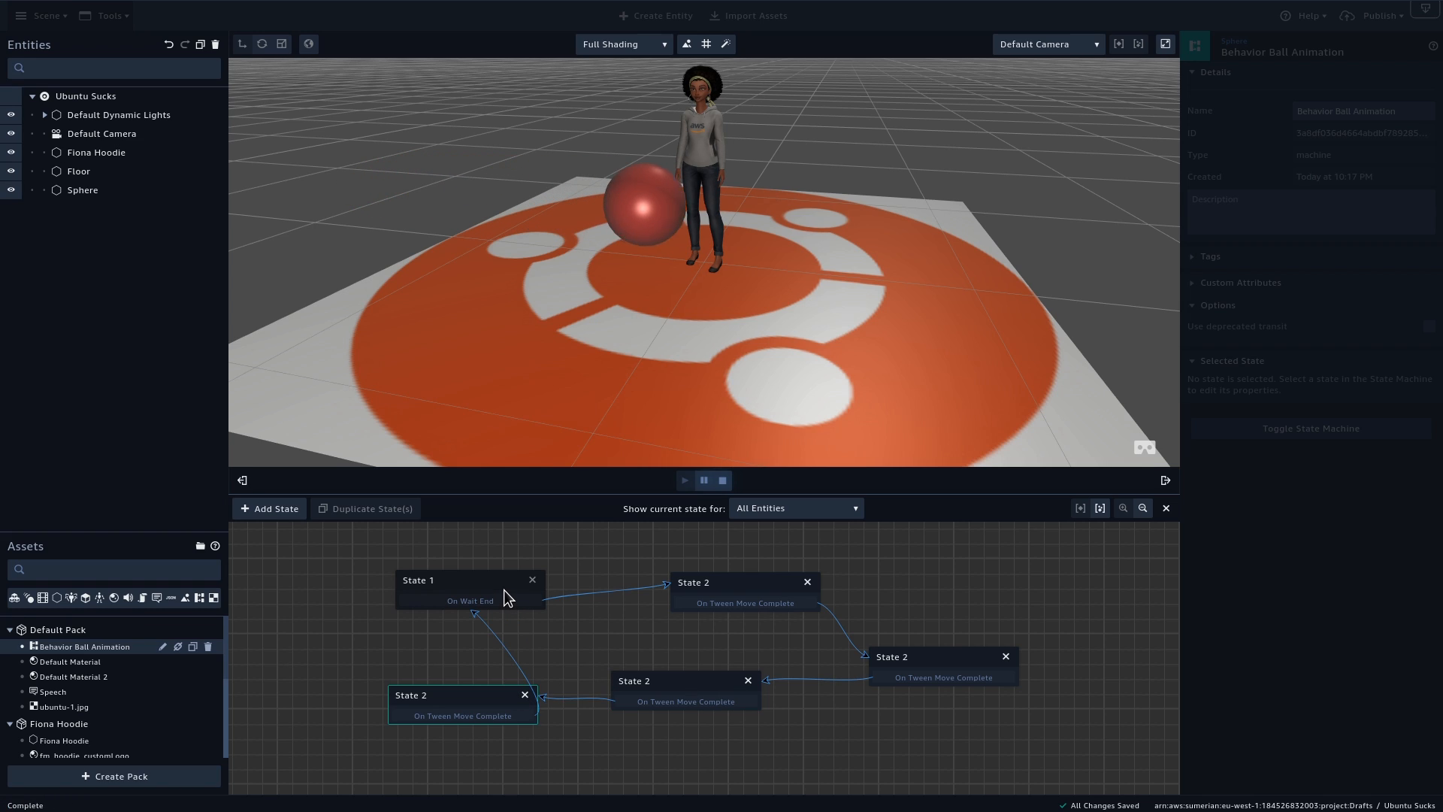
pyautogui.click(722, 479)
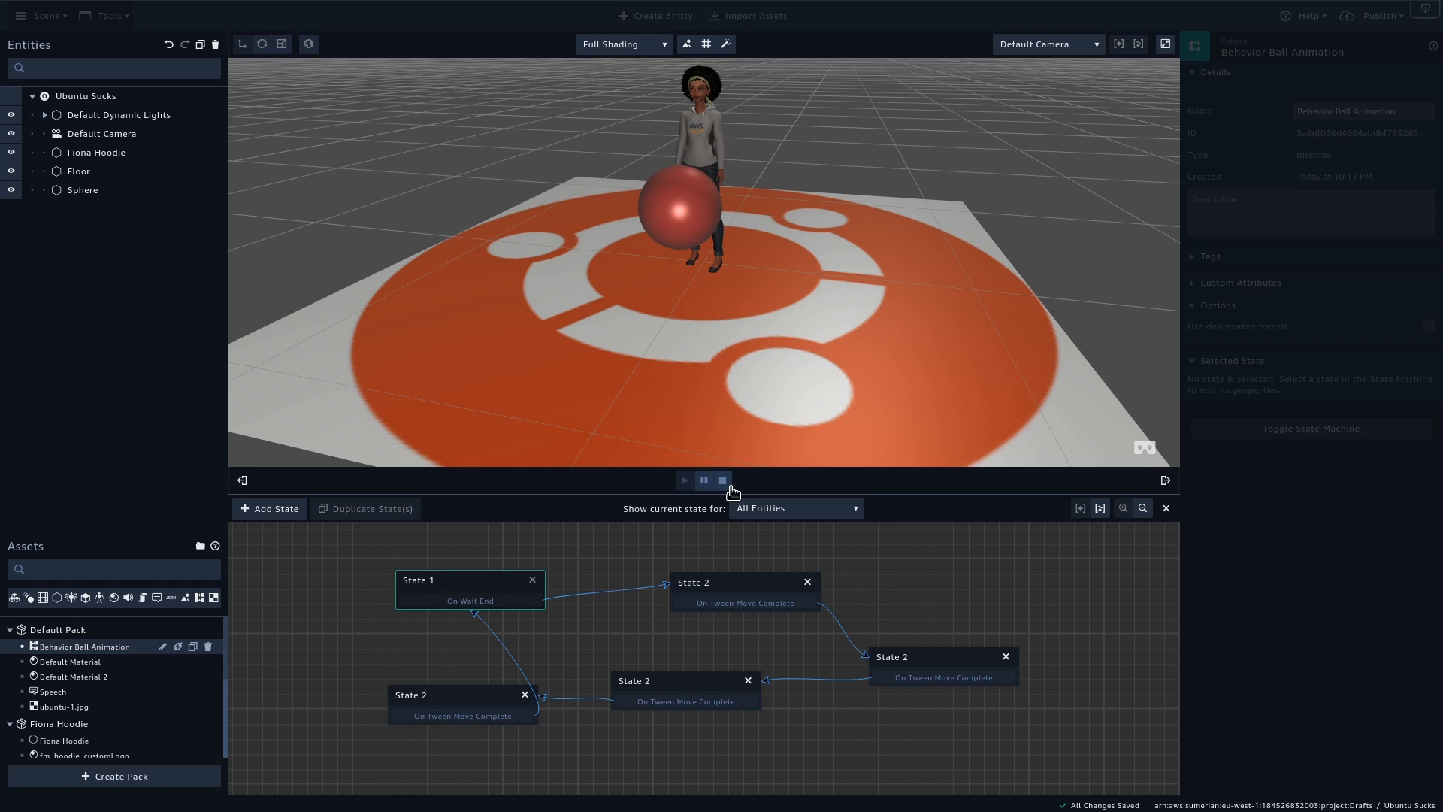
pyautogui.click(723, 480)
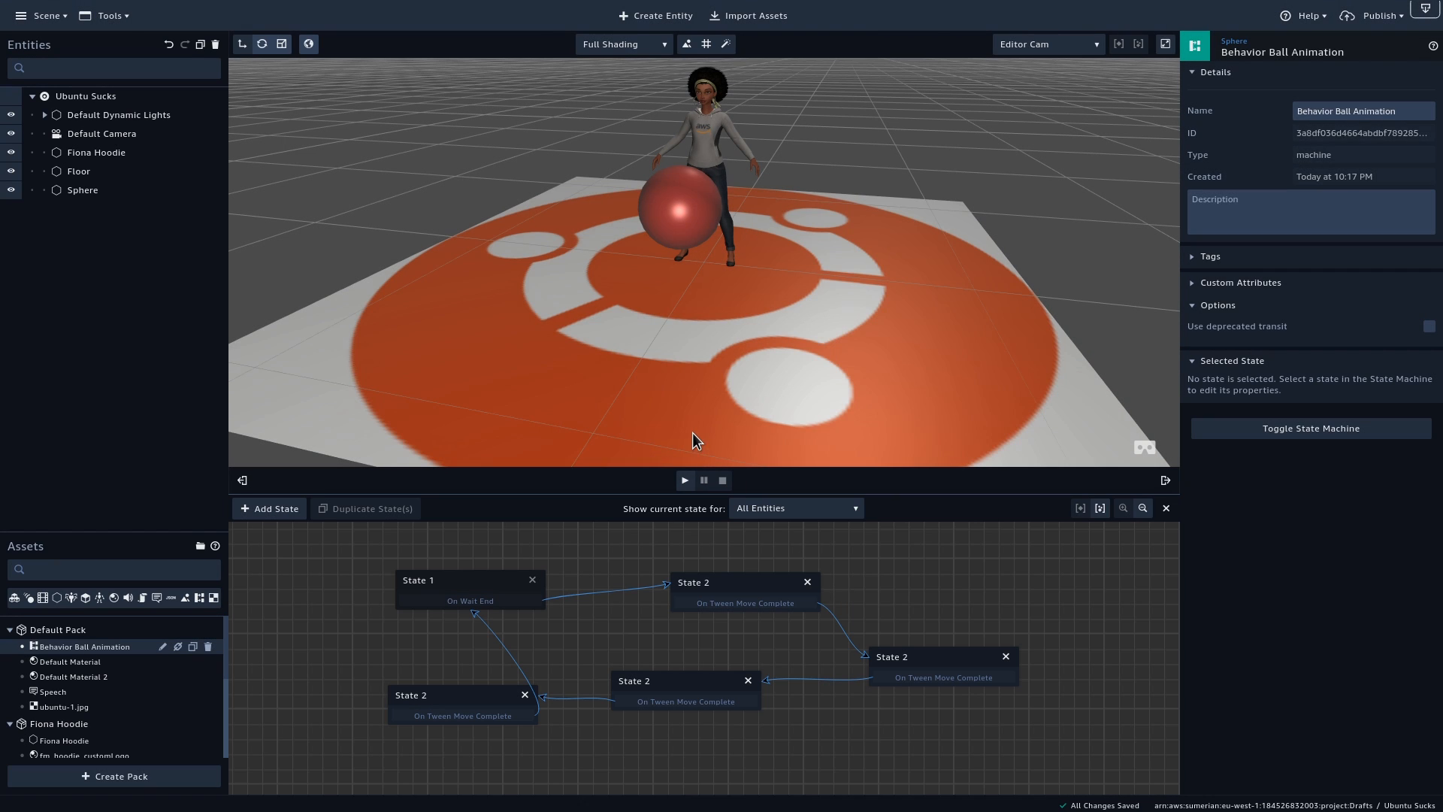
# Select Fiona Hoodie, add a State Machine component and create a new behavior for it
pyautogui.click(96, 152)
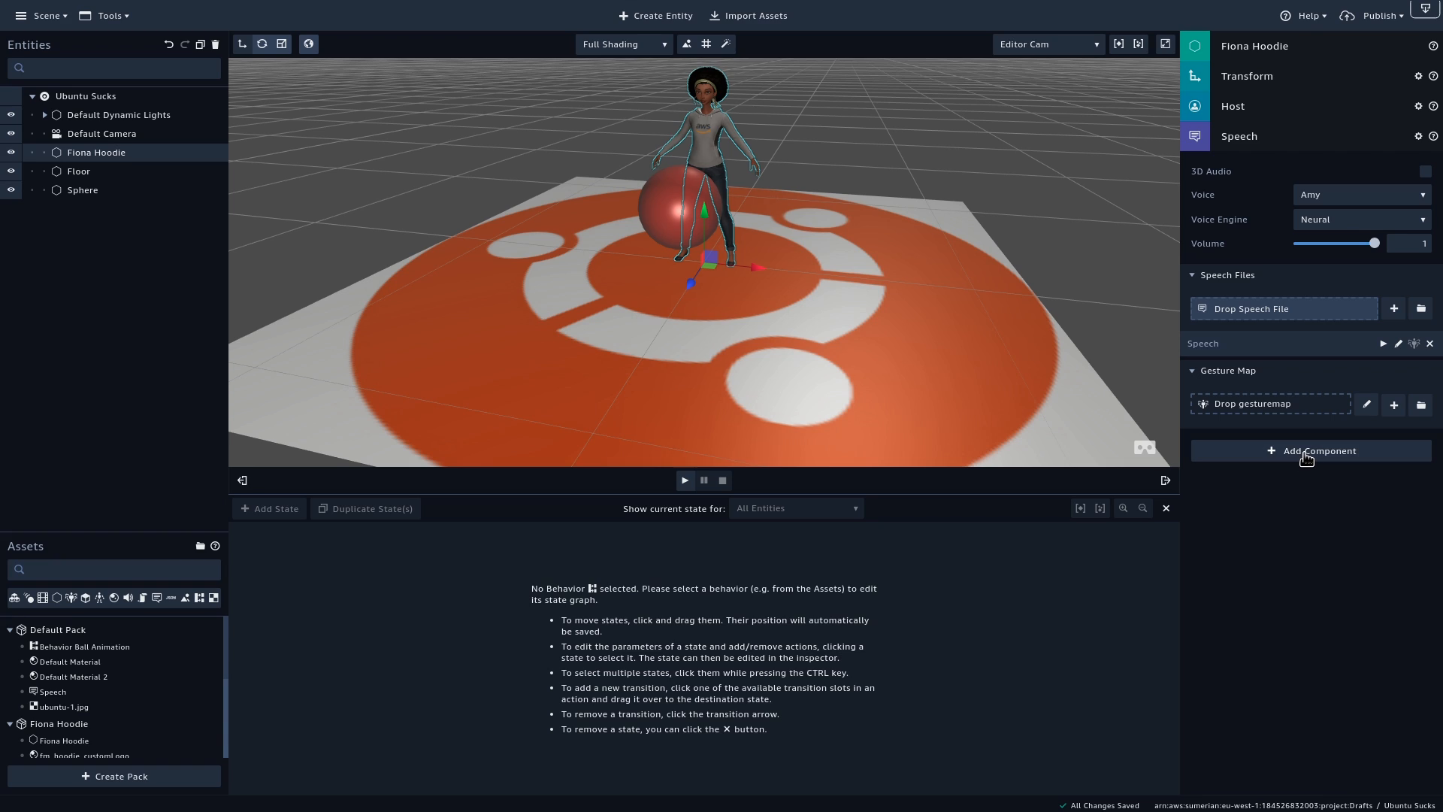
pyautogui.click(1311, 451)
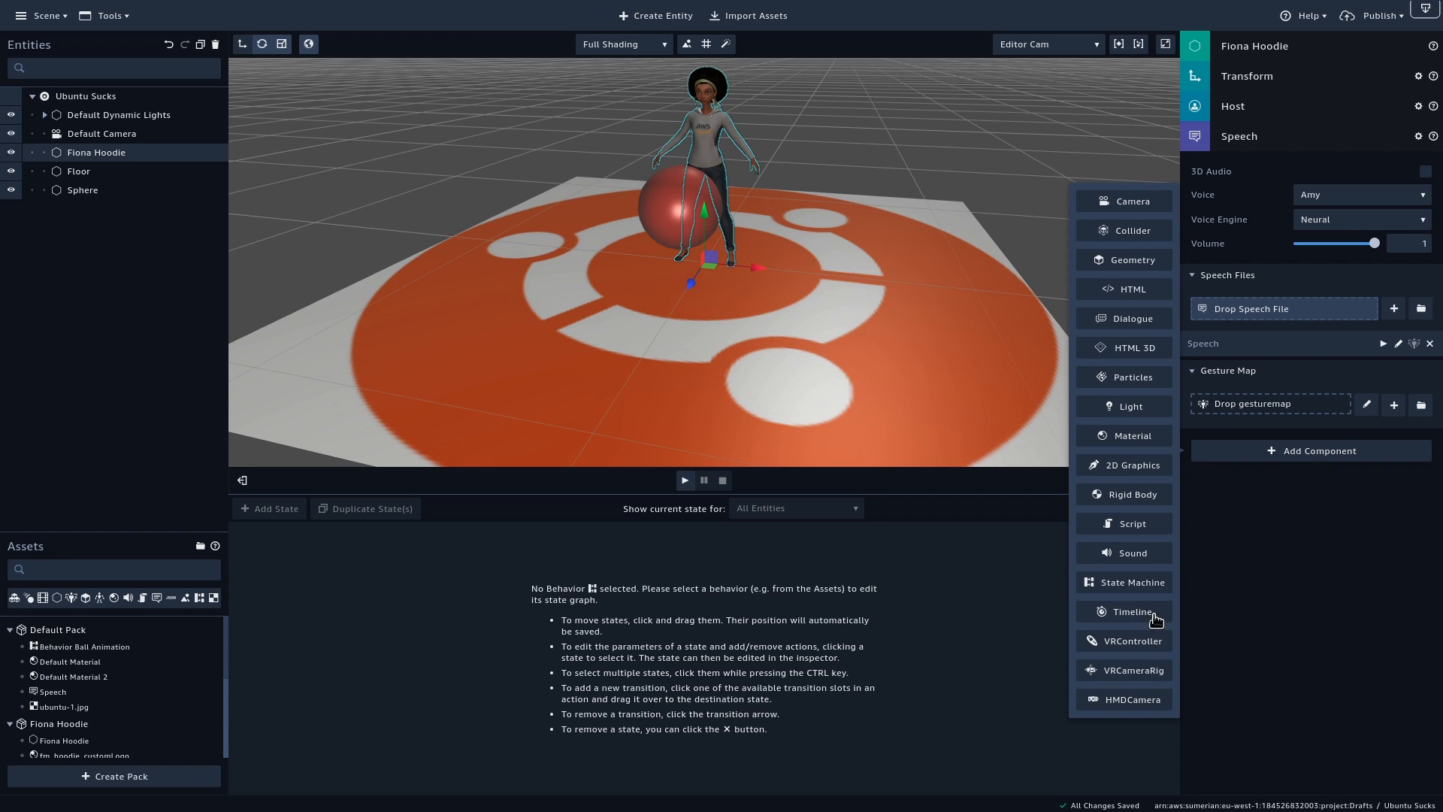
pyautogui.click(1132, 582)
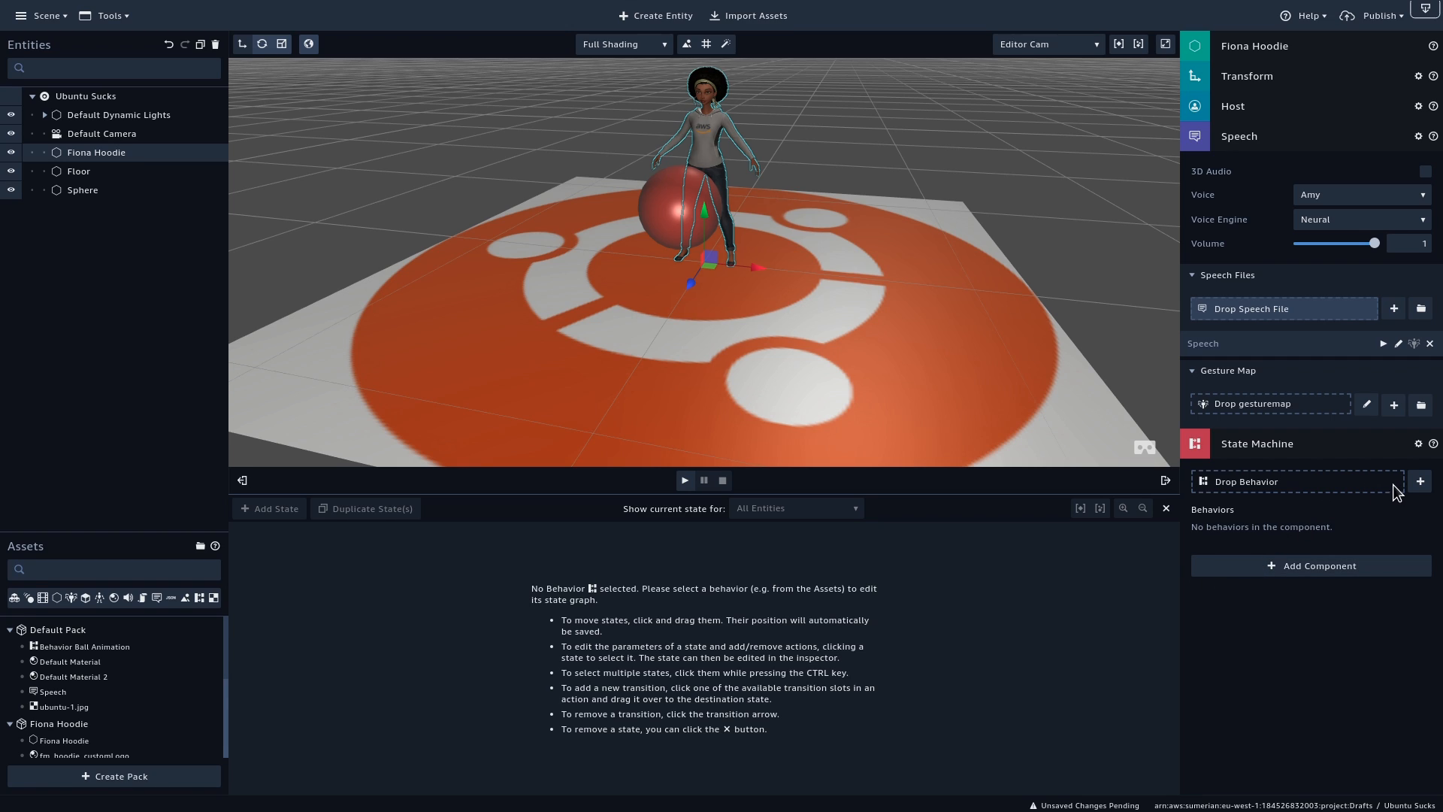
pyautogui.click(1421, 481)
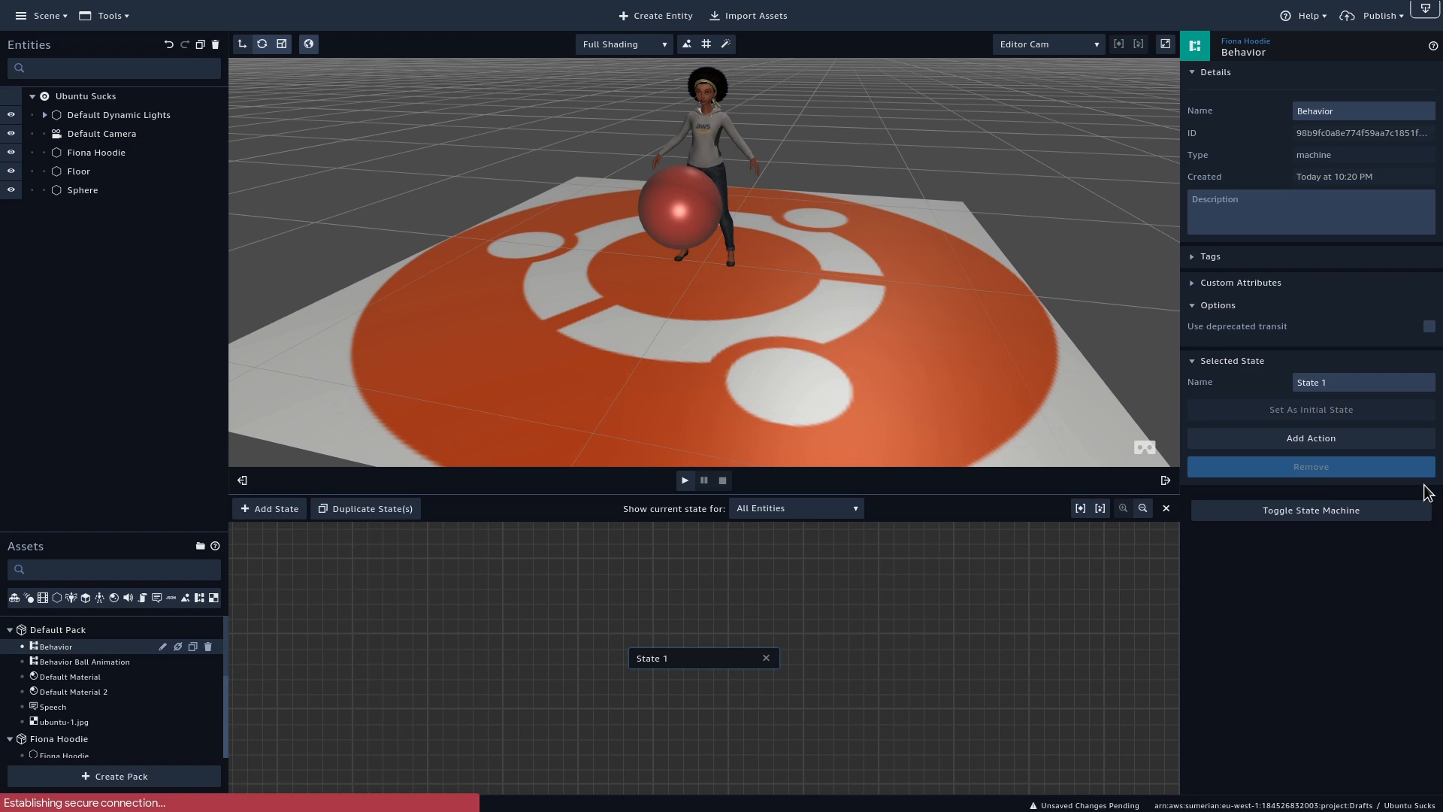
# Move State 1 aside and give it the AWS SDK Ready action
pyautogui.moveTo(703, 657); pyautogui.dragTo(535, 616)
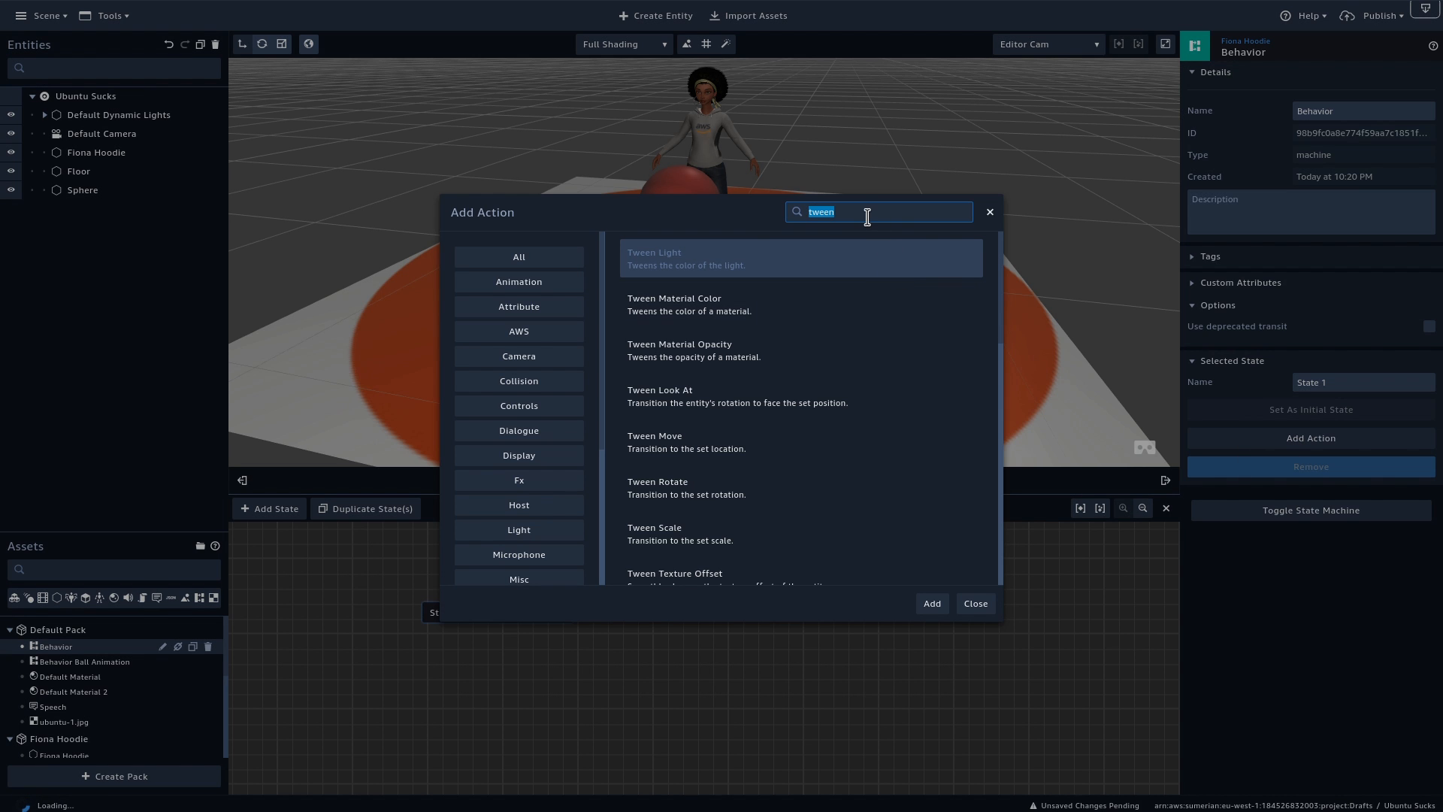
pyautogui.write('aws')
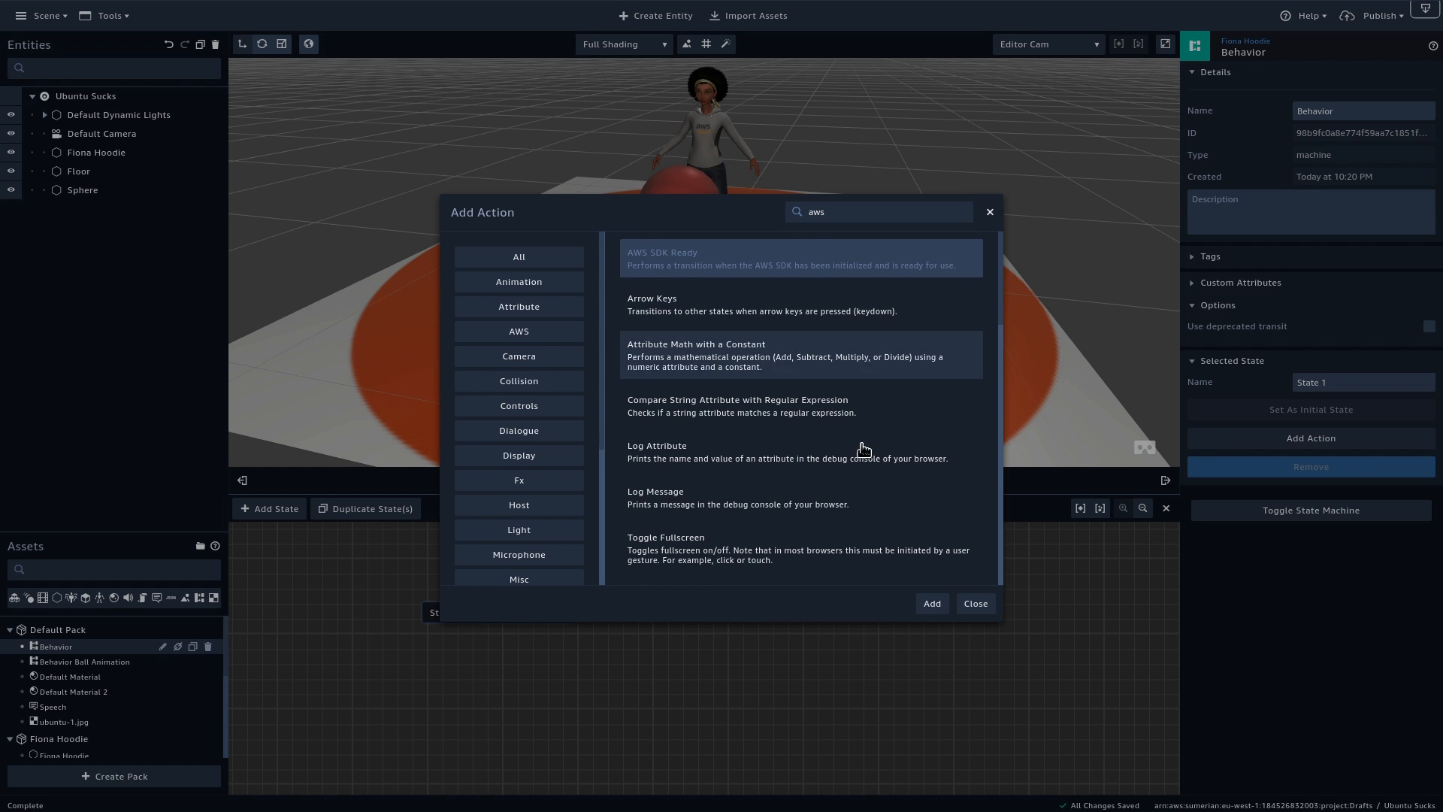
pyautogui.click(932, 603)
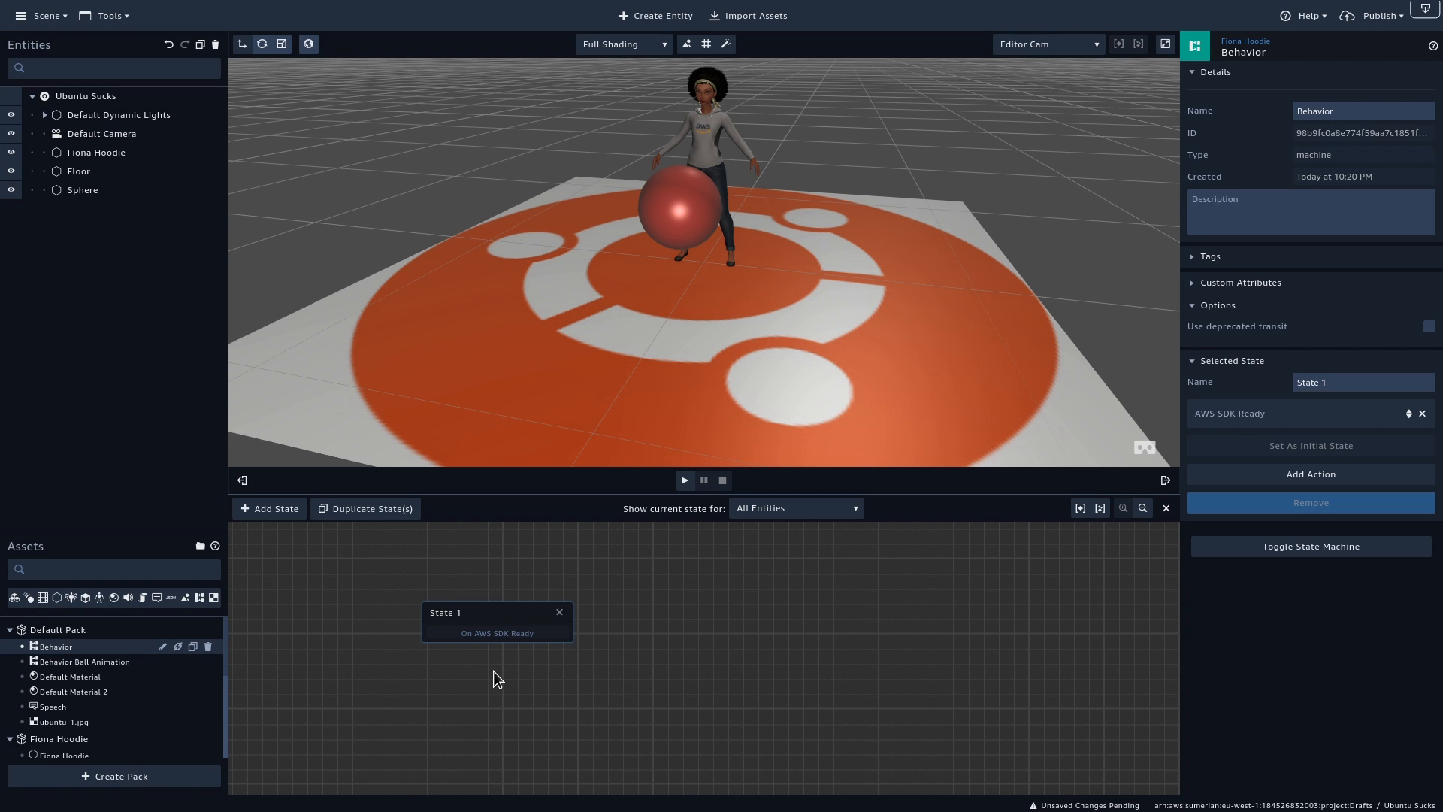
pyautogui.moveTo(265, 517)
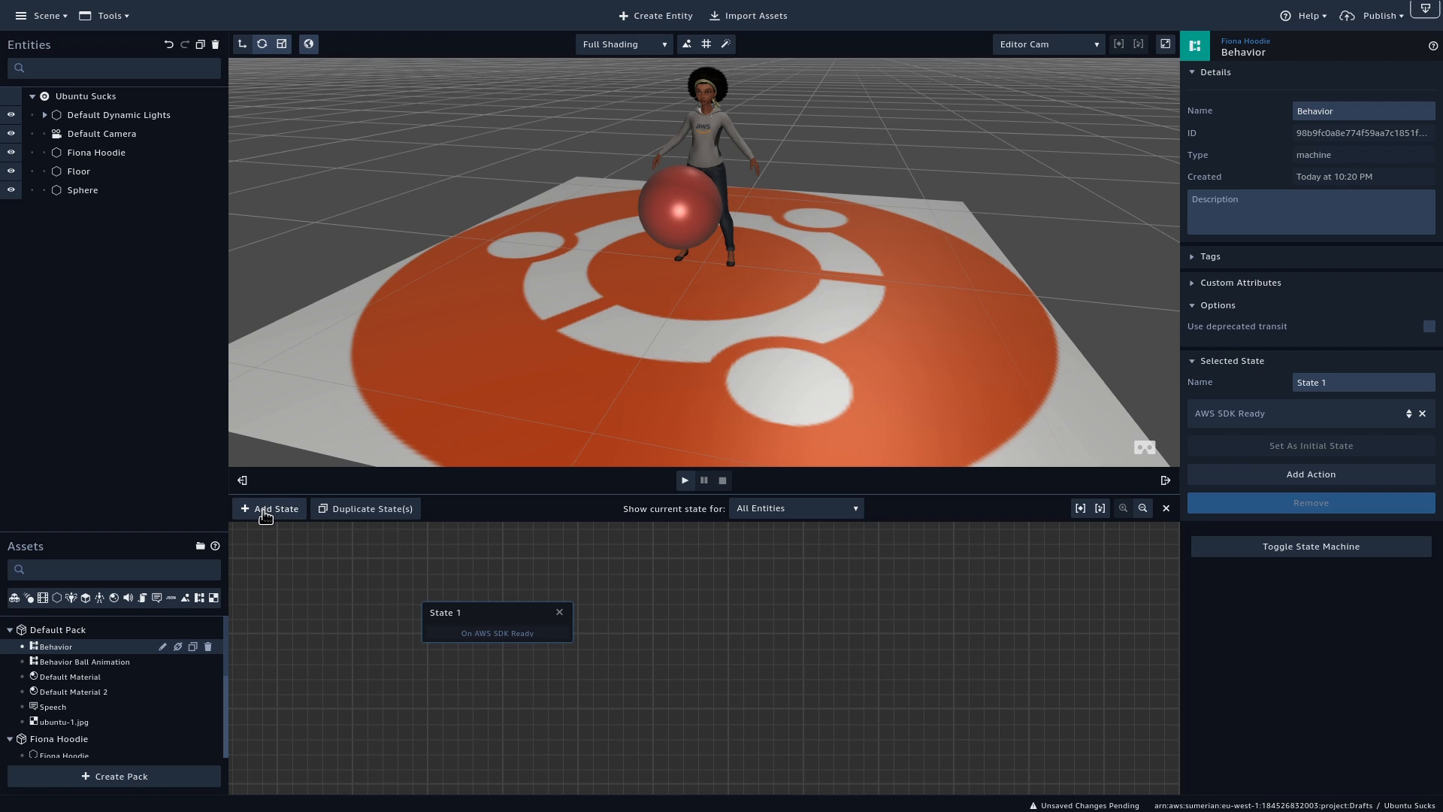
pyautogui.moveTo(268, 514)
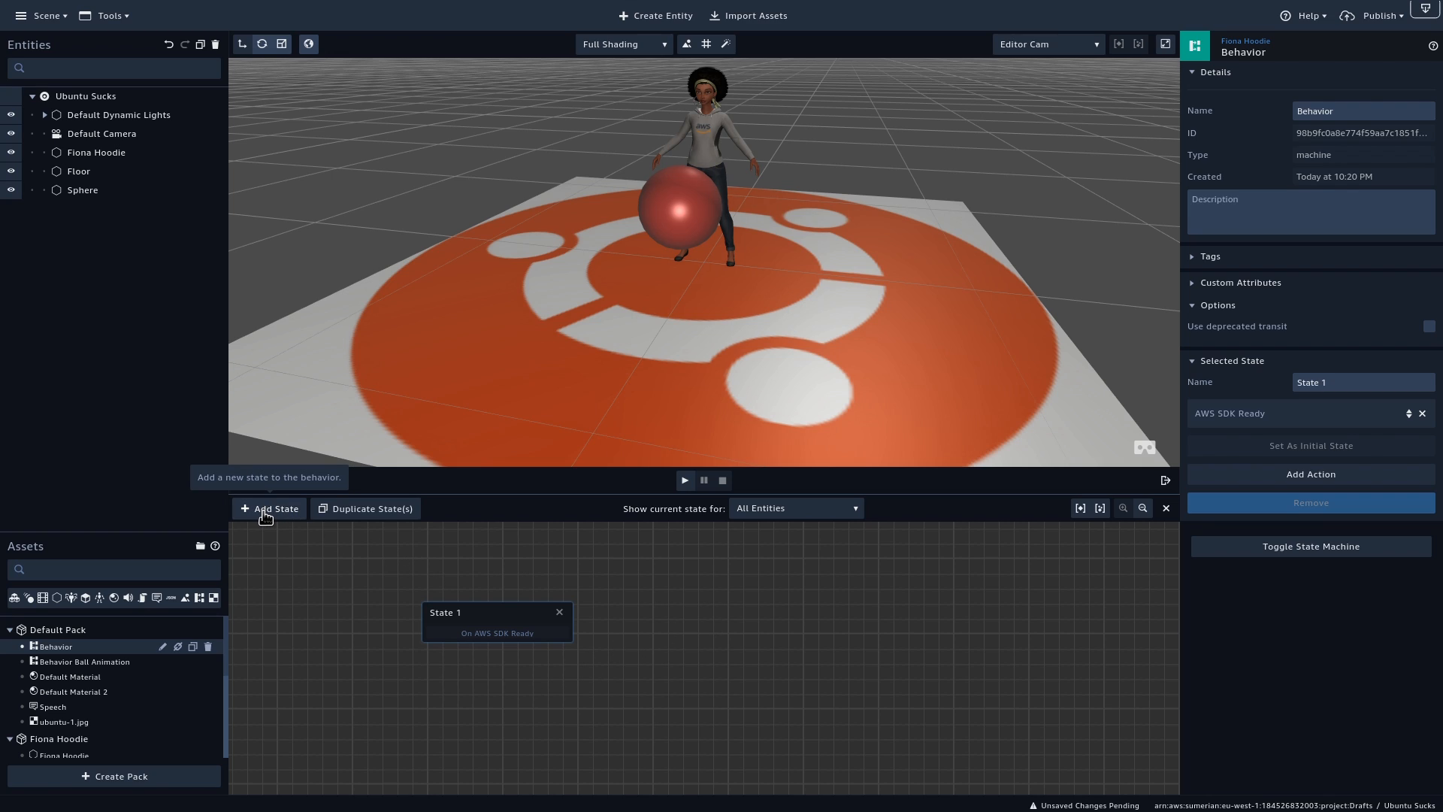
# Add State 2 with a Start Speech action playing the Speech file, and name the behavior Behavior Speech
pyautogui.click(267, 509)
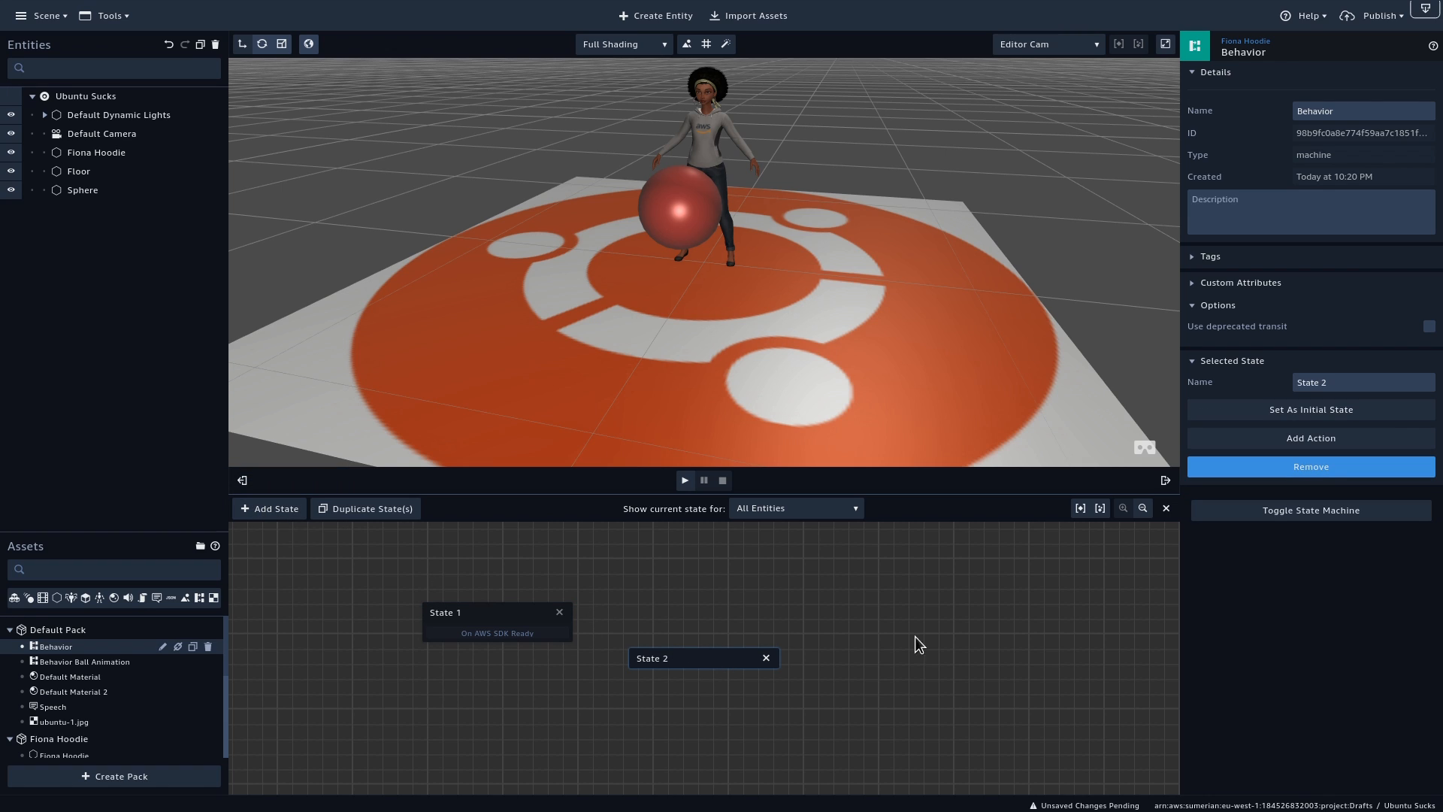
pyautogui.click(1311, 439)
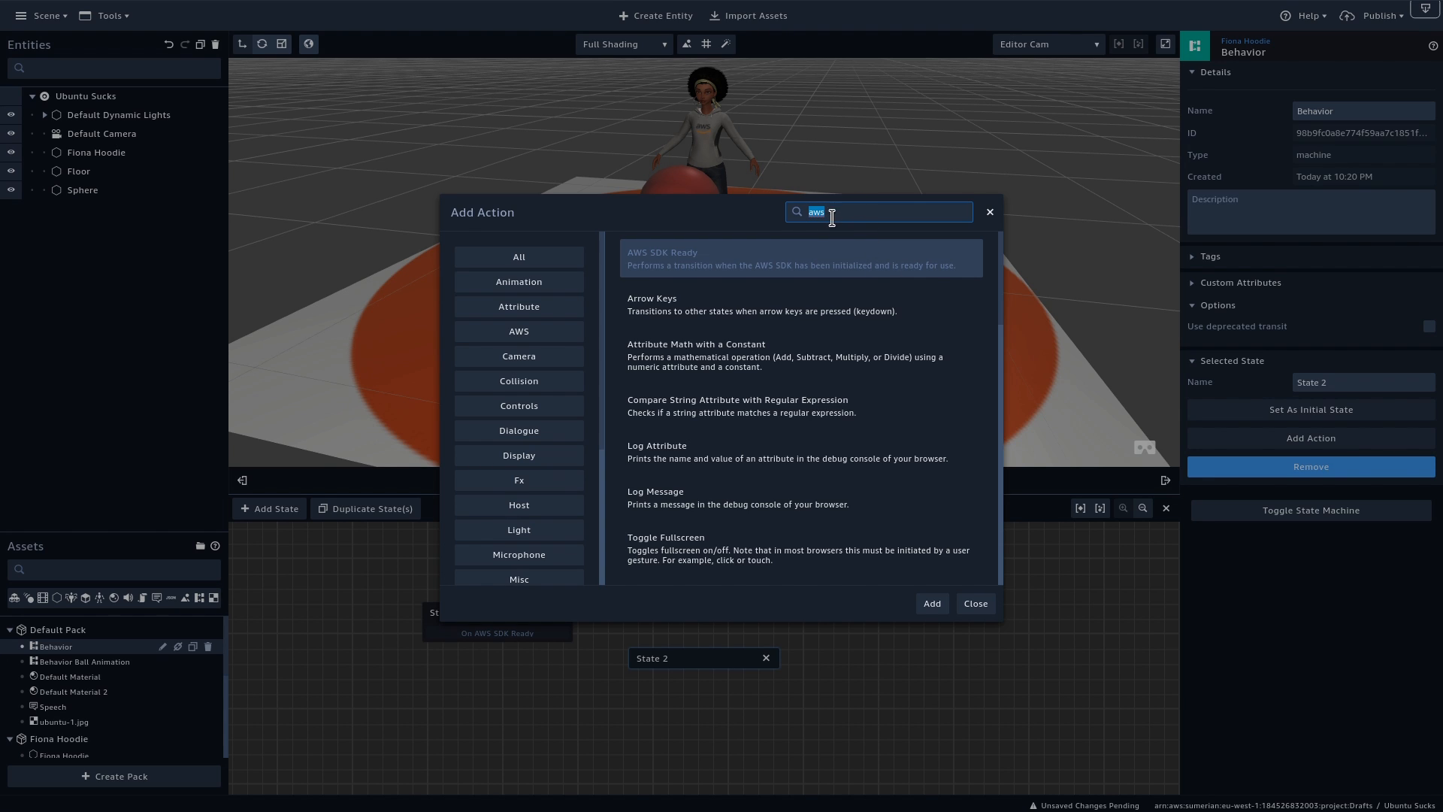
pyautogui.write('speech')
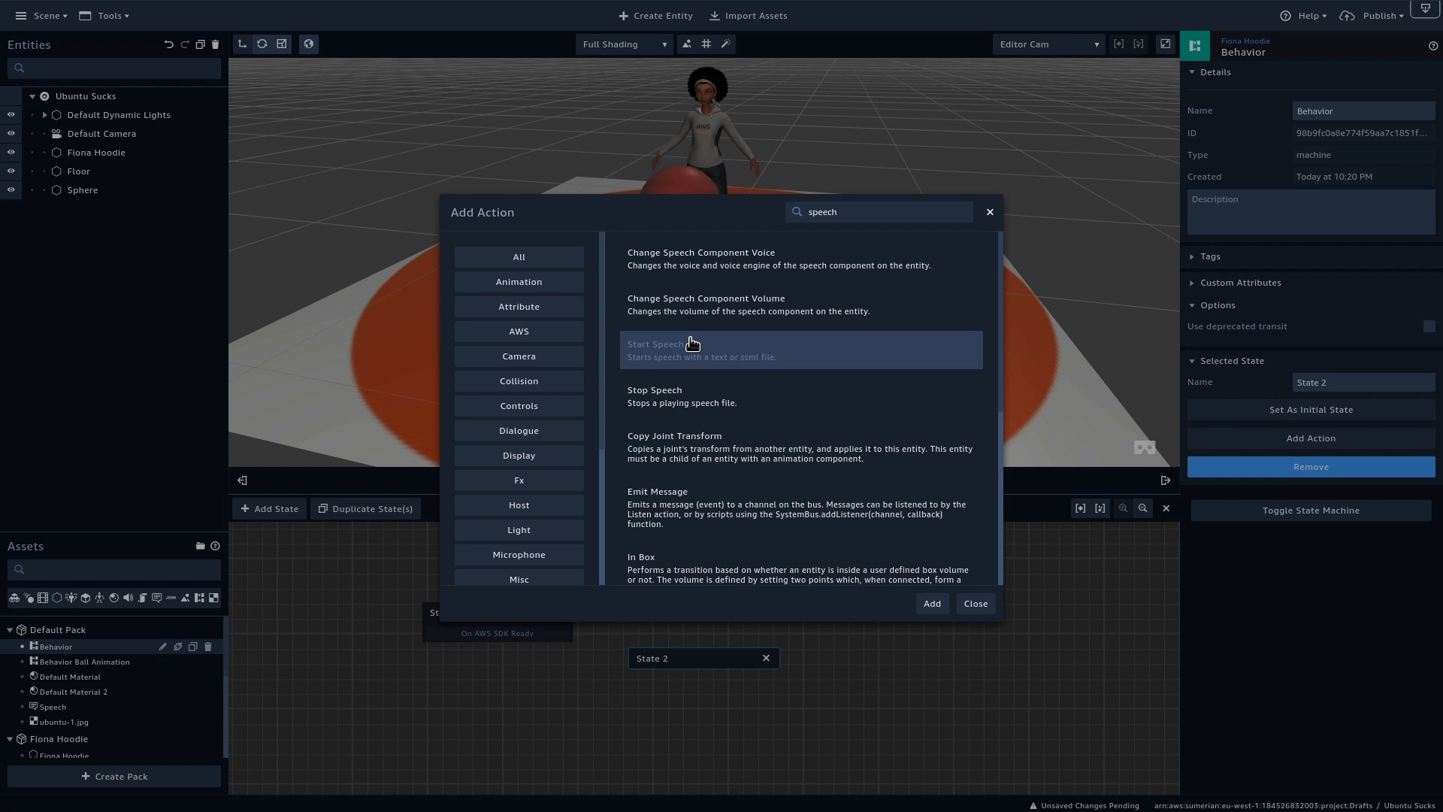
pyautogui.click(932, 602)
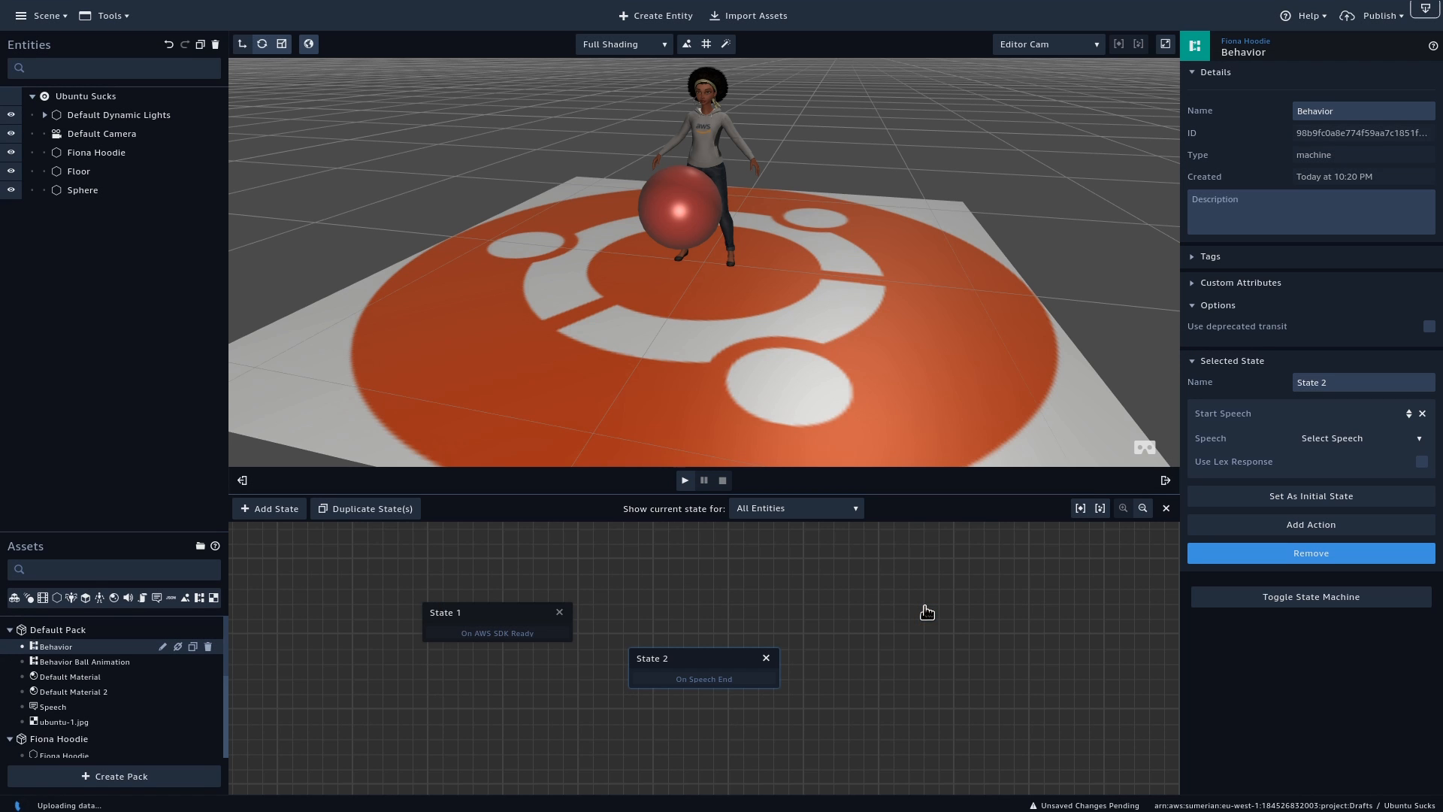
pyautogui.click(1362, 111)
pyautogui.write(' Speech')
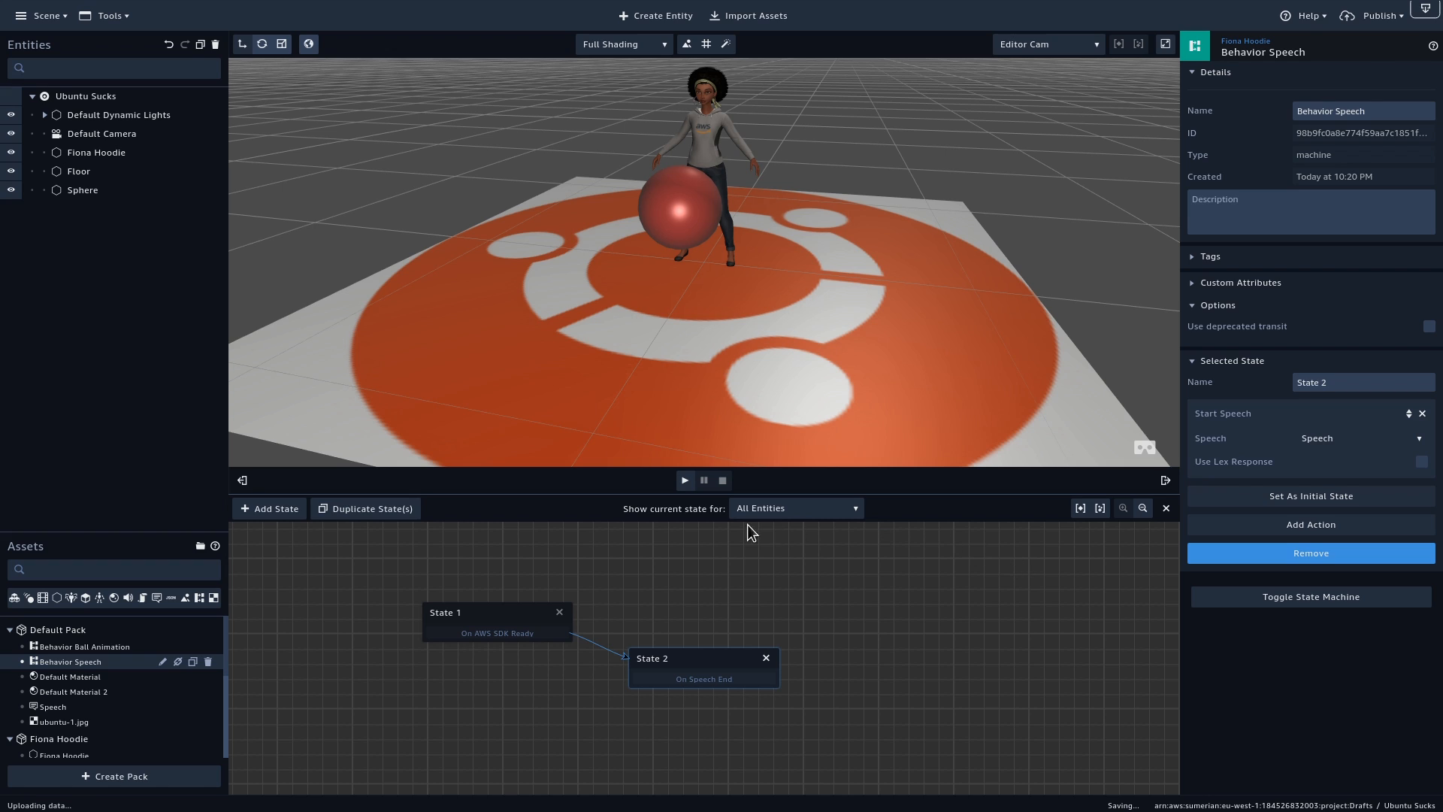
pyautogui.click(686, 481)
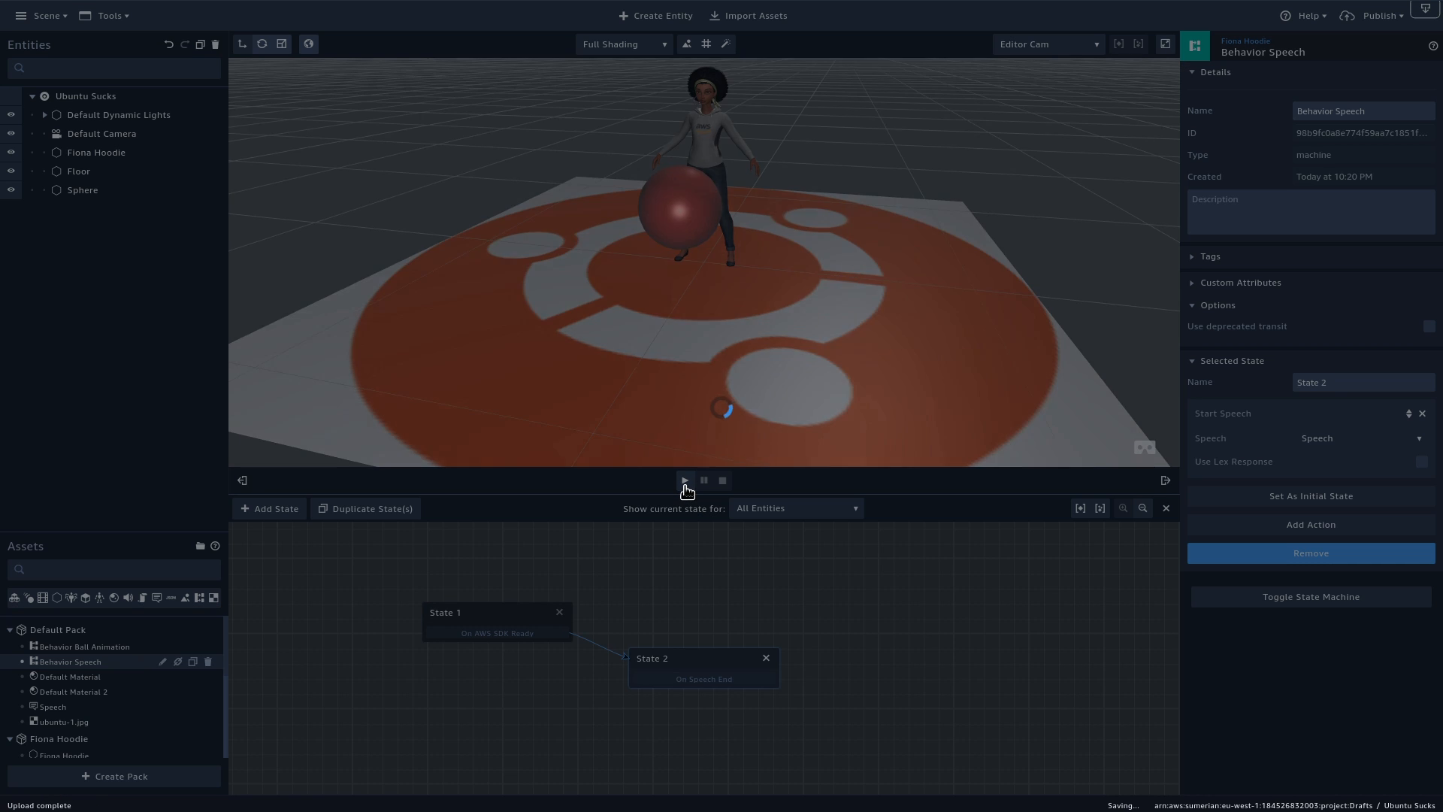
pyautogui.click(685, 481)
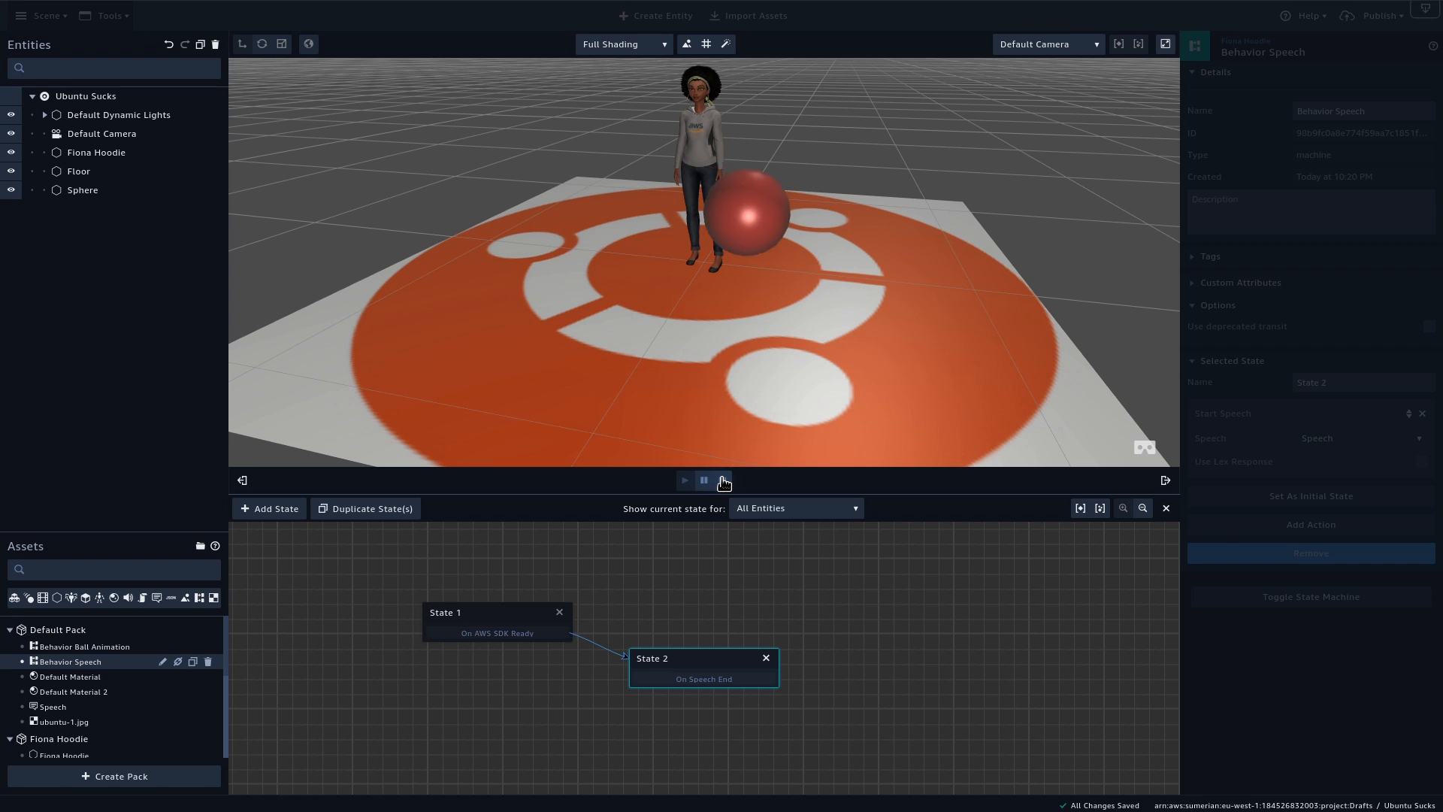
pyautogui.click(722, 480)
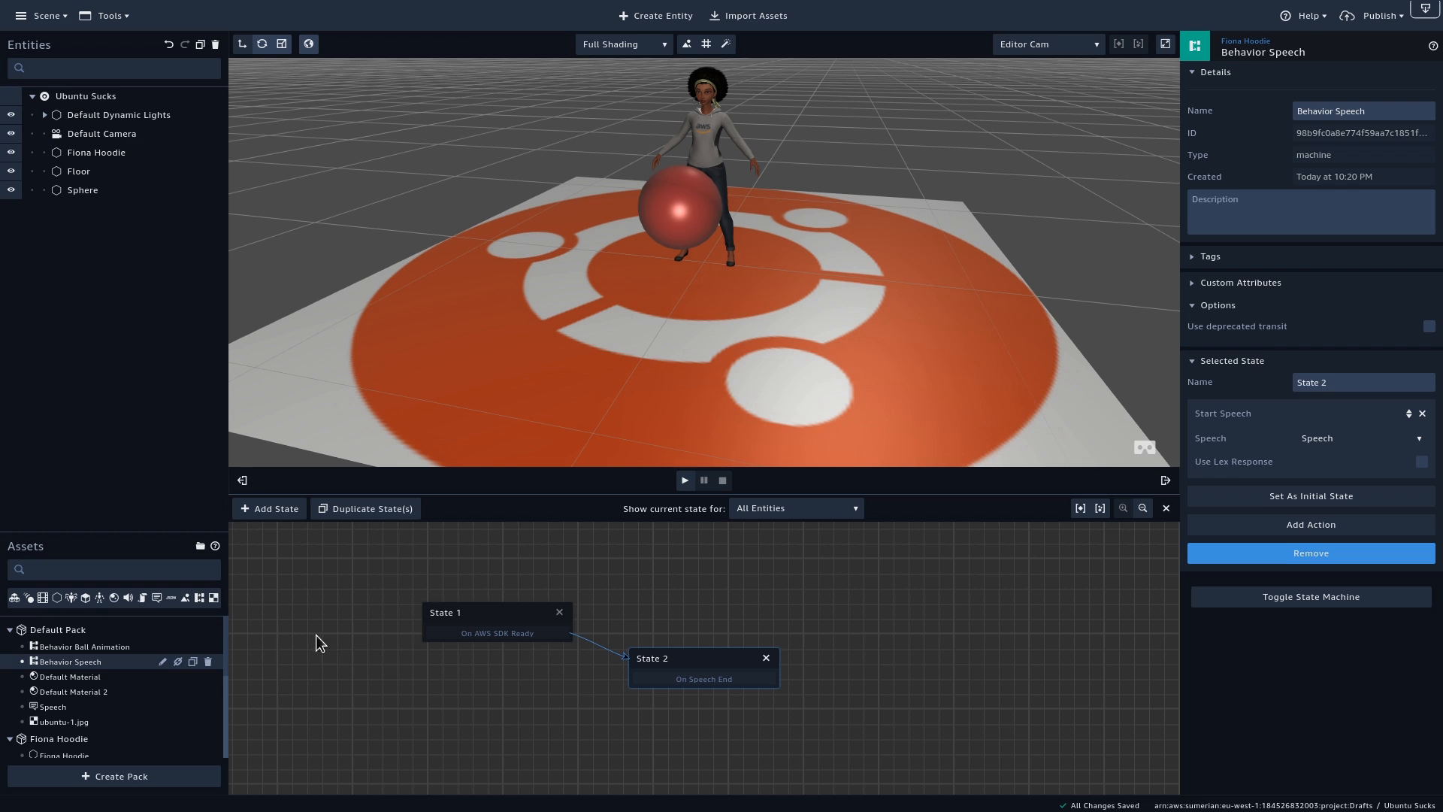
# In Behavior Ball Animation, replace State 1's timer with a Key Pressed action for the A key
pyautogui.click(84, 646)
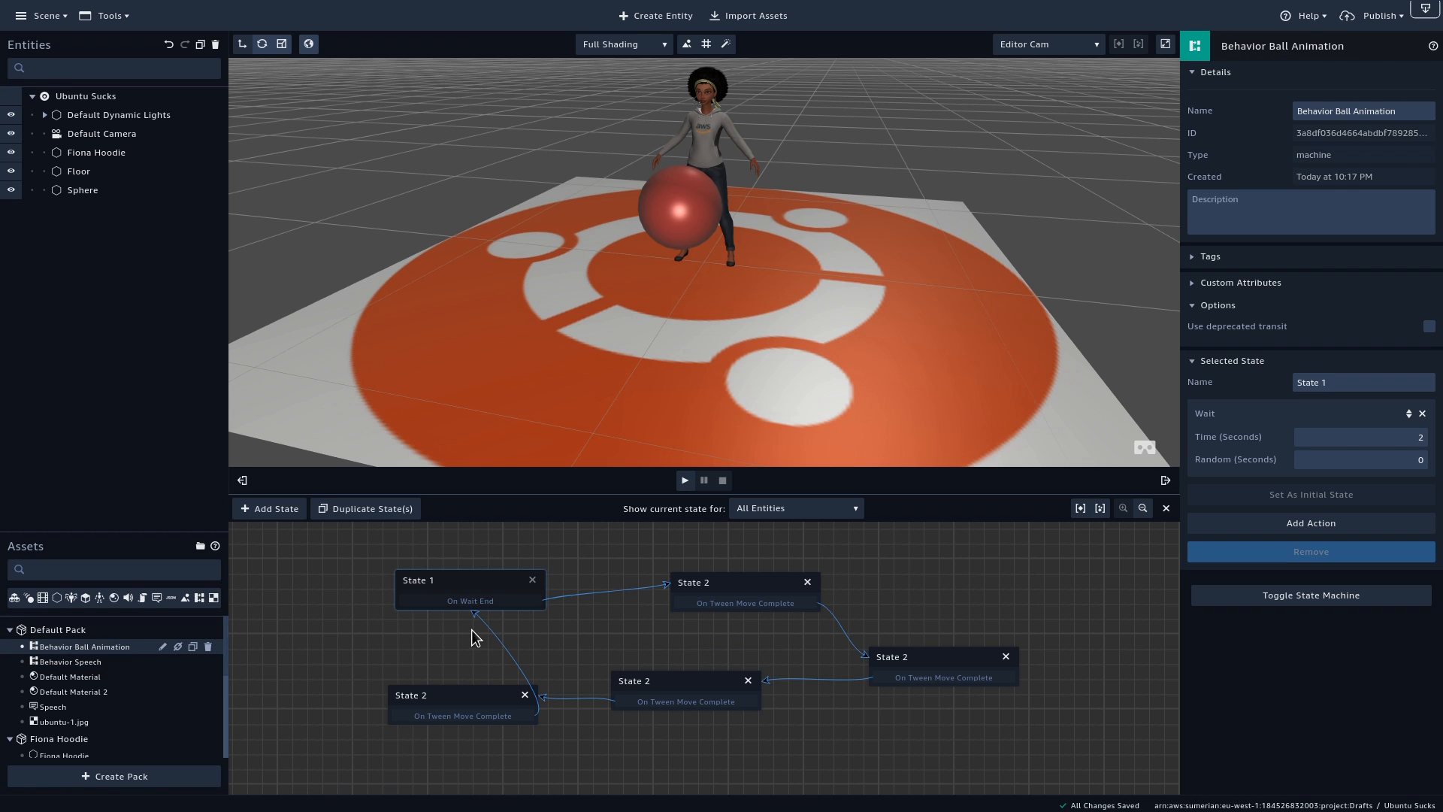
pyautogui.moveTo(487, 612)
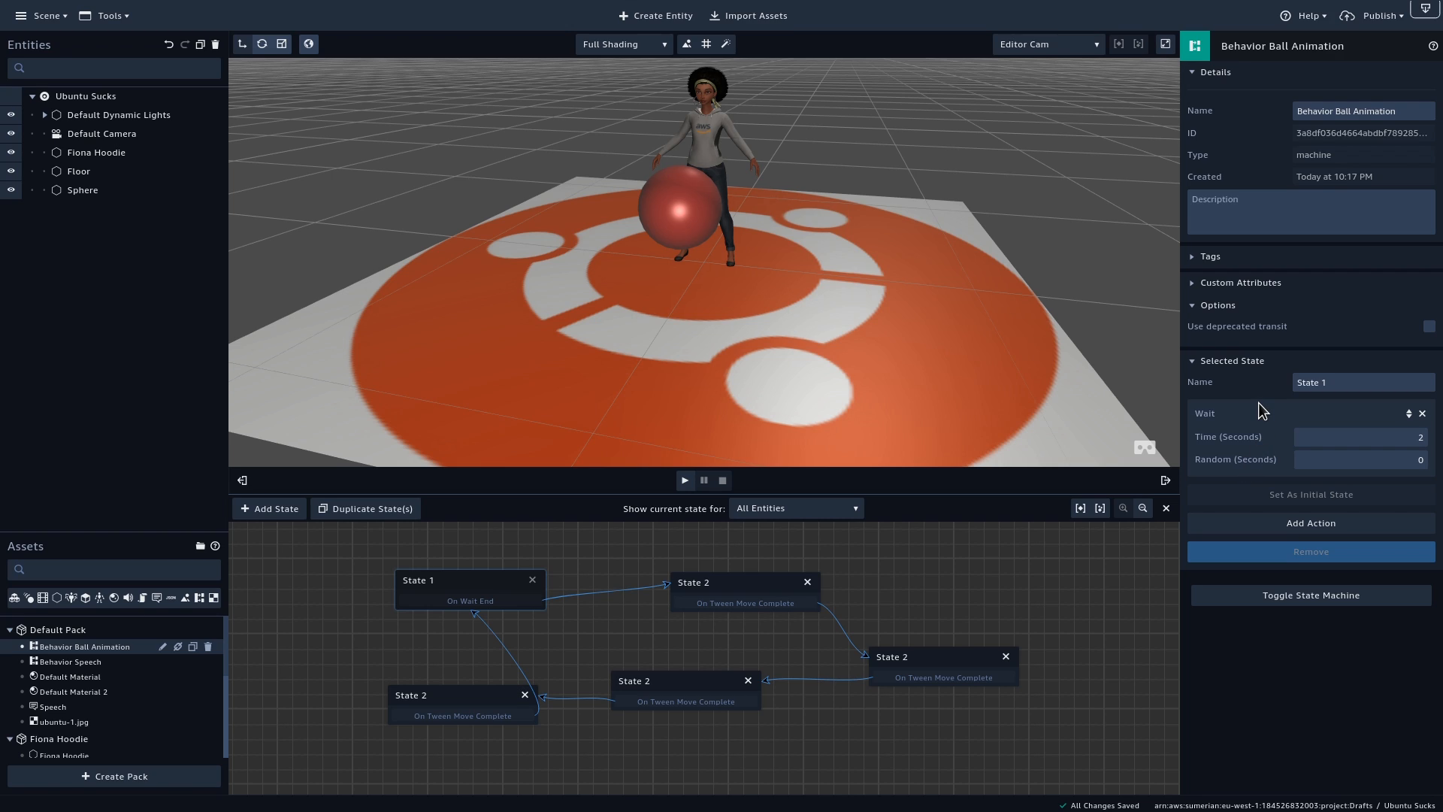
pyautogui.moveTo(1422, 415)
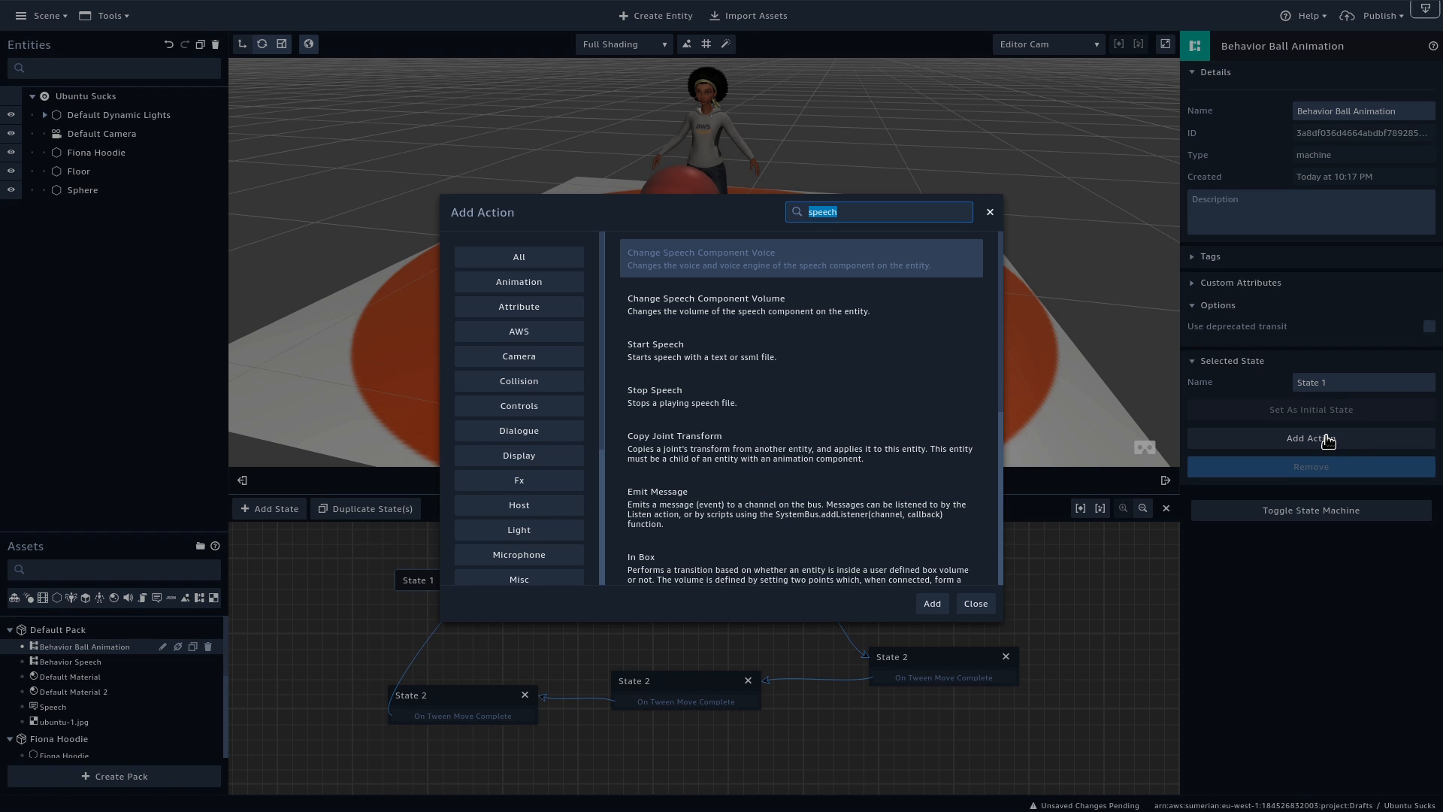
pyautogui.write('k')
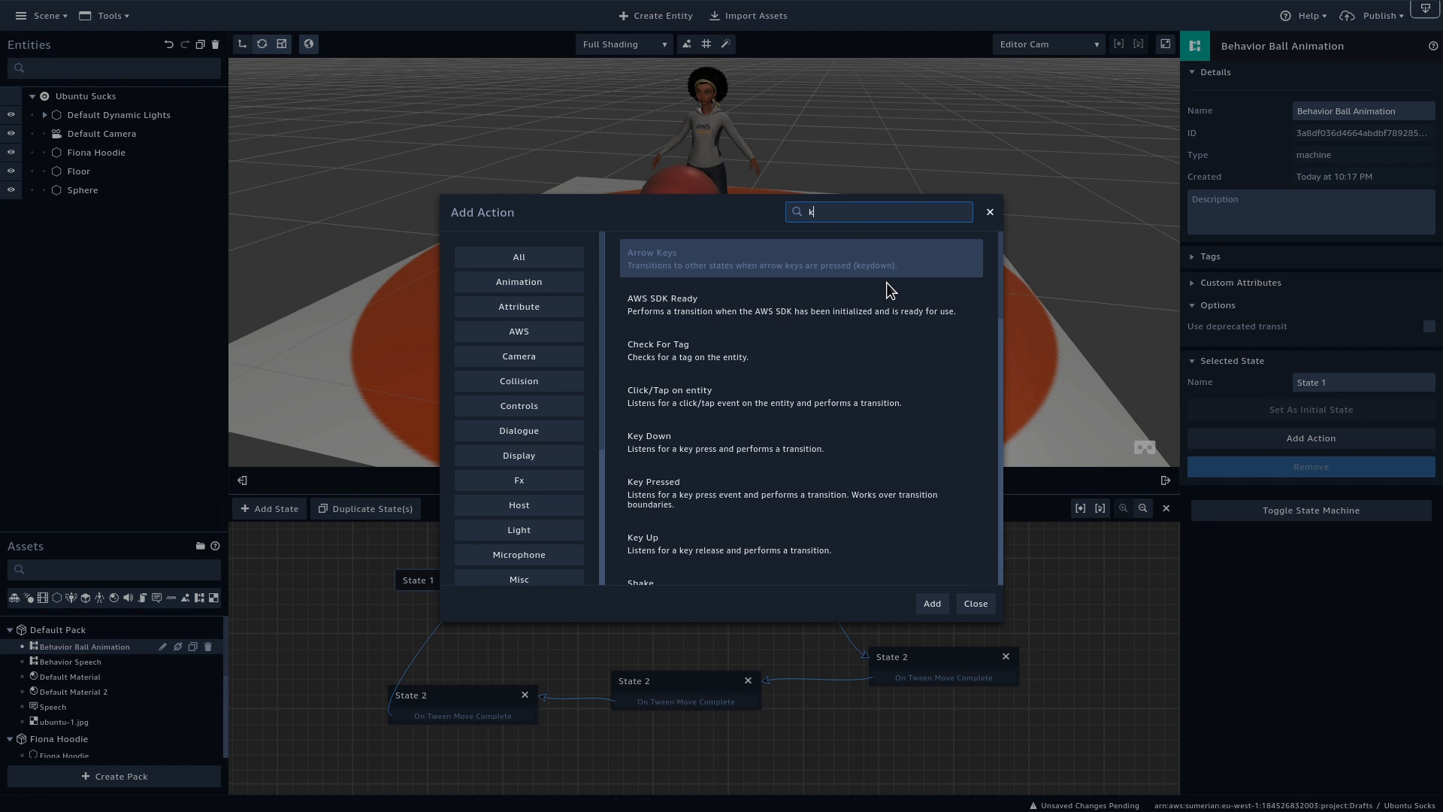
pyautogui.write('ye')
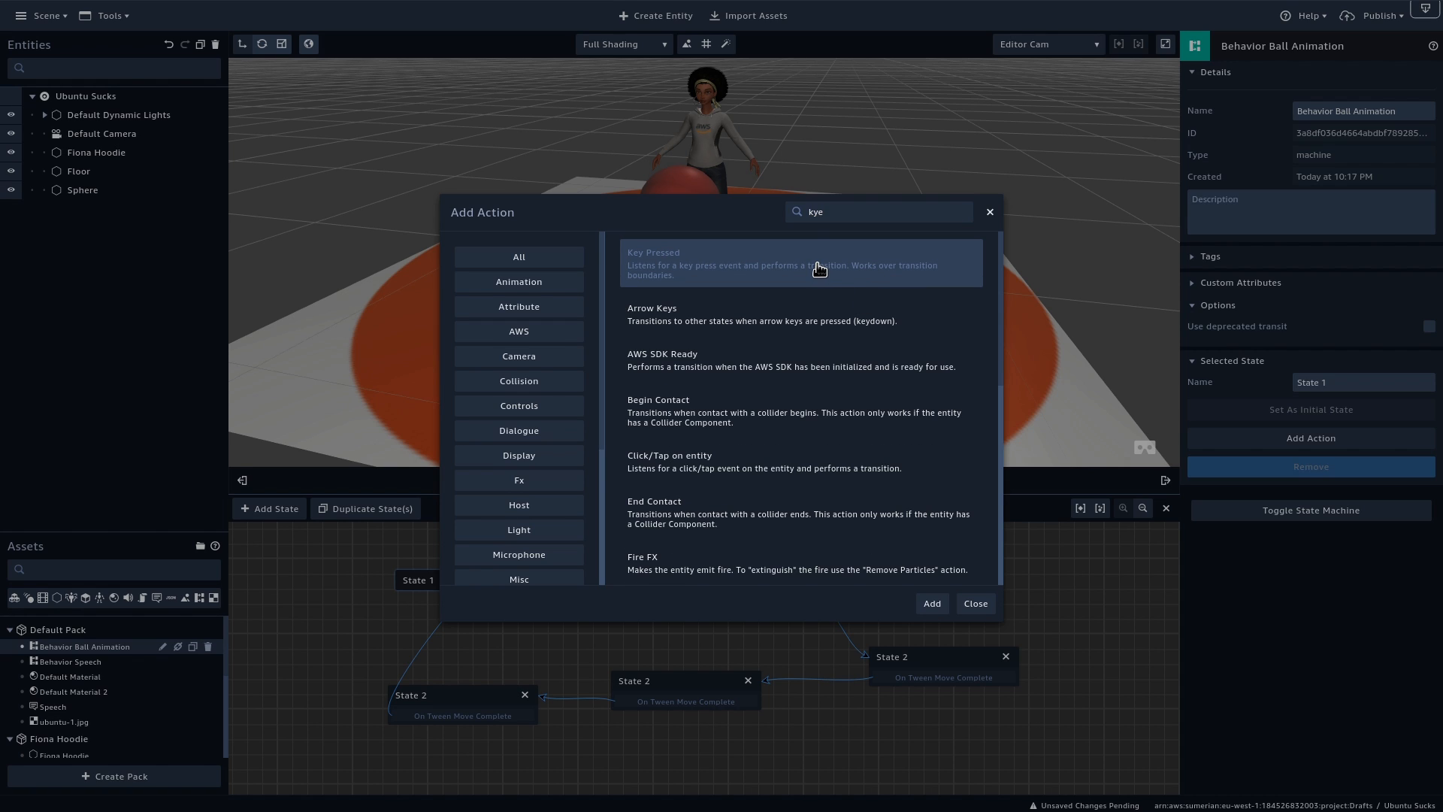
pyautogui.click(932, 603)
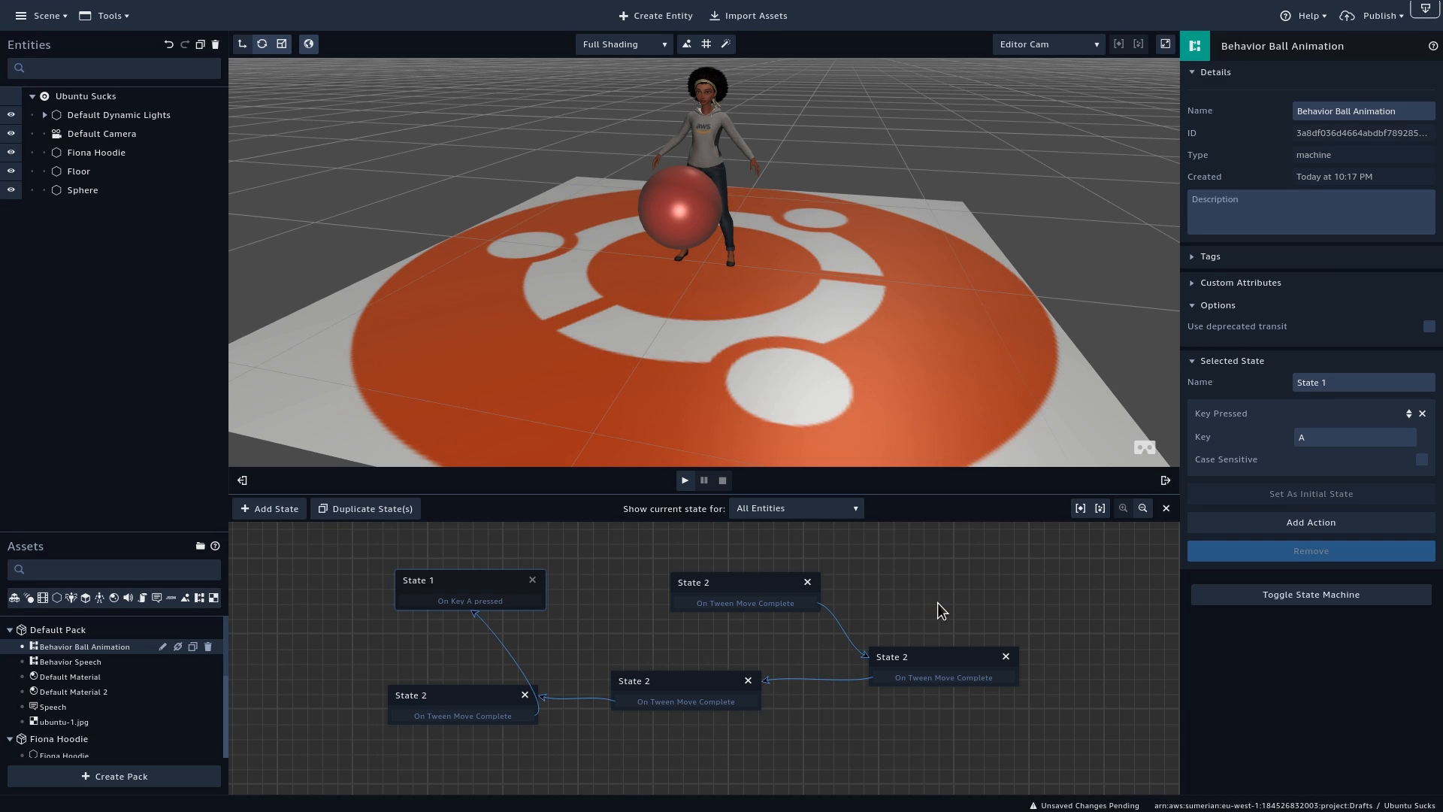
pyautogui.moveTo(517, 614)
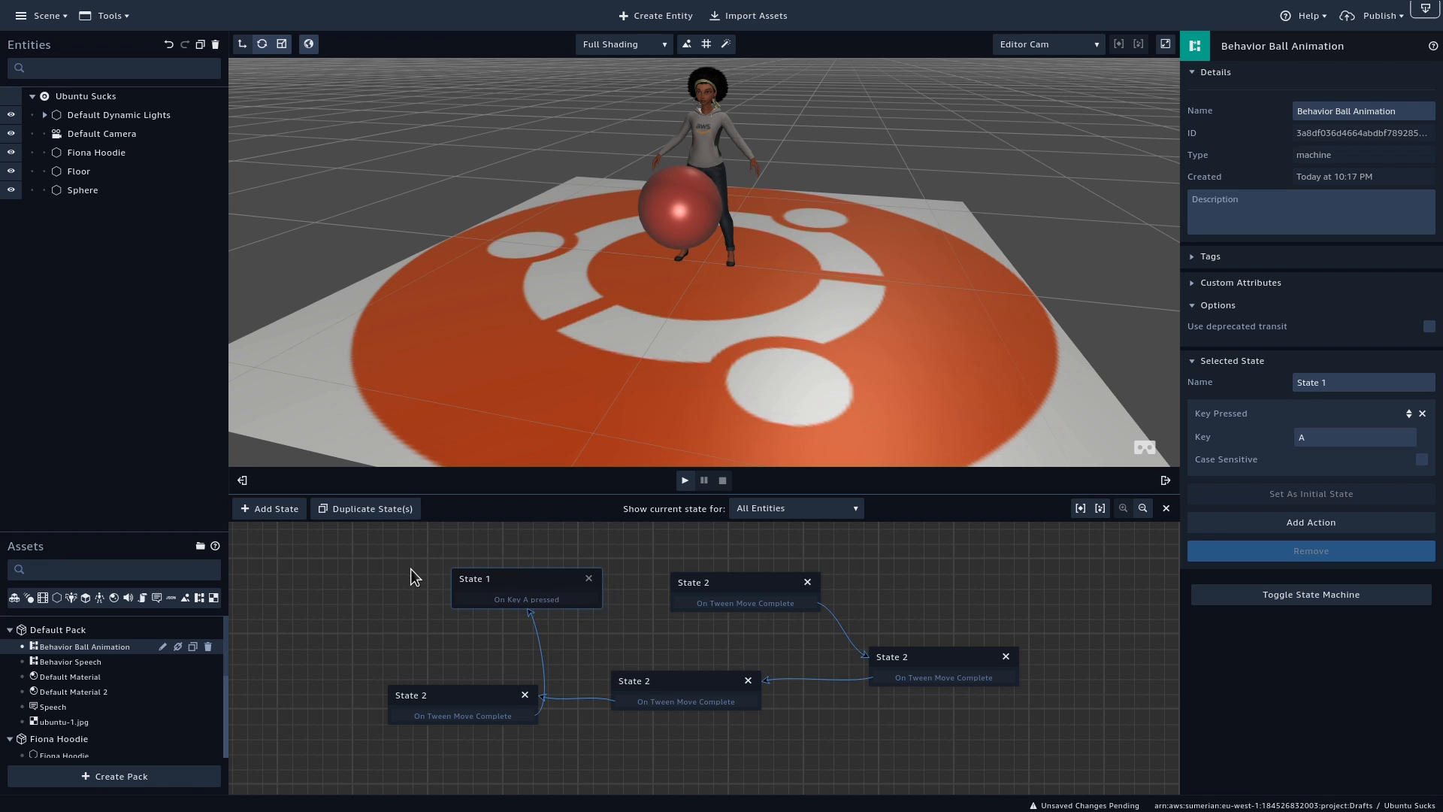
# Wrap Fiona's Speech sentence in <speak> and </speak> tags so it reads as SSML
pyautogui.click(671, 619)
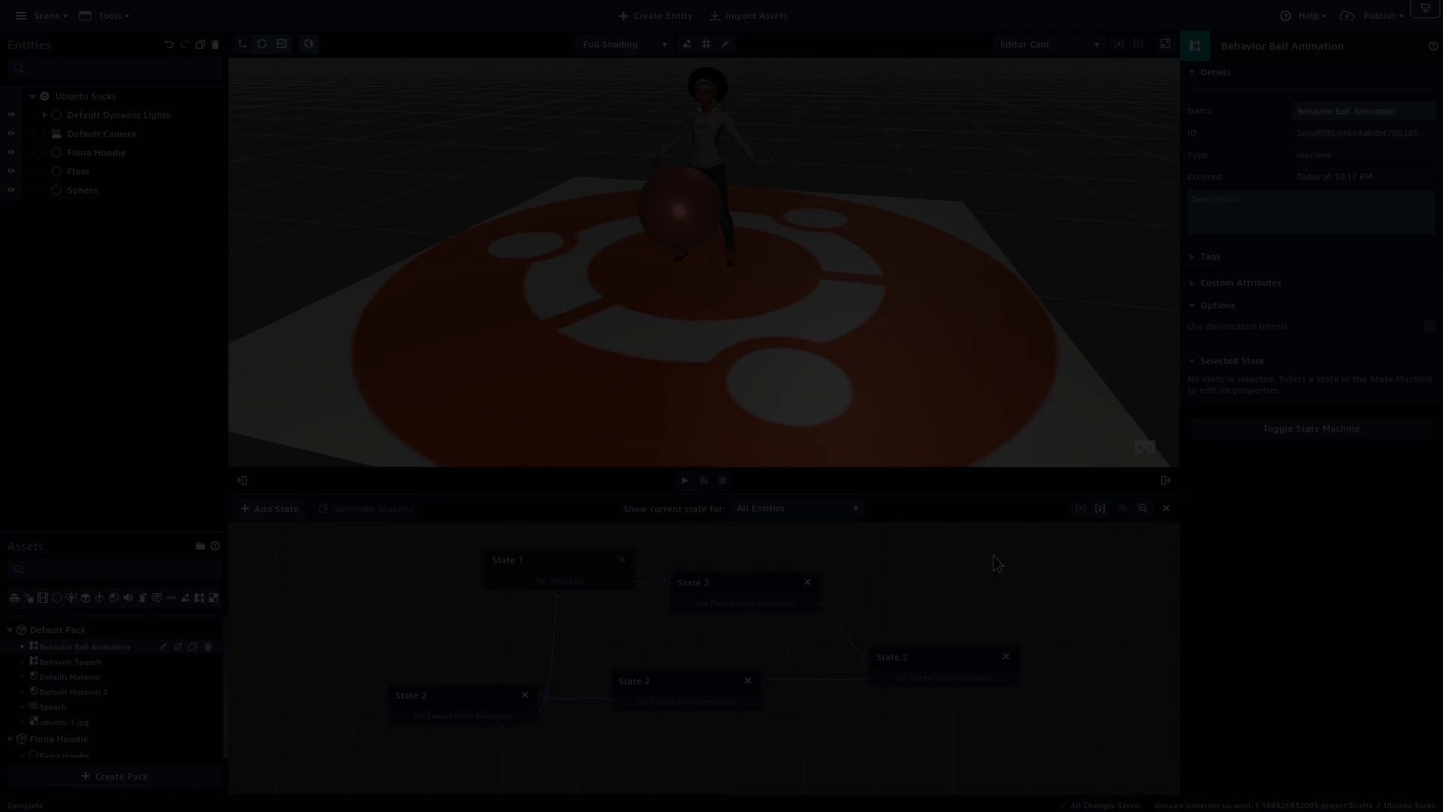
pyautogui.click(96, 152)
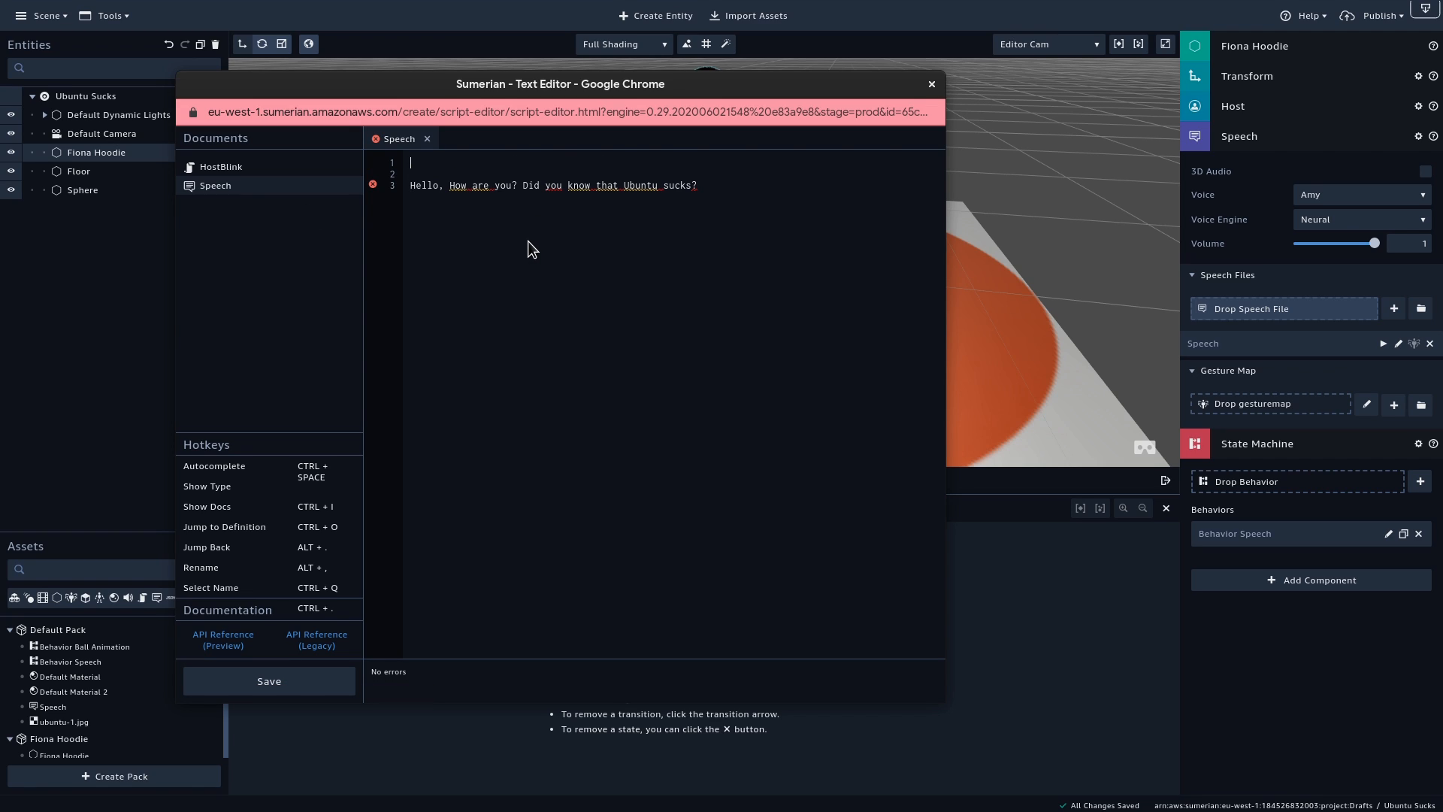
pyautogui.write('<speak>')
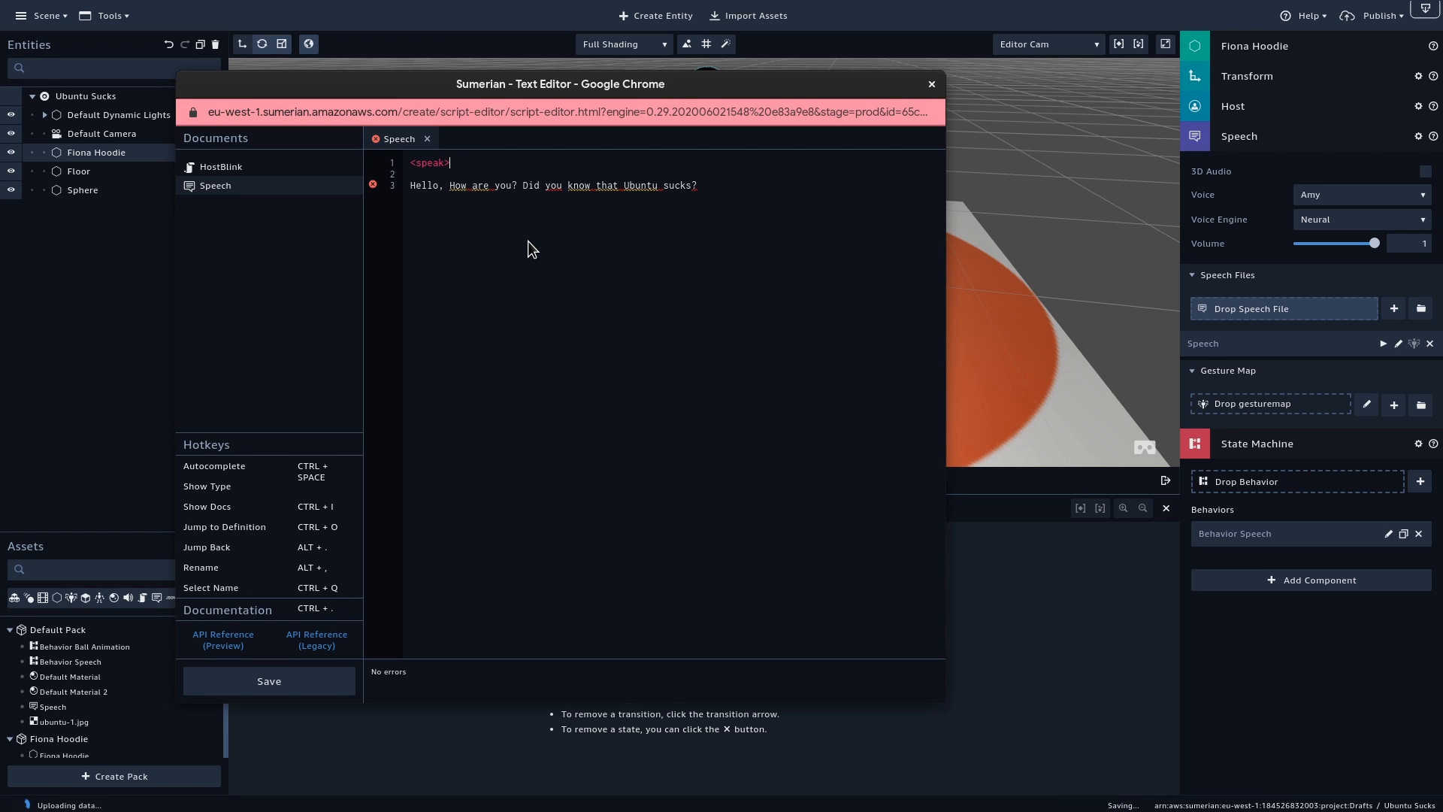
pyautogui.press('Enter')
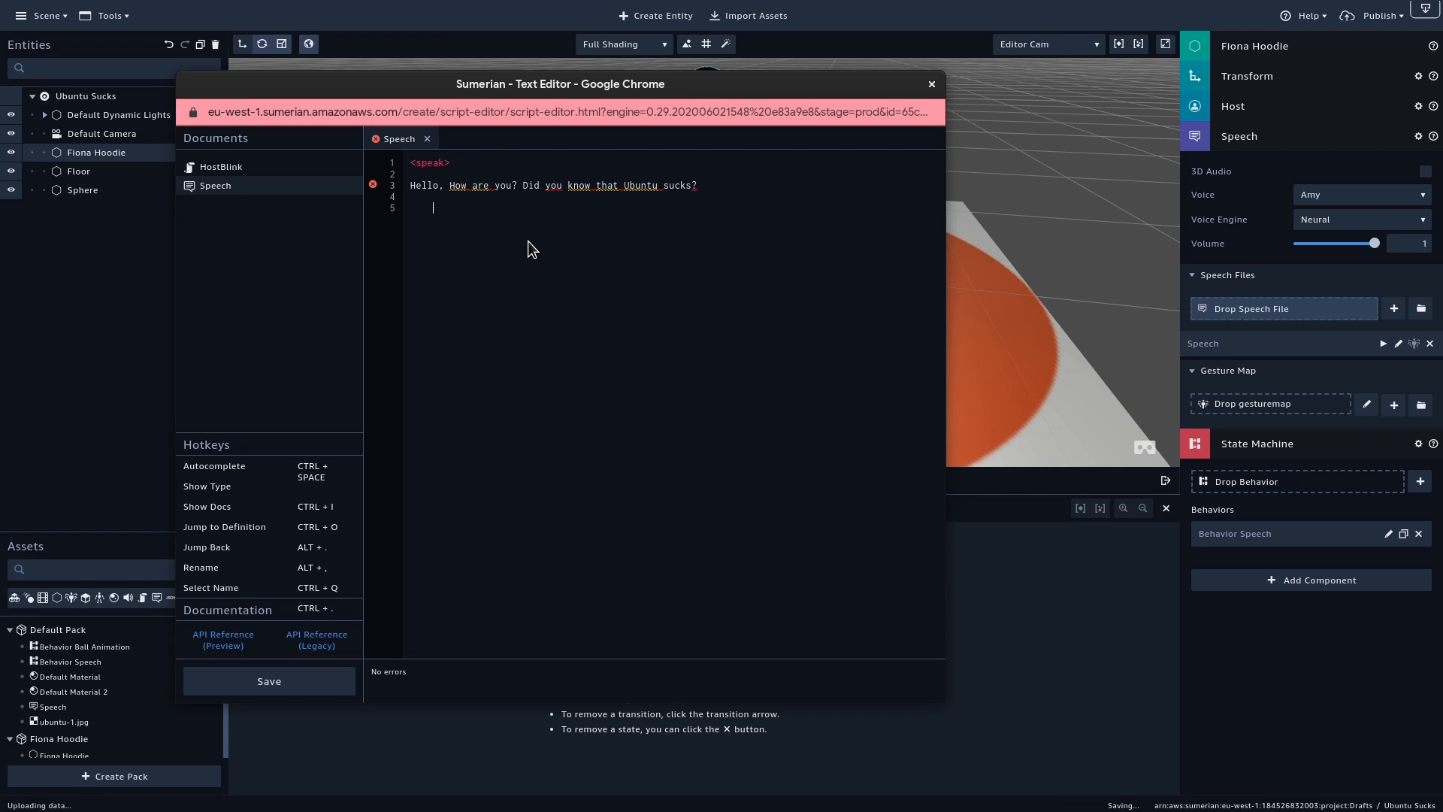
pyautogui.write('</speak>')
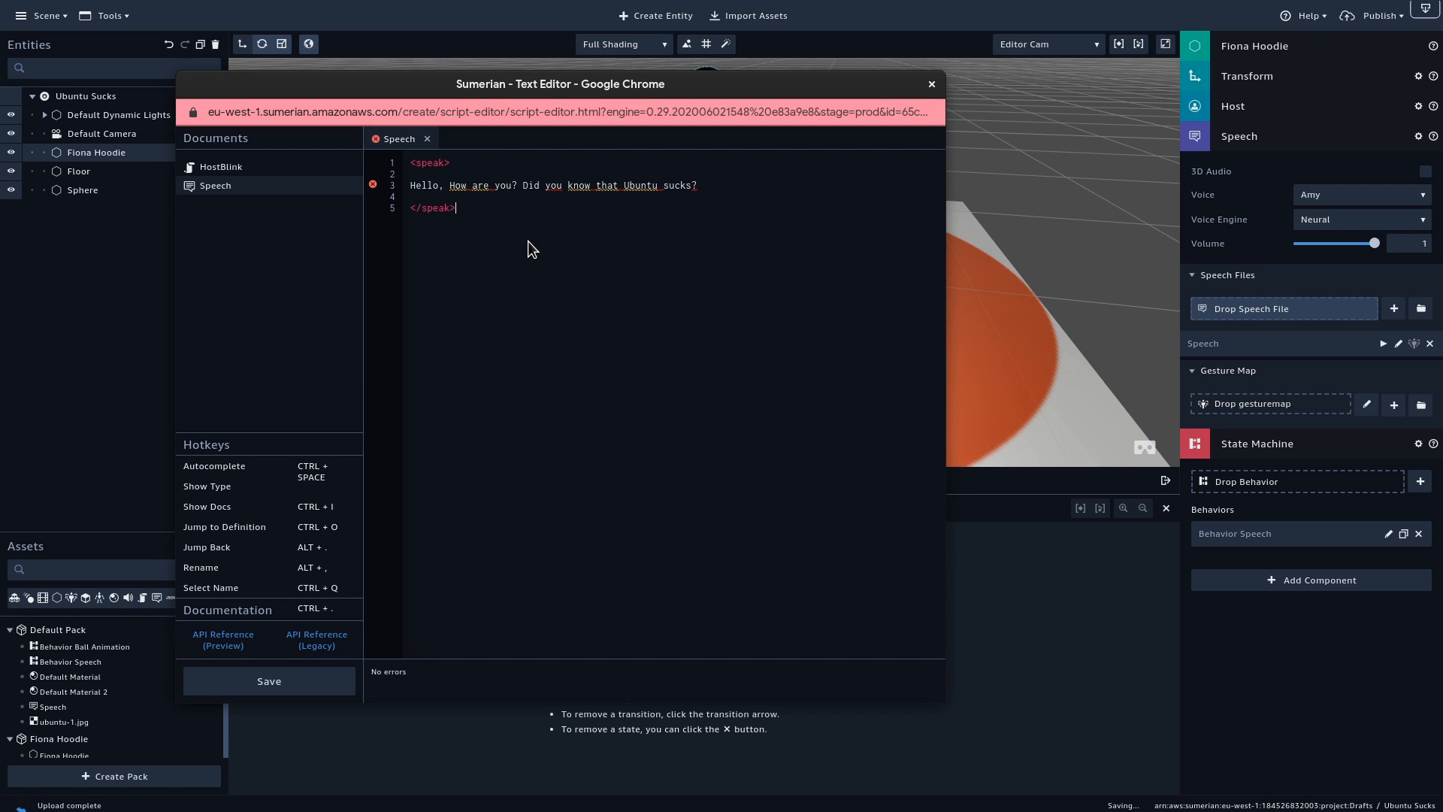
# Save the edited speech file and dismiss the text editor
pyautogui.click(270, 681)
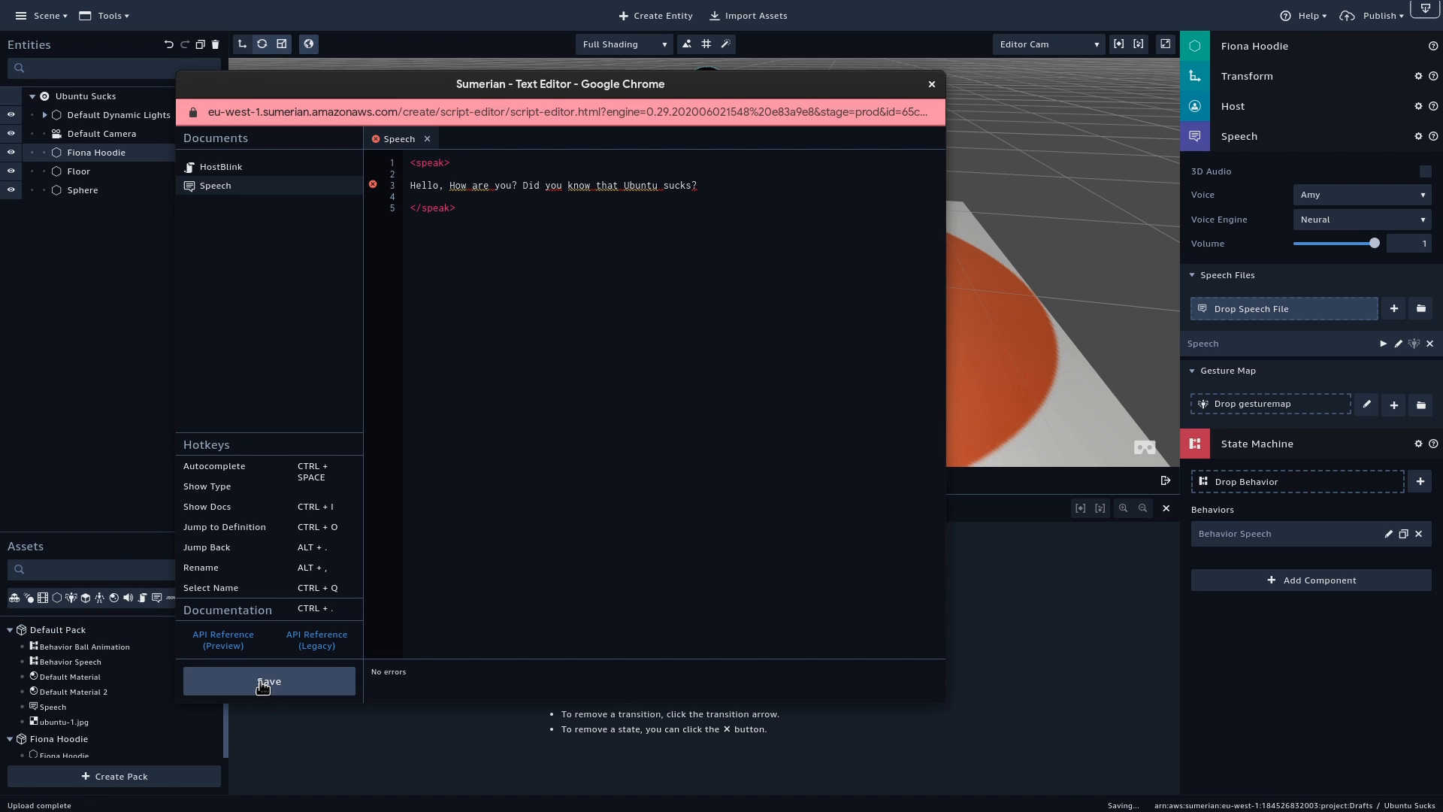
pyautogui.click(269, 681)
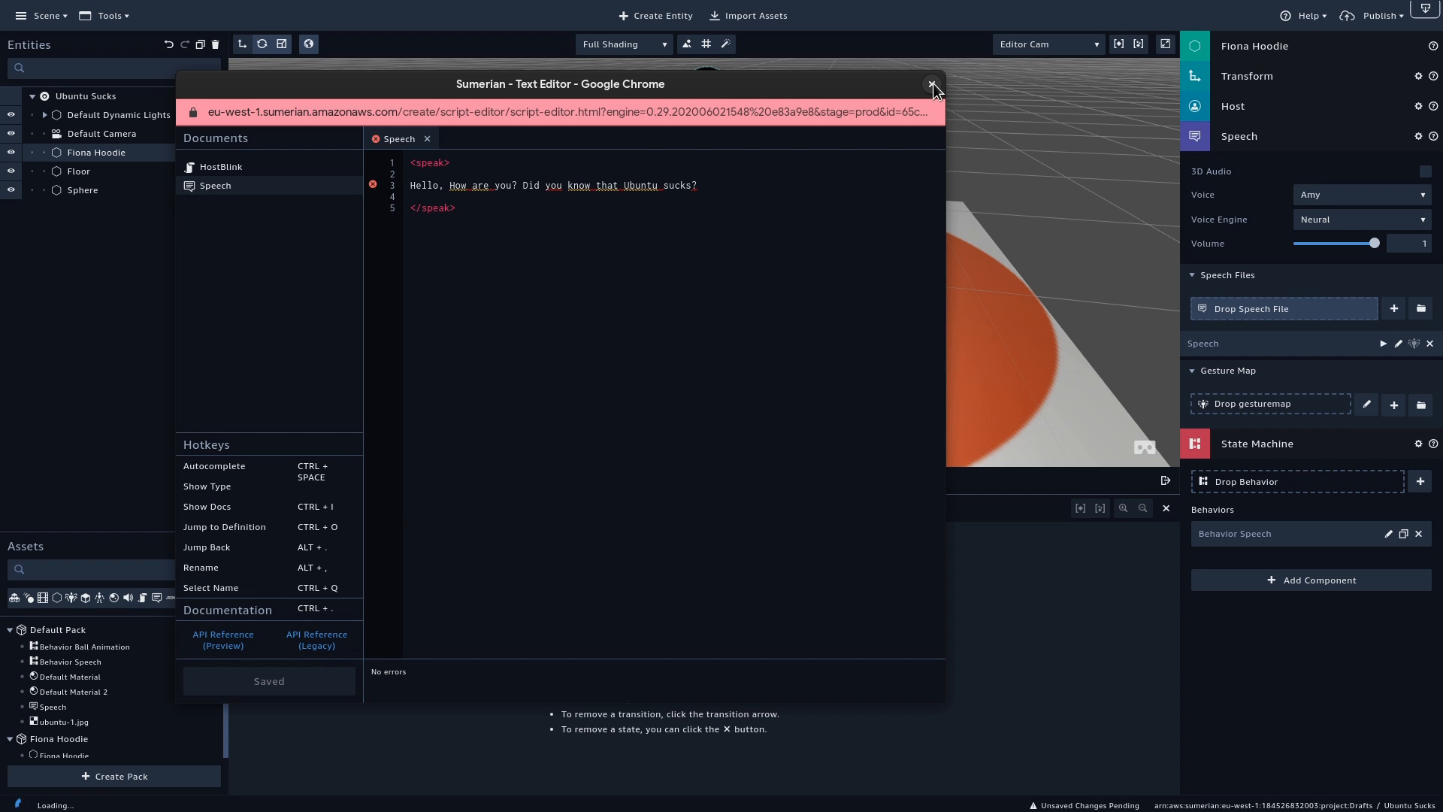
pyautogui.click(932, 82)
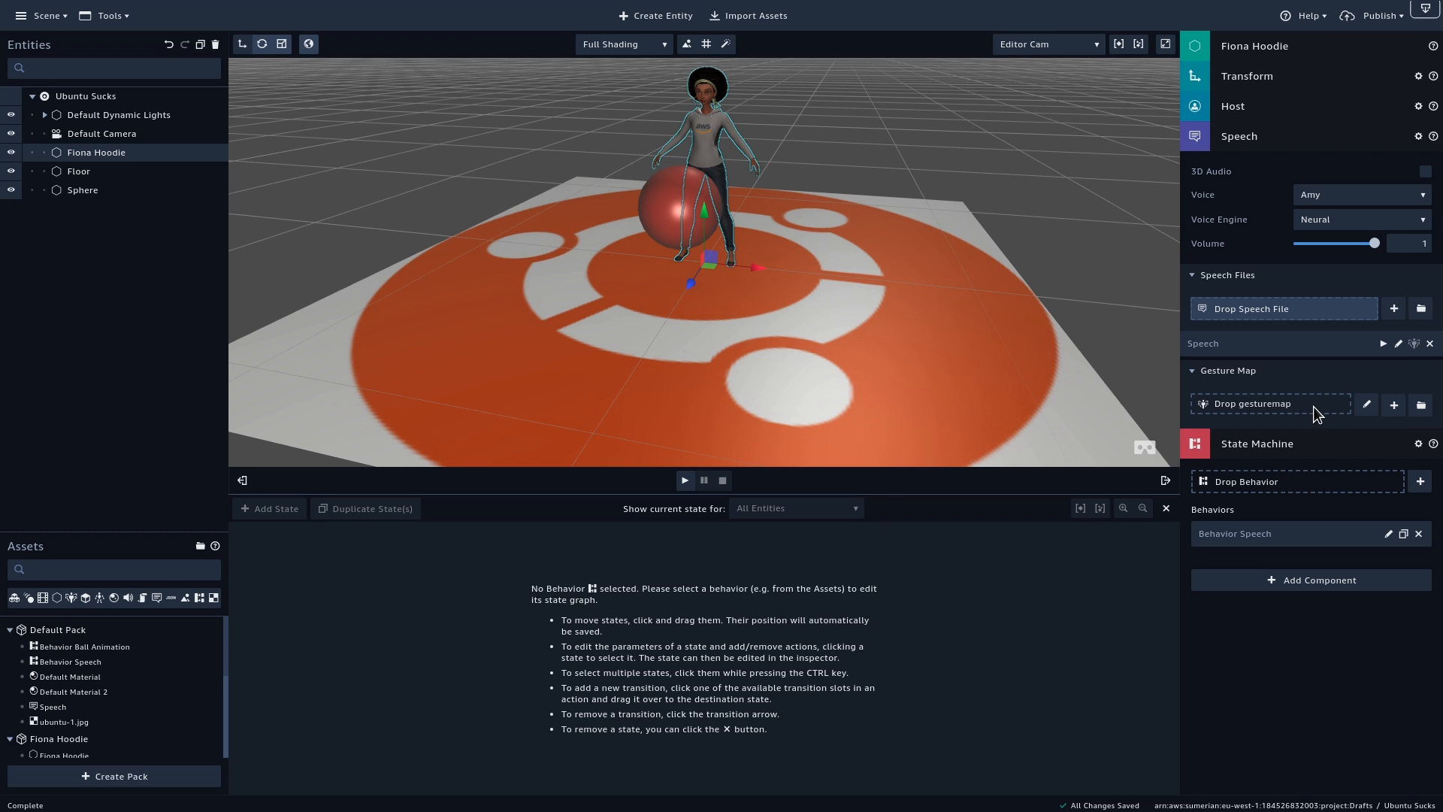
pyautogui.moveTo(1393, 406)
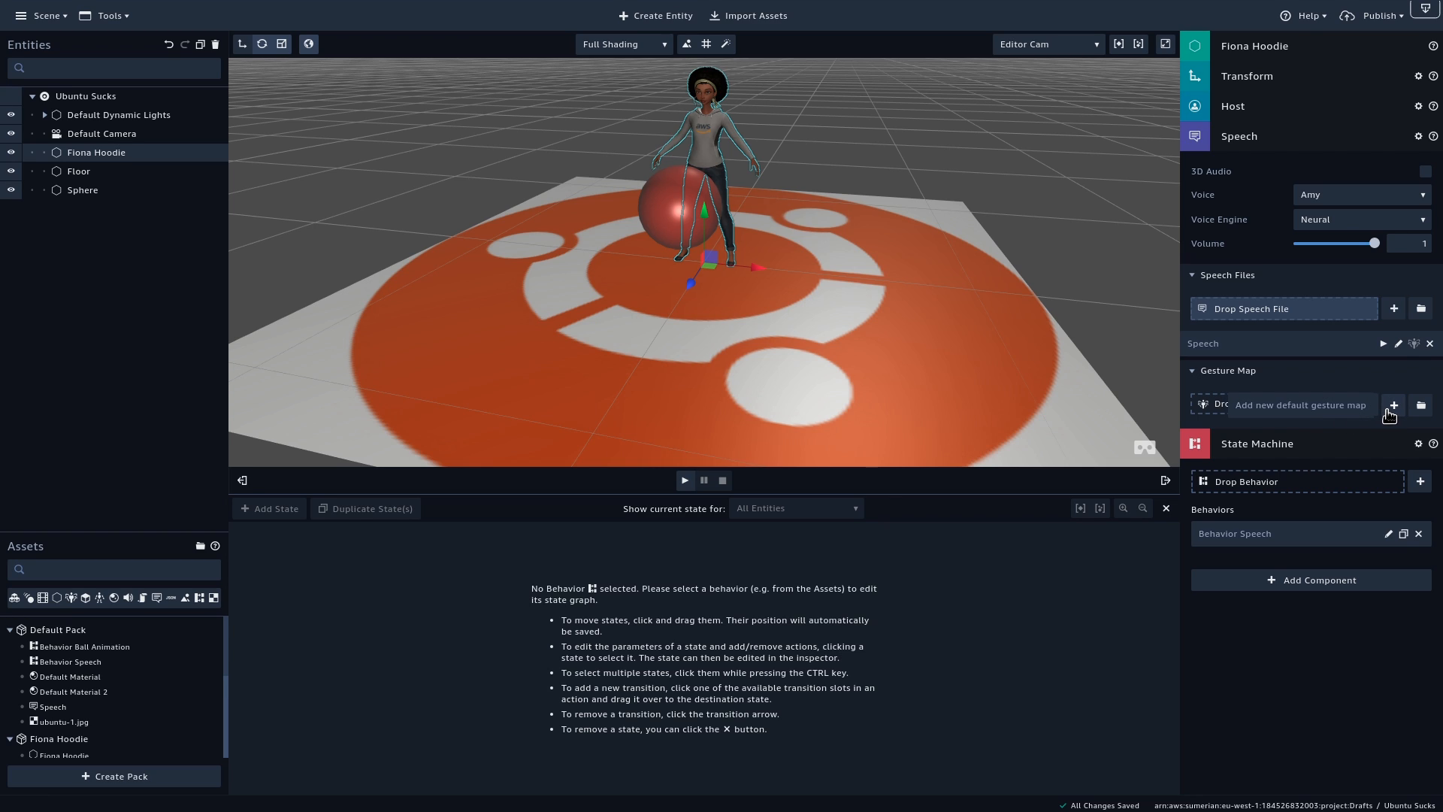
# Create a DefaultGestureMap for Fiona and add 'Ubuntu' to the defense gesture's trigger words
pyautogui.click(1393, 406)
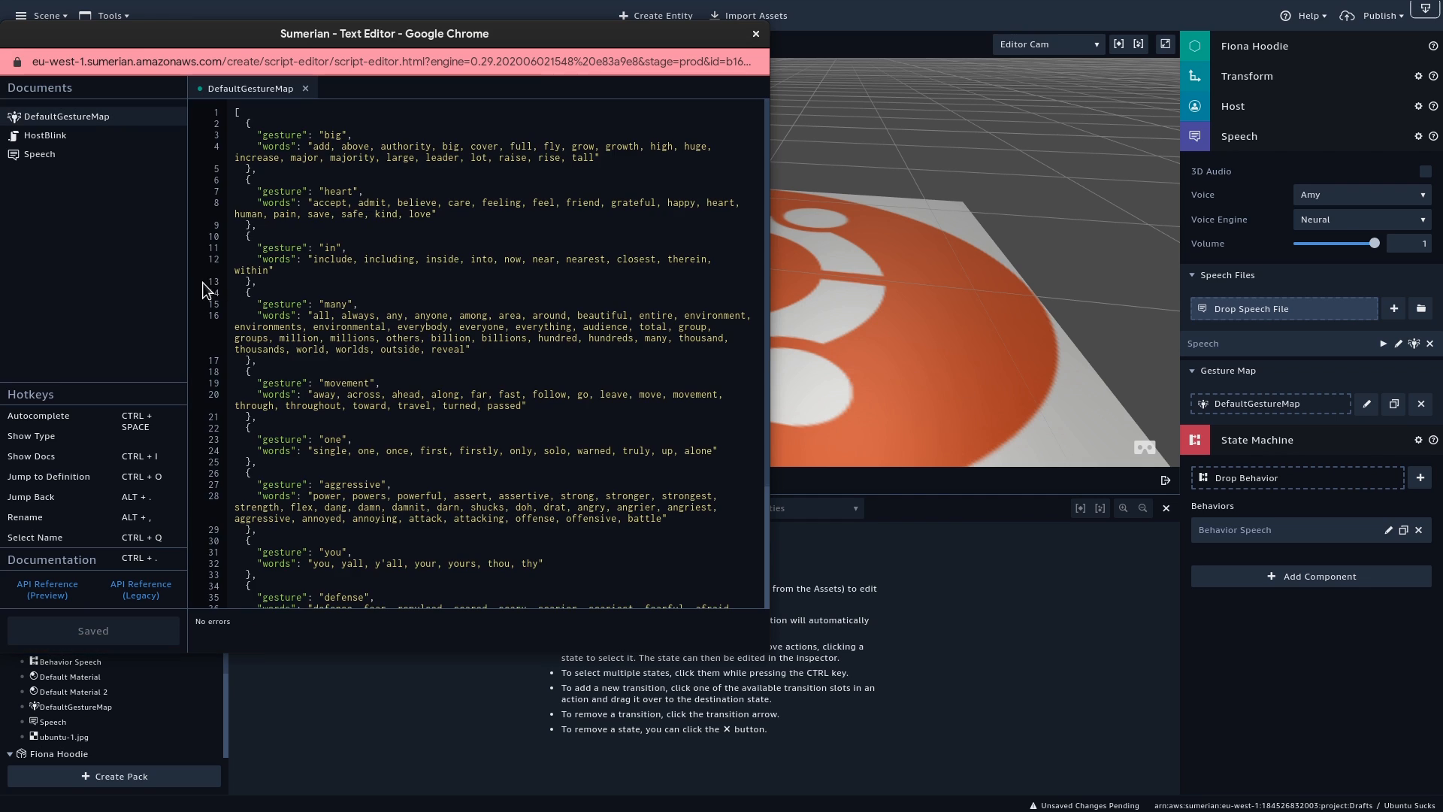
pyautogui.scroll(-3)
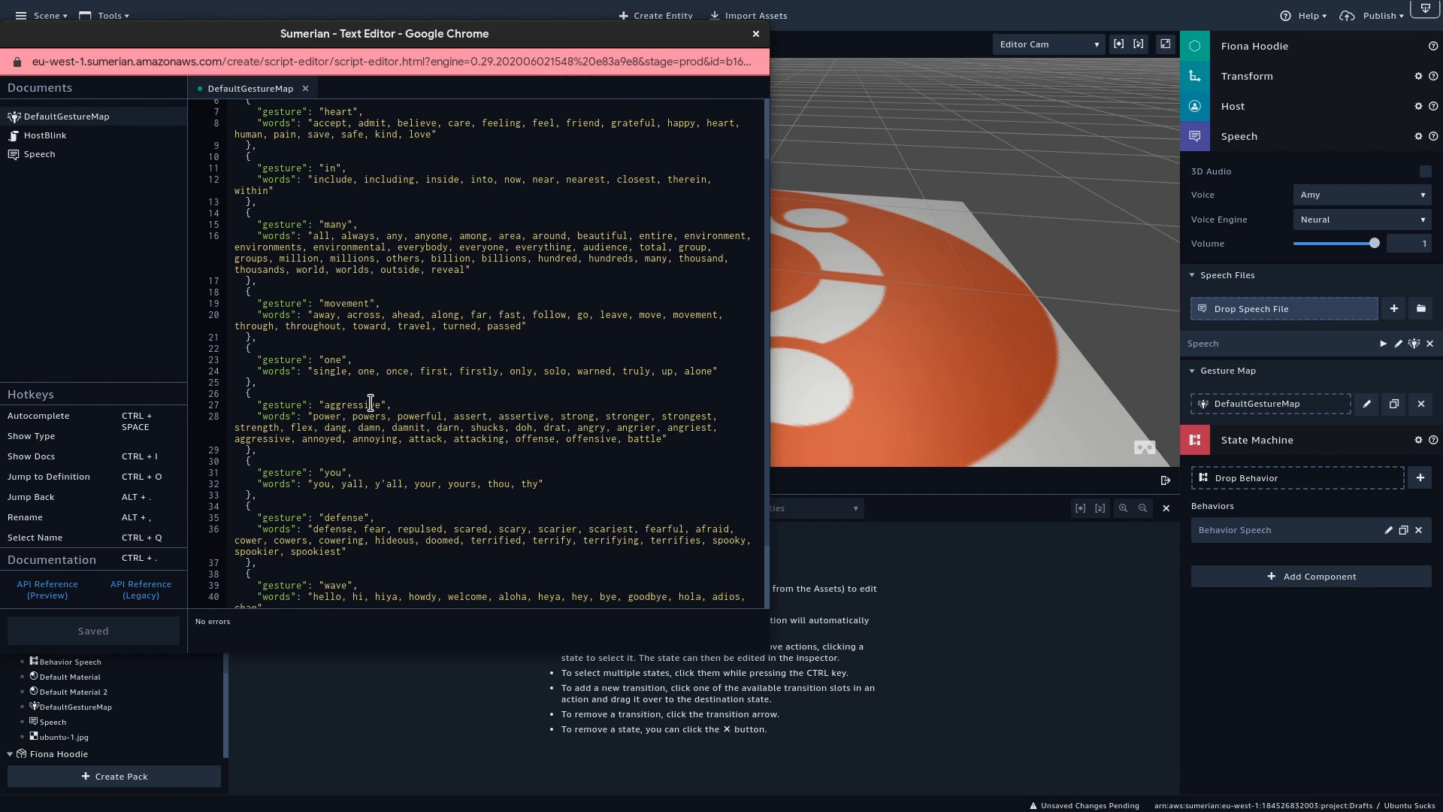
pyautogui.scroll(-3)
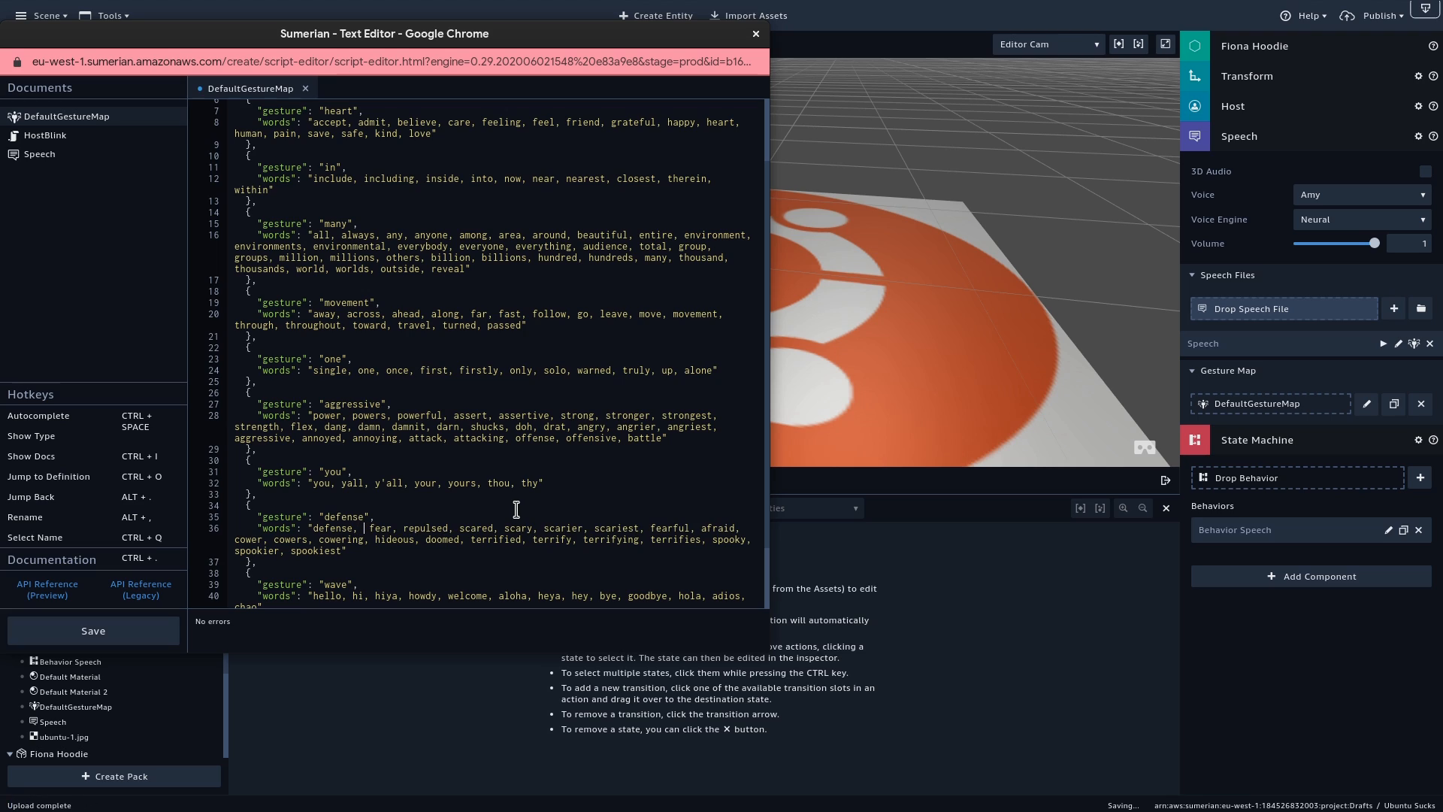
pyautogui.write('Ubuntu')
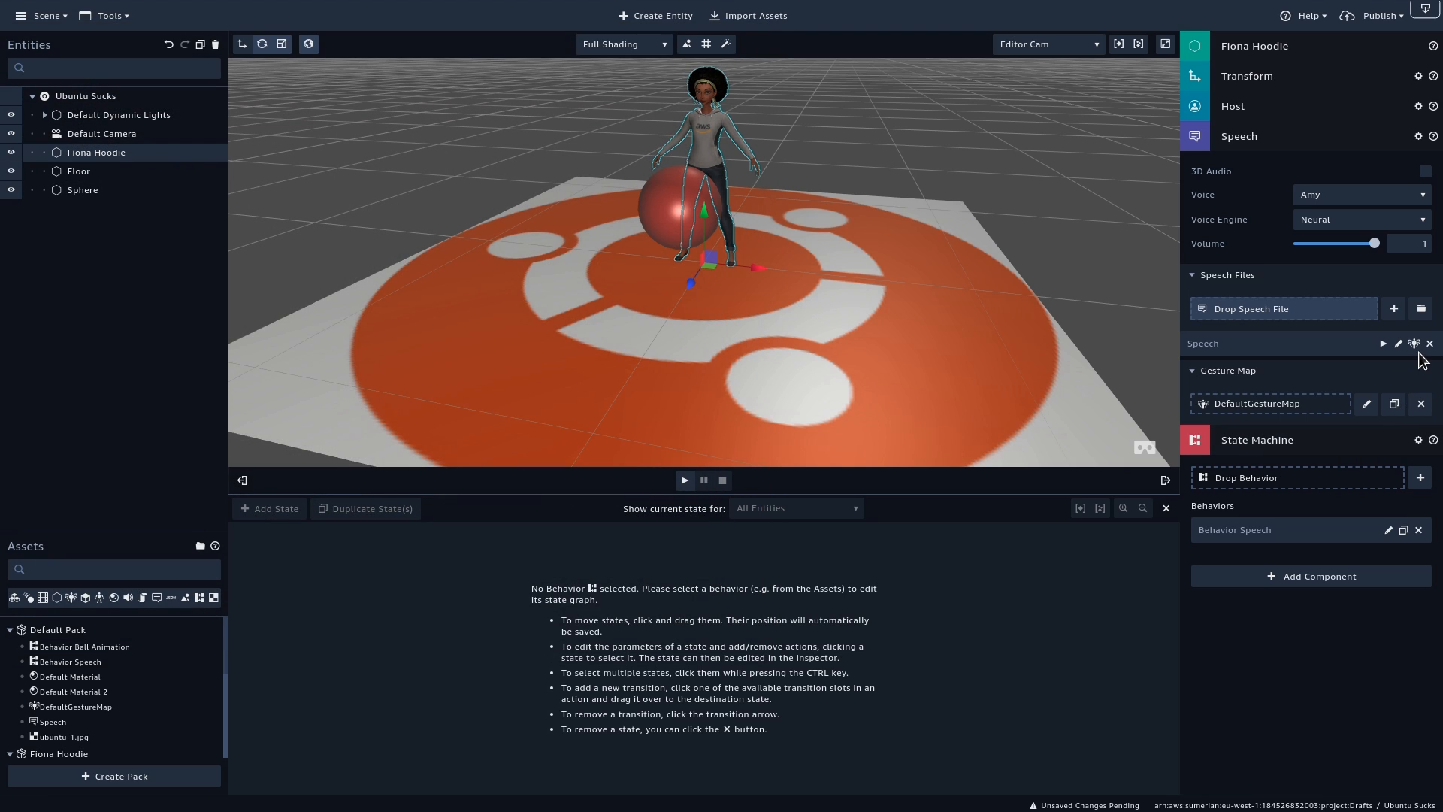
pyautogui.moveTo(1415, 343)
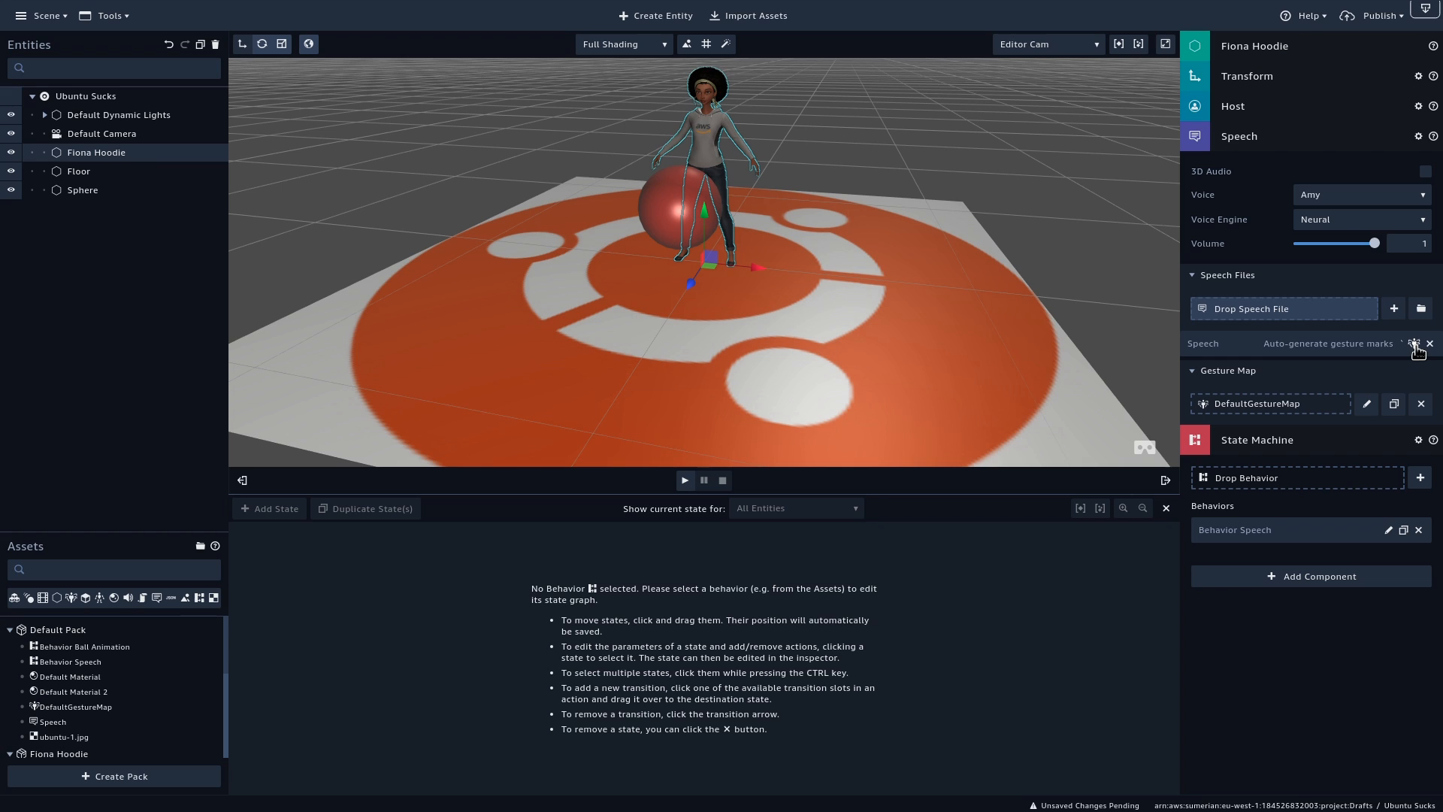
# Auto-generate gesture marks, keep only the defense mark before 'Ubuntu sucks?', and leave the editor
pyautogui.click(1416, 343)
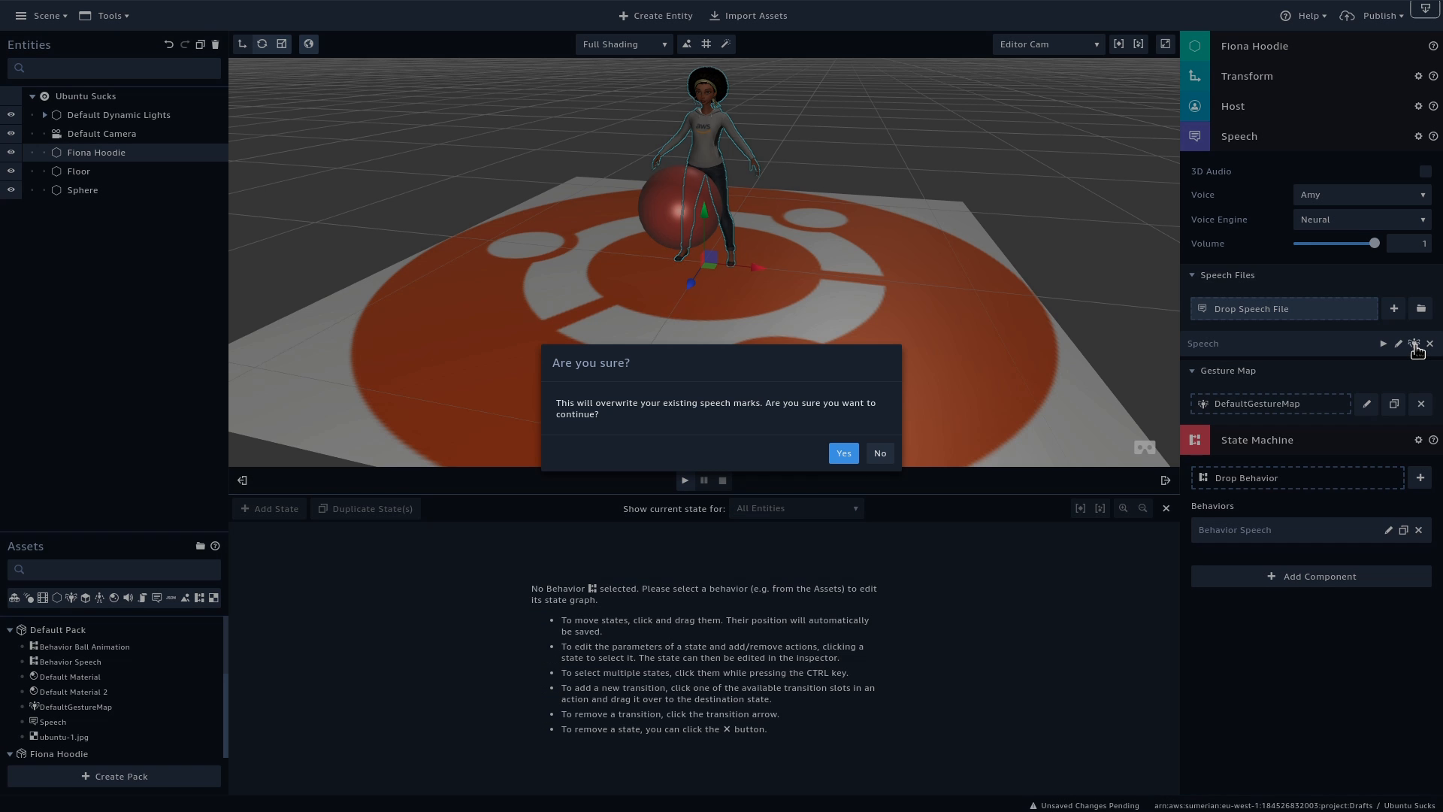
pyautogui.click(844, 452)
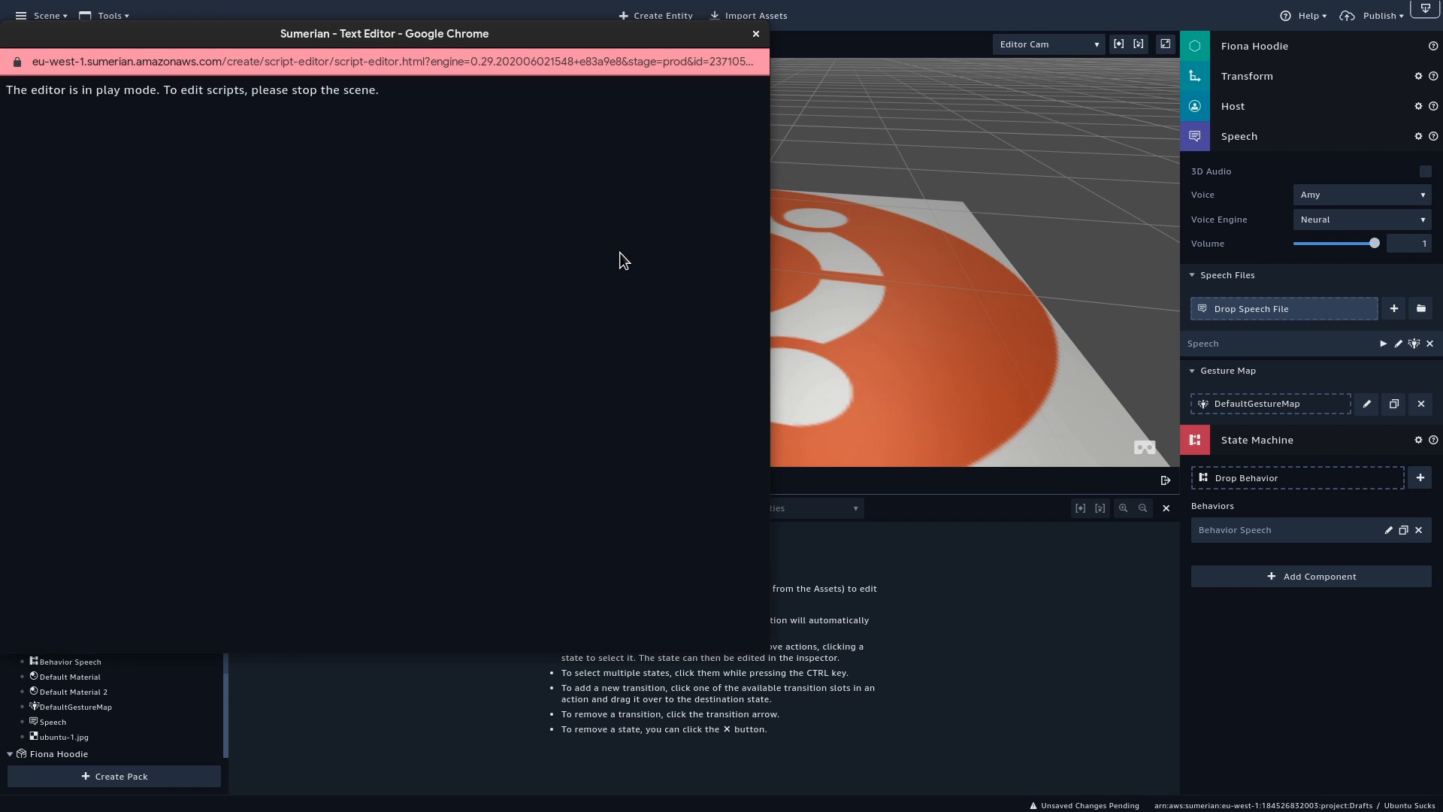
pyautogui.click(40, 154)
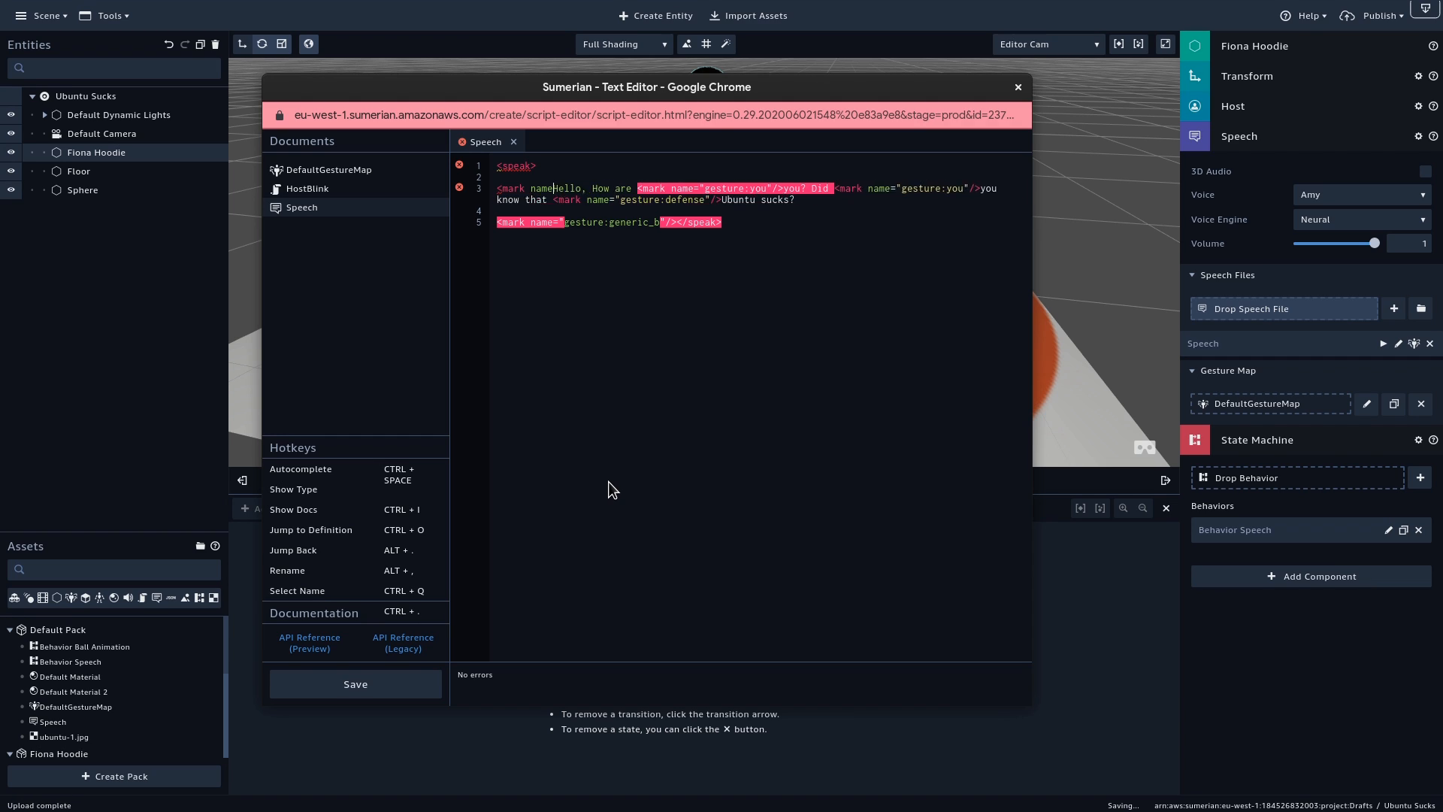
pyautogui.click(354, 684)
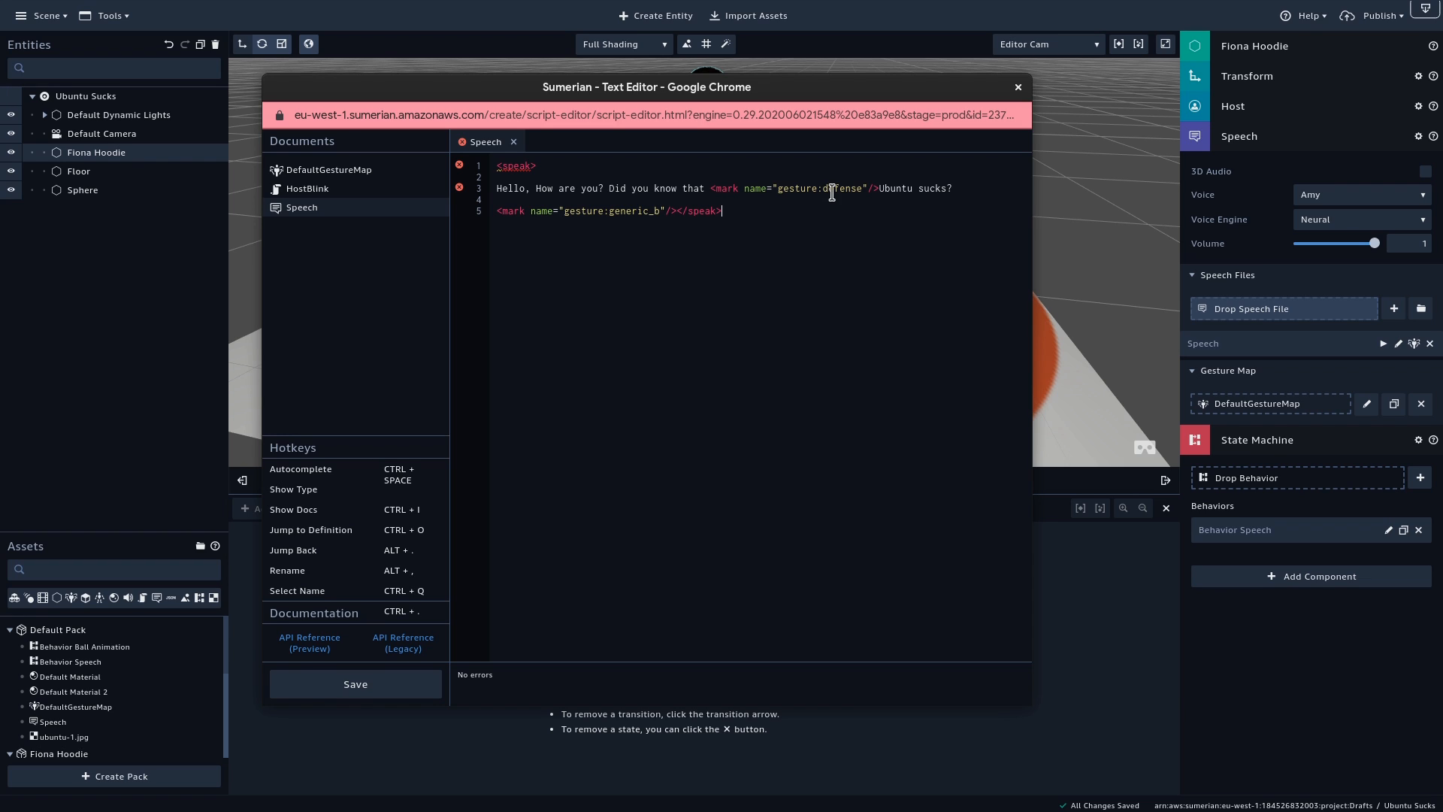
pyautogui.click(1019, 87)
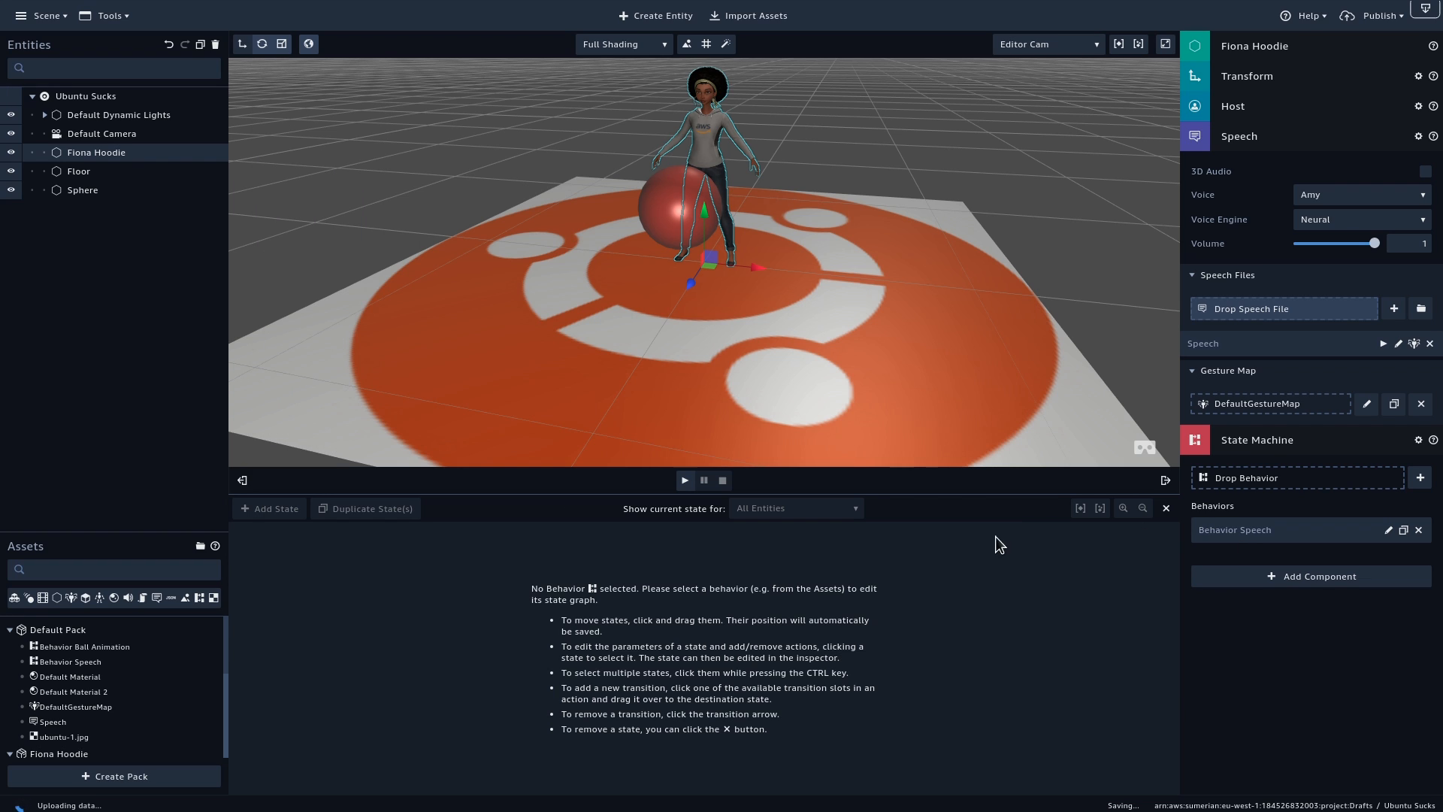
pyautogui.moveTo(686, 481)
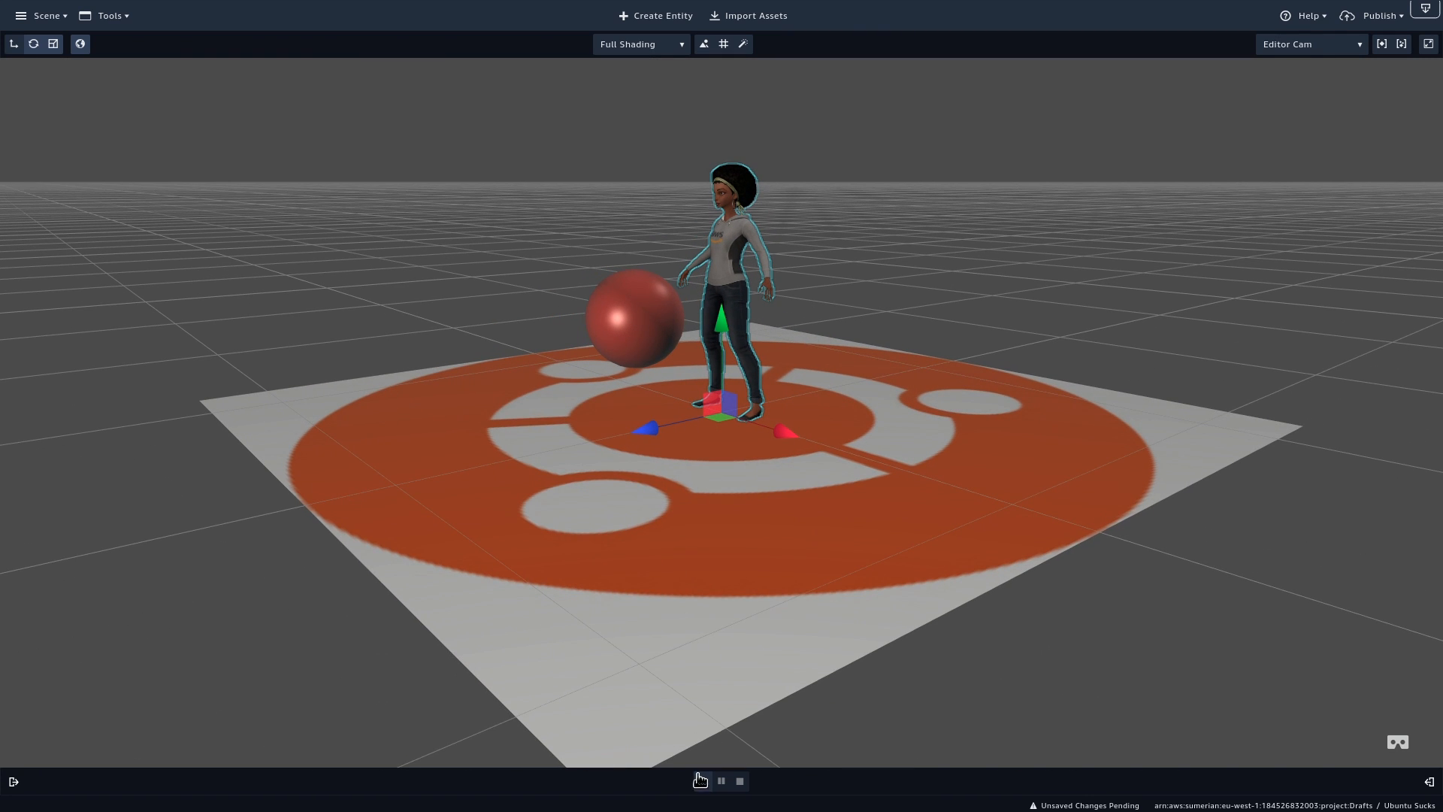
# Play the scene preview so Fiona speaks her gestured line
pyautogui.click(701, 780)
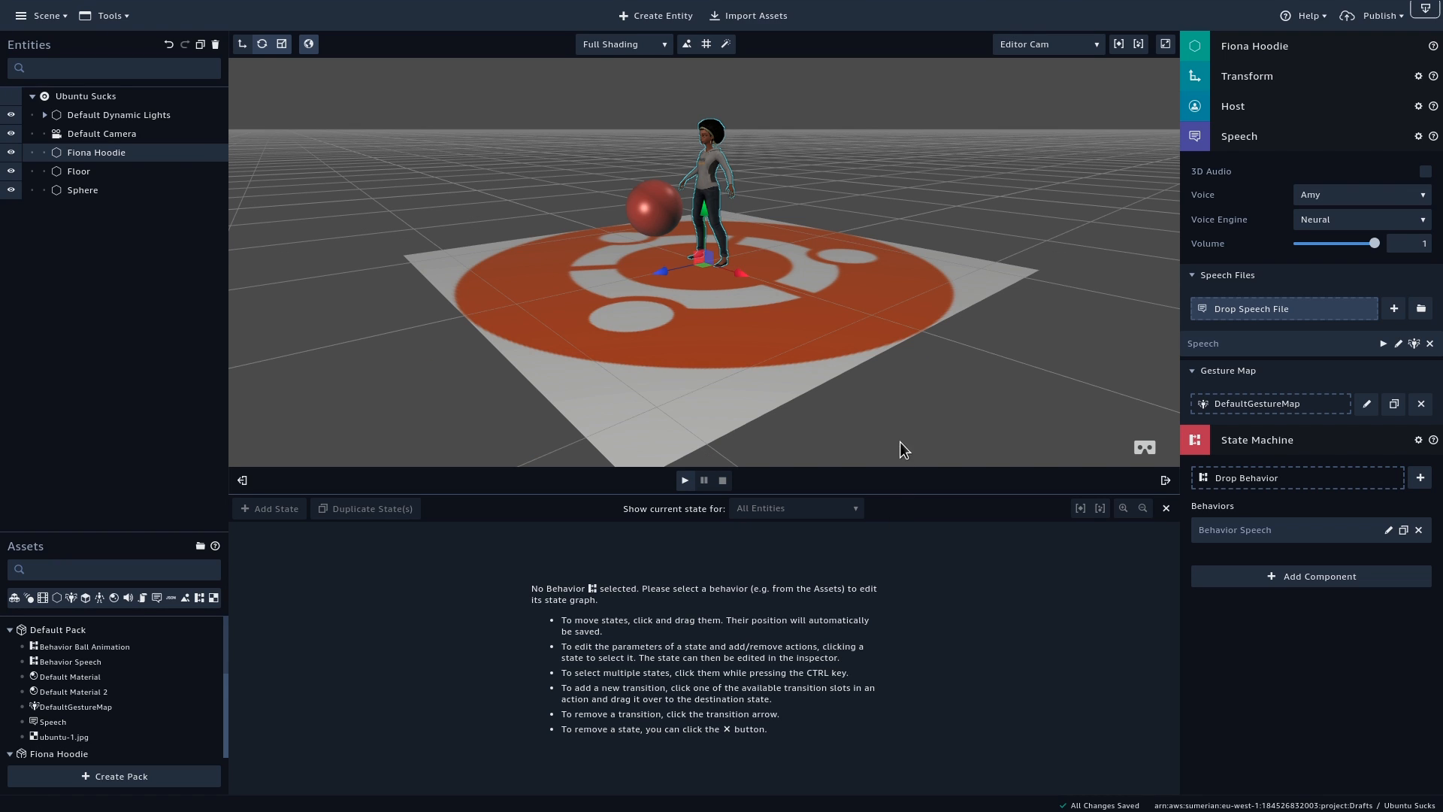
pyautogui.moveTo(274, 224)
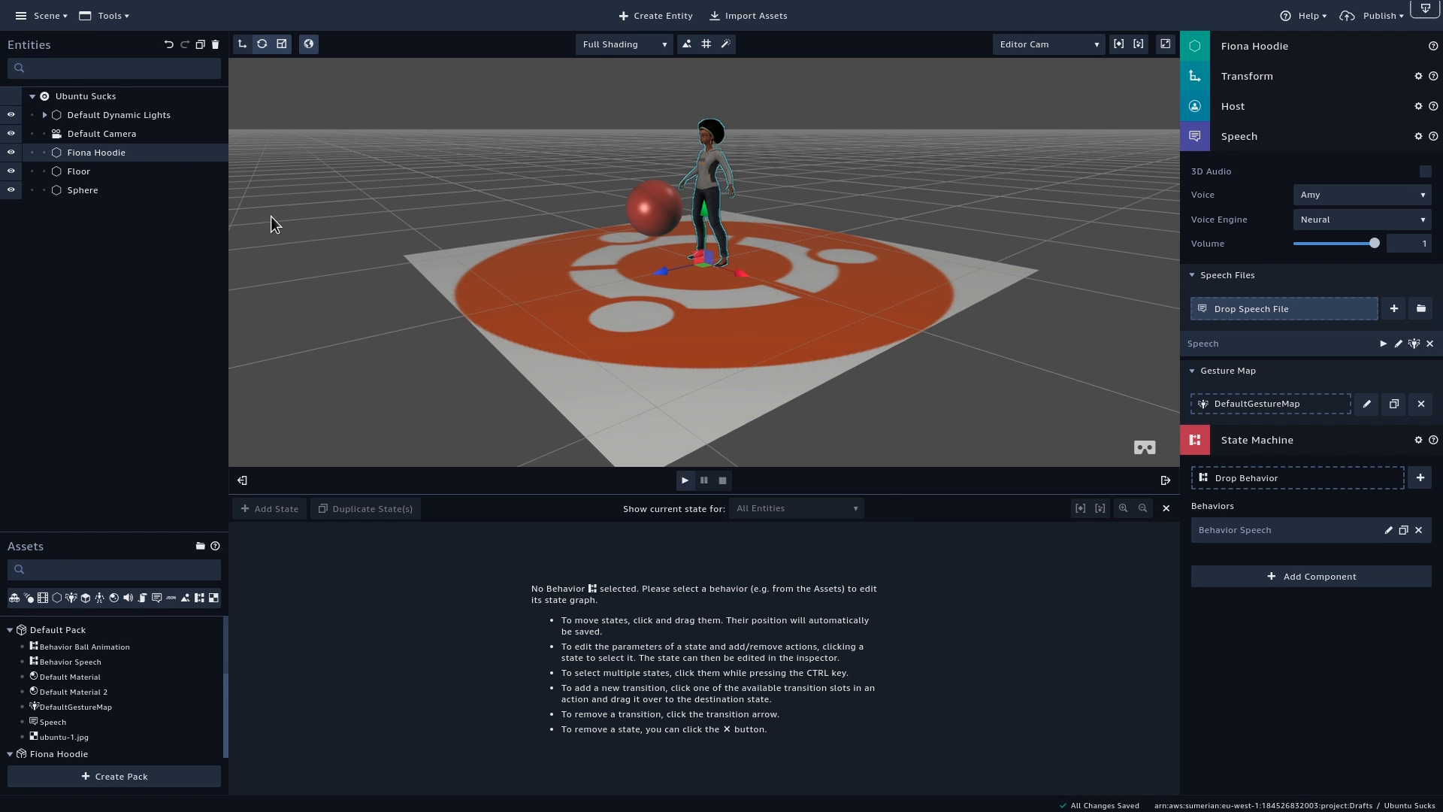
pyautogui.moveTo(1232, 143)
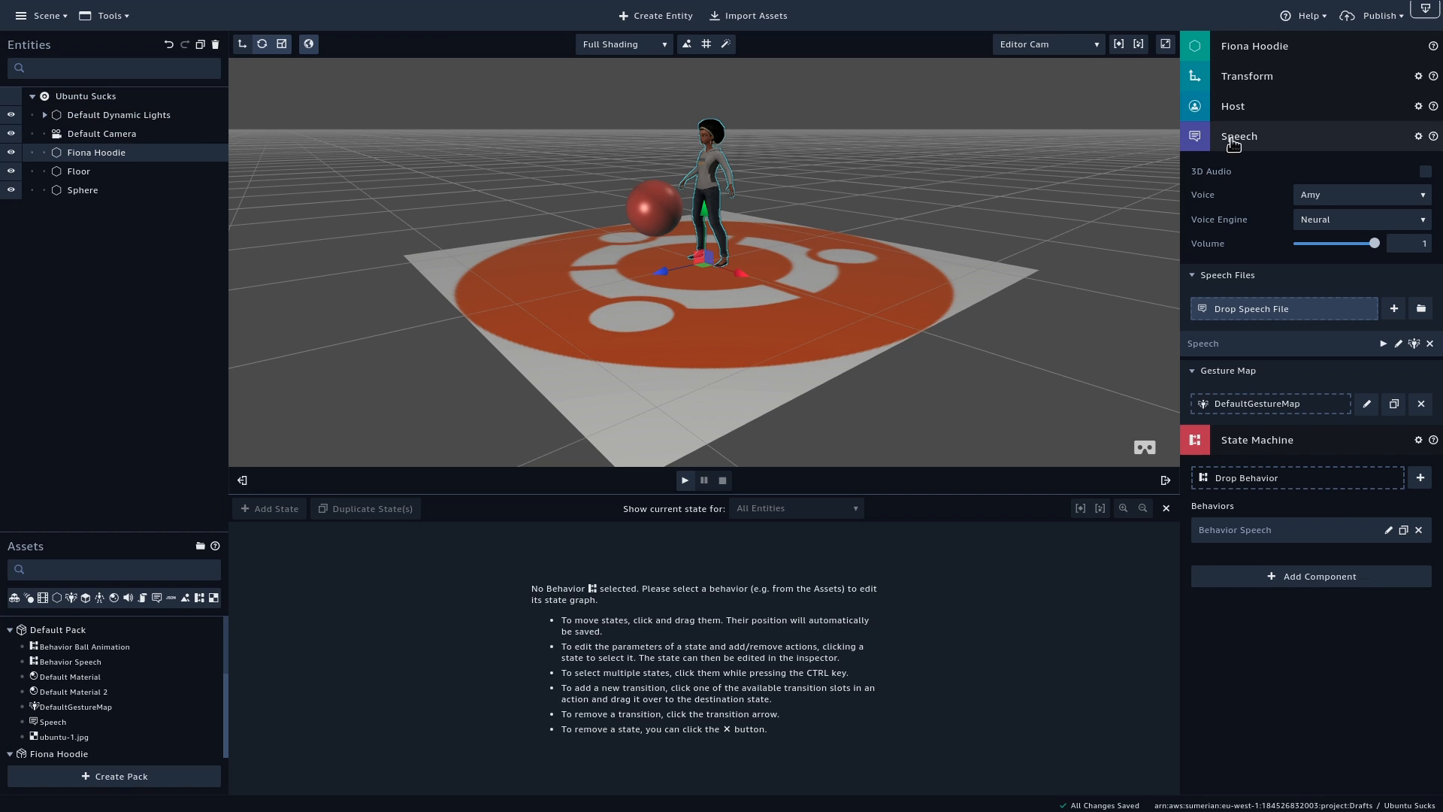
pyautogui.moveTo(1210, 143)
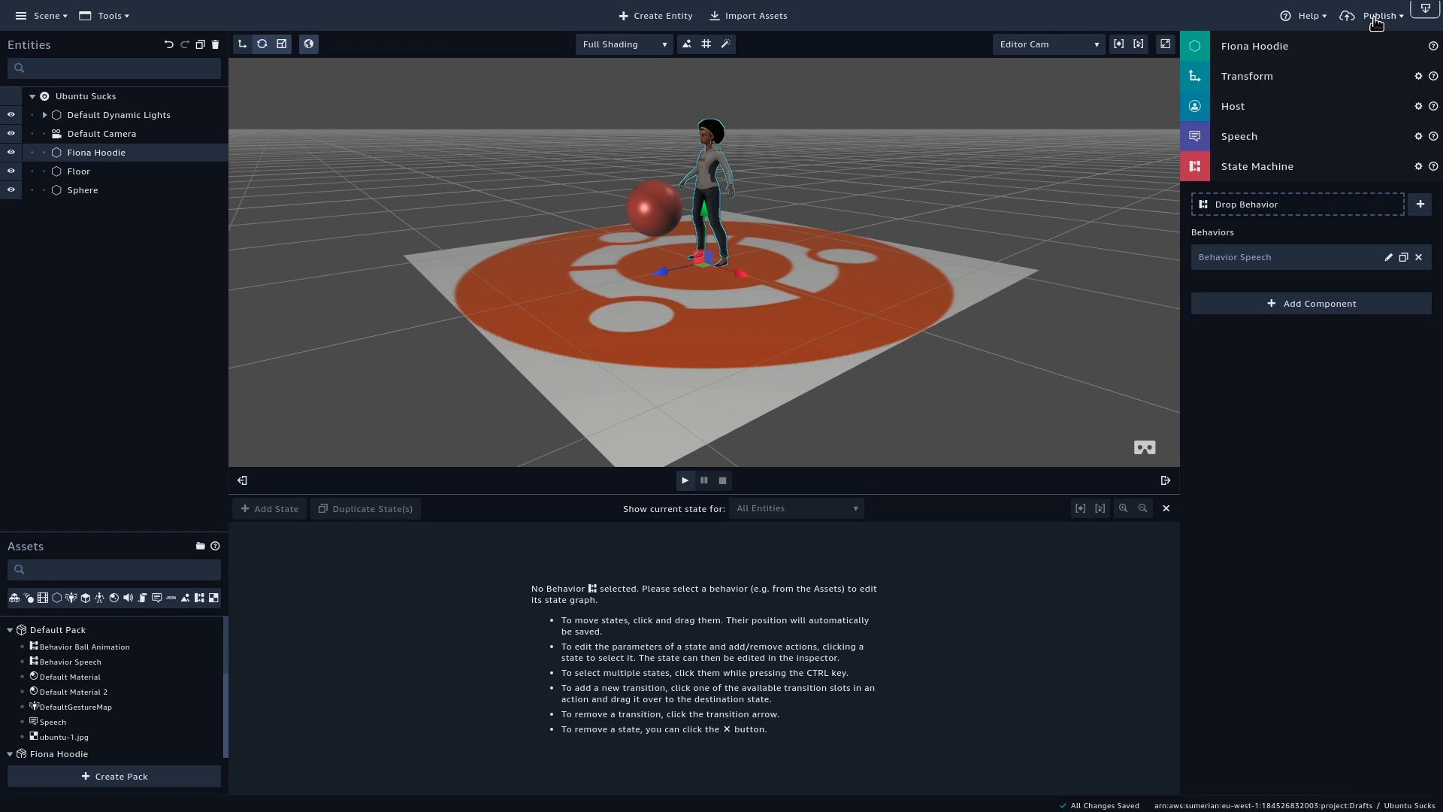
# Publish the scene as a public link and accept the browser compatibility warning on the published page
pyautogui.click(1380, 15)
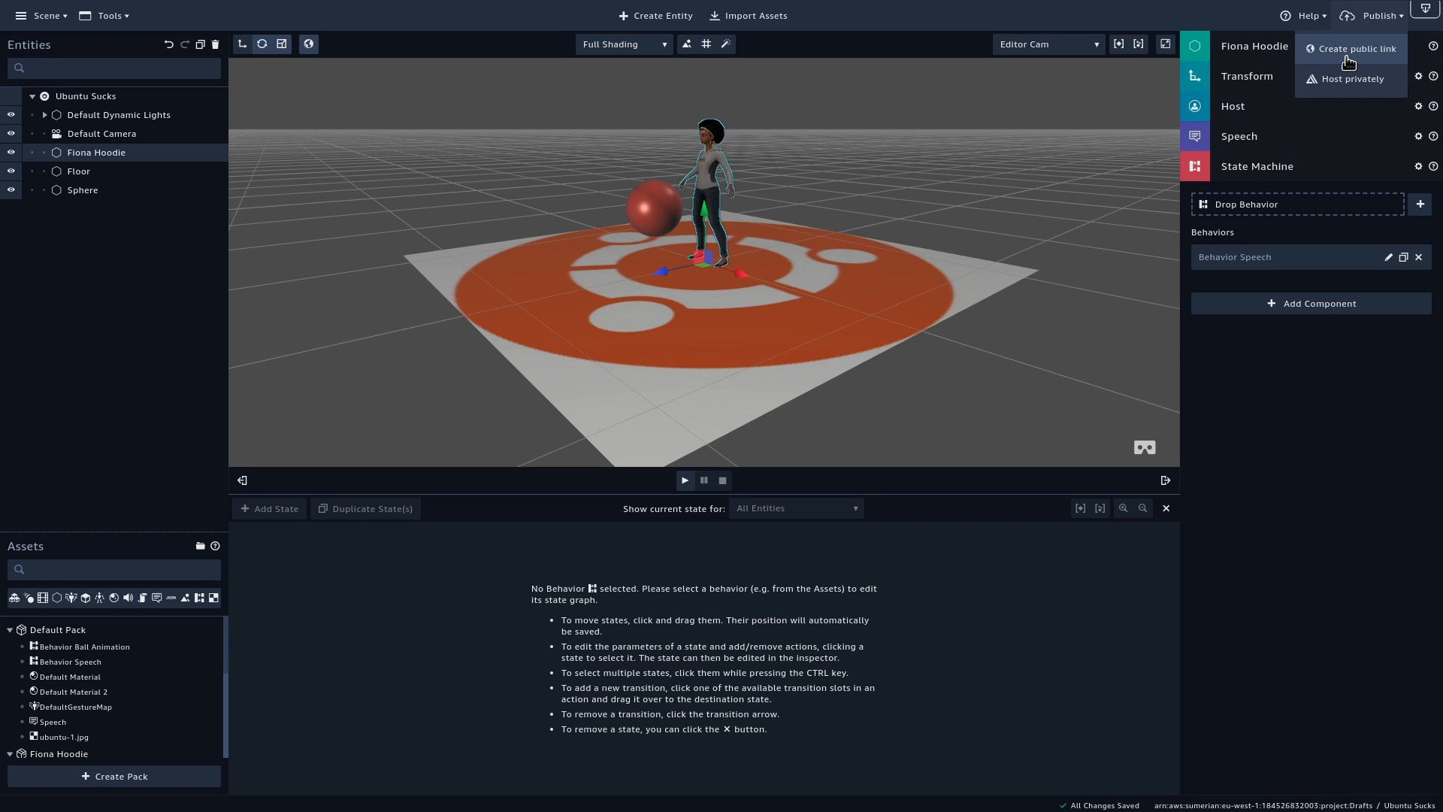
pyautogui.click(1351, 48)
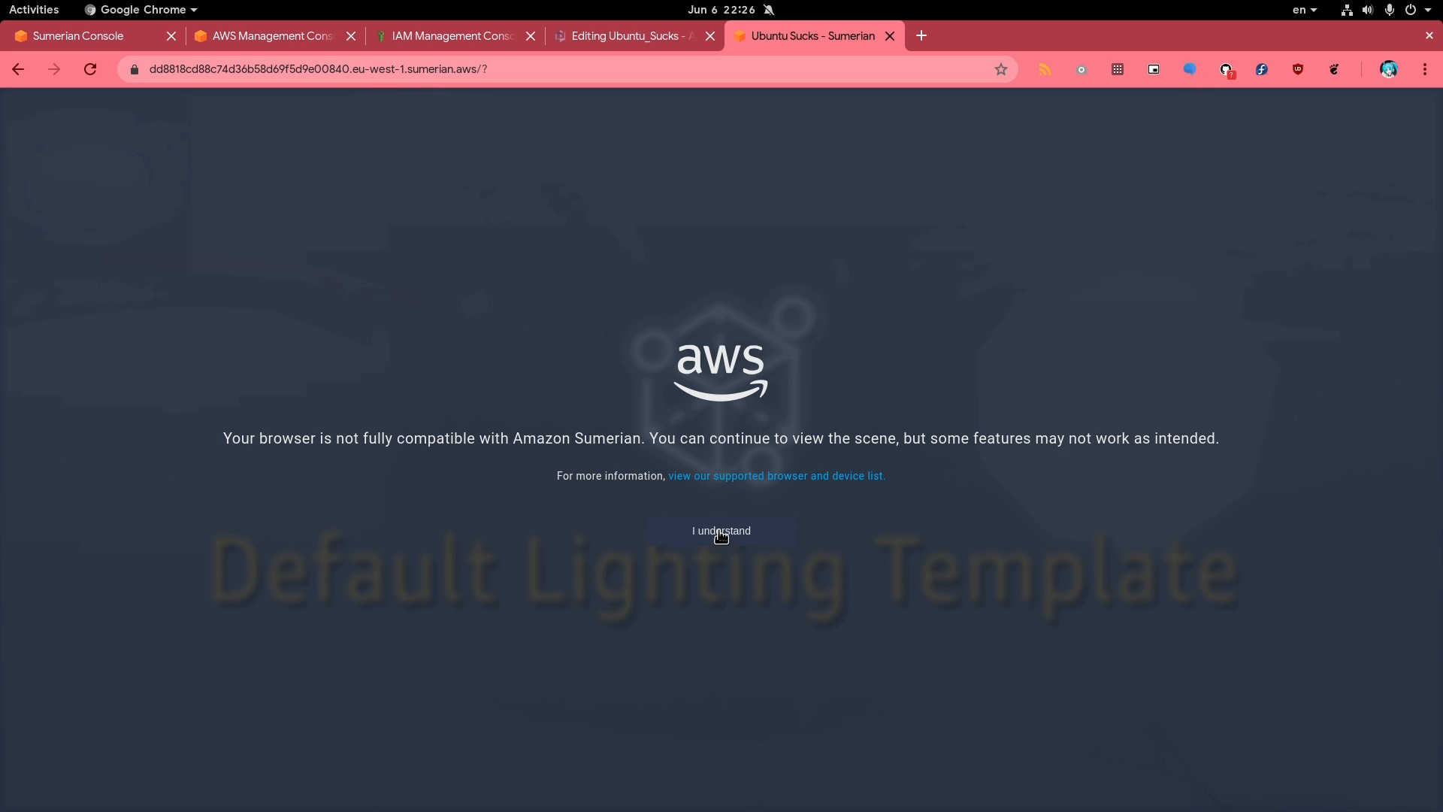
pyautogui.click(721, 531)
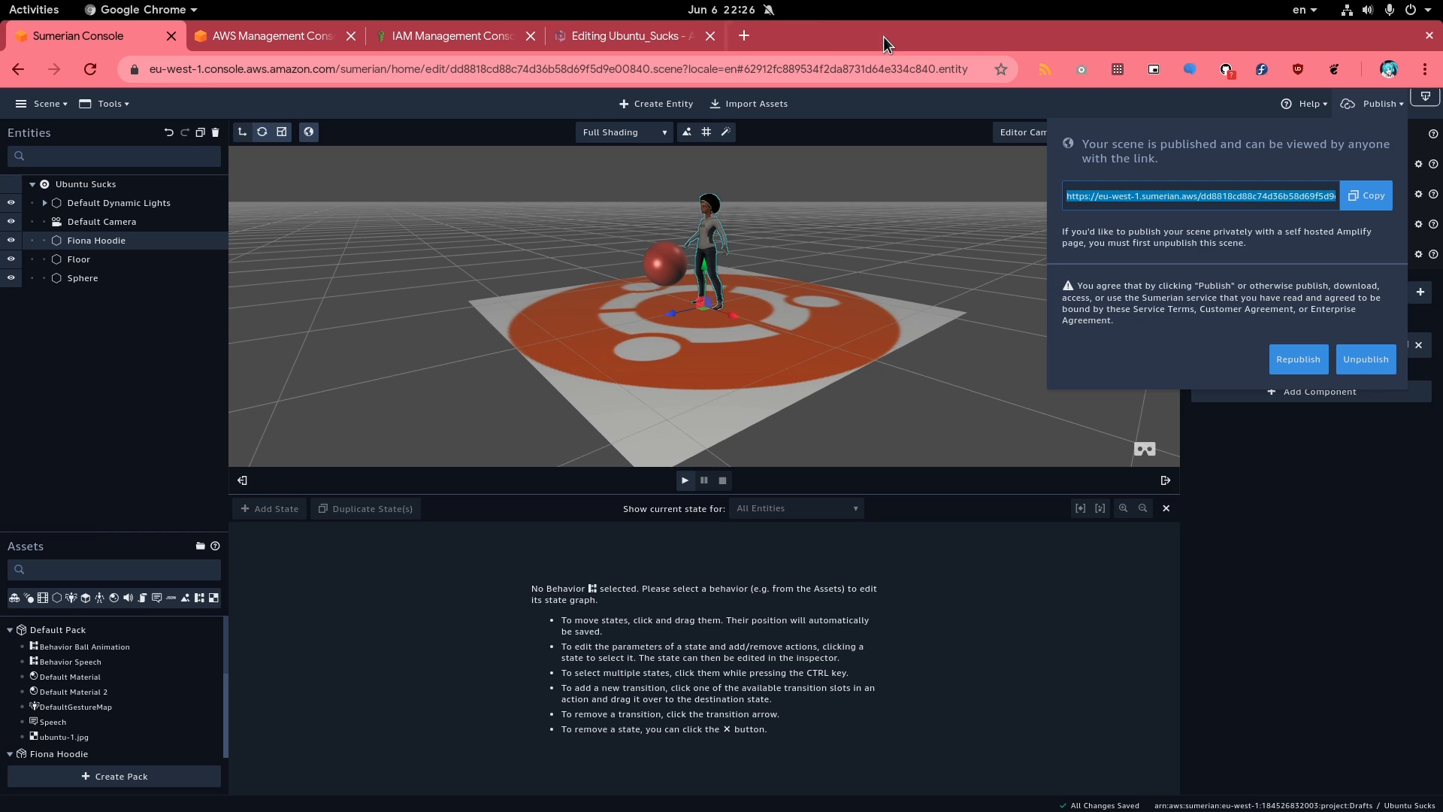
# Back in the editor, dismiss the unpublish confirmation popup
pyautogui.click(1365, 358)
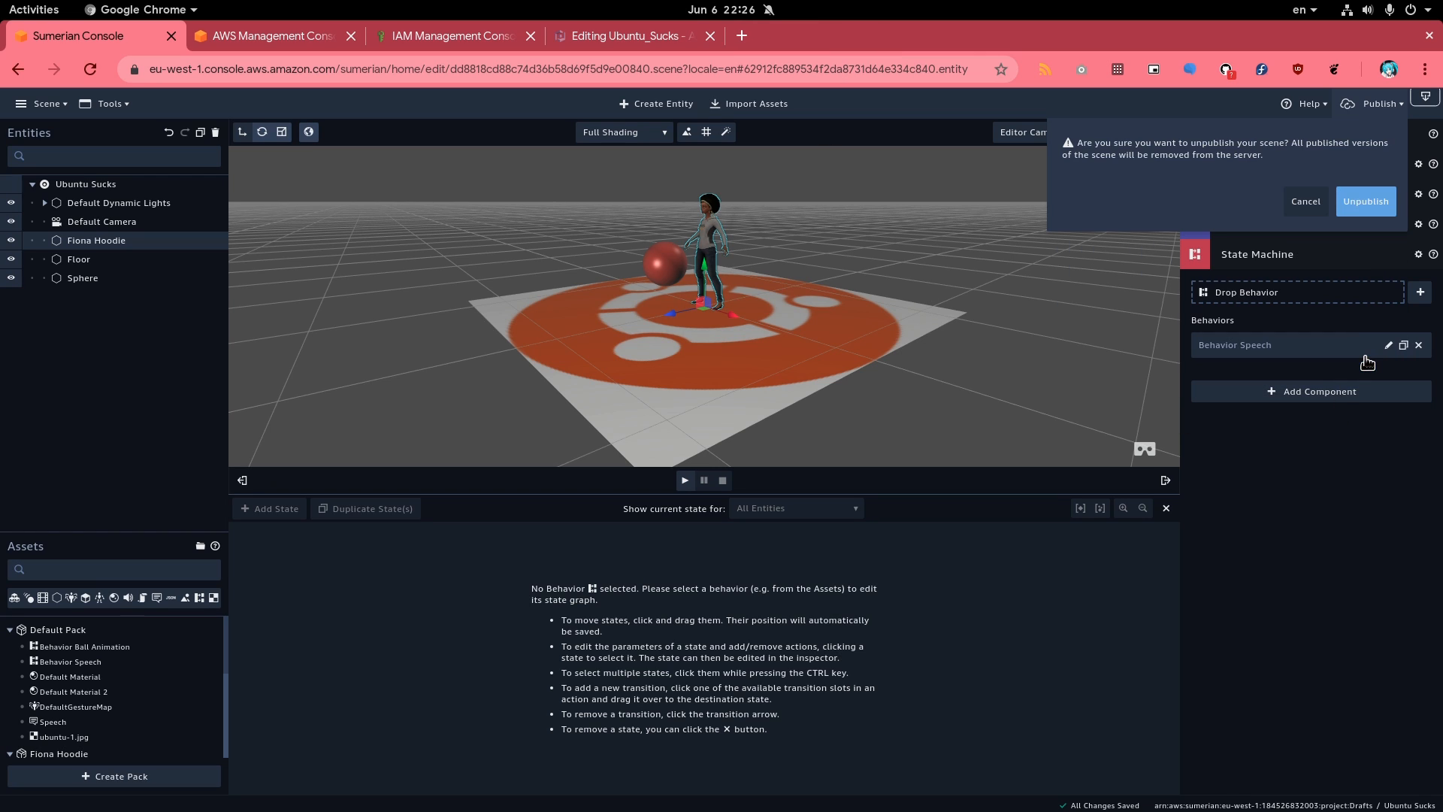
pyautogui.click(1365, 202)
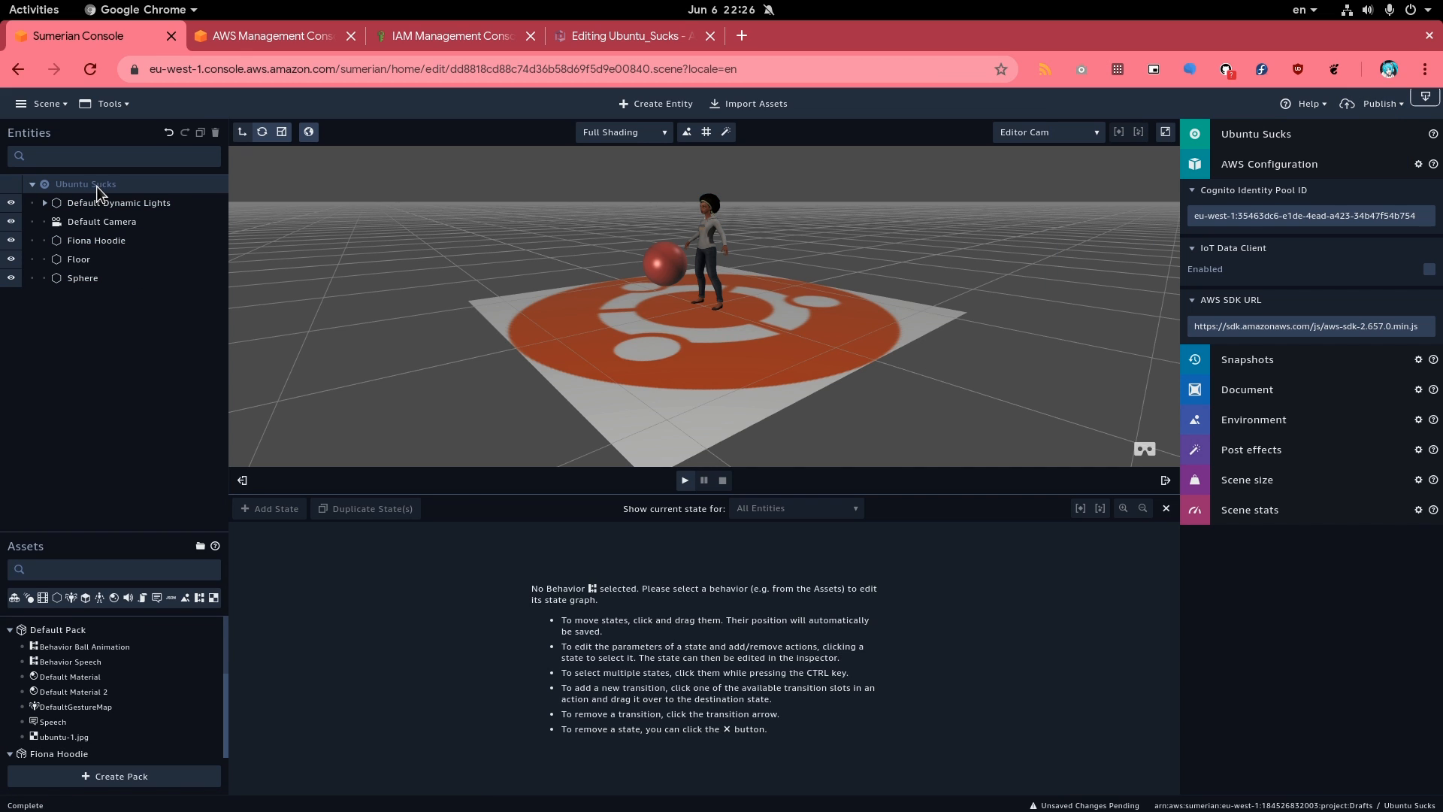
# Expand Scene stats for Ubuntu Sucks, showing 49 entities and 38,453 triangles
pyautogui.click(1251, 510)
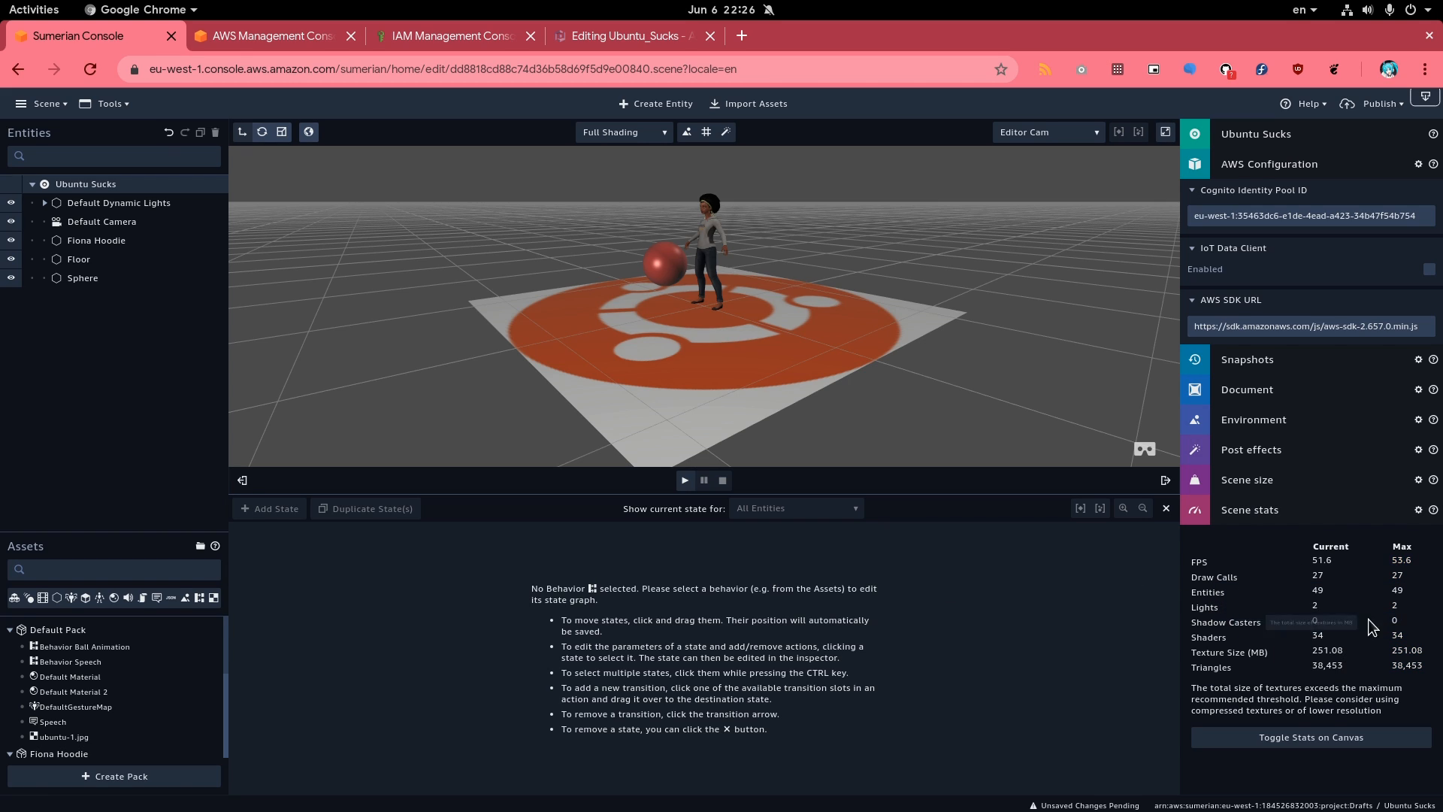
pyautogui.moveTo(1299, 669)
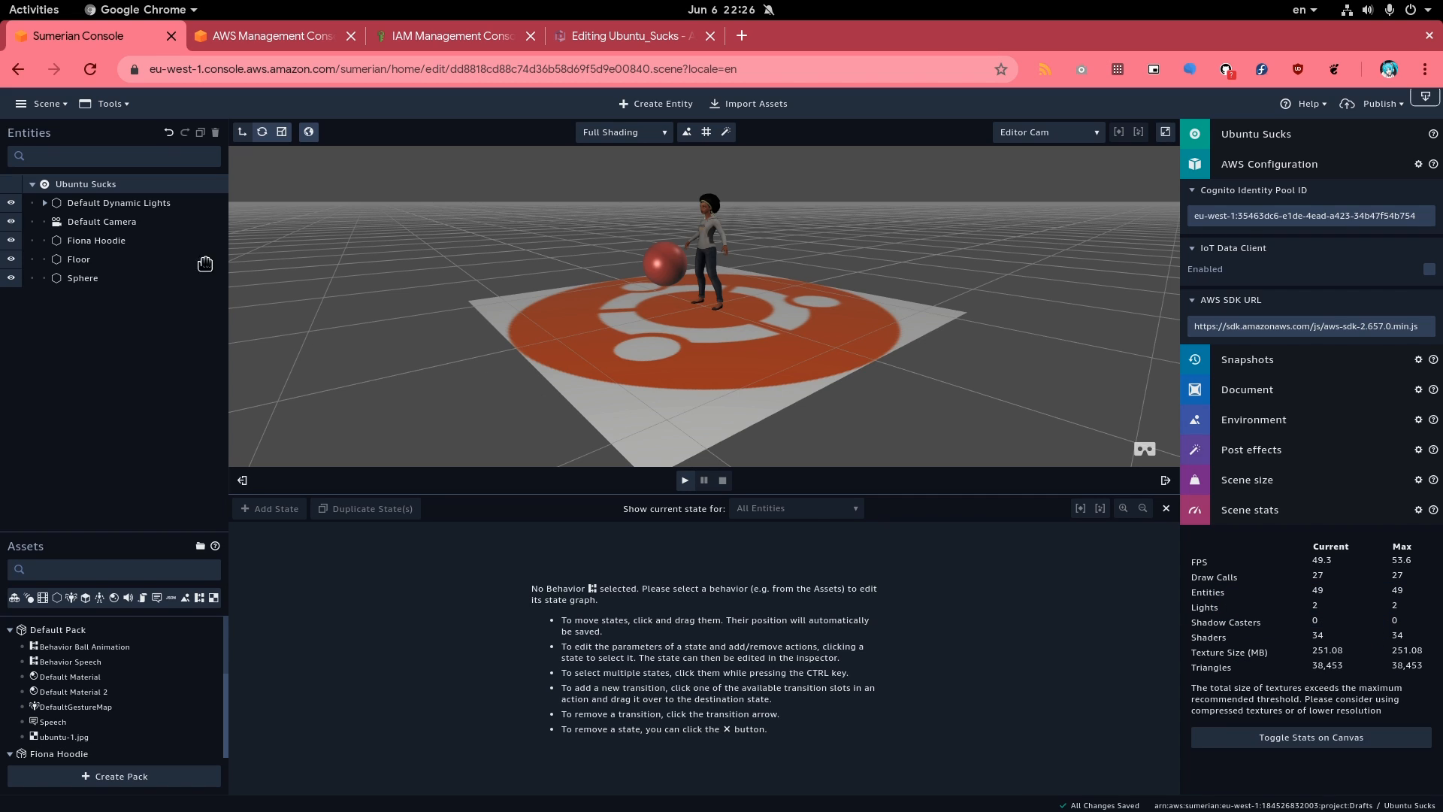
# Export the Ubuntu Sucks scene to glTF and save the zip in the Home folder
pyautogui.click(47, 102)
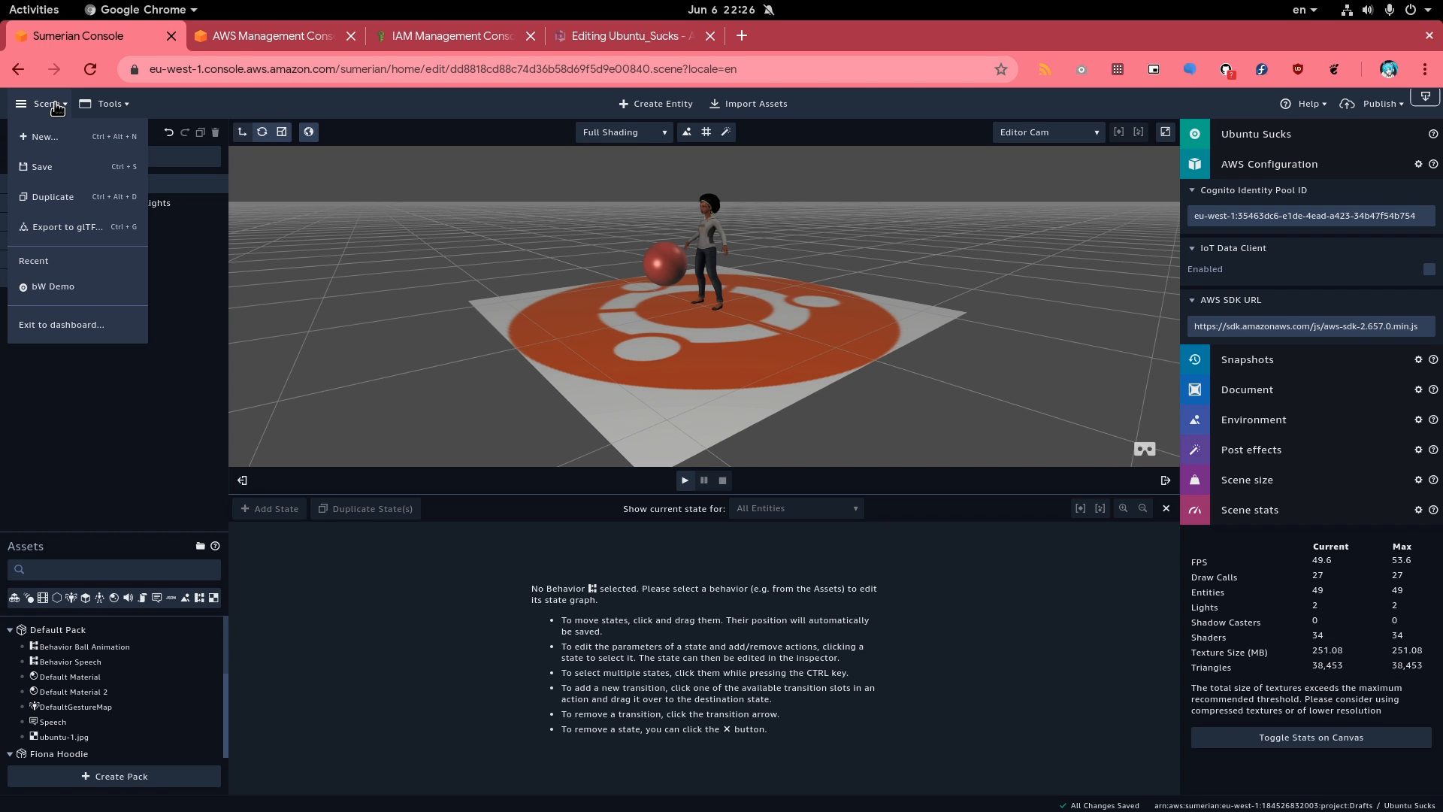
pyautogui.moveTo(104, 252)
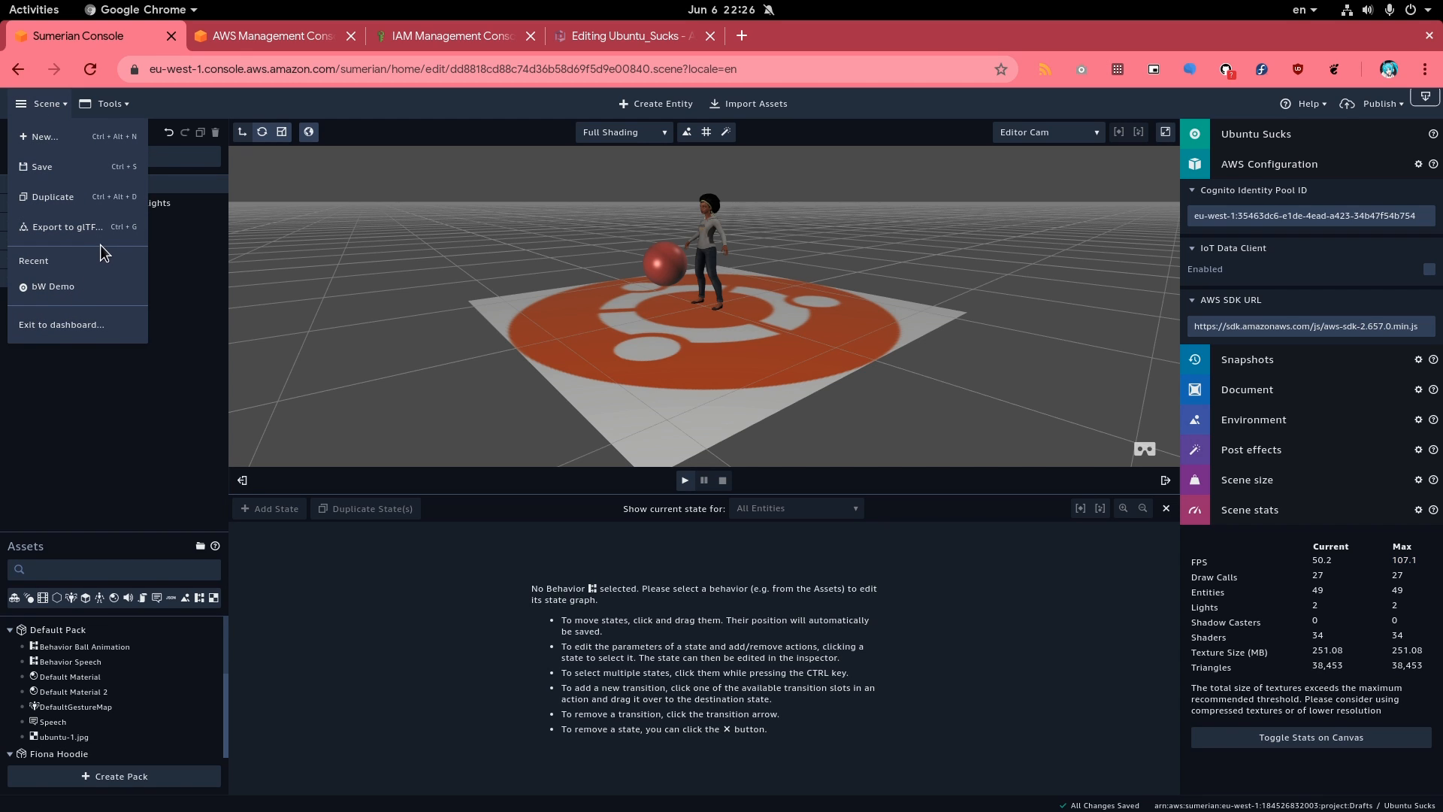
pyautogui.click(66, 226)
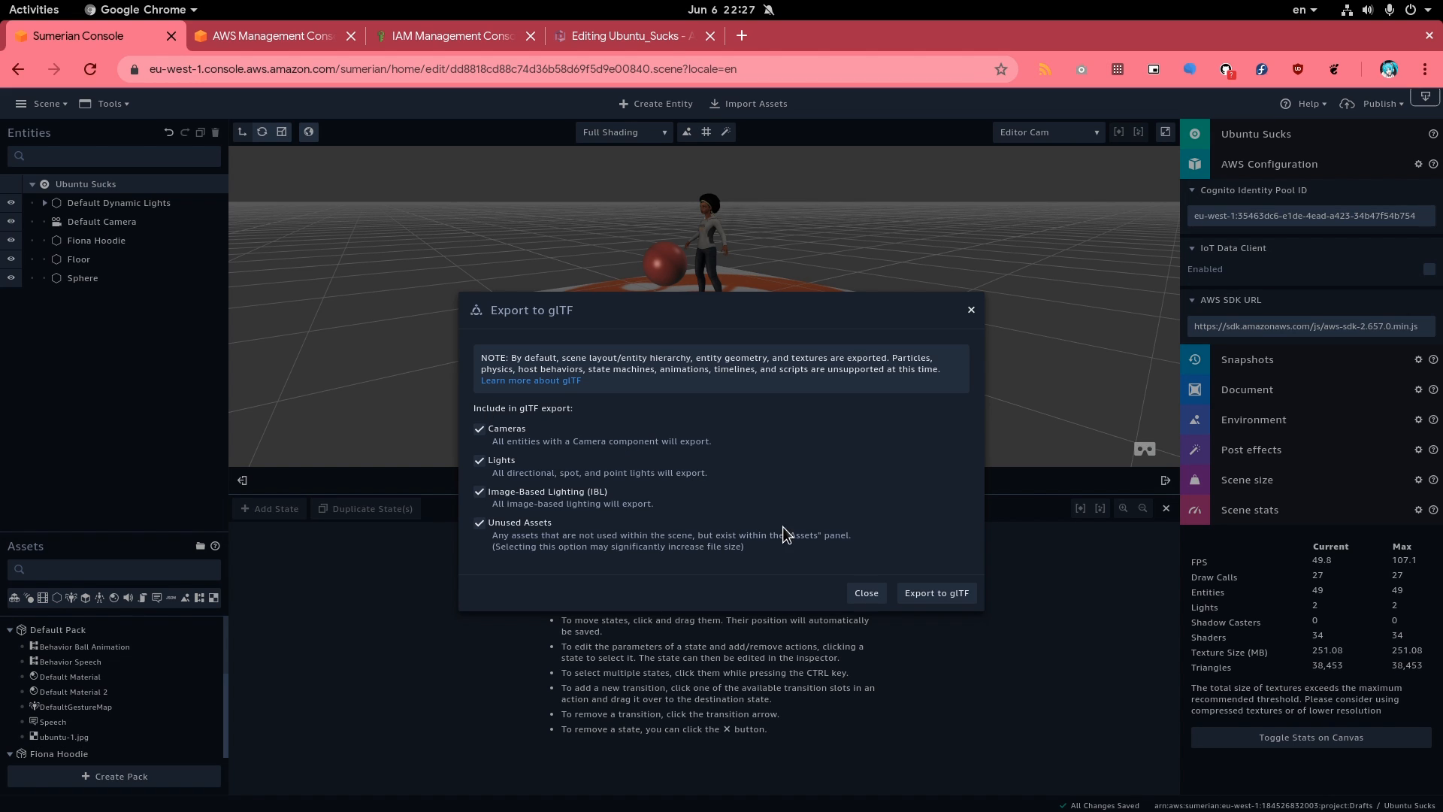
pyautogui.moveTo(540, 474)
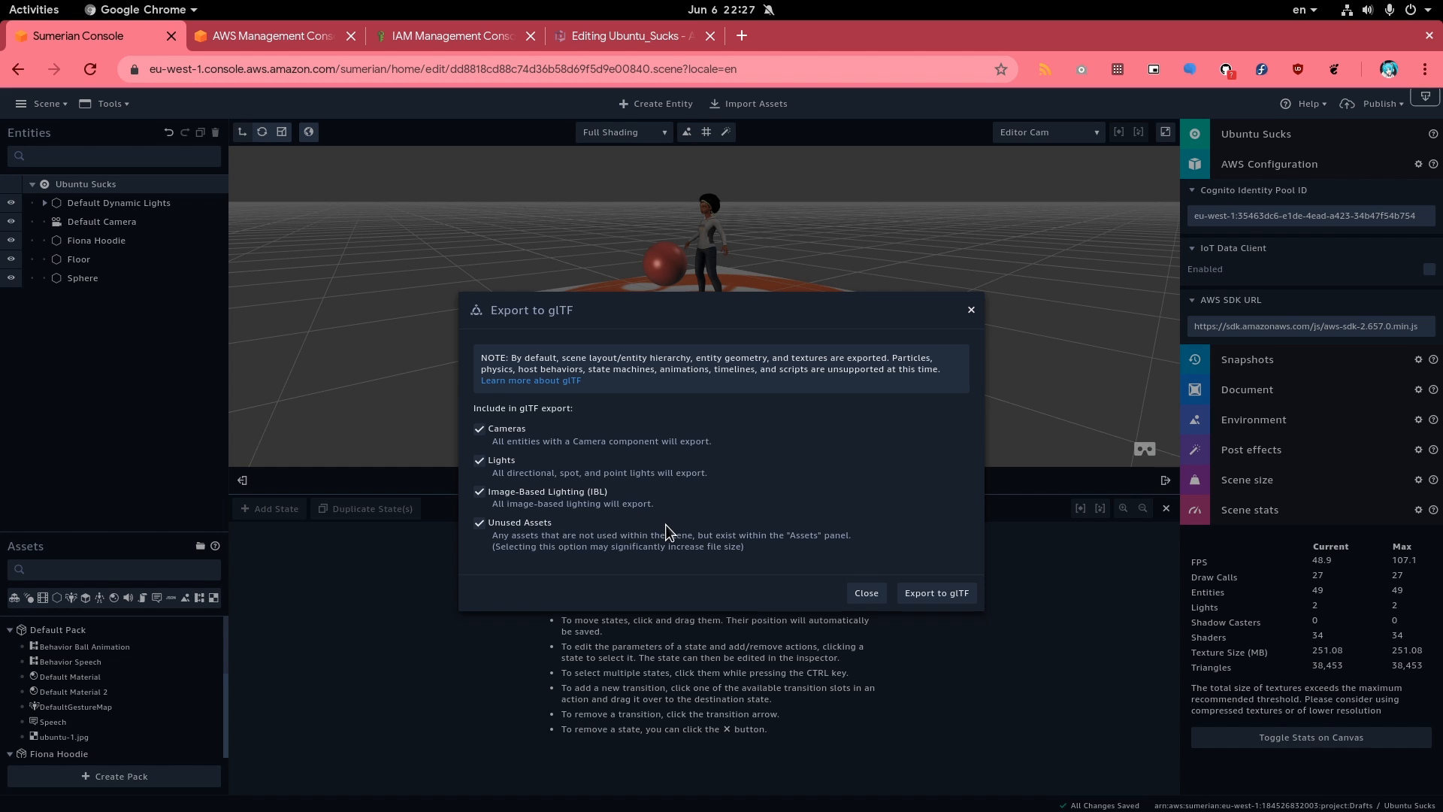
pyautogui.click(937, 592)
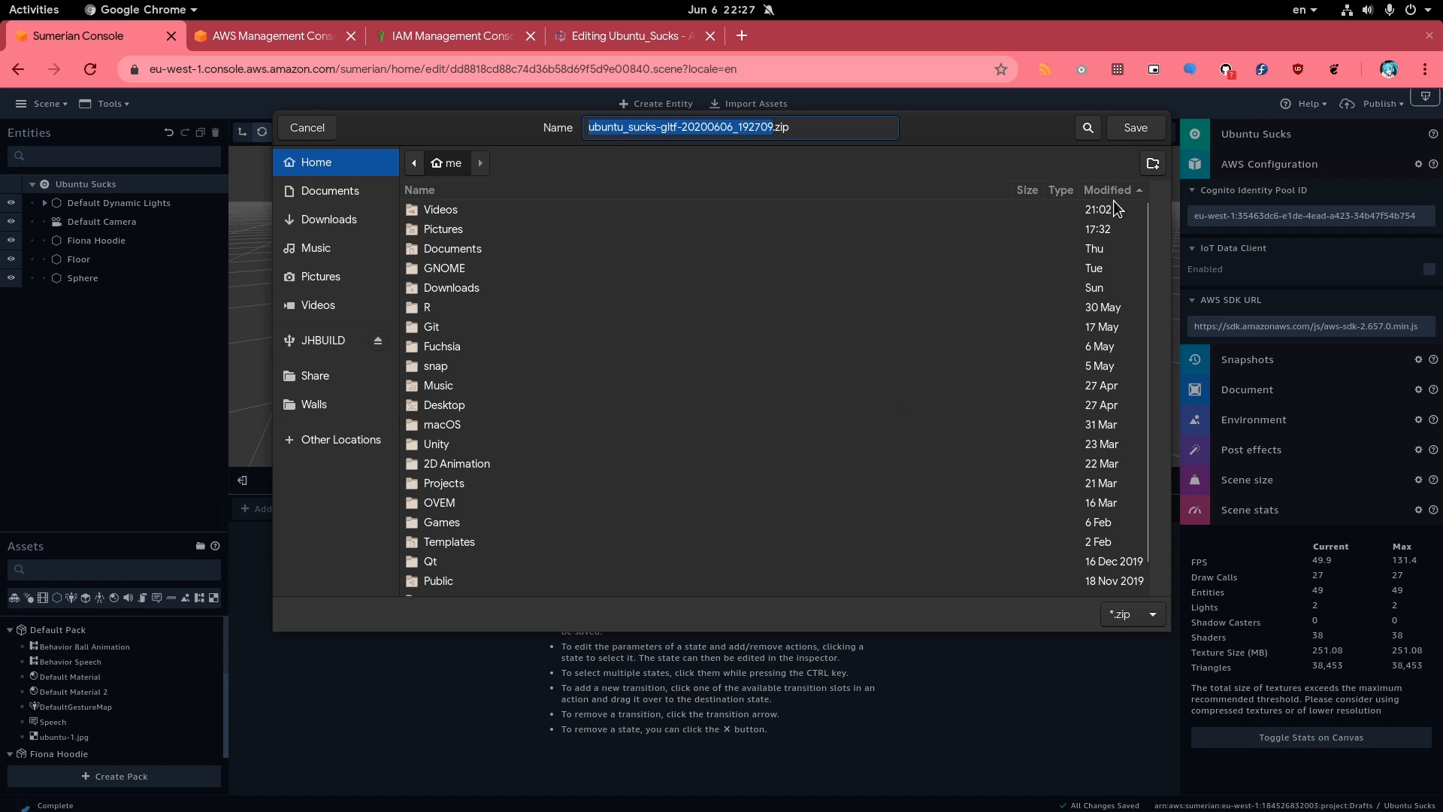
pyautogui.click(1136, 126)
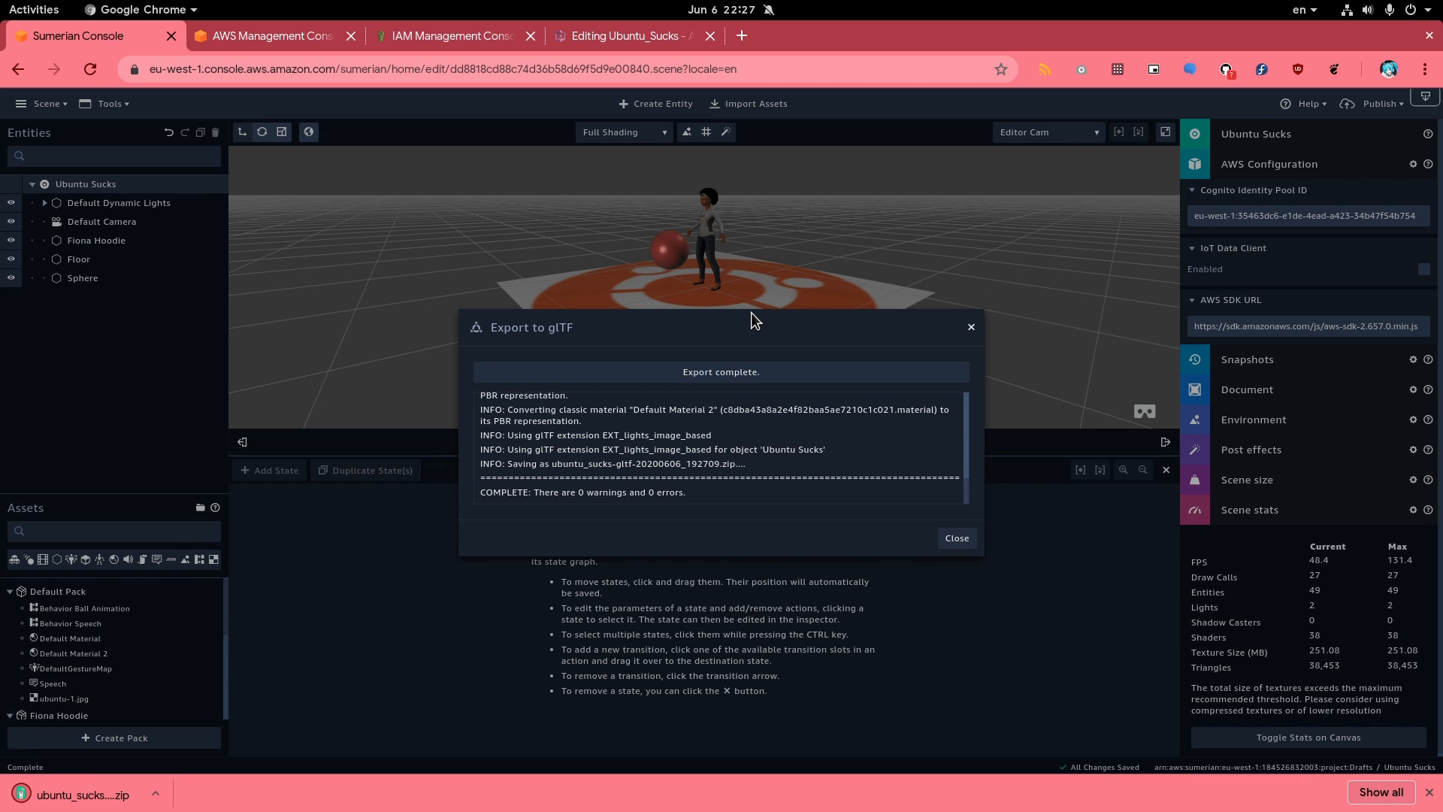
pyautogui.click(957, 537)
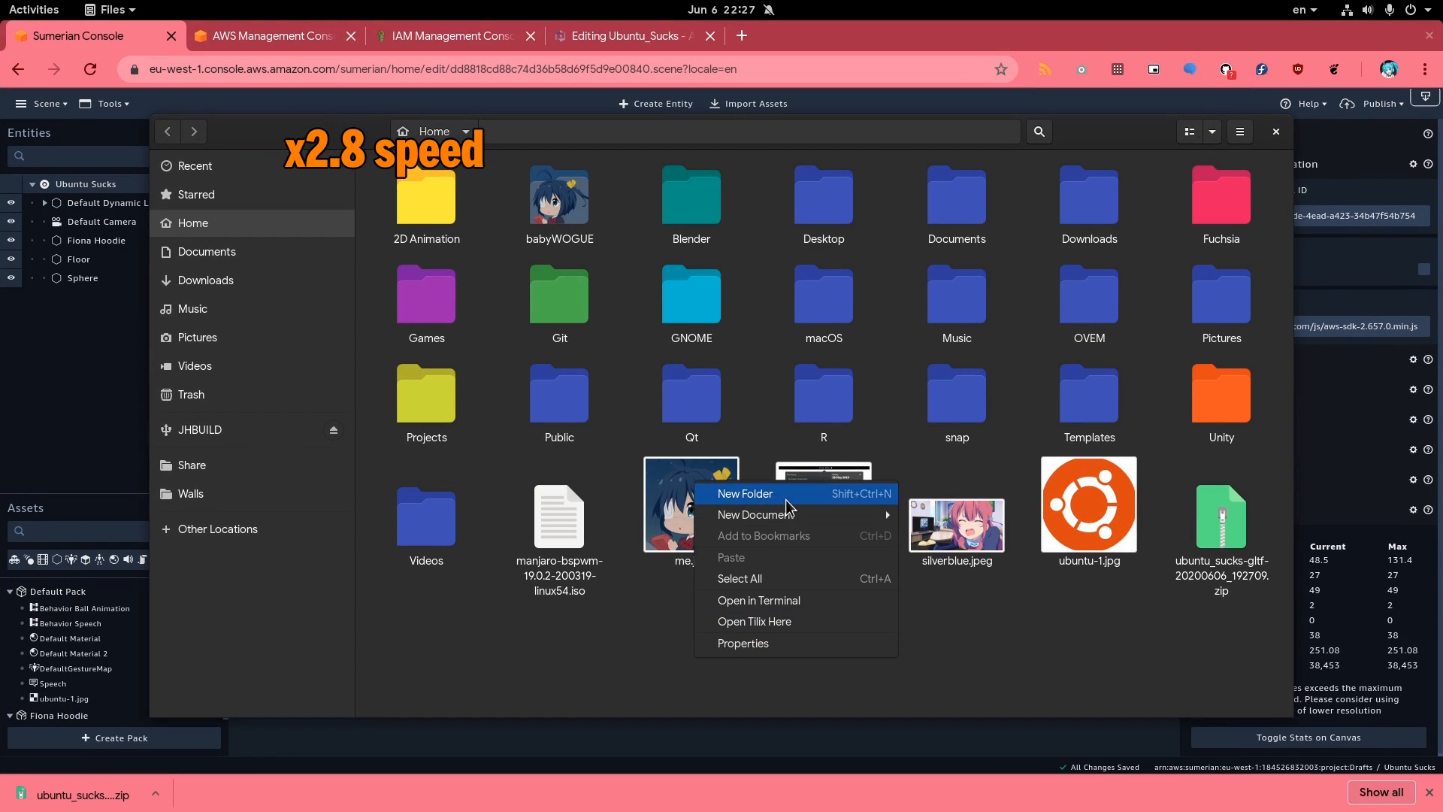
# Add a new folder aaaa in Home and open the ubuntu_sucks-gltf zip archive
pyautogui.click(746, 494)
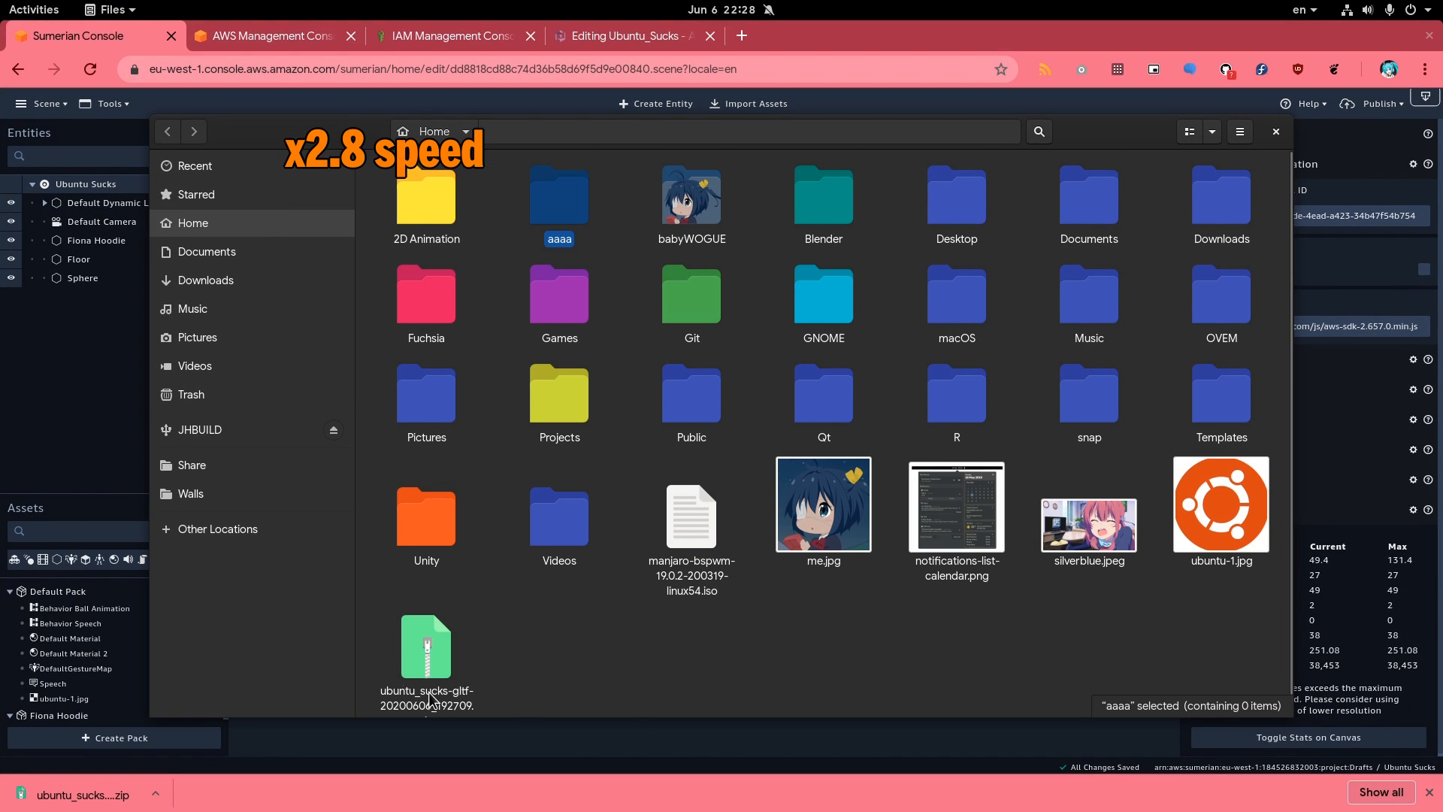
pyautogui.doubleClick(427, 647)
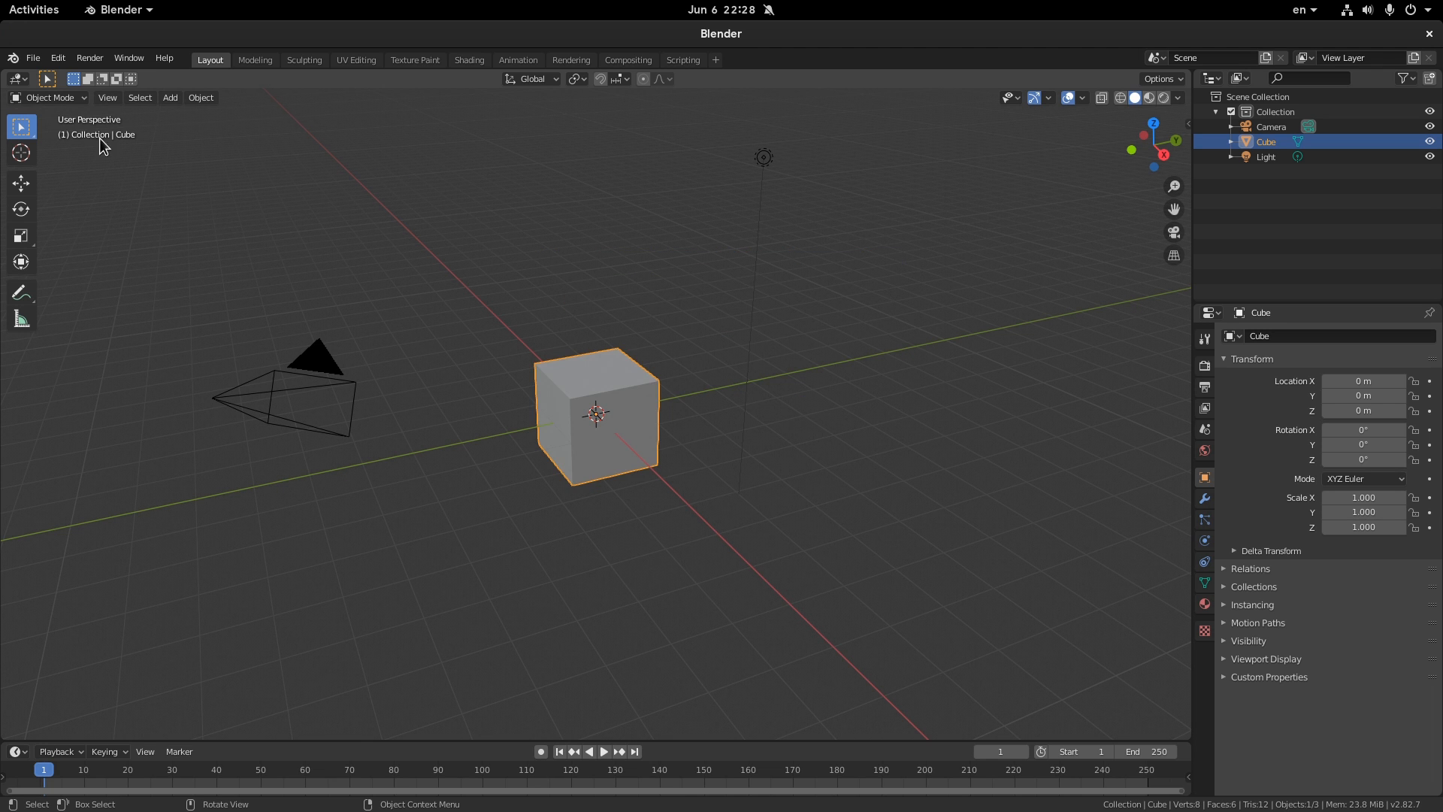
# Import root.gltf from the aaaa folder into Blender and show it with material shading
pyautogui.click(33, 57)
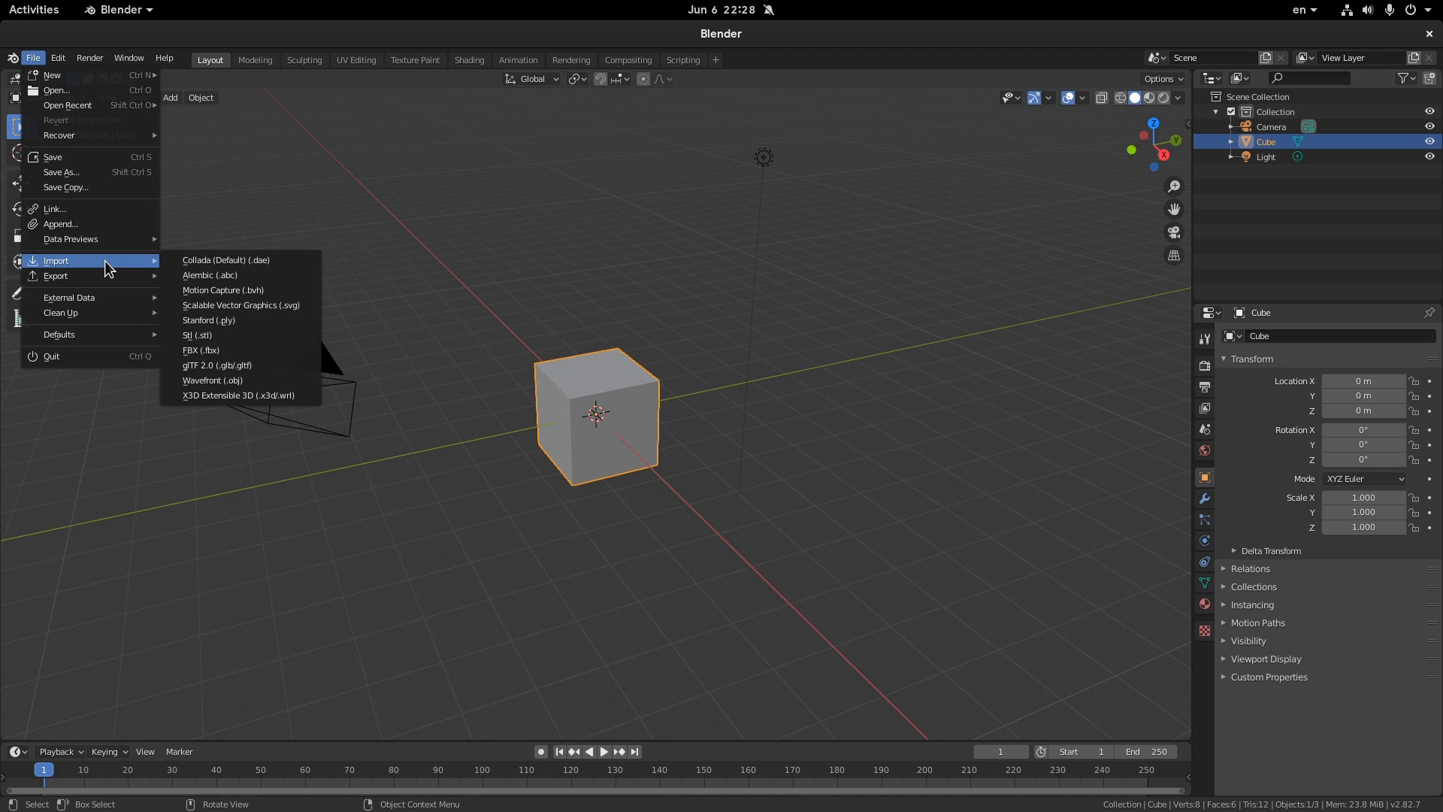
pyautogui.click(217, 364)
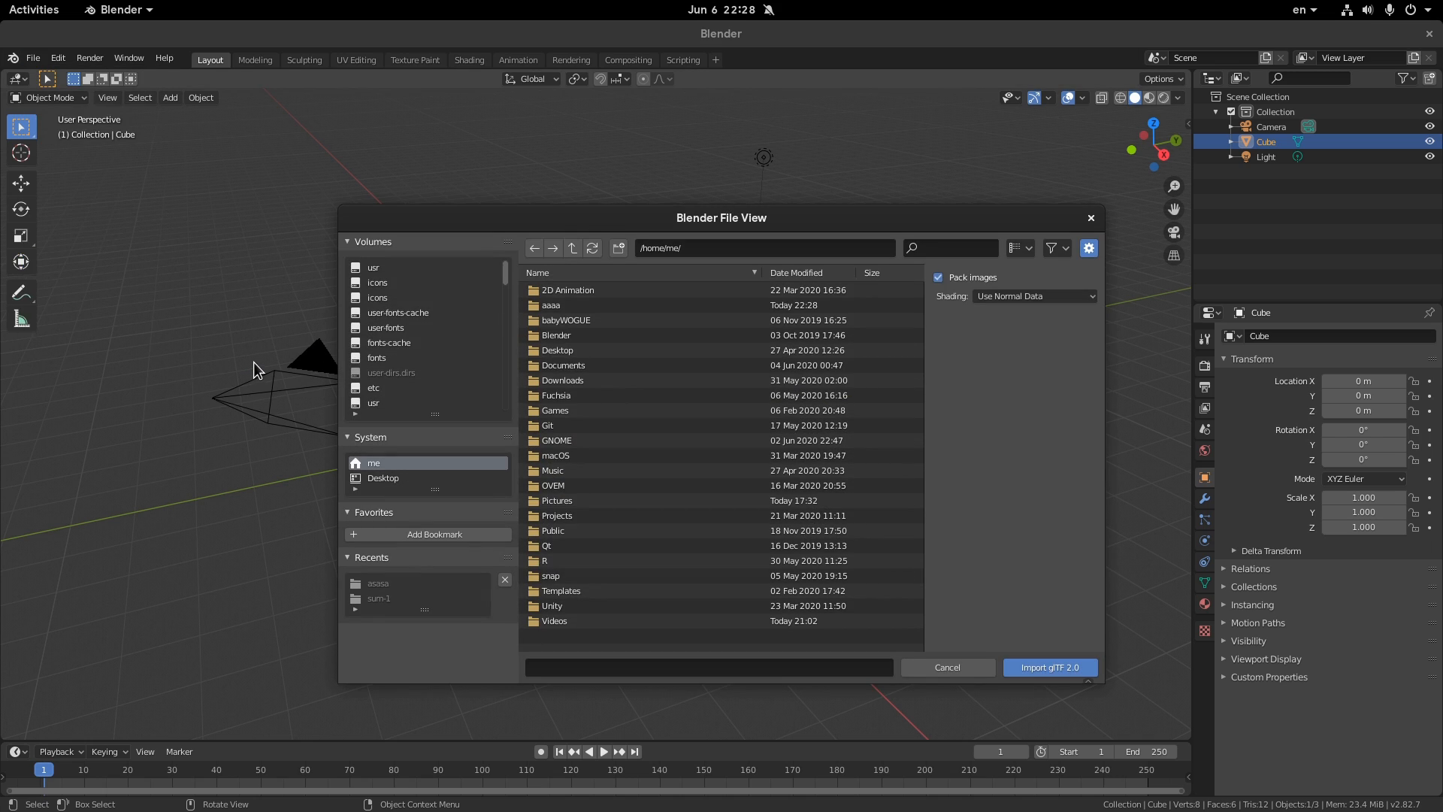
pyautogui.moveTo(635, 366)
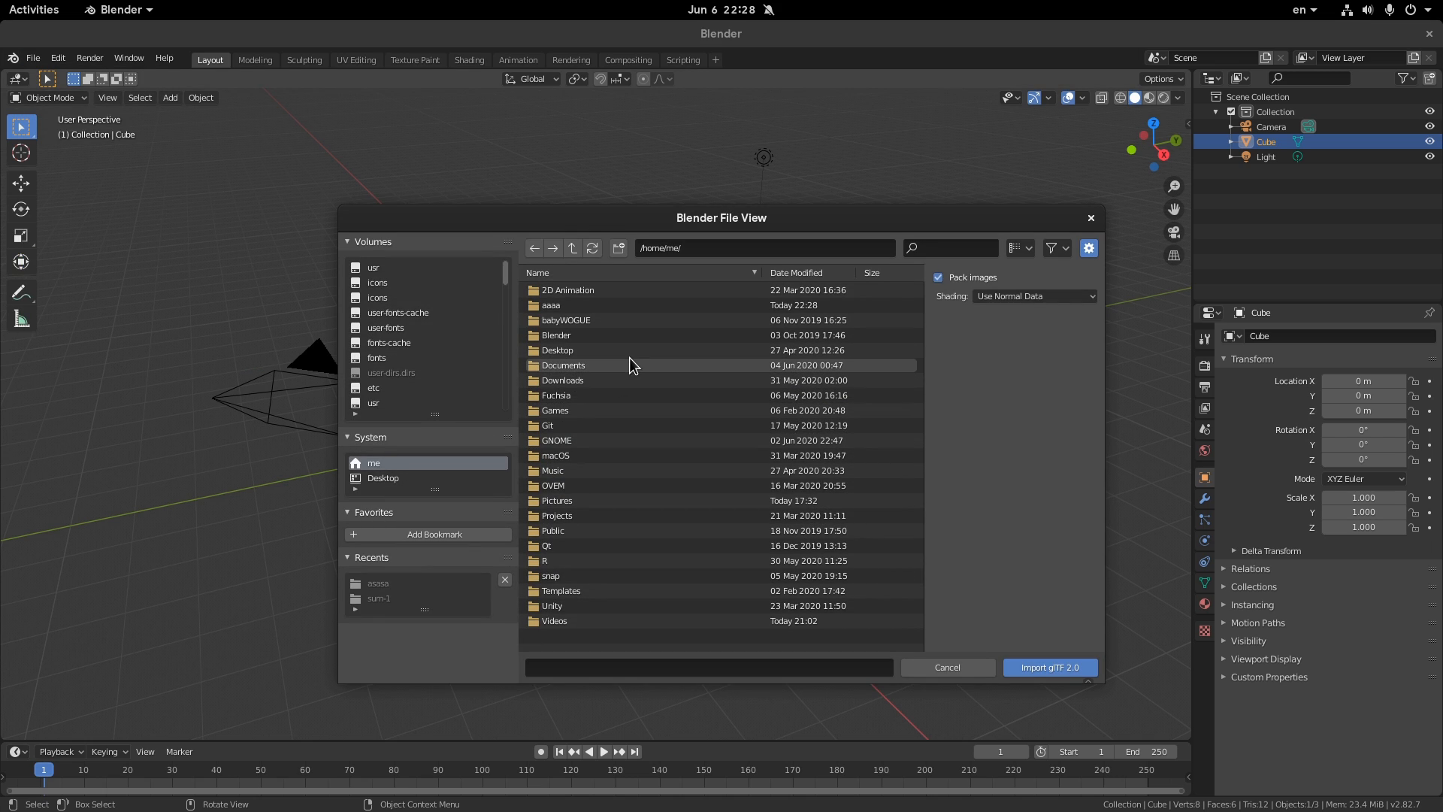
pyautogui.doubleClick(551, 303)
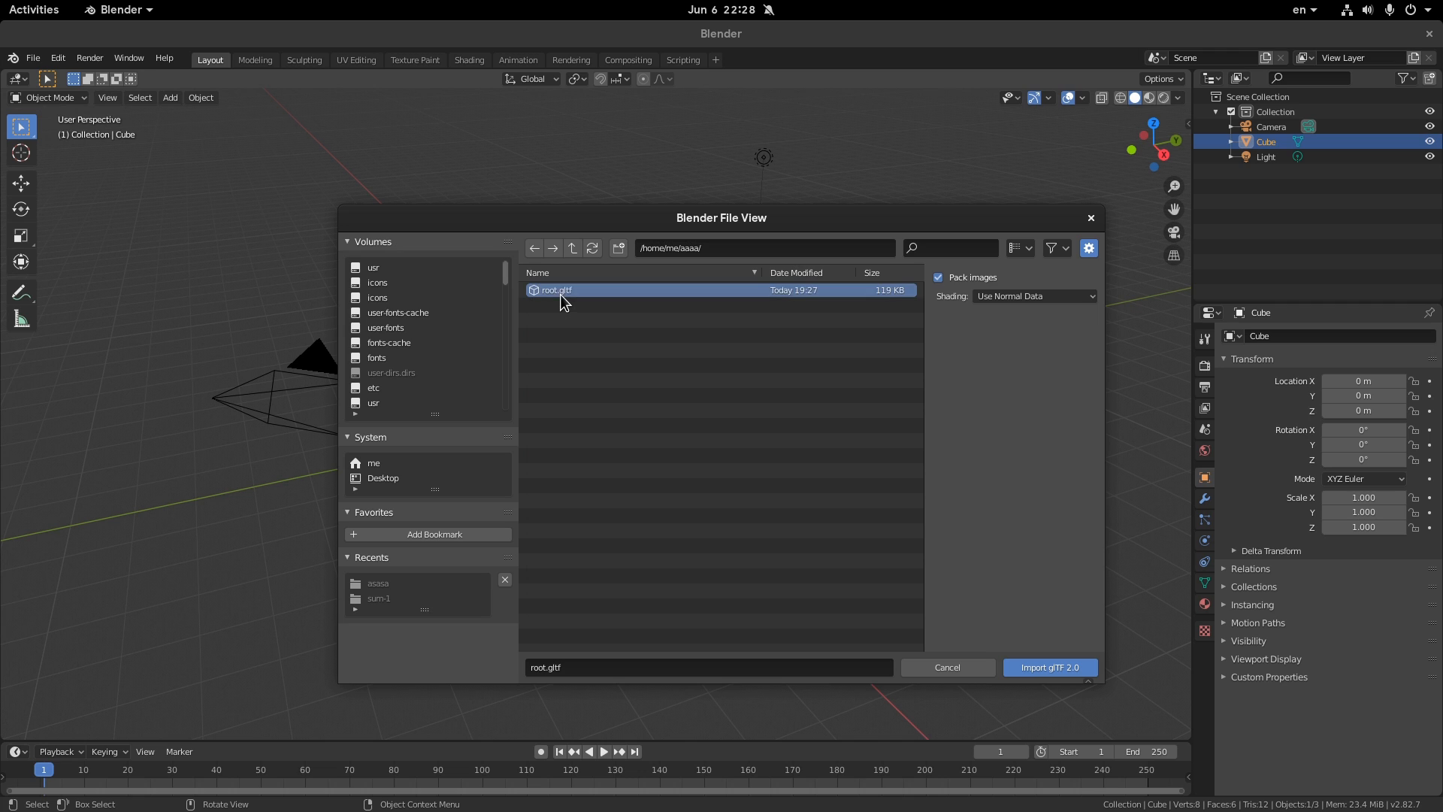
pyautogui.click(1050, 667)
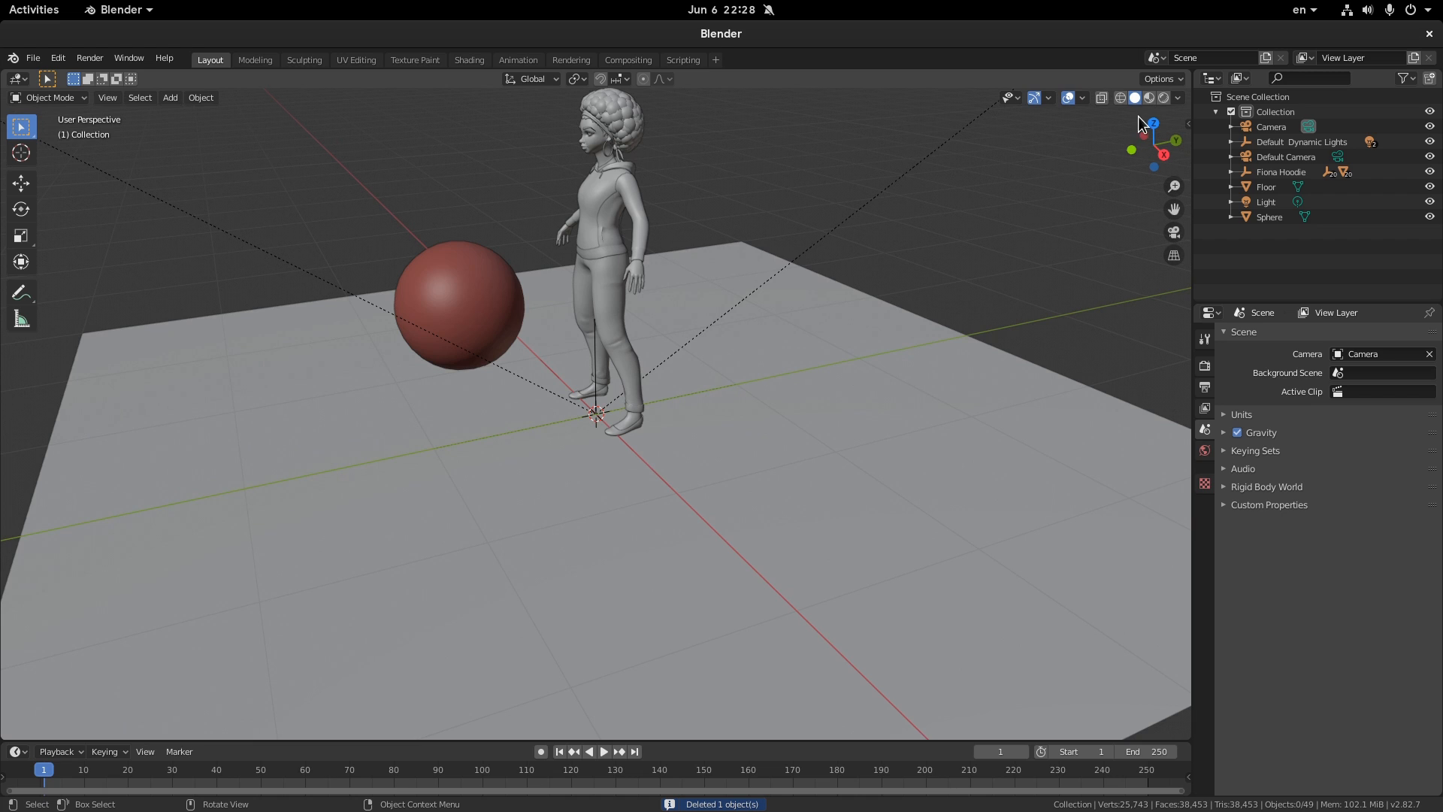
pyautogui.click(1149, 98)
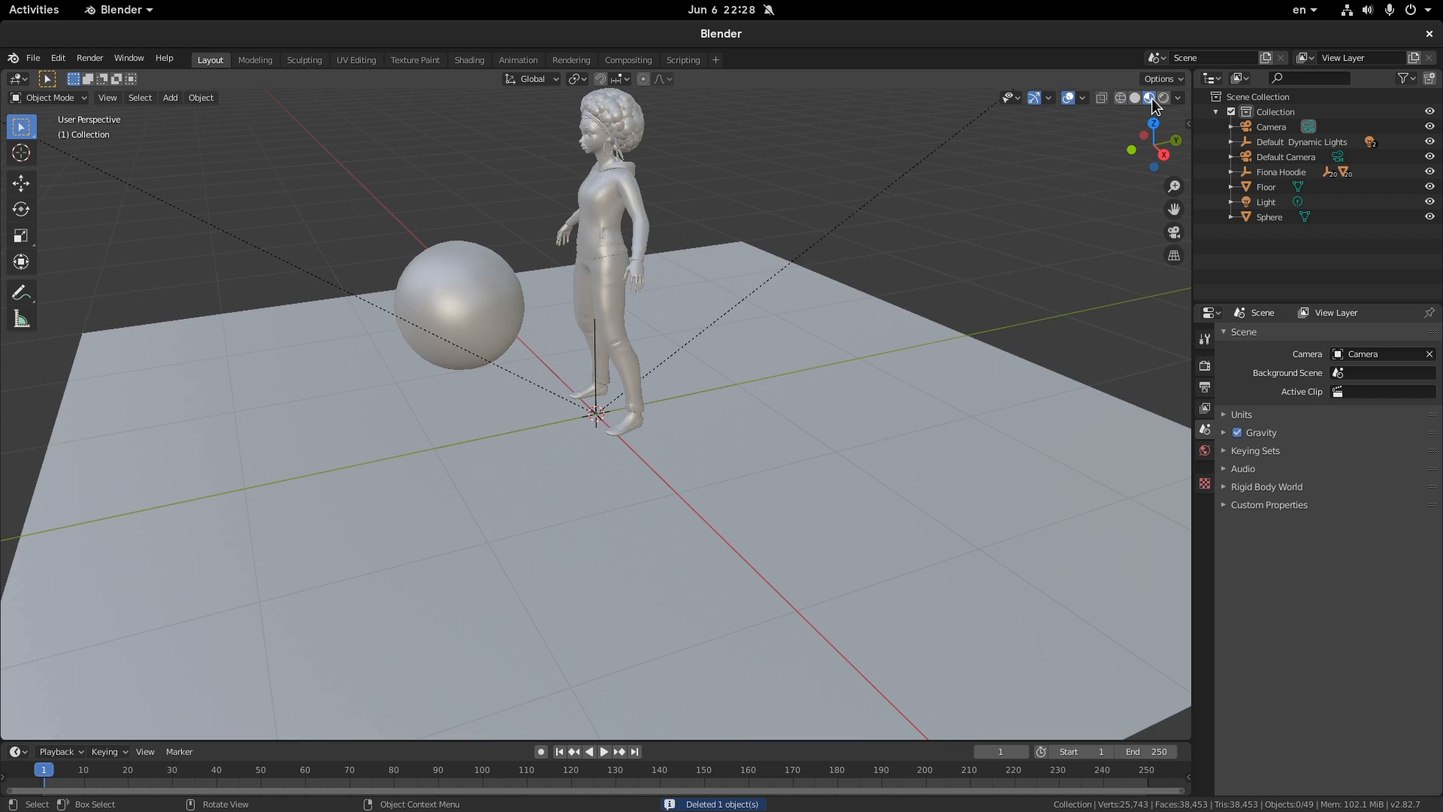